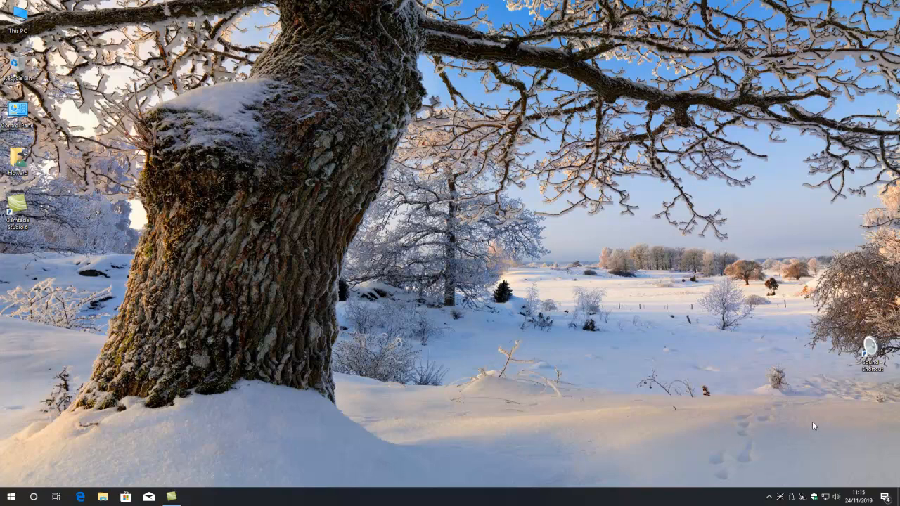
mouse_move(638, 376)
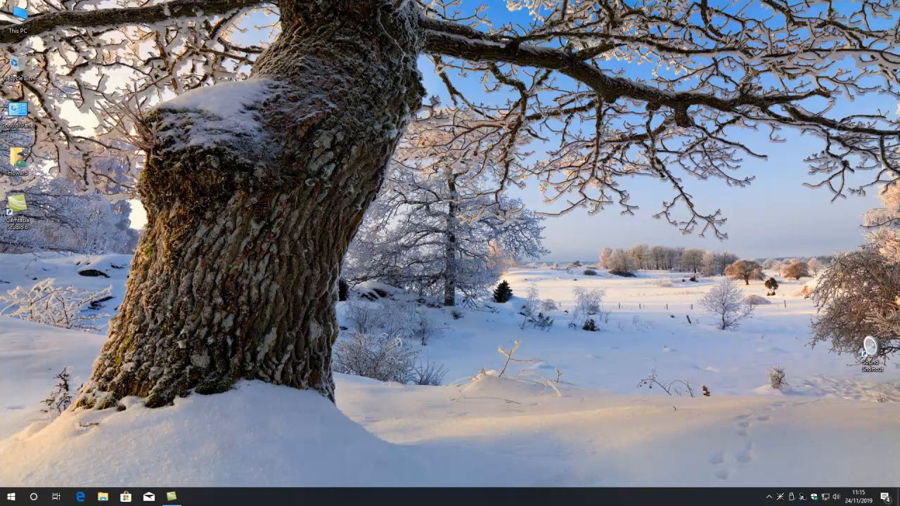
mouse_move(155, 464)
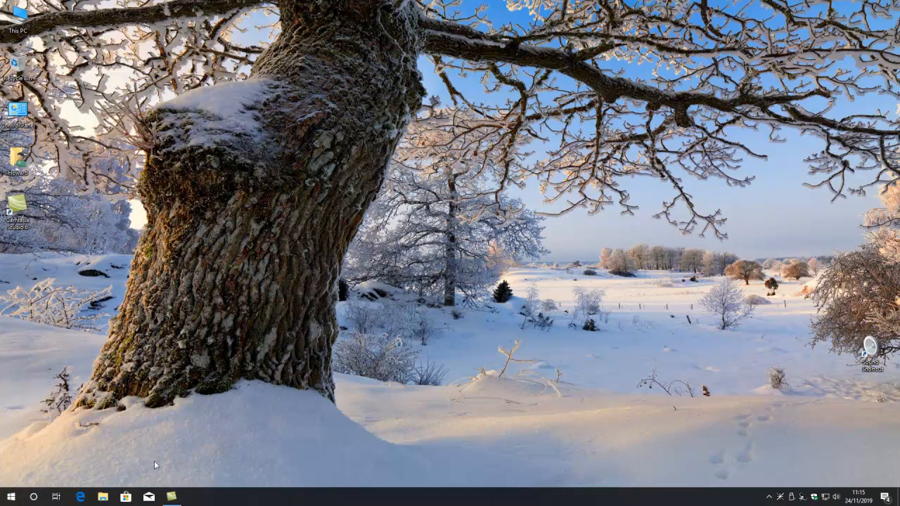
mouse_move(587, 437)
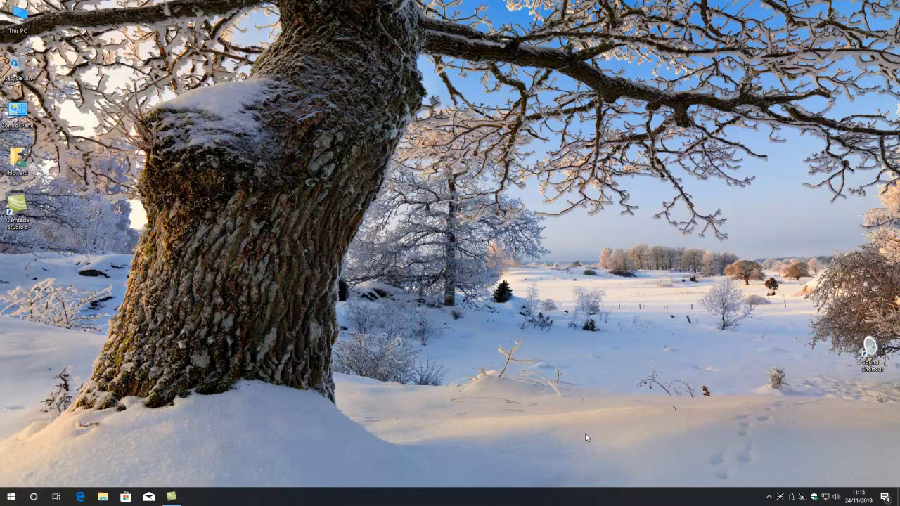
mouse_move(222, 453)
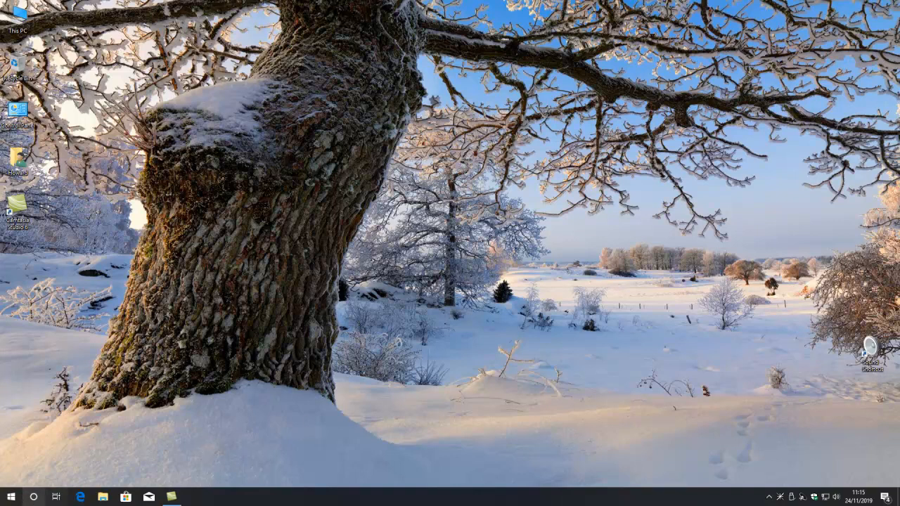
mouse_move(10, 497)
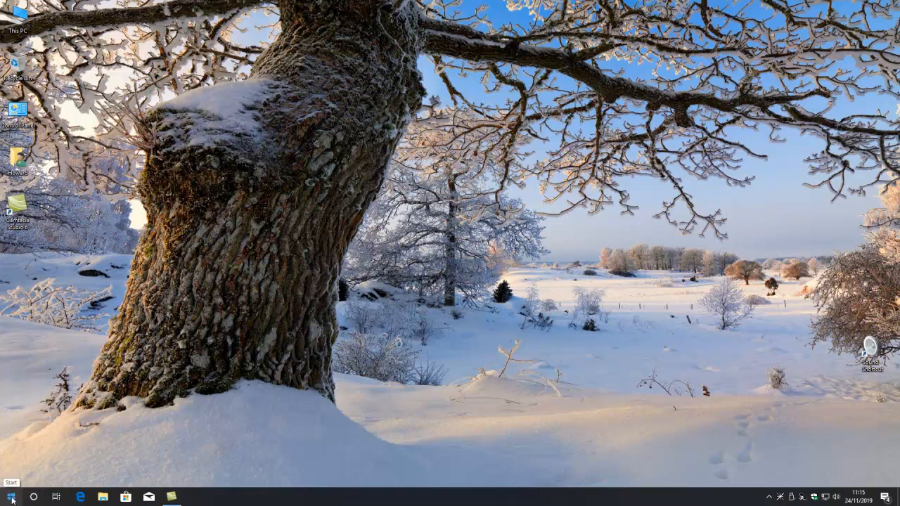
- Unpin the FarmVille 2, Candy Crush, Mahjong and Solitaire game tiles from Start
left_click(11, 498)
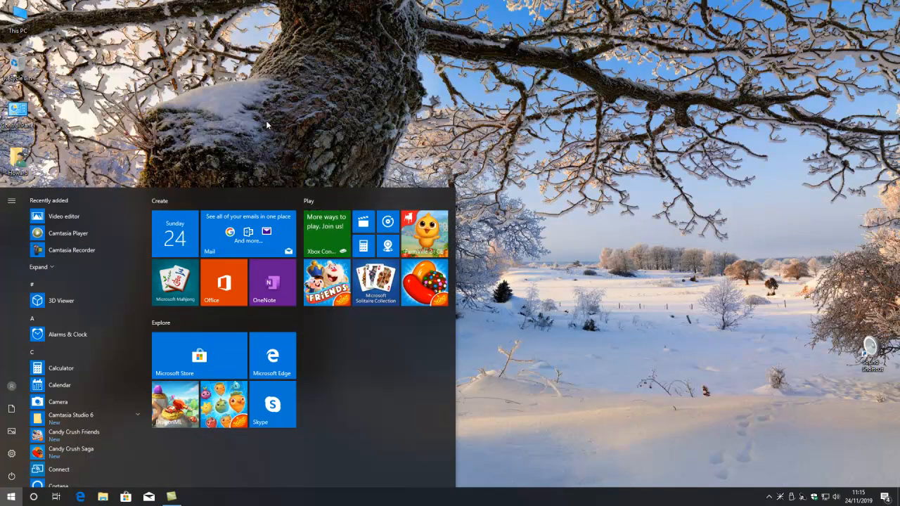
mouse_move(220, 196)
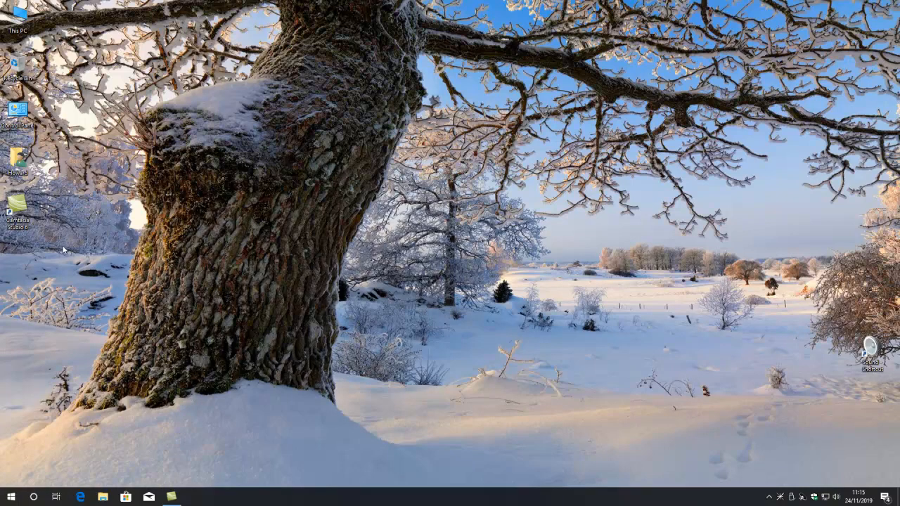
mouse_move(15, 206)
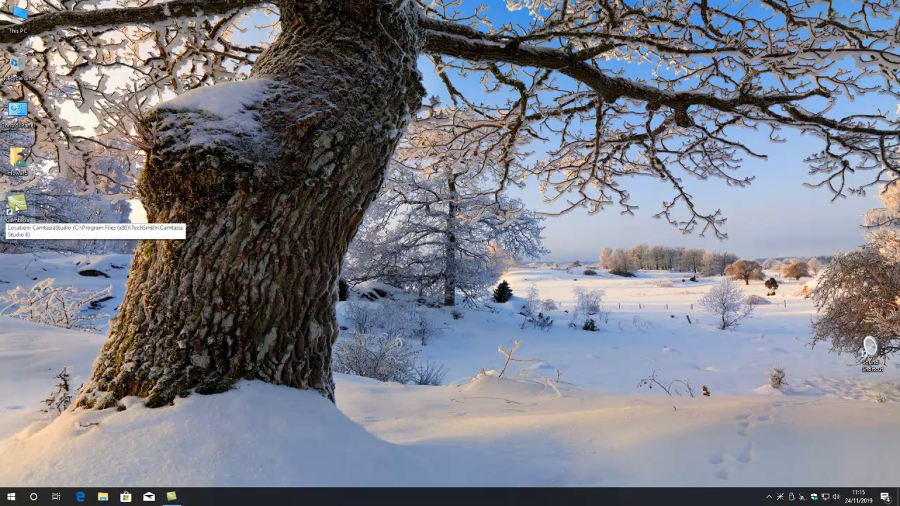
mouse_move(323, 237)
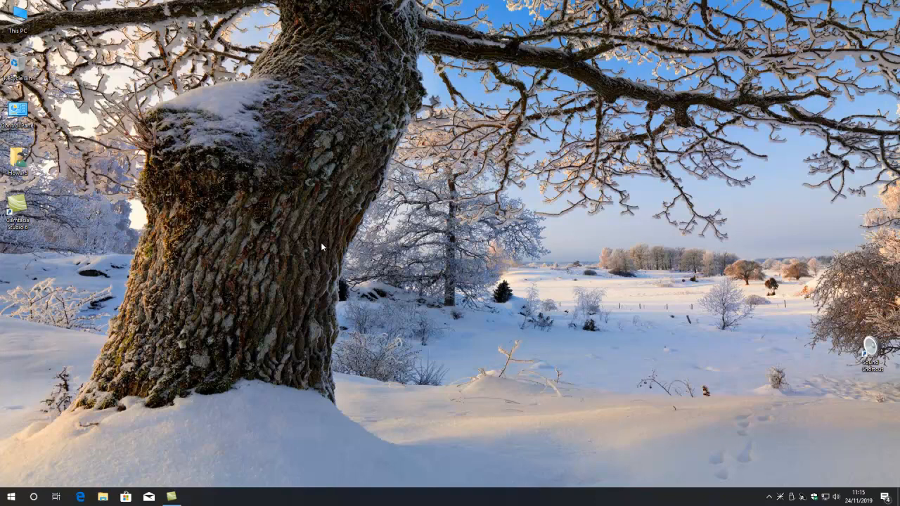
mouse_move(324, 344)
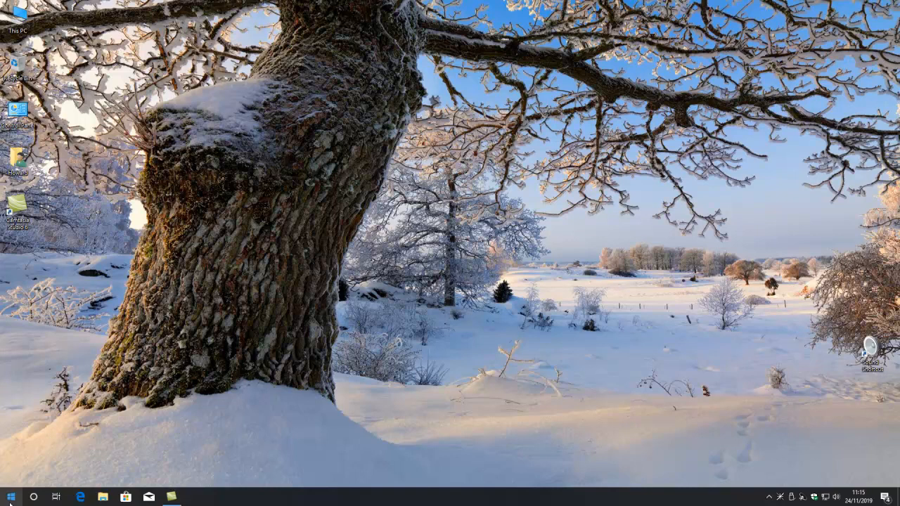
left_click(11, 491)
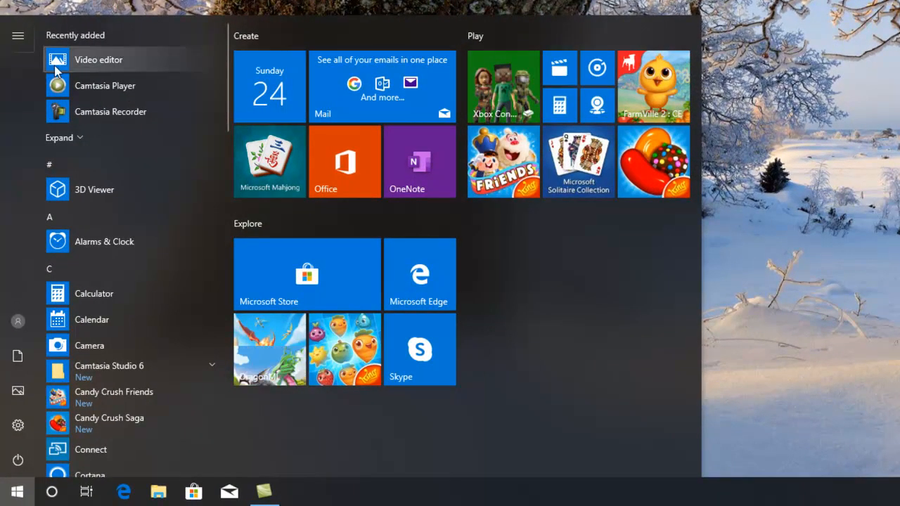
mouse_move(559, 68)
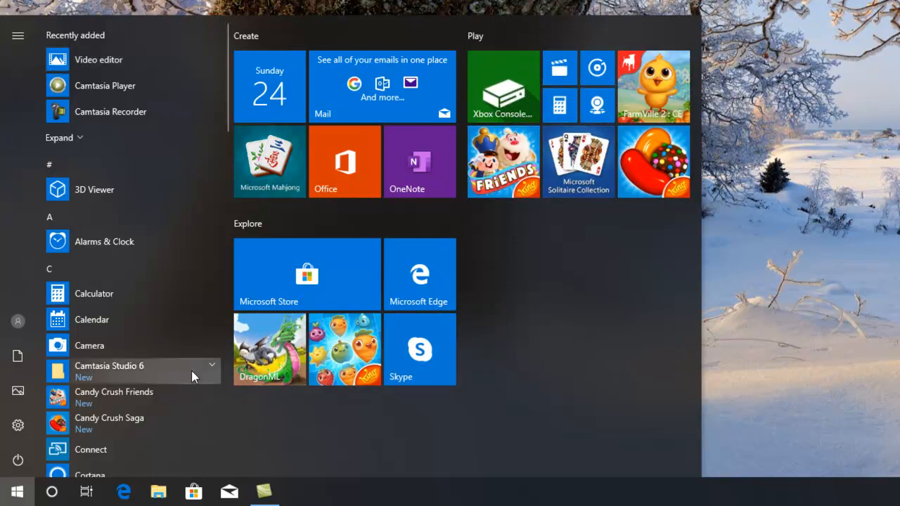
mouse_move(625, 284)
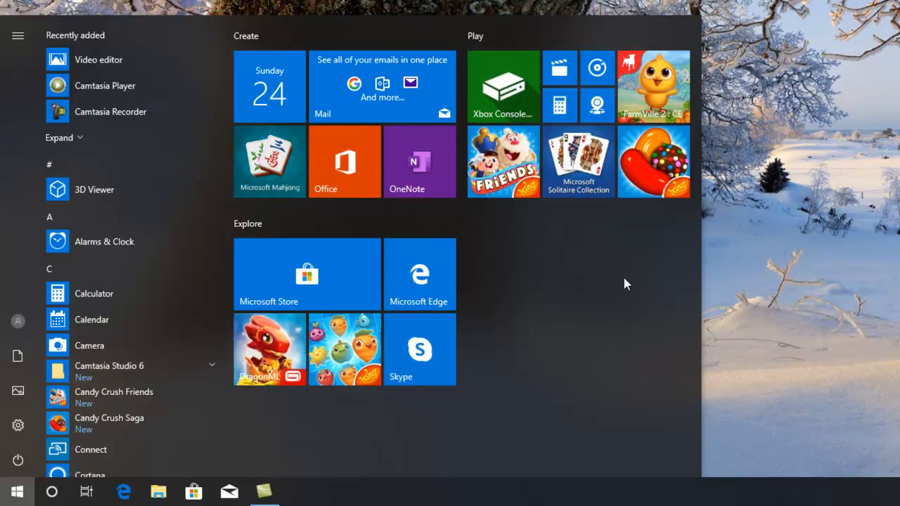
mouse_move(633, 279)
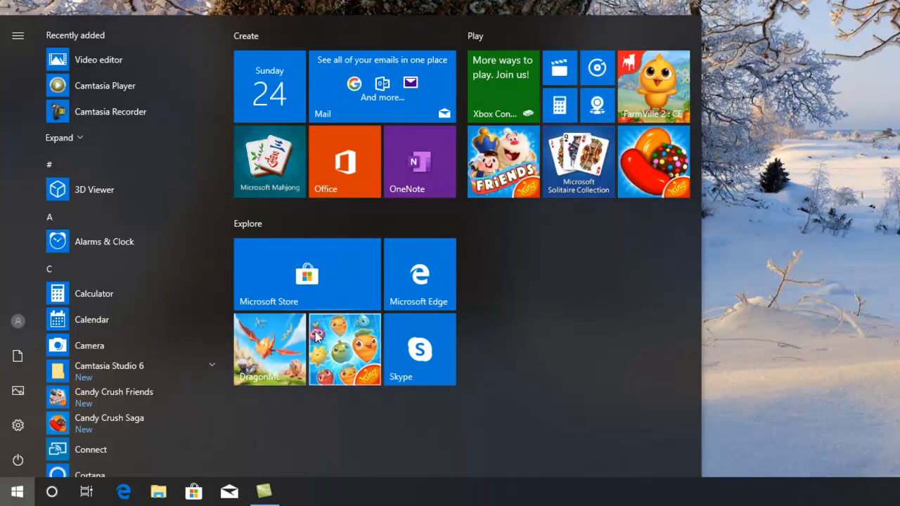
mouse_move(563, 342)
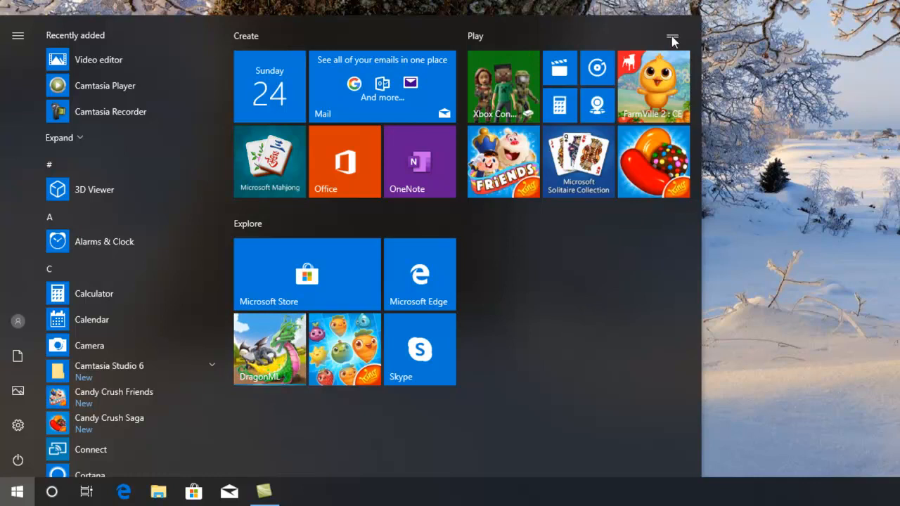
mouse_move(645, 109)
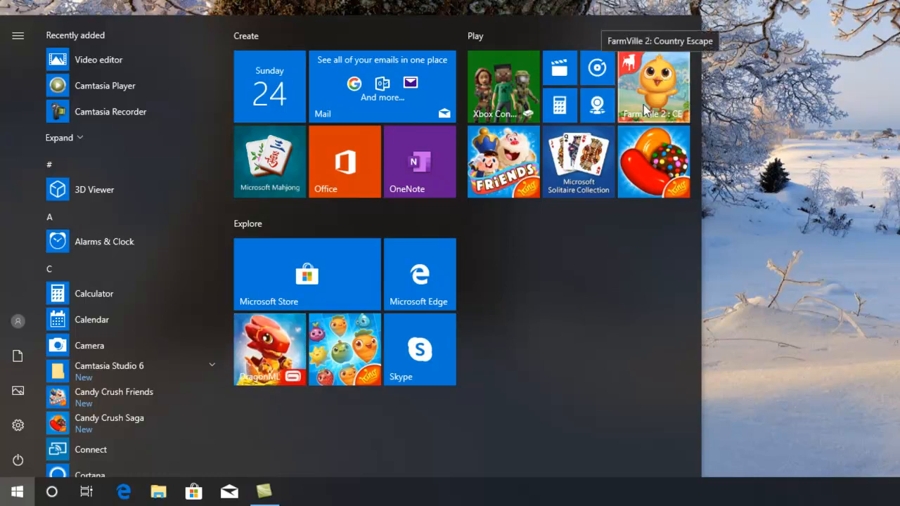
mouse_move(669, 104)
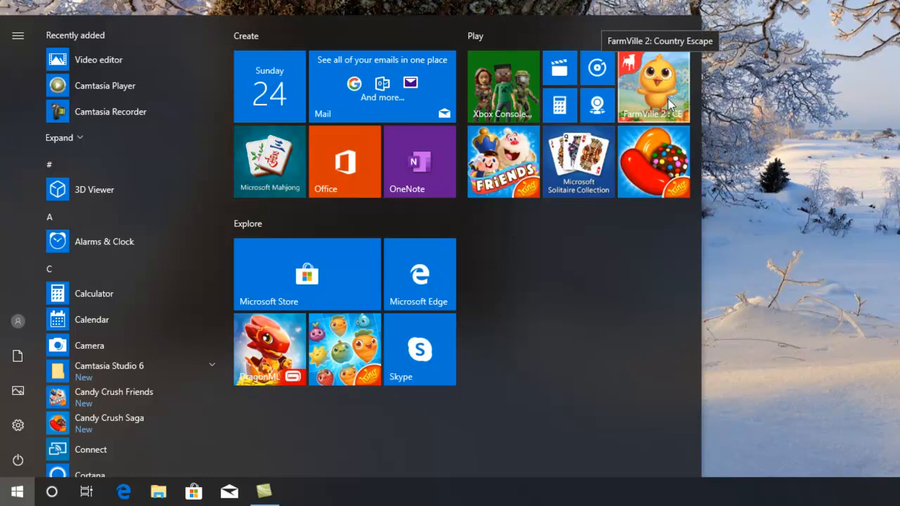
right_click(653, 86)
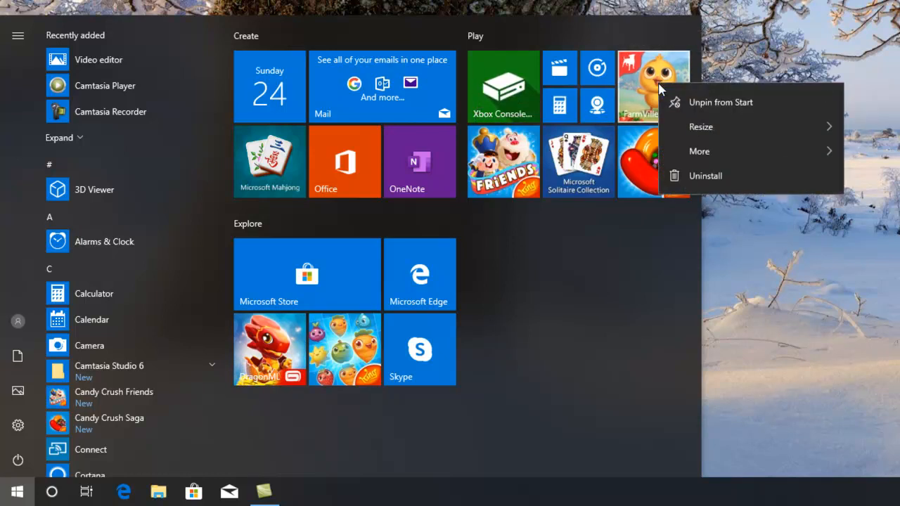
right_click(653, 161)
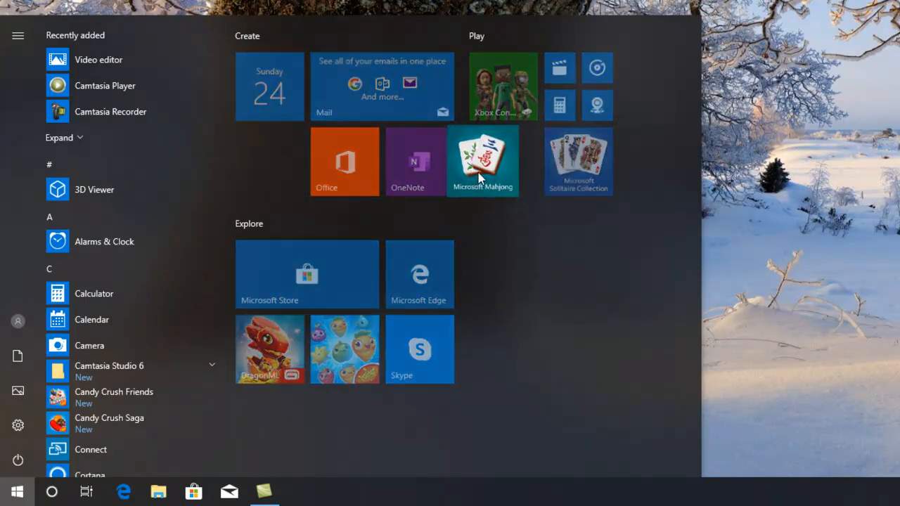
right_click(482, 160)
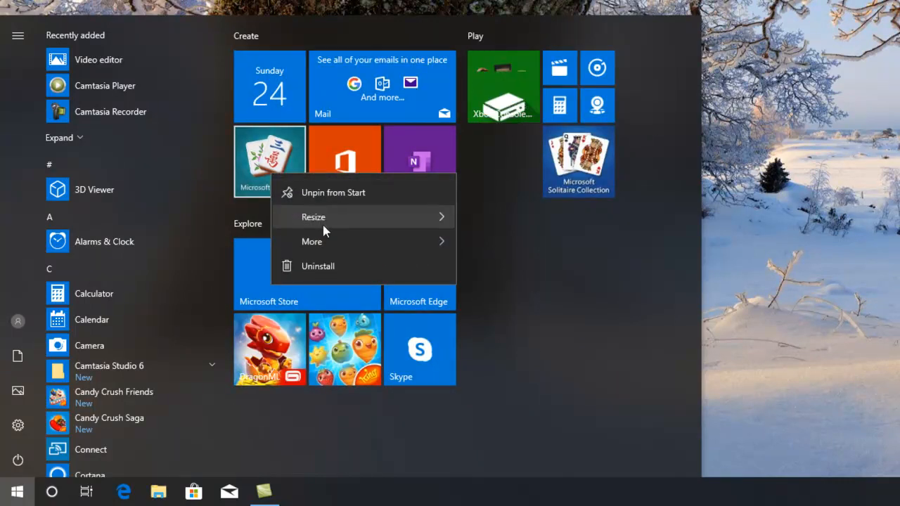
right_click(578, 162)
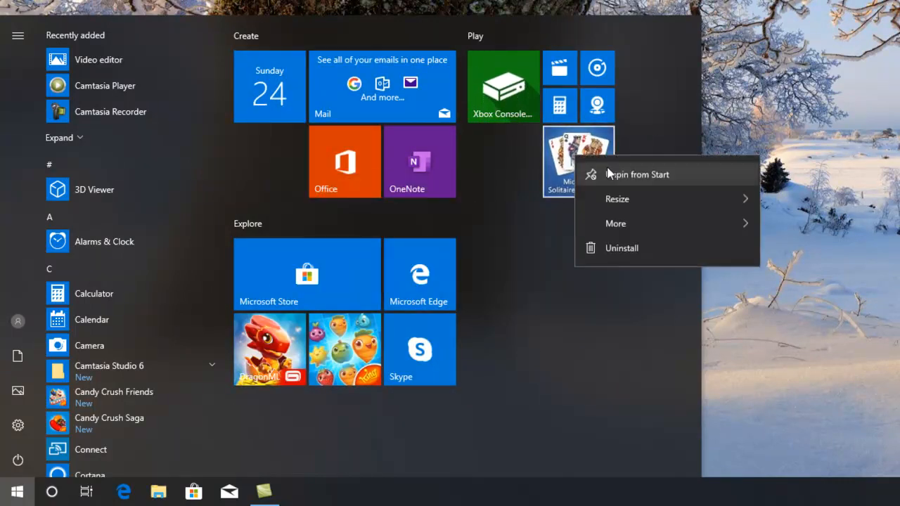
left_click(637, 175)
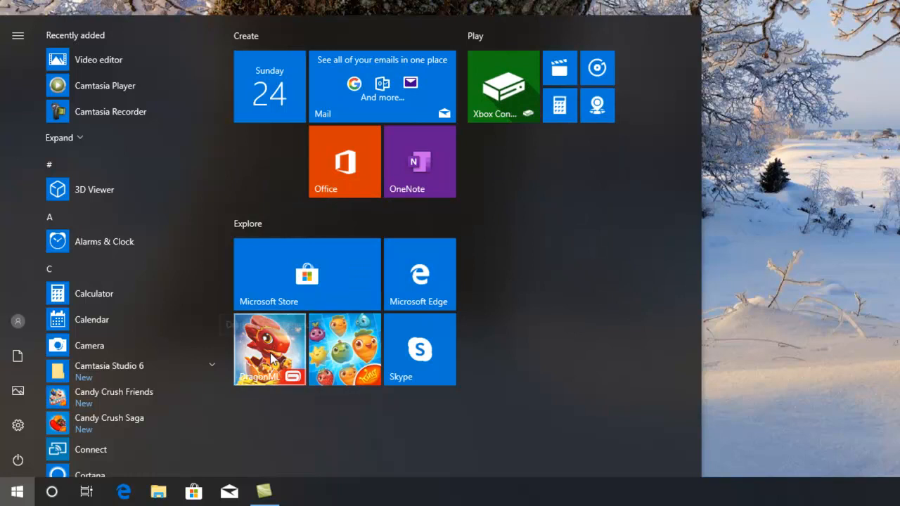
mouse_move(269, 362)
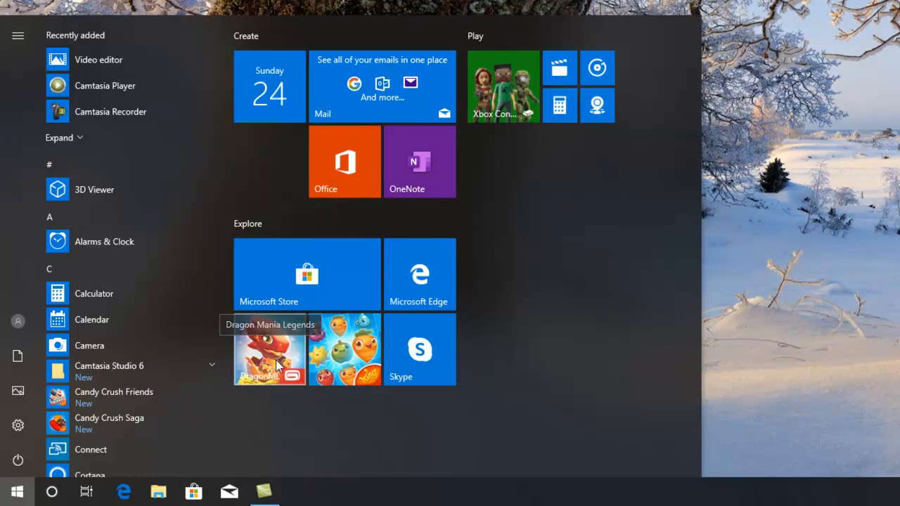
- Launch Dragon Mania Legends from its Start menu tile
left_click(269, 349)
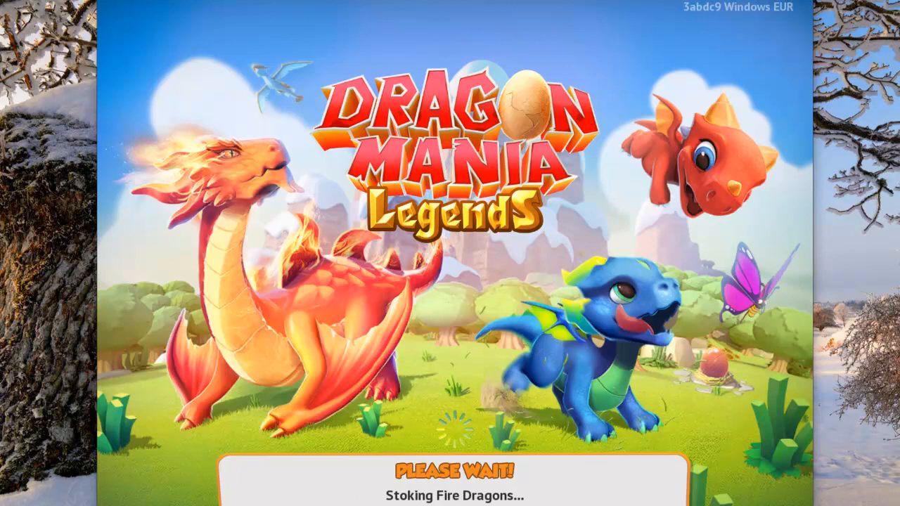
right_click(269, 349)
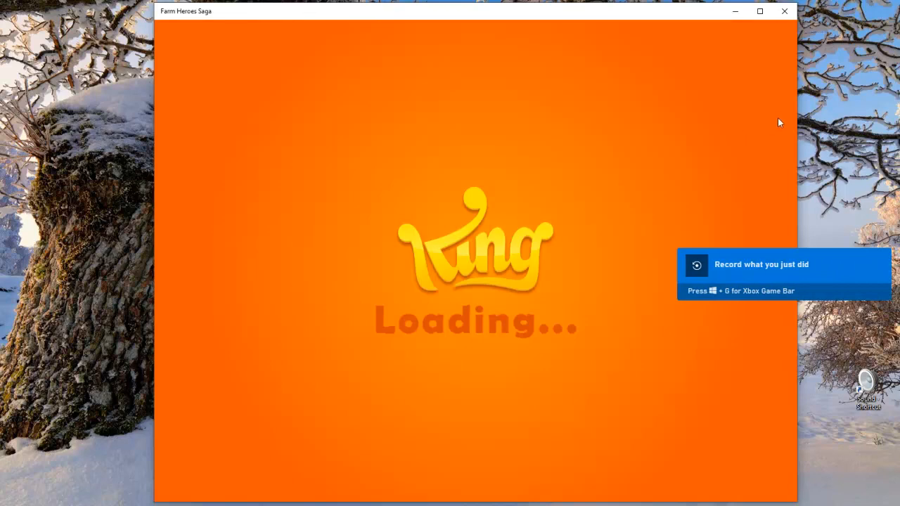
mouse_move(833, 202)
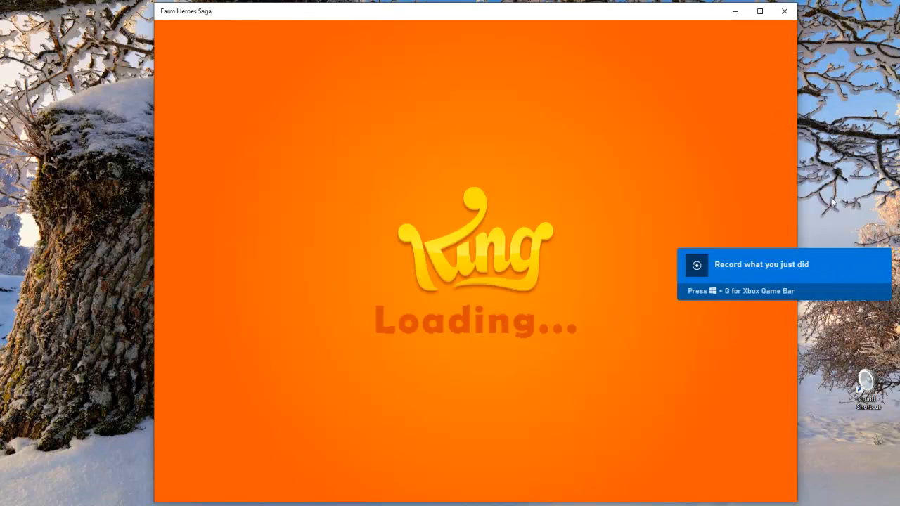
mouse_move(725, 215)
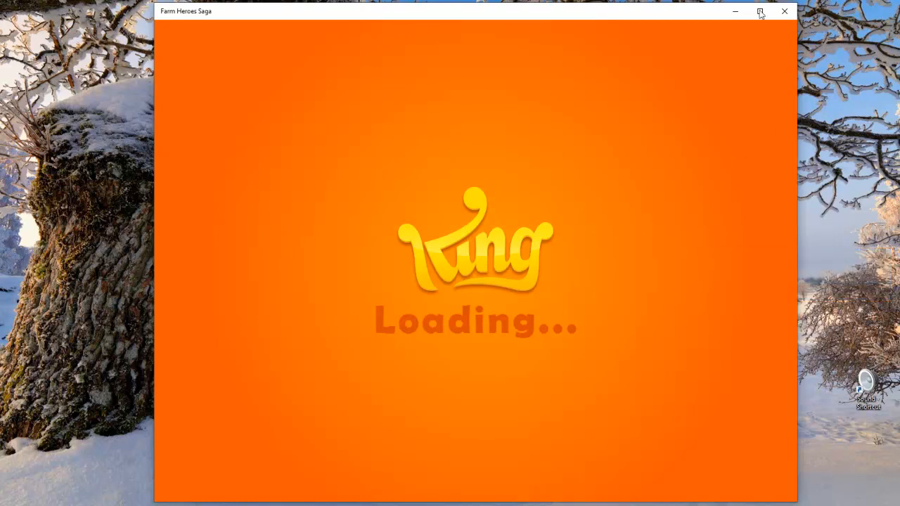
mouse_move(625, 75)
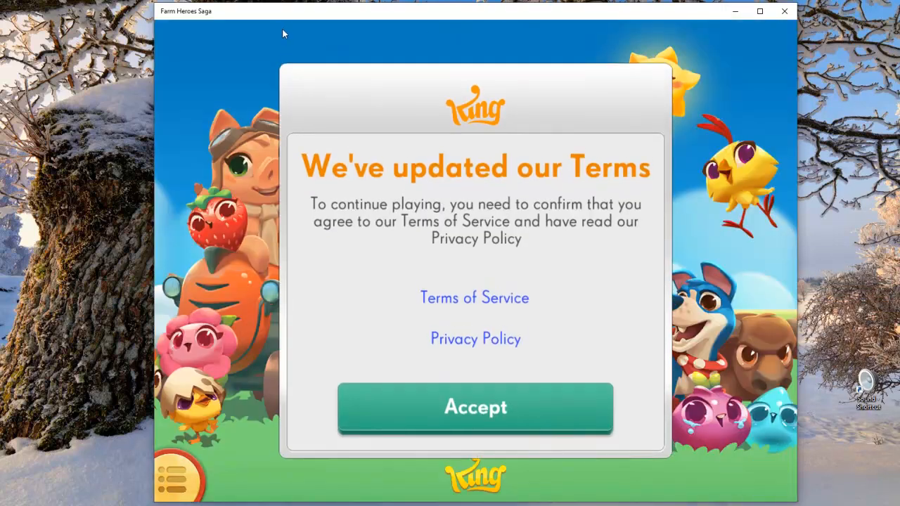
mouse_move(610, 298)
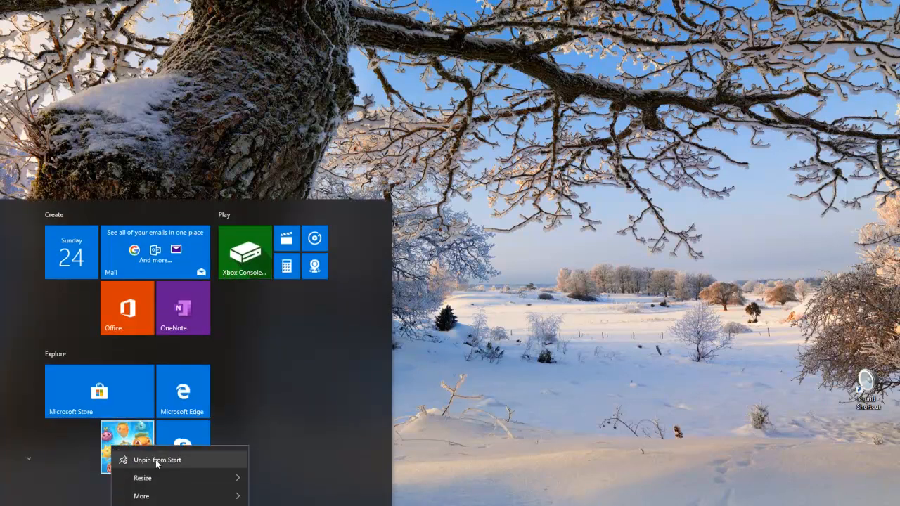
- Unpin the Farm Heroes Saga tile, leaving Skype in its group
left_click(157, 459)
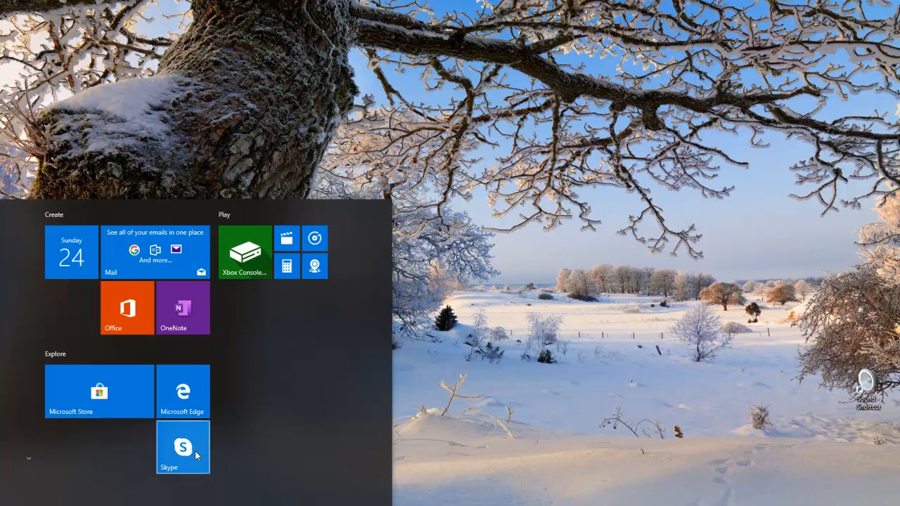
mouse_move(195, 456)
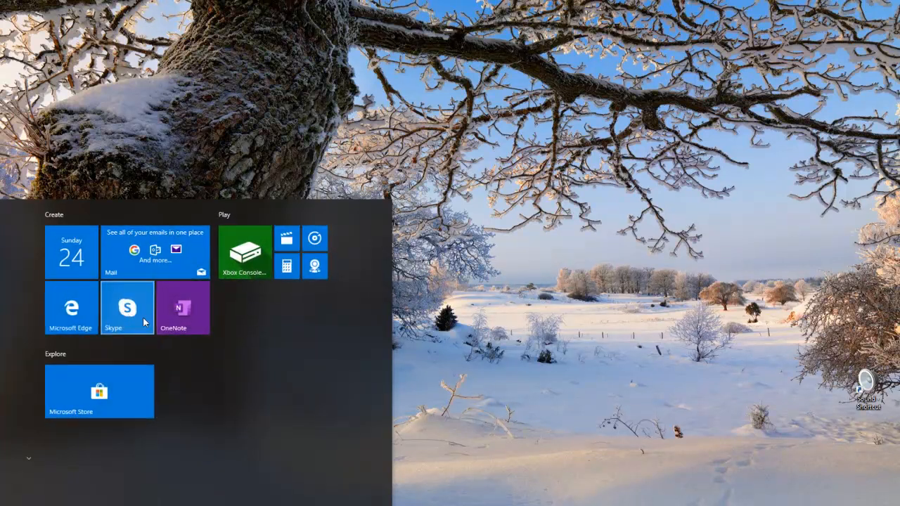
left_click(182, 308)
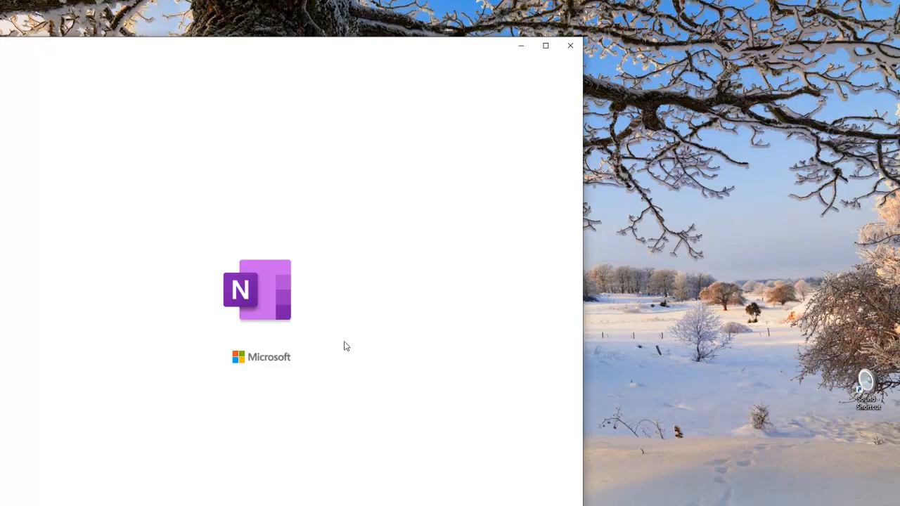
mouse_move(370, 265)
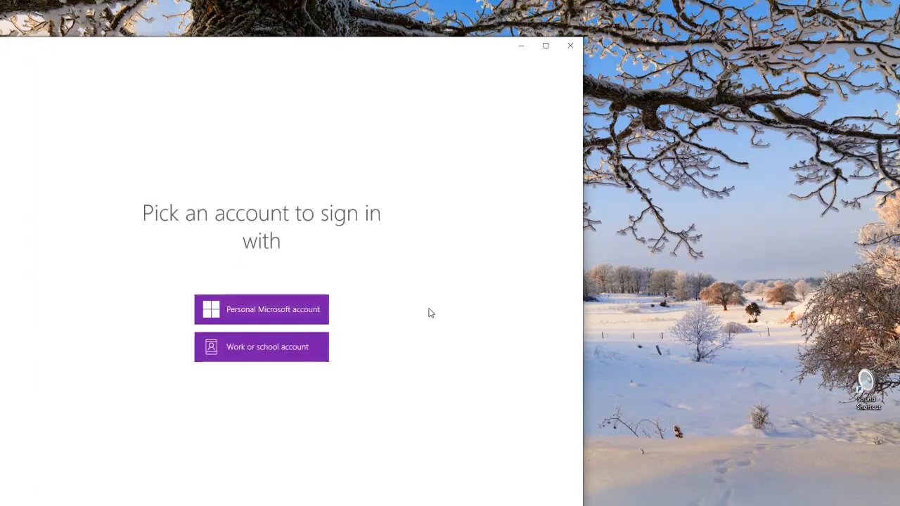
left_click(261, 309)
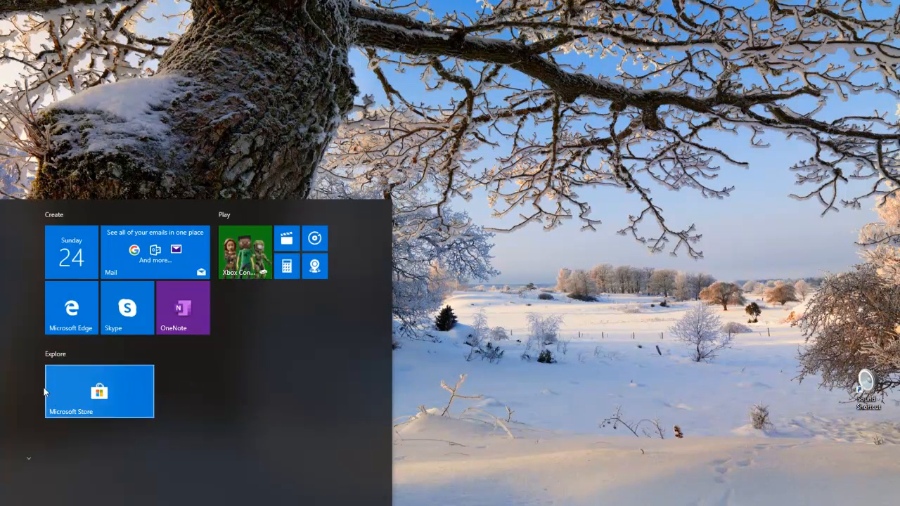
- Drag the Edge tile into the Play group and unpin the Mail tile
left_click_drag(99, 391, 271, 325)
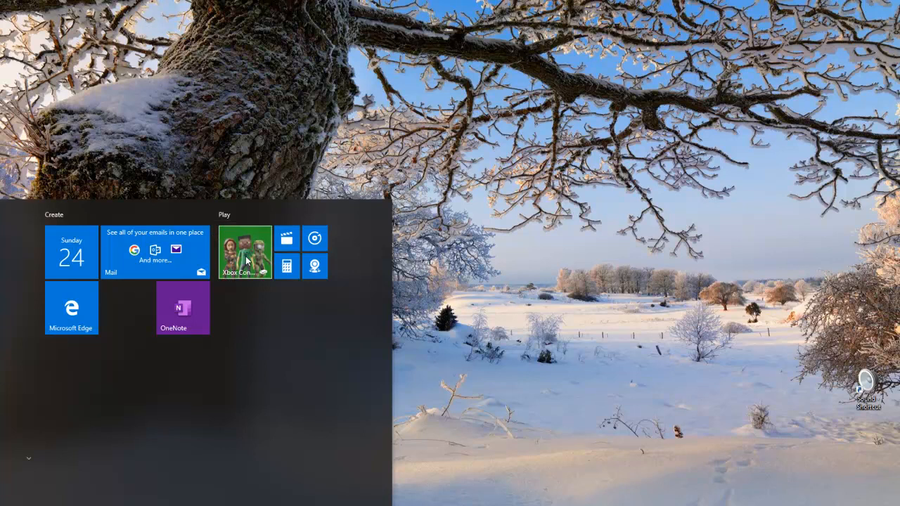
mouse_move(263, 260)
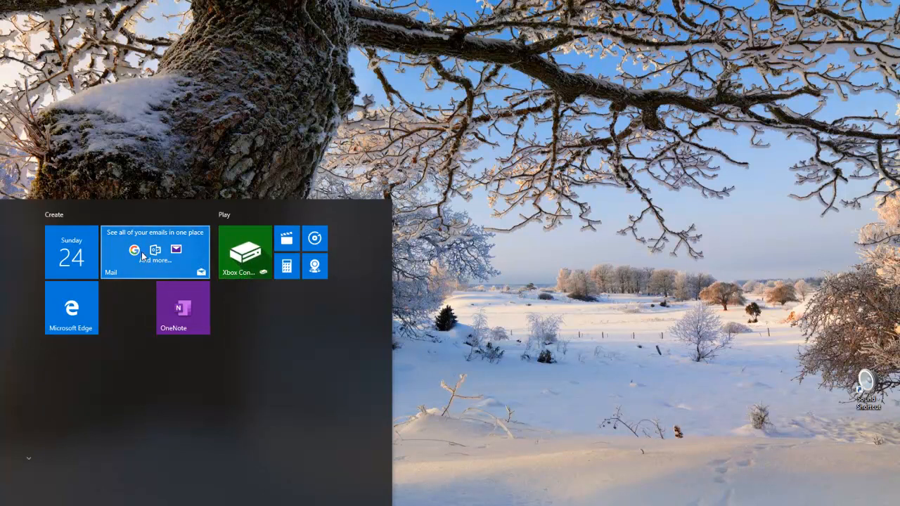
right_click(183, 307)
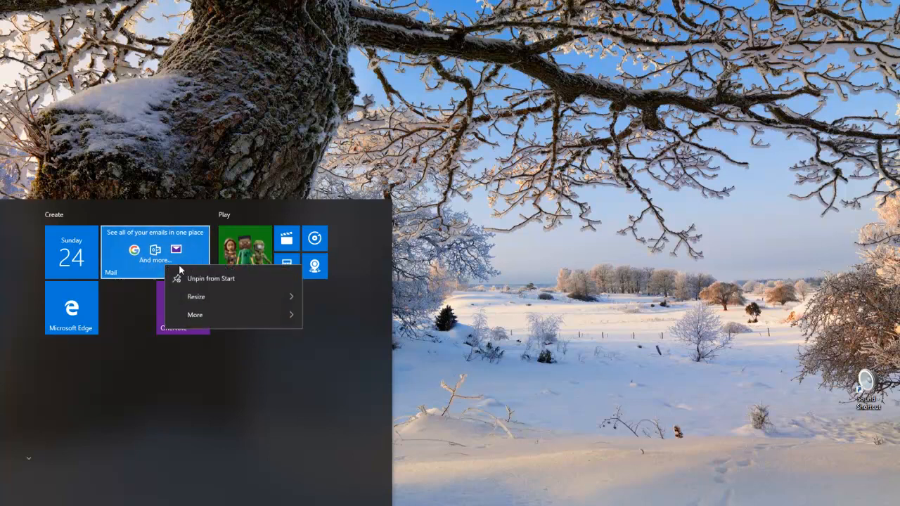
left_click(210, 278)
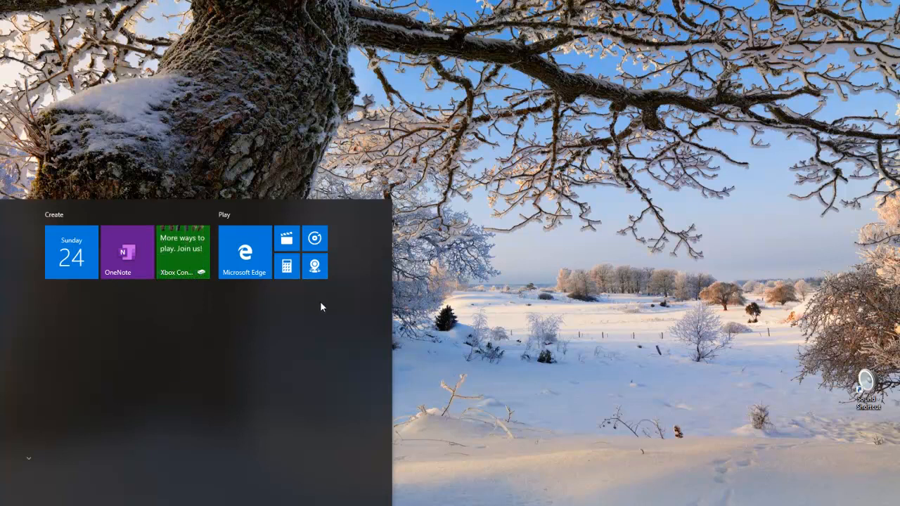
mouse_move(298, 326)
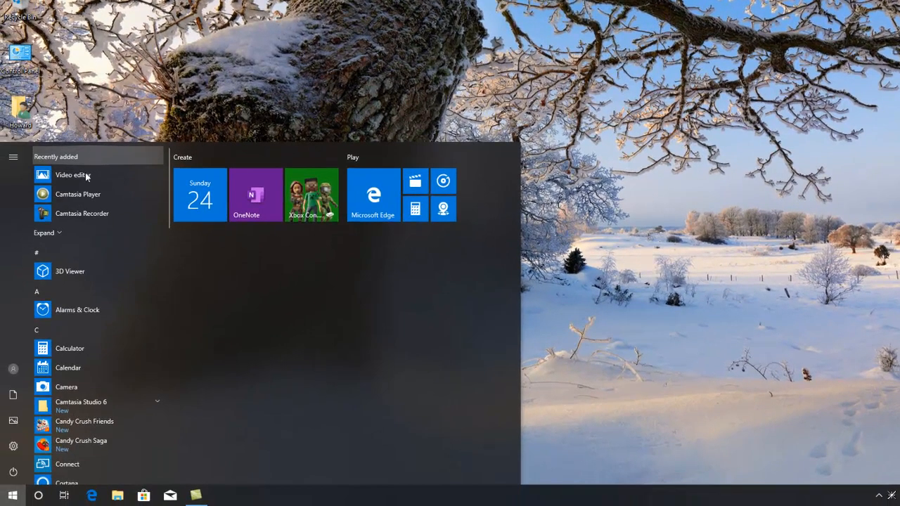
mouse_move(93, 156)
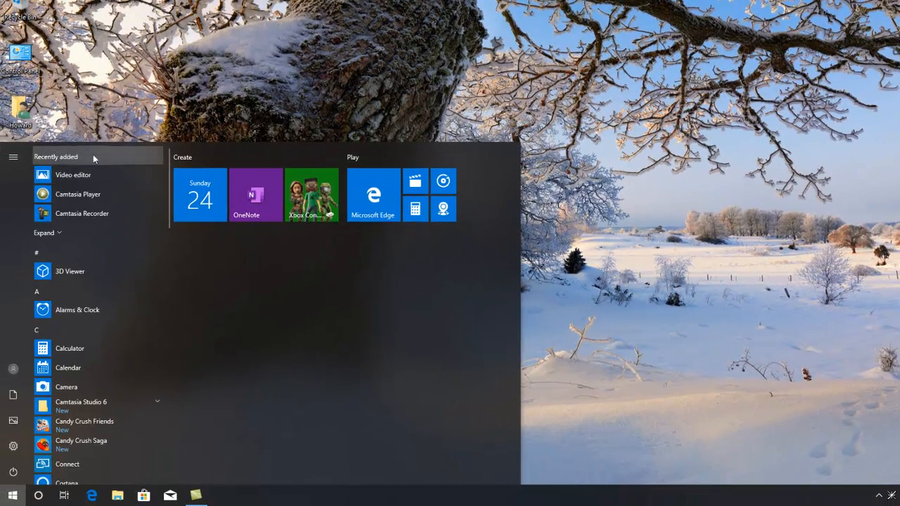
mouse_move(73, 174)
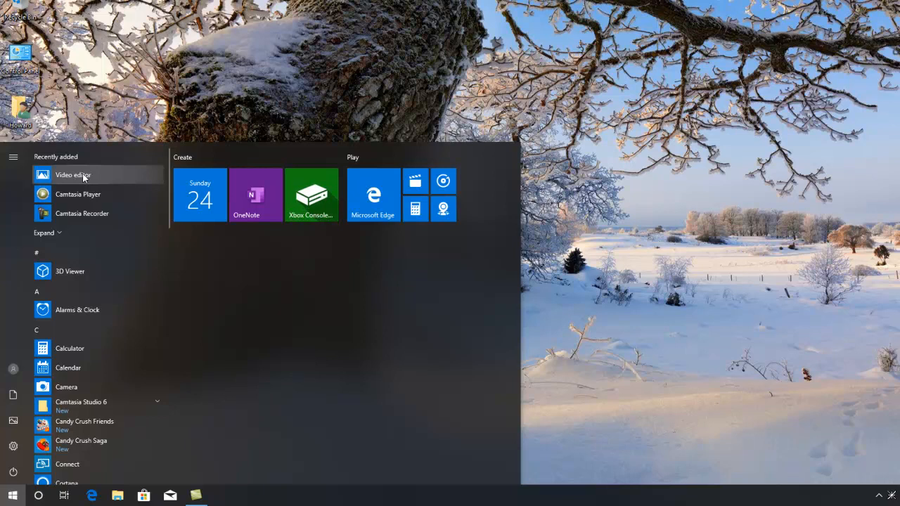
mouse_move(117, 184)
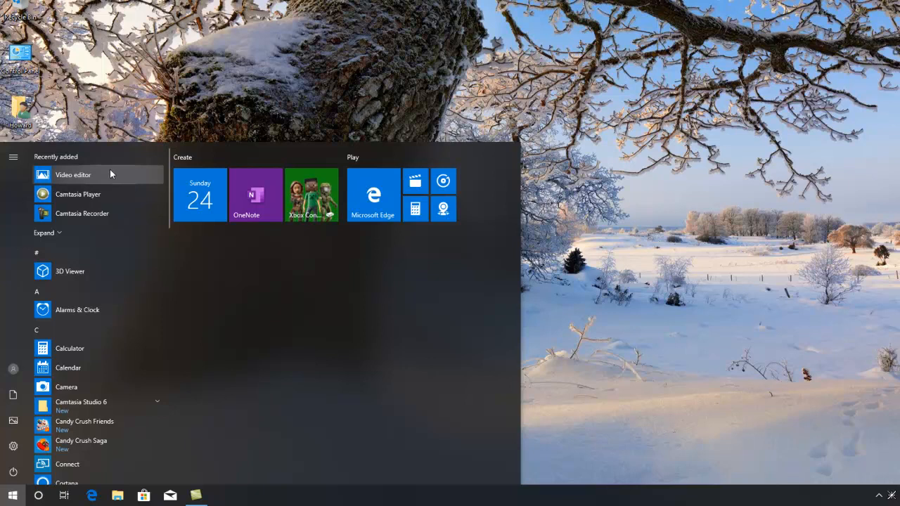
mouse_move(78, 194)
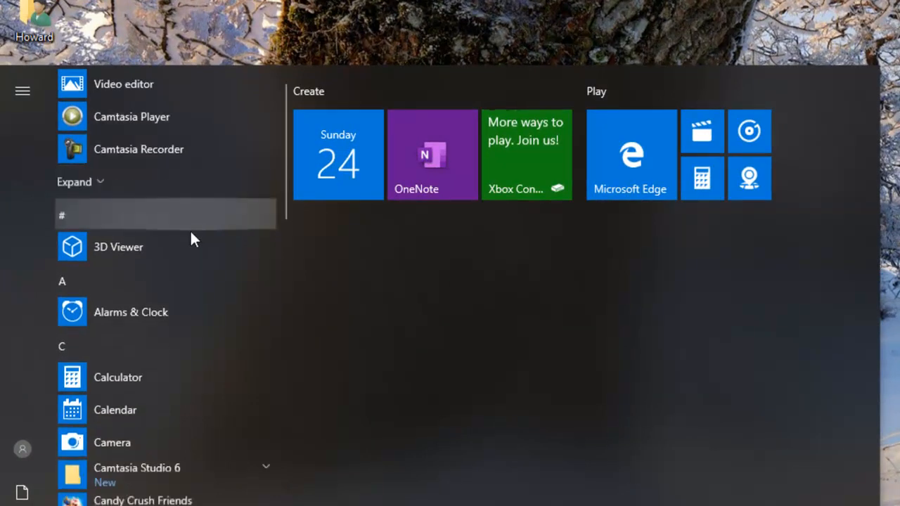
- Scroll the Start app list to the top, showing 3D Viewer and Alarms & Clock
scroll("up", 3)
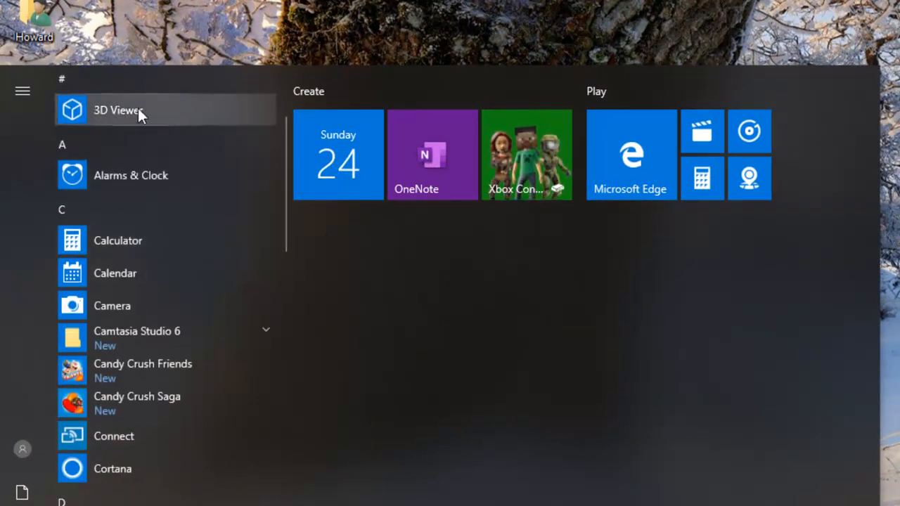
- Launch 3D Viewer from the Start menu app list
left_click(119, 110)
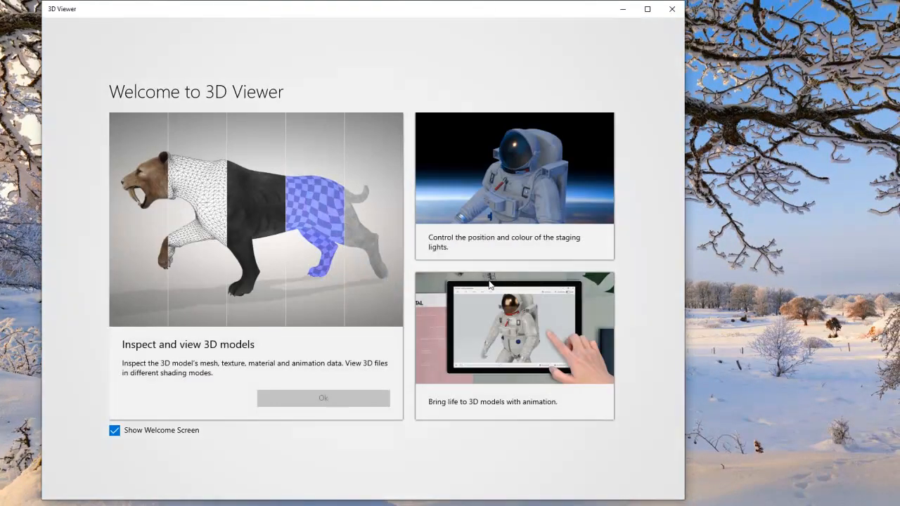
mouse_move(374, 390)
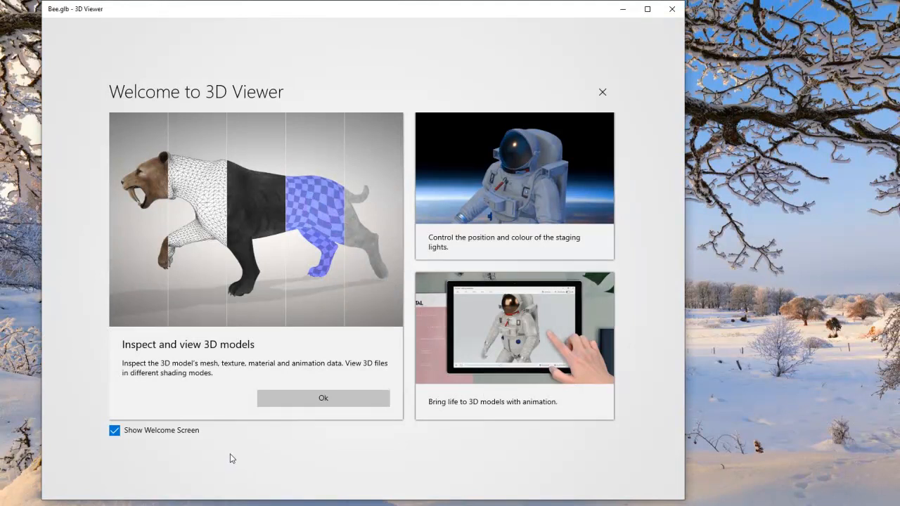
mouse_move(545, 422)
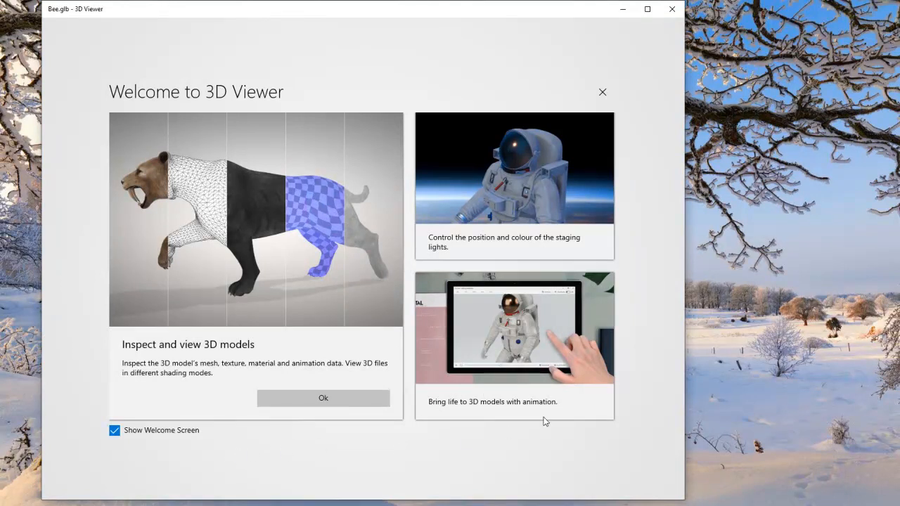
mouse_move(444, 82)
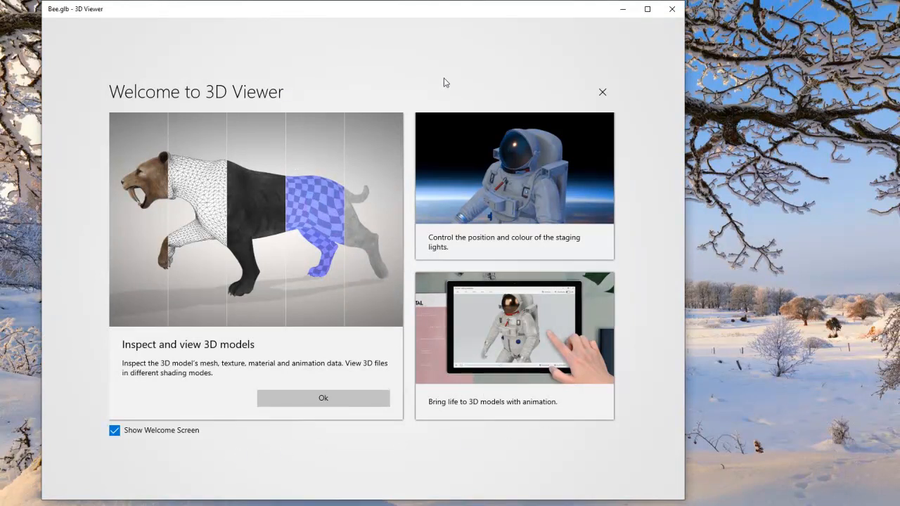
mouse_move(272, 184)
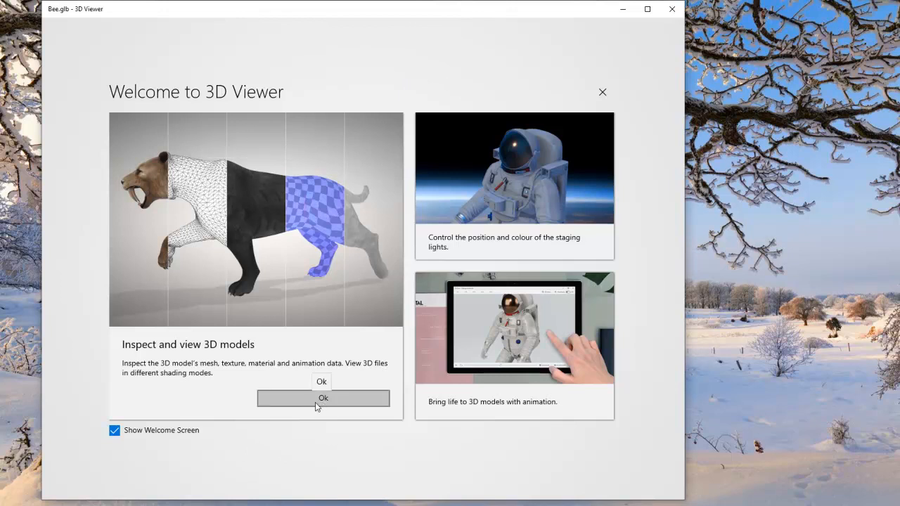
- Dismiss the 3D Viewer welcome screen and switch to full screen with F11
left_click(323, 398)
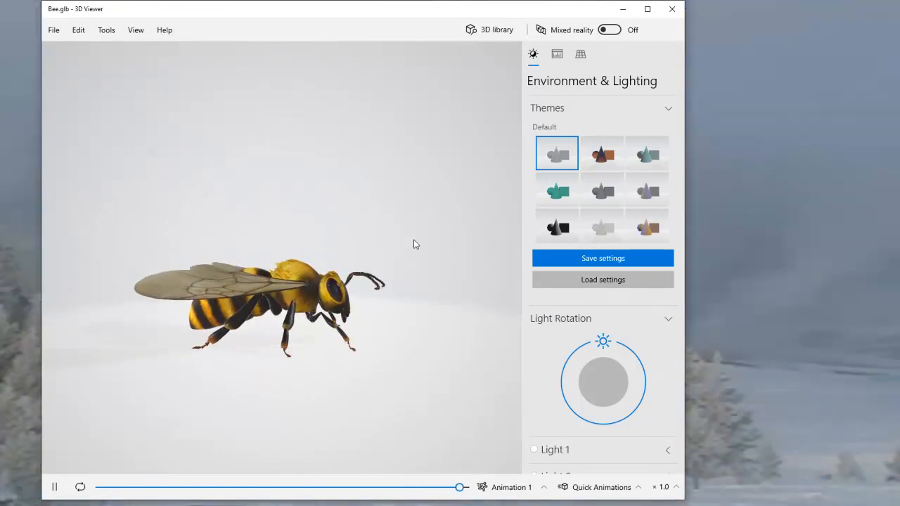
key("F11")
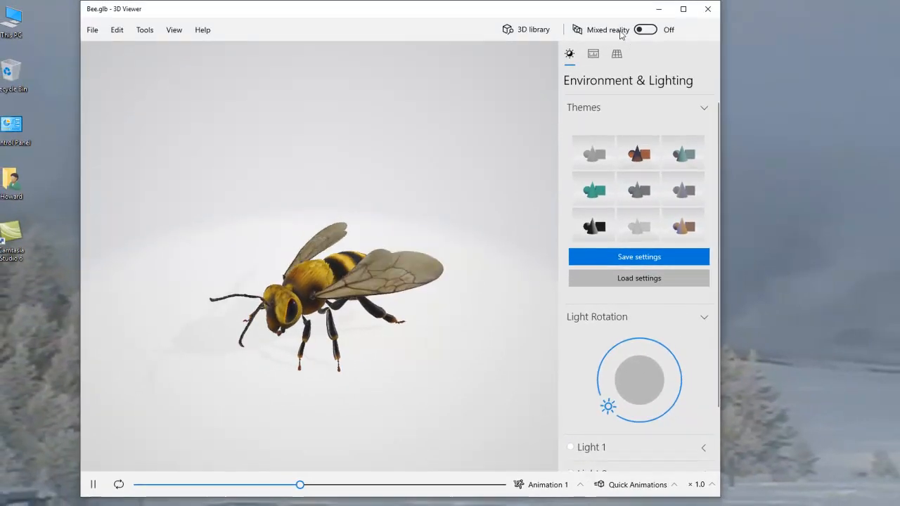
left_click(644, 30)
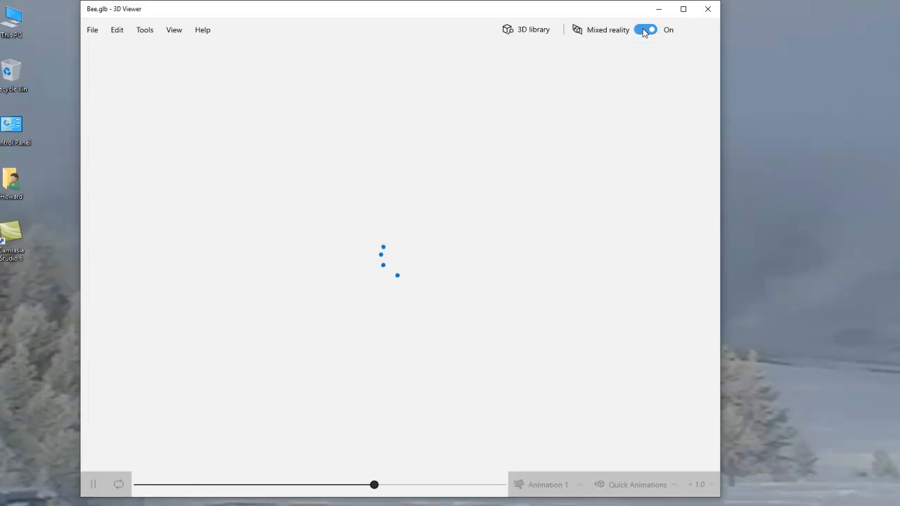
left_click(644, 30)
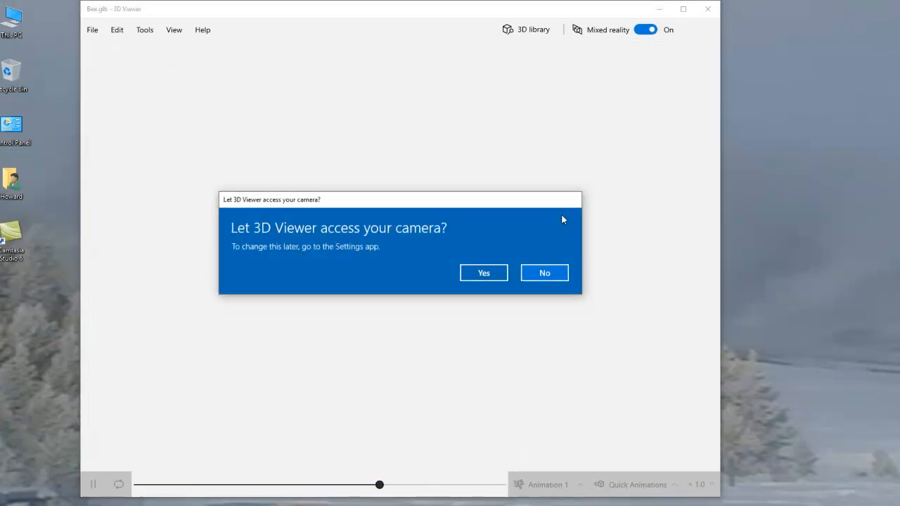
mouse_move(326, 236)
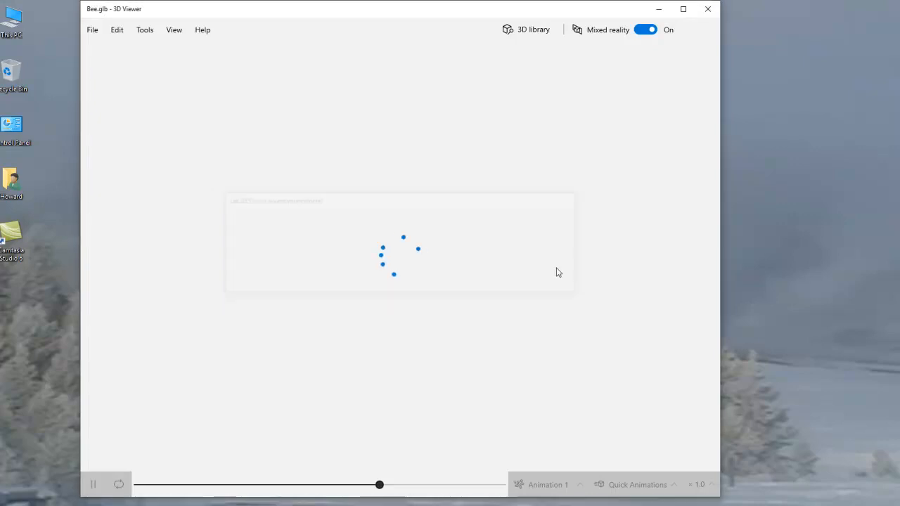
left_click(644, 30)
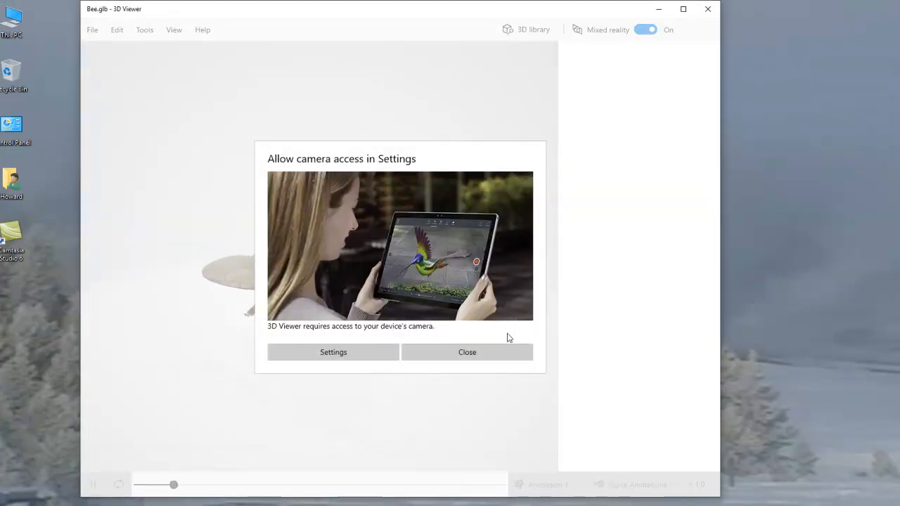
left_click(467, 352)
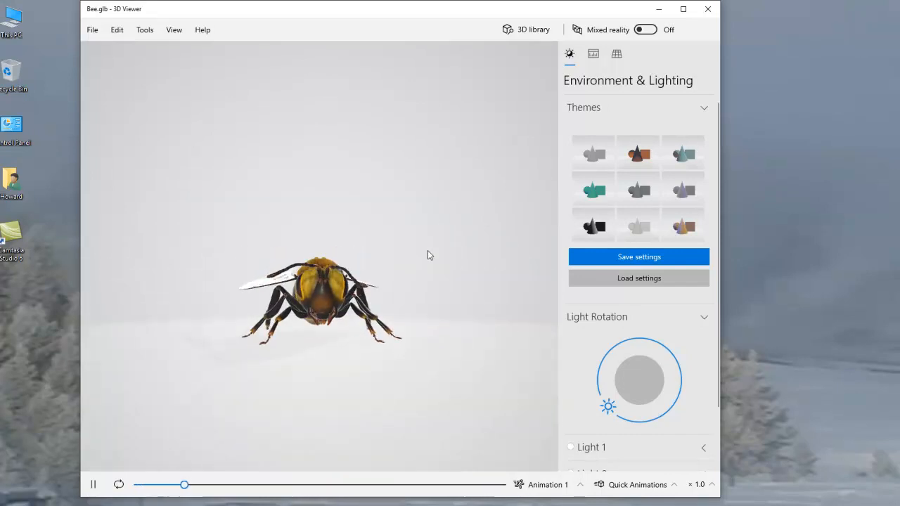
- Close 3D Viewer and launch Alarms & Clock from the Start menu
left_click(707, 8)
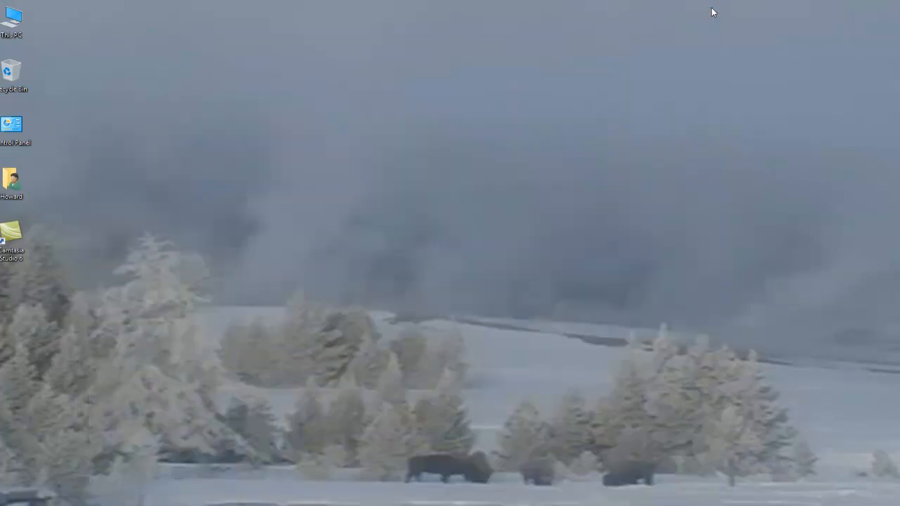
left_click(6, 500)
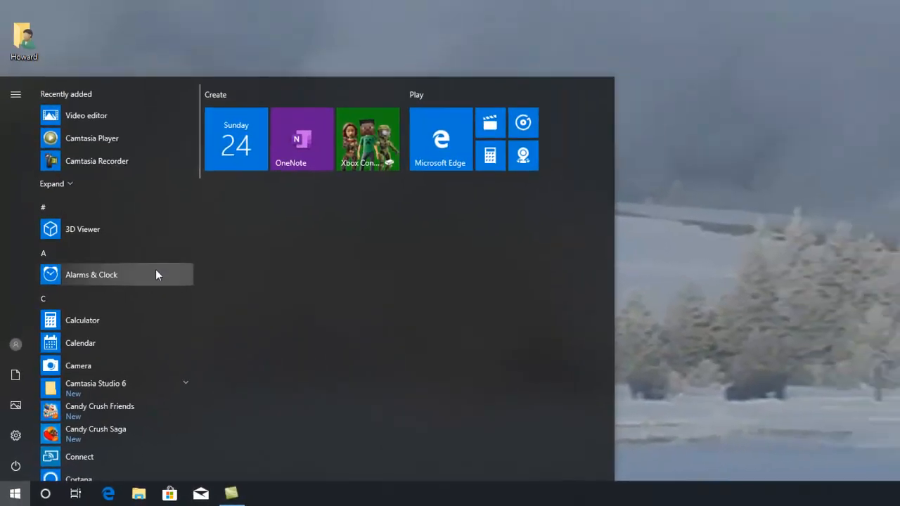
left_click(91, 274)
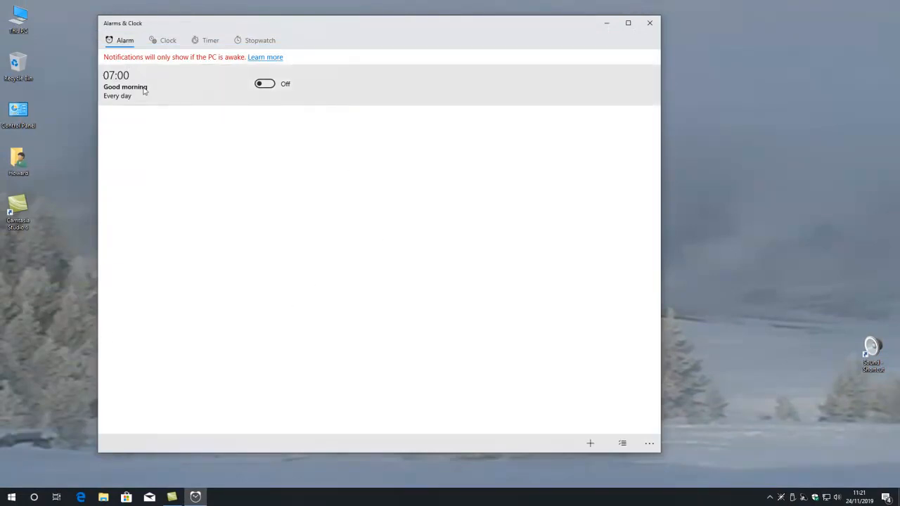
mouse_move(196, 73)
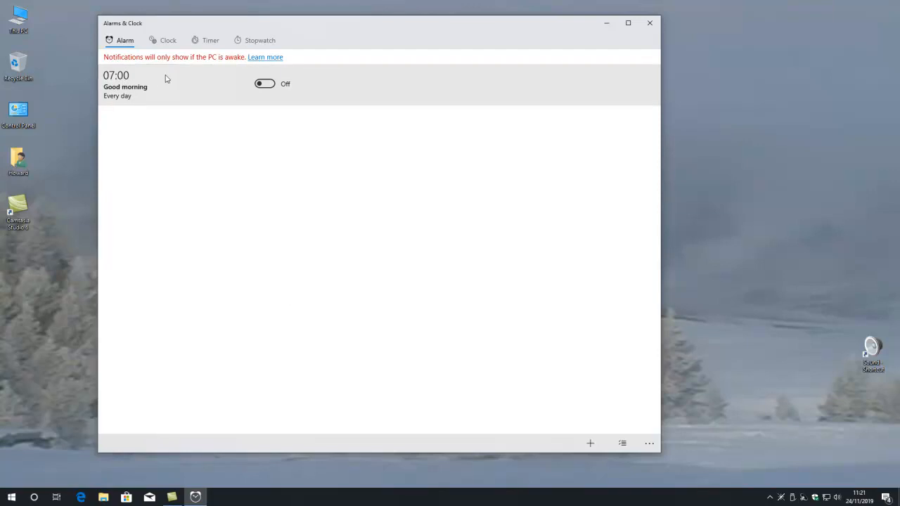
mouse_move(138, 90)
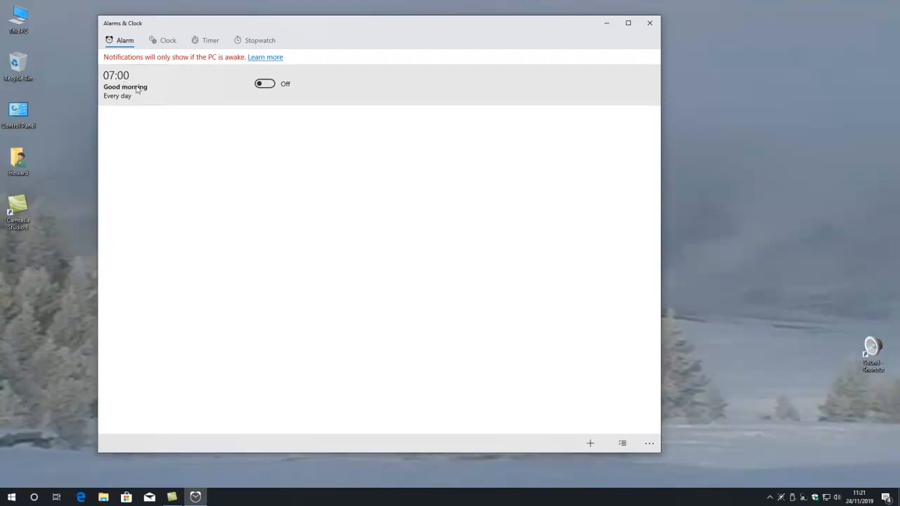
mouse_move(200, 90)
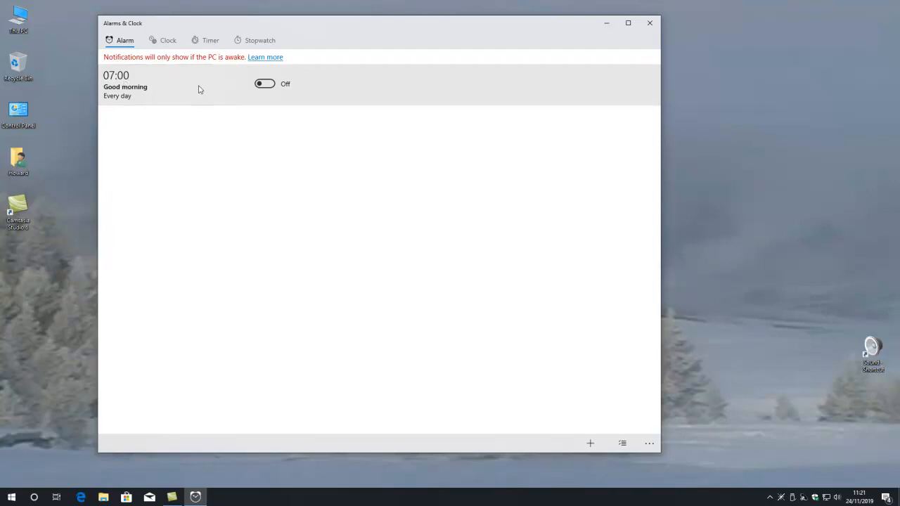
mouse_move(135, 103)
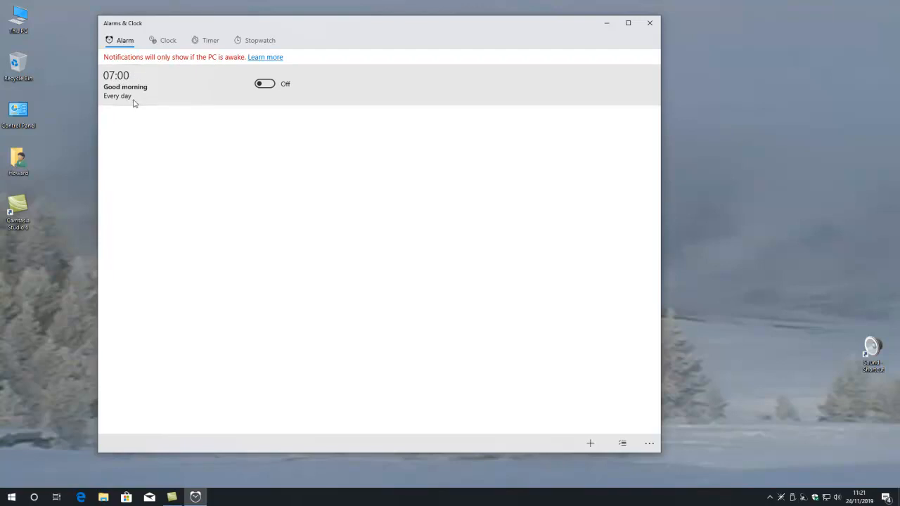
mouse_move(650, 24)
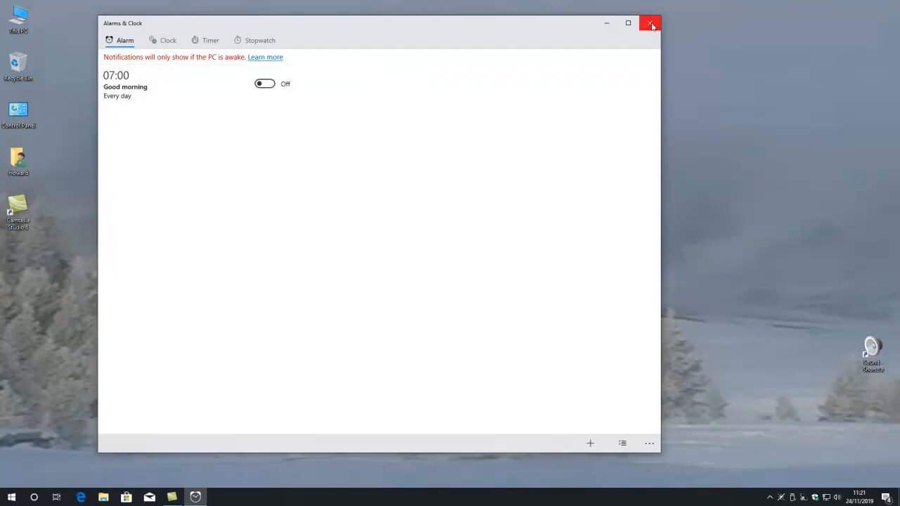
mouse_move(650, 23)
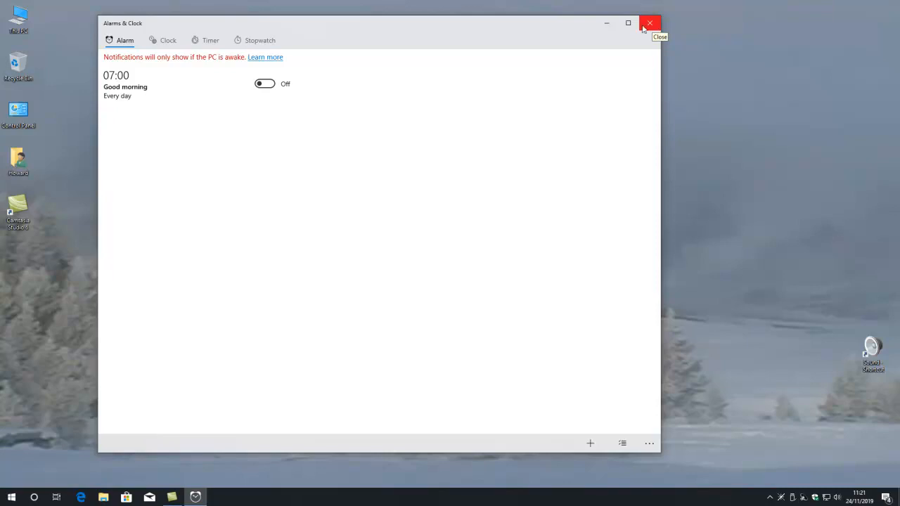
- View the world clock map, then switch to the Timer tab
left_click(167, 40)
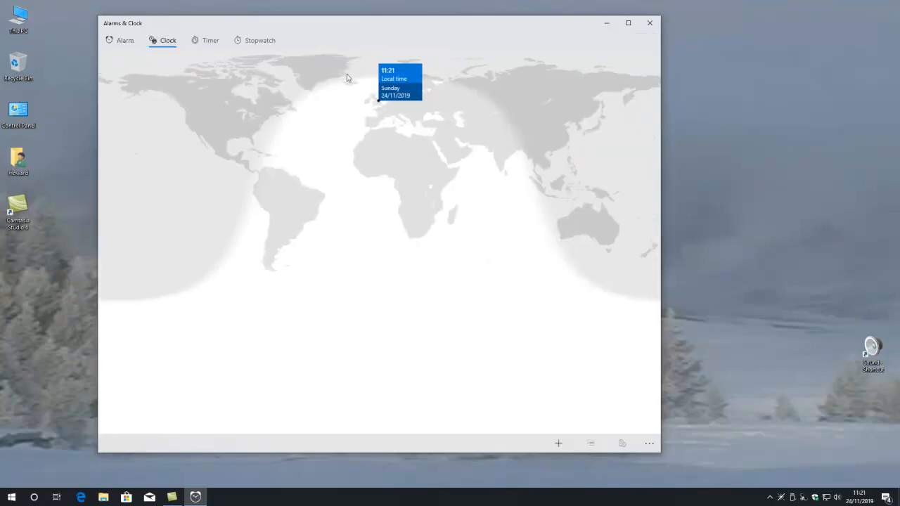
mouse_move(410, 79)
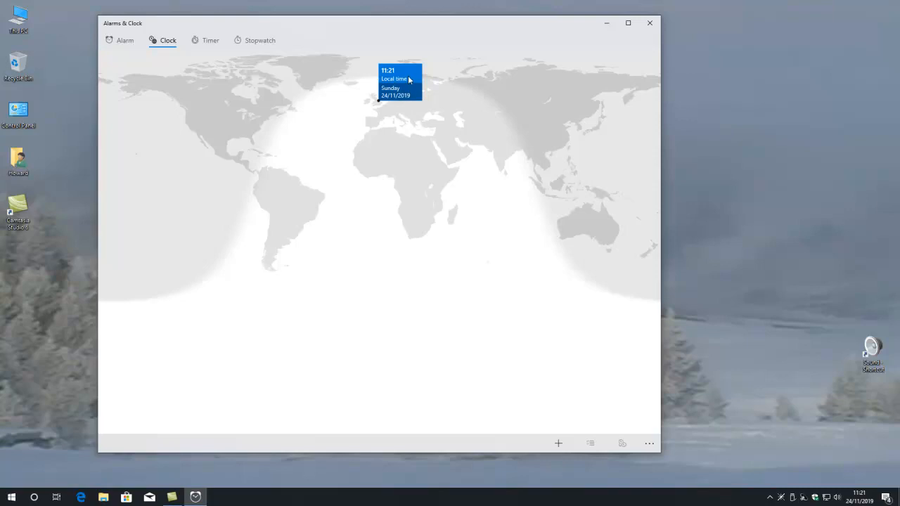
mouse_move(200, 46)
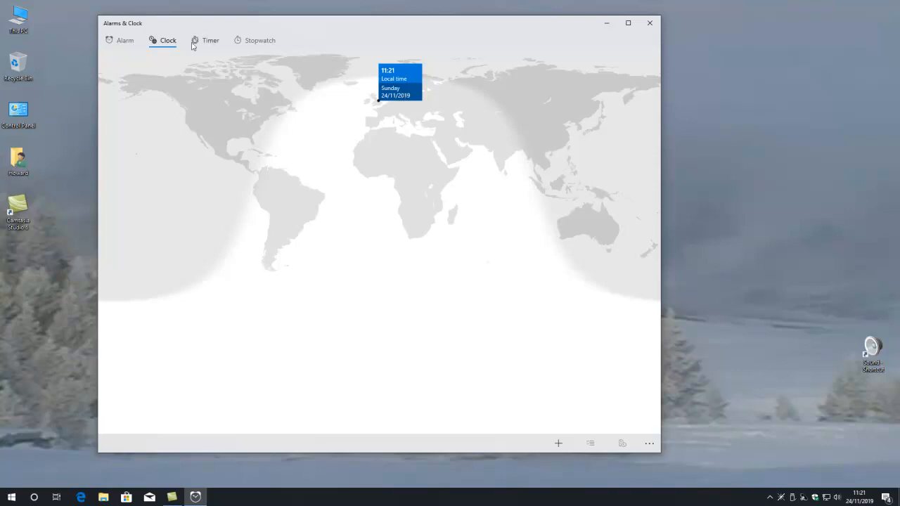
left_click(210, 40)
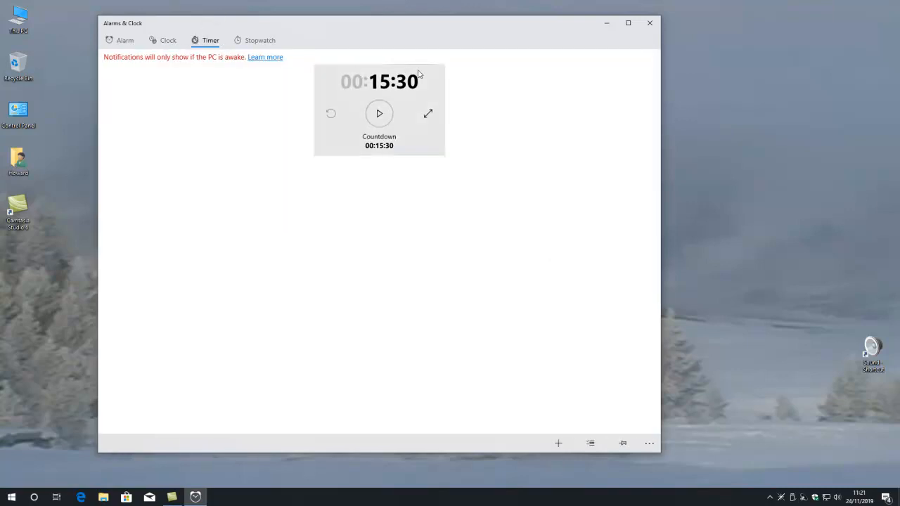
mouse_move(353, 93)
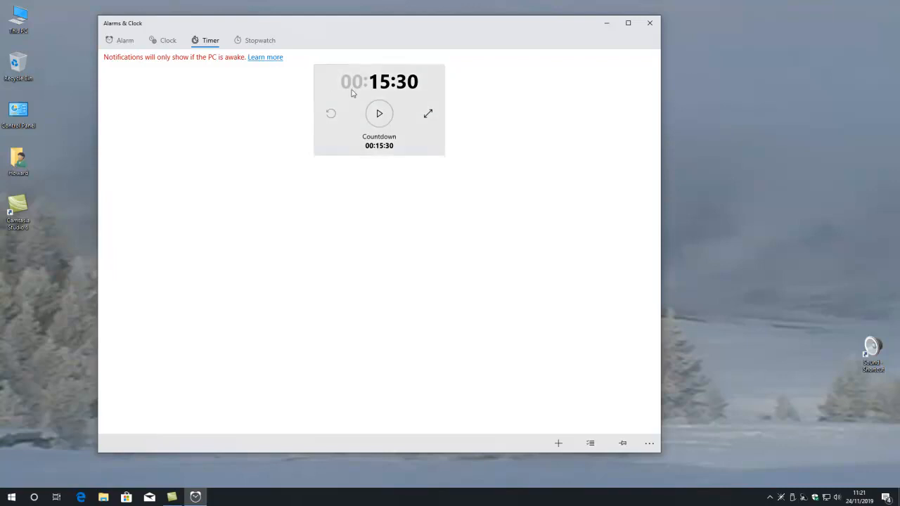
mouse_move(406, 97)
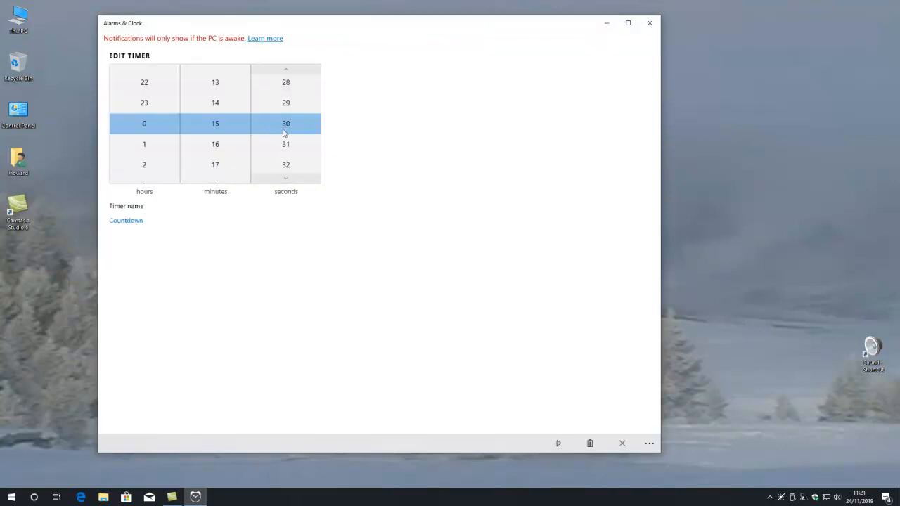
mouse_move(294, 122)
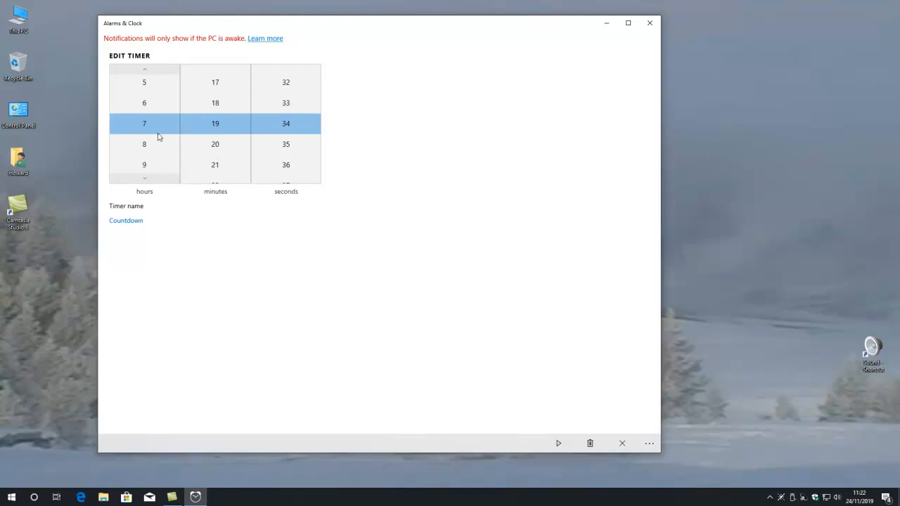
- Set the Countdown timer to 0:00:10 and start it
scroll("down", 3)
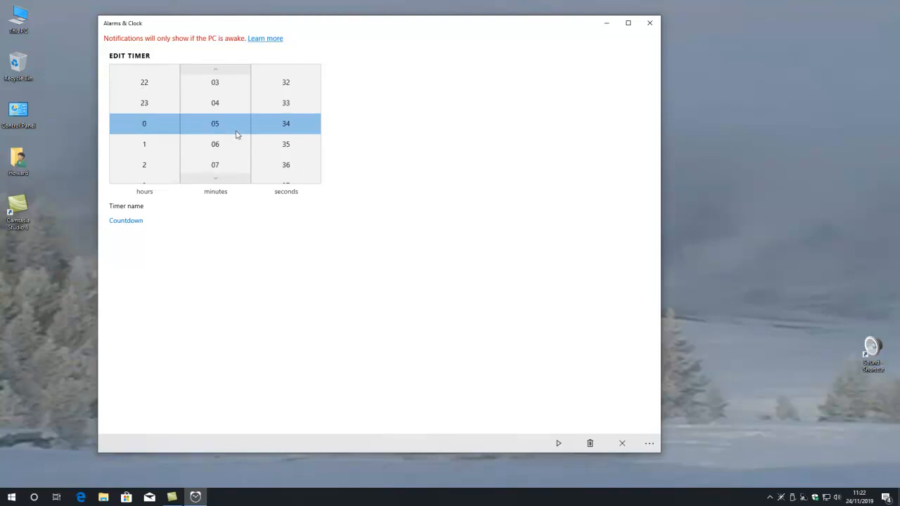
scroll("up", 3)
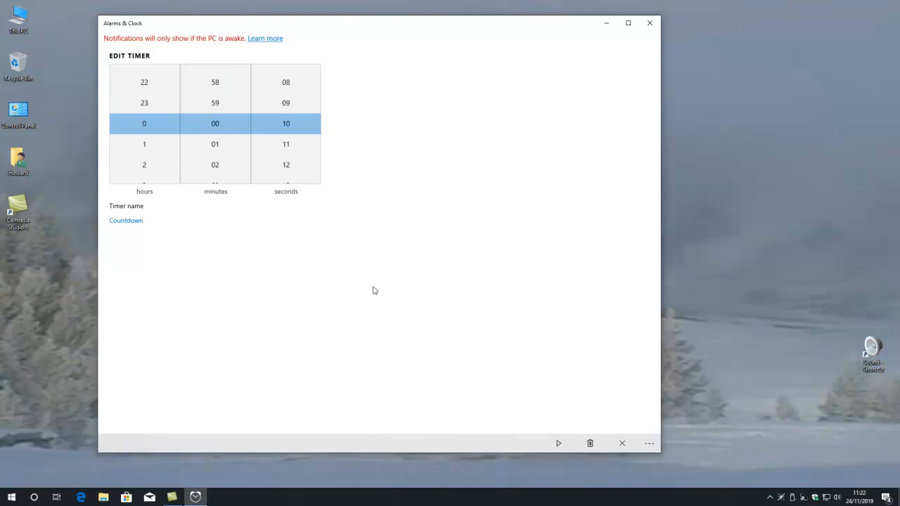
mouse_move(261, 204)
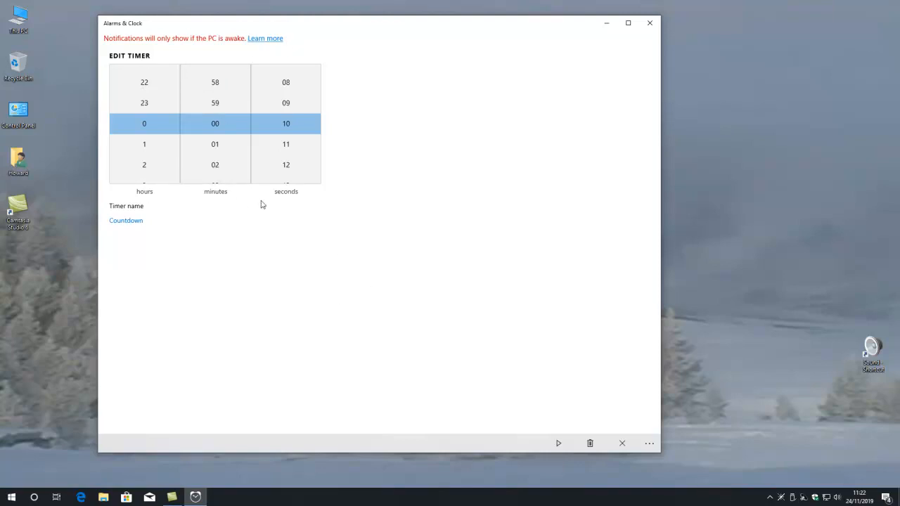
left_click(125, 220)
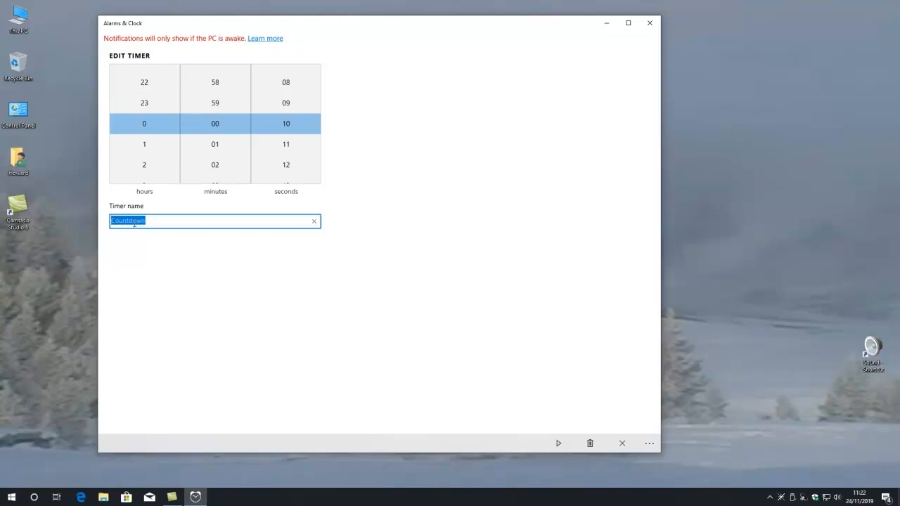
left_click(558, 442)
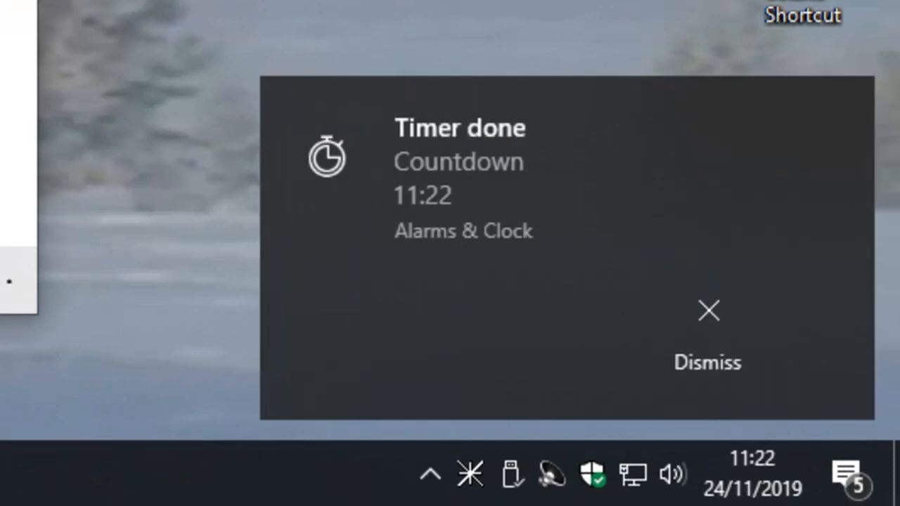
mouse_move(598, 253)
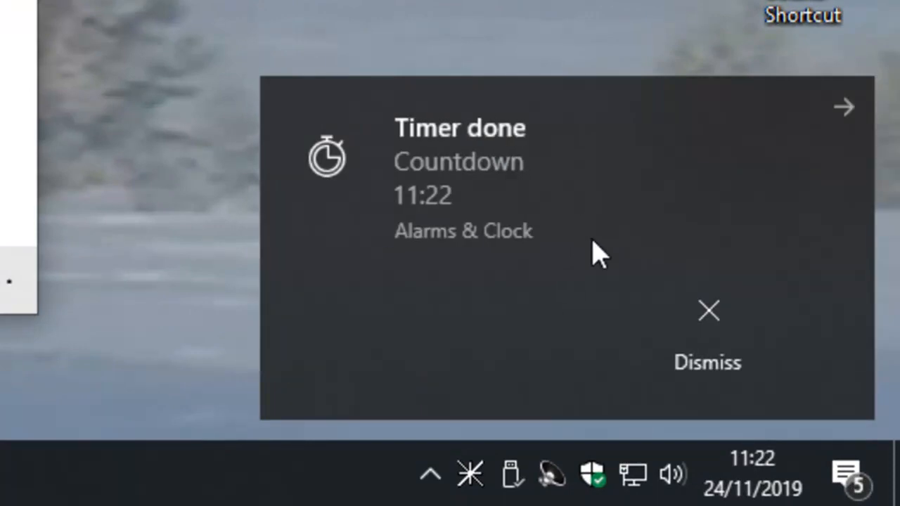
mouse_move(703, 255)
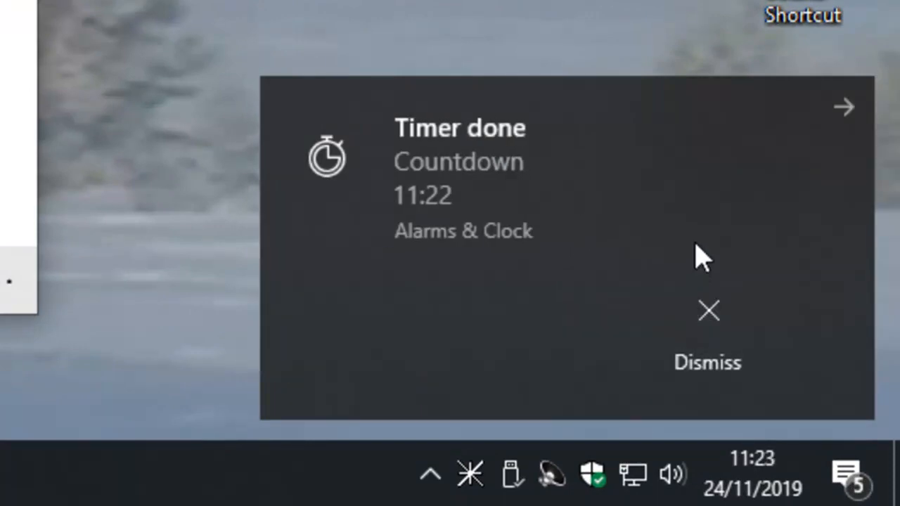
- Dismiss the Countdown 'Timer done' alert and close Alarms & Clock
left_click(843, 107)
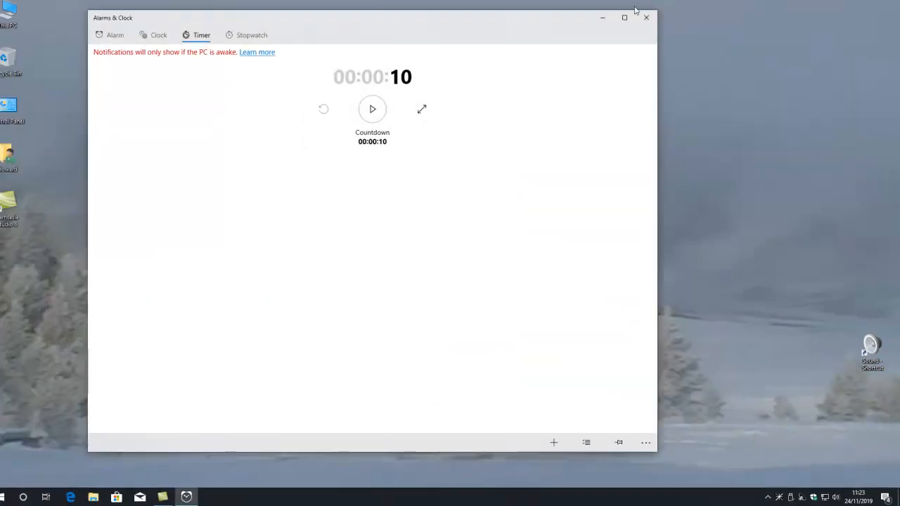
left_click(645, 17)
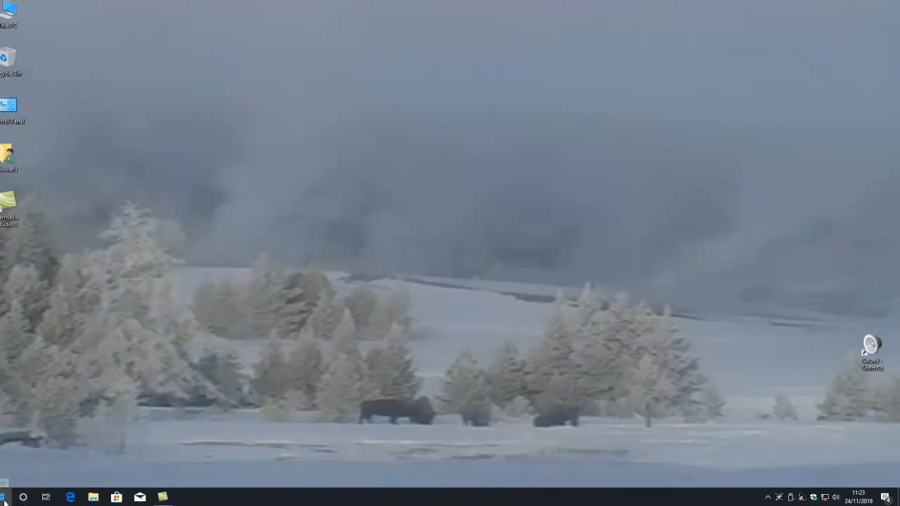
- Launch Calculator from Start, compute 9 × 8 = 72, then close it
left_click(23, 497)
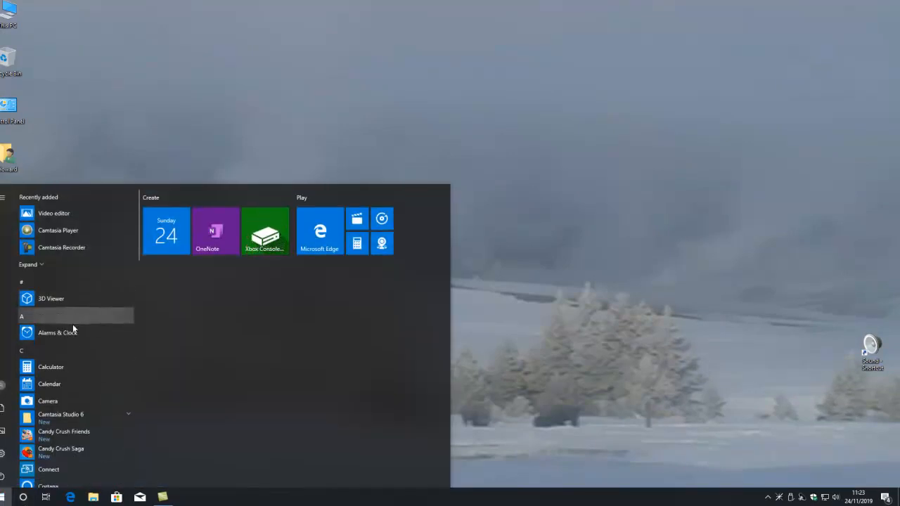
scroll("down", 3)
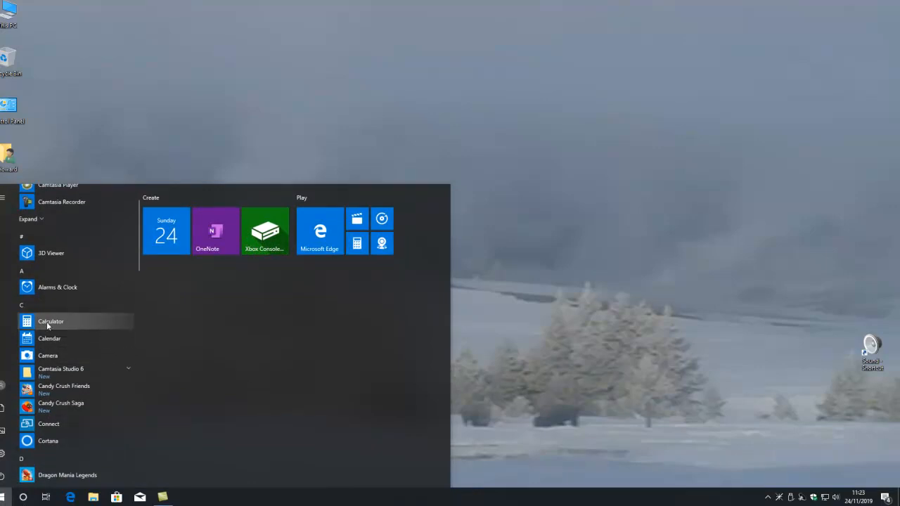
left_click(50, 321)
type("98")
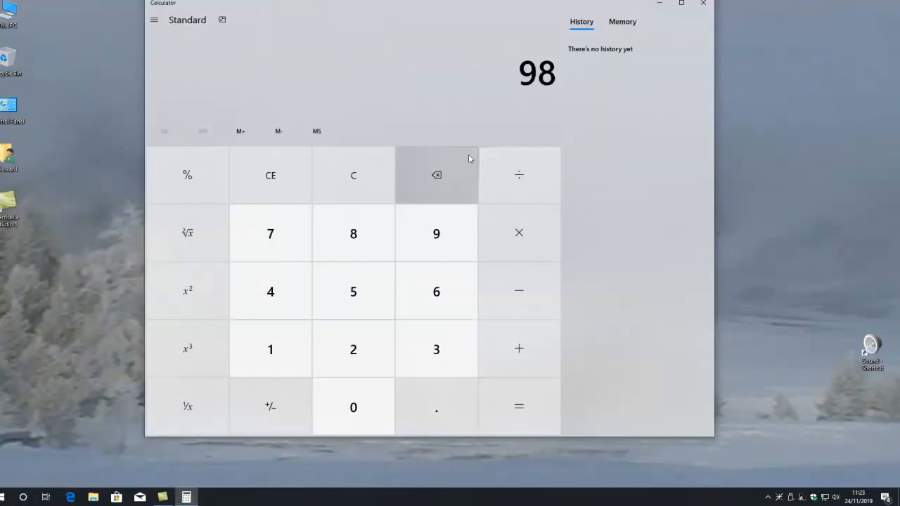
left_click(436, 174)
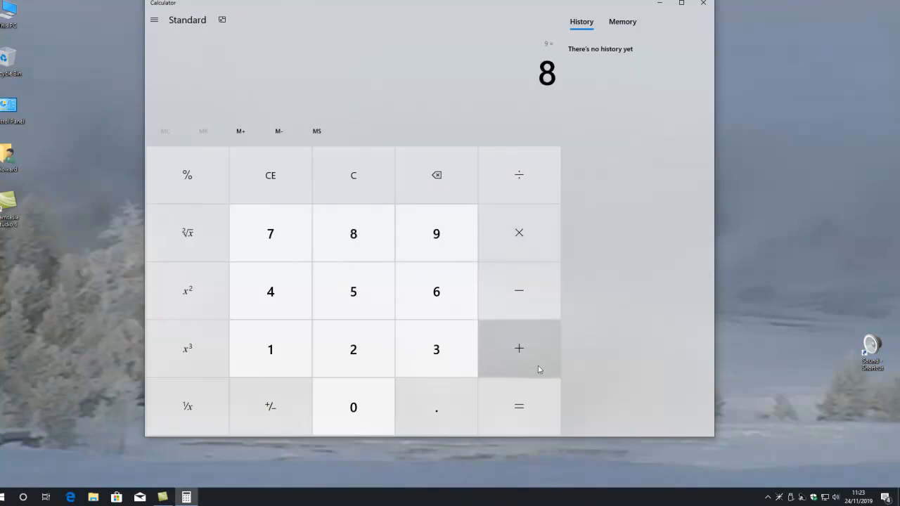
left_click(518, 407)
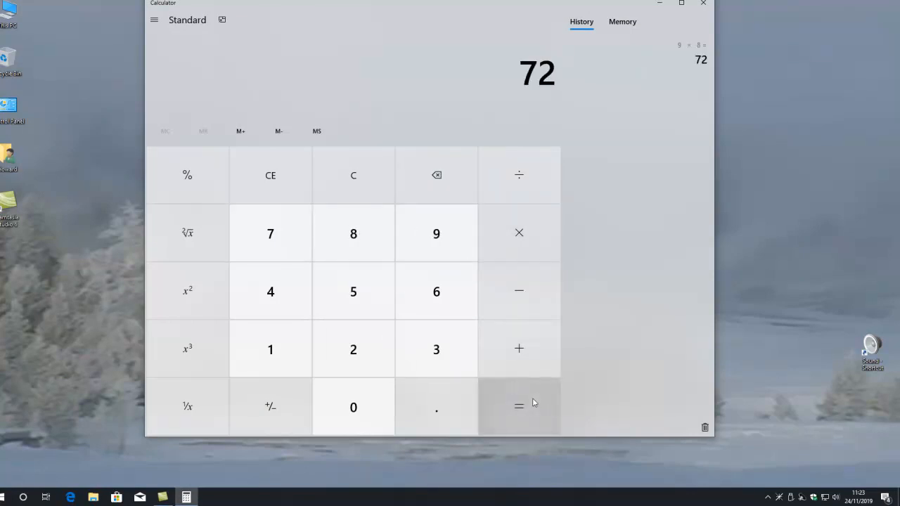
mouse_move(743, 7)
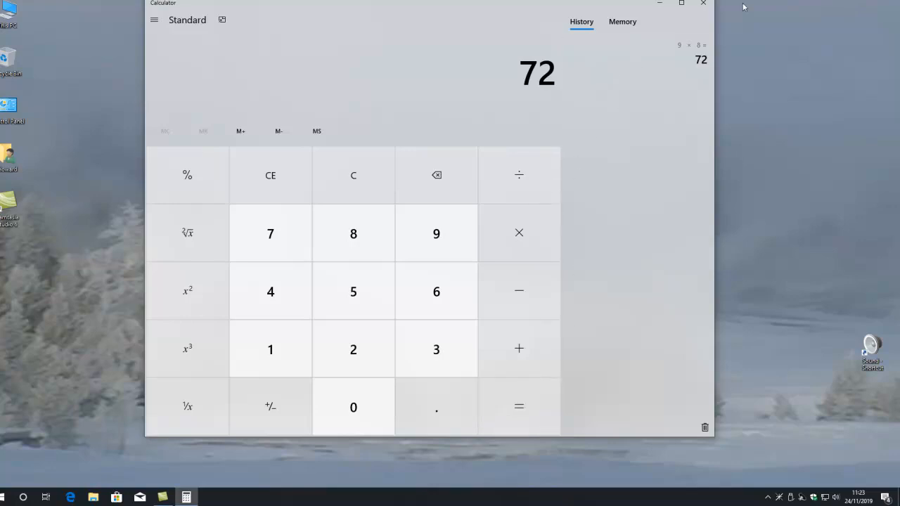
left_click(701, 3)
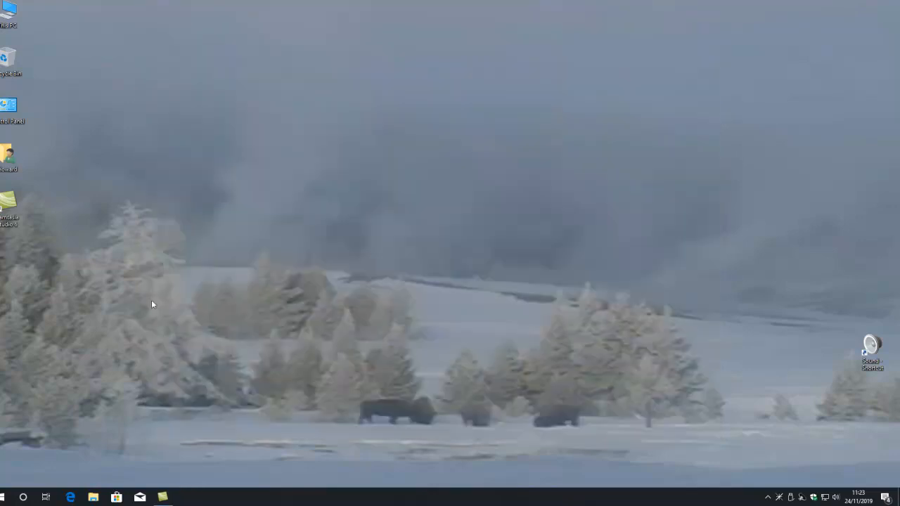
- Launch Calendar and open the 26 November day summary showing the Plugit Meeting
left_click(7, 497)
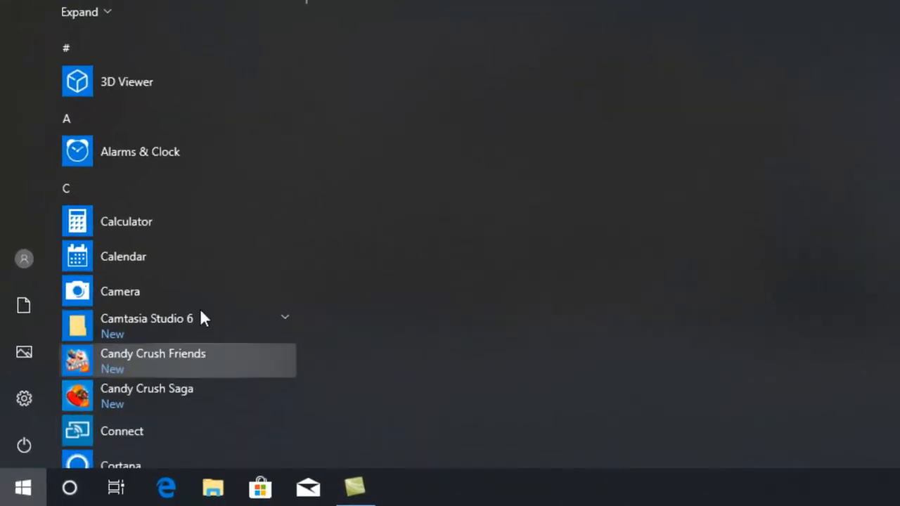
mouse_move(140, 268)
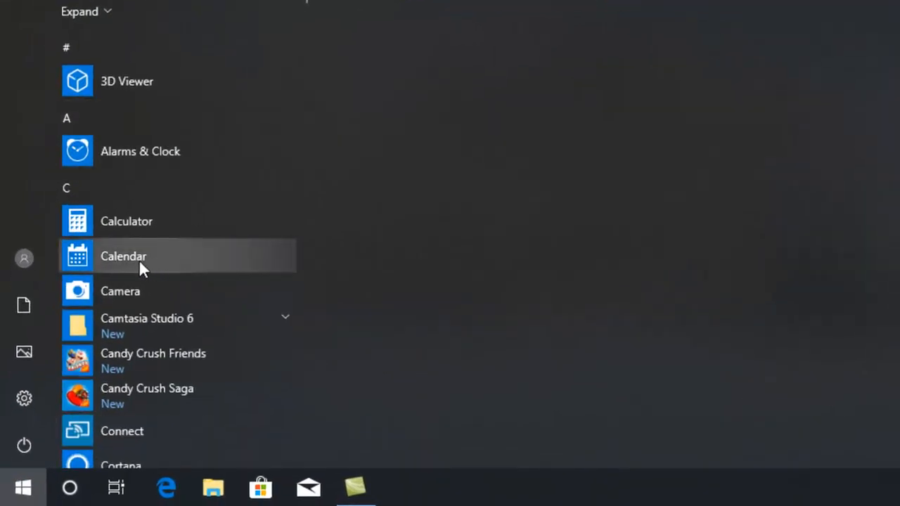
left_click(123, 256)
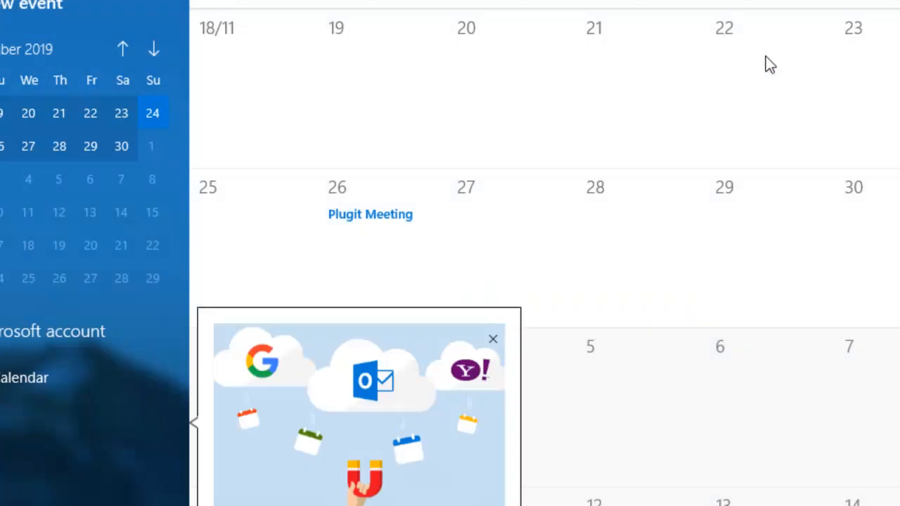
mouse_move(361, 219)
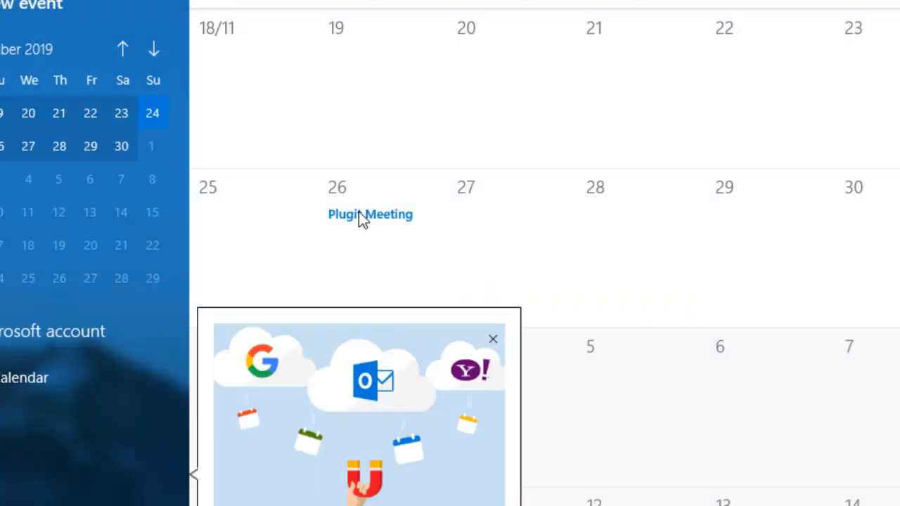
left_click(370, 214)
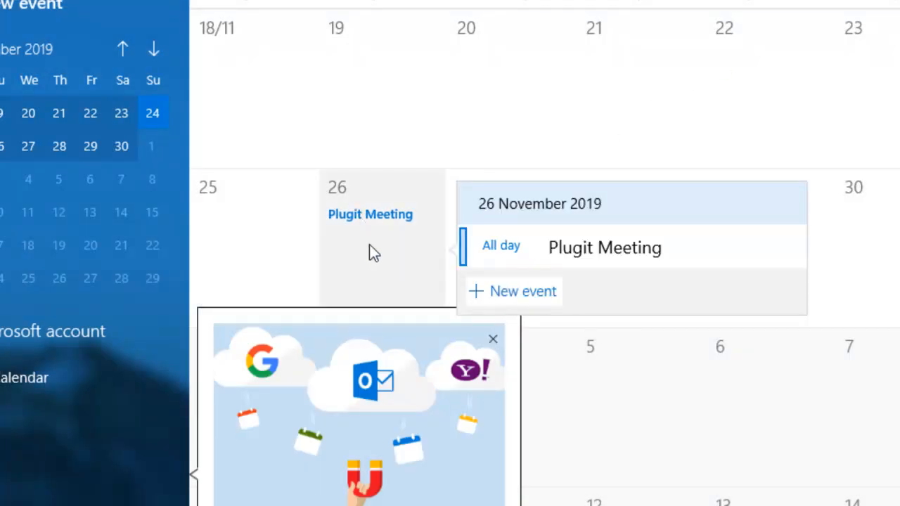
mouse_move(508, 234)
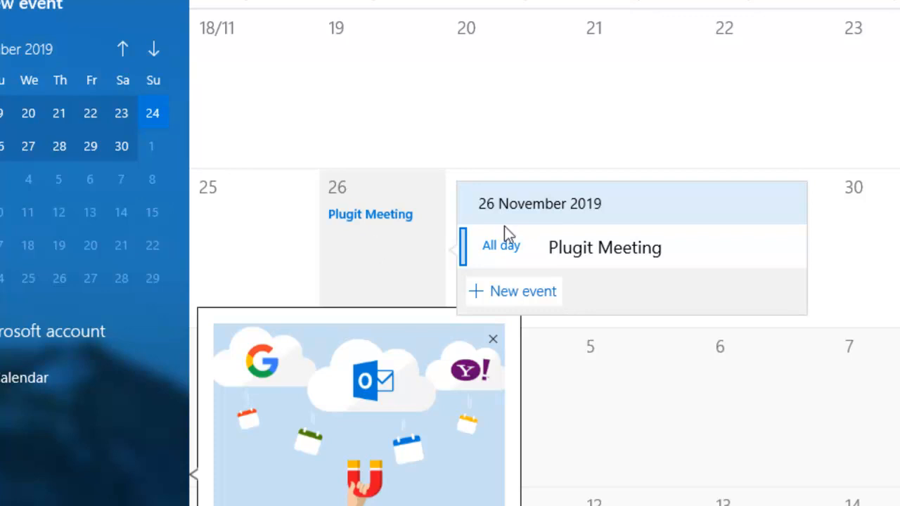
mouse_move(471, 223)
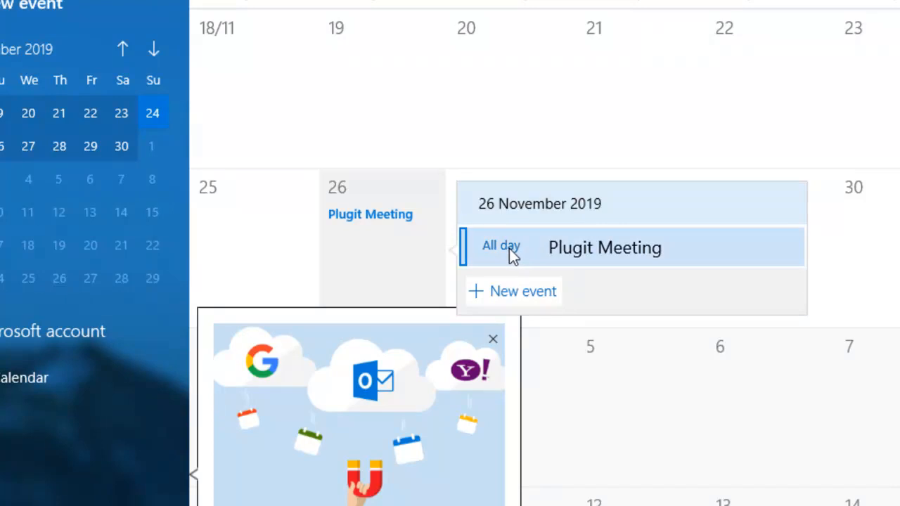
mouse_move(509, 385)
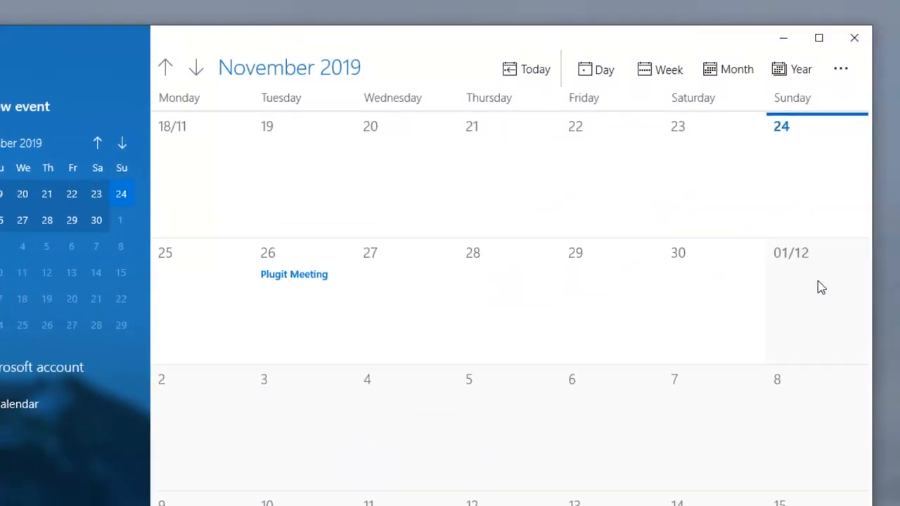
mouse_move(854, 38)
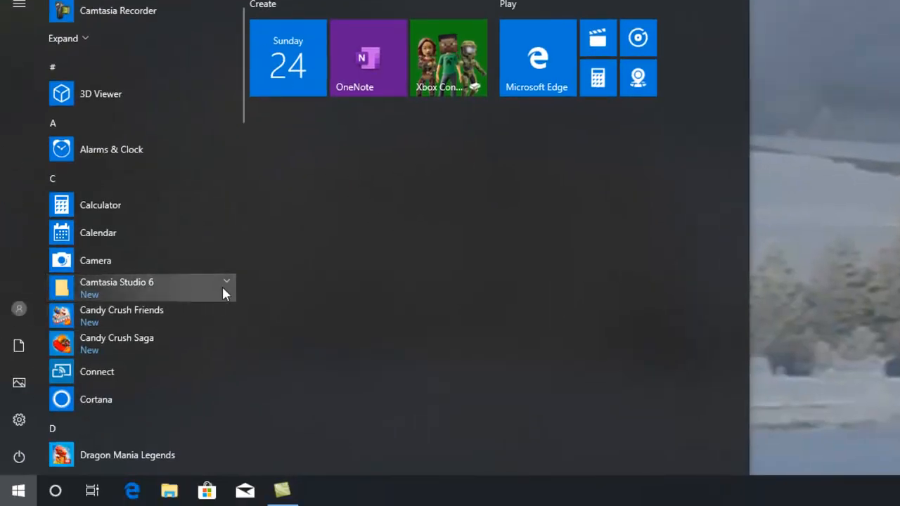
mouse_move(204, 299)
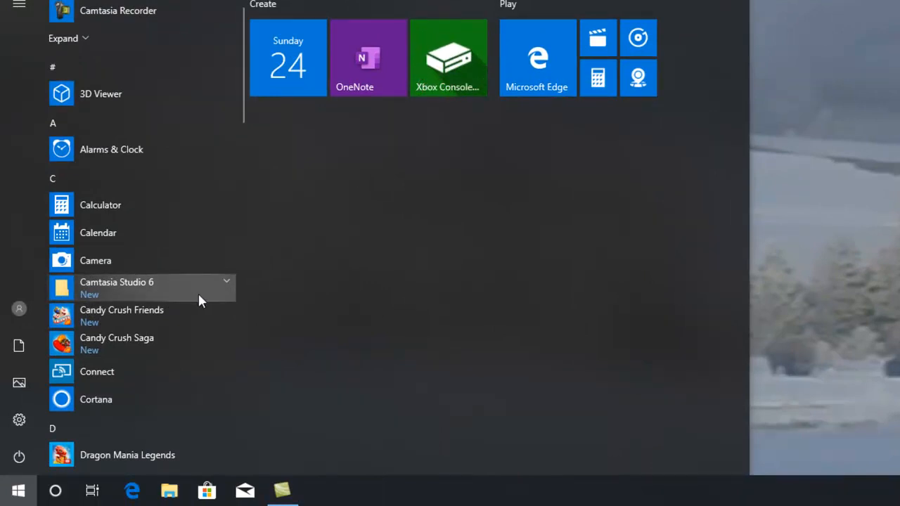
mouse_move(164, 315)
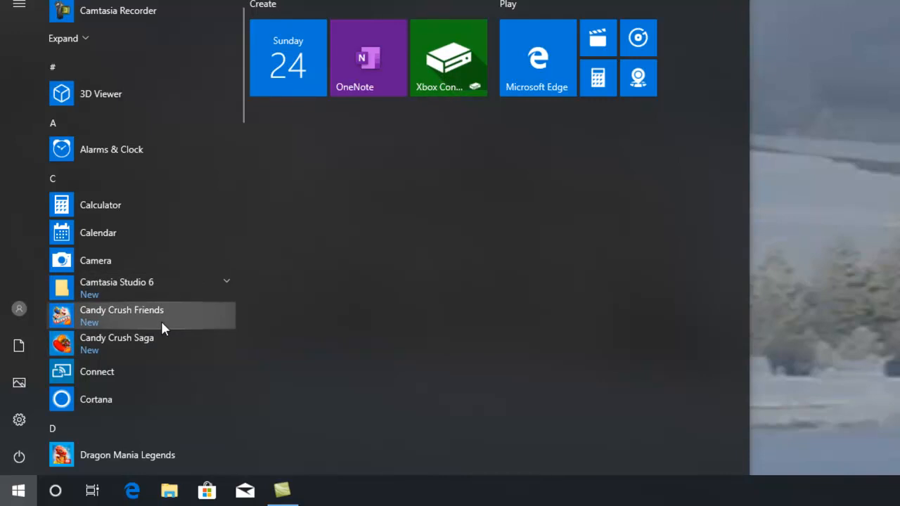
- Choose Uninstall from Candy Crush Friends' context menu in the Start list
right_click(122, 315)
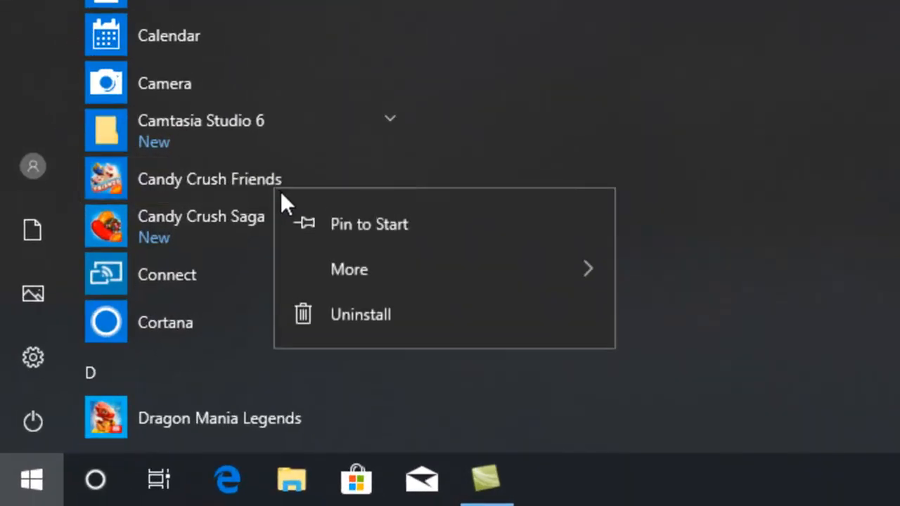
left_click(376, 327)
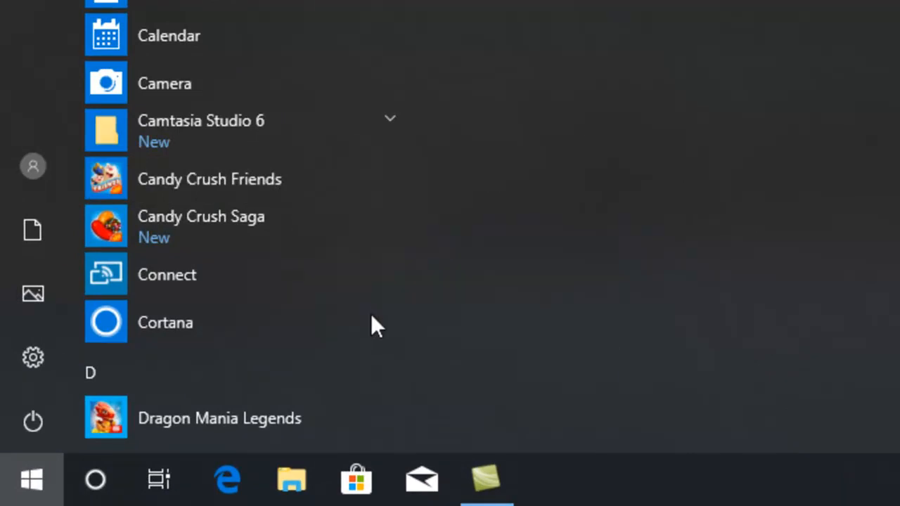
mouse_move(323, 193)
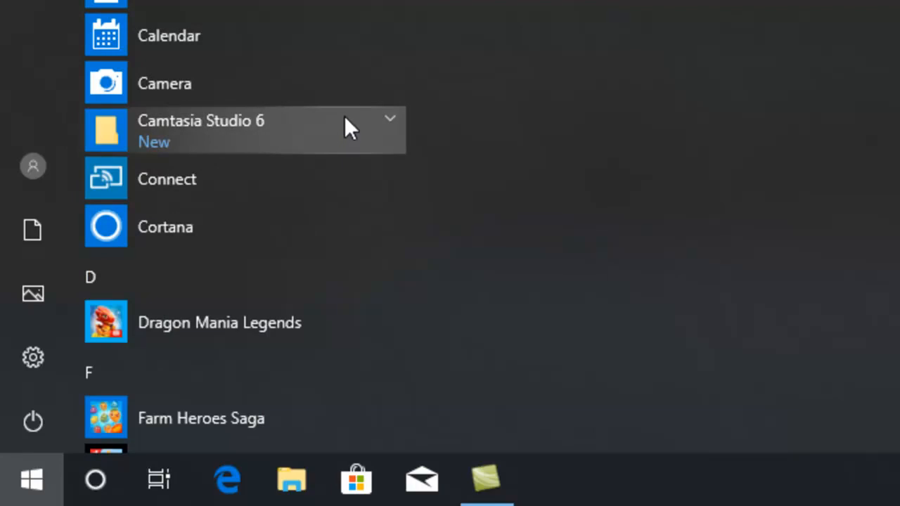
mouse_move(232, 193)
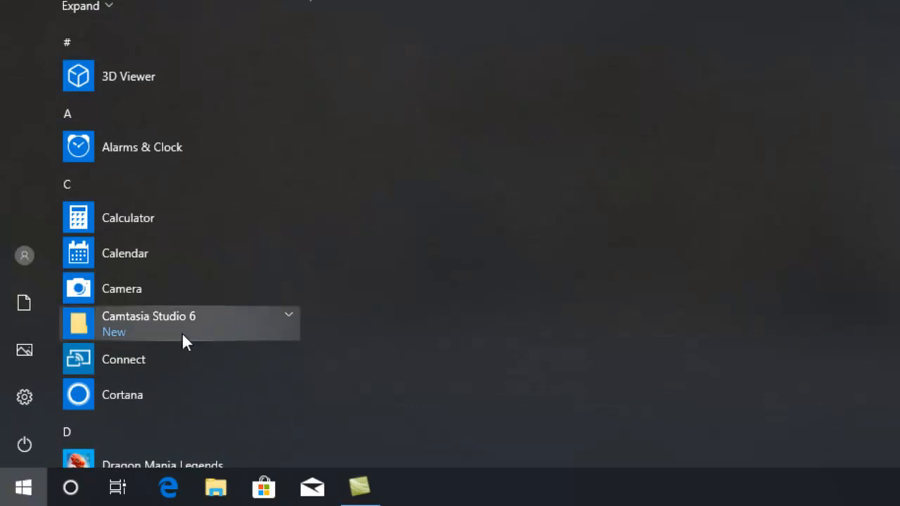
- View Cortana's skill examples, then return to the Start menu app list
scroll("down", 3)
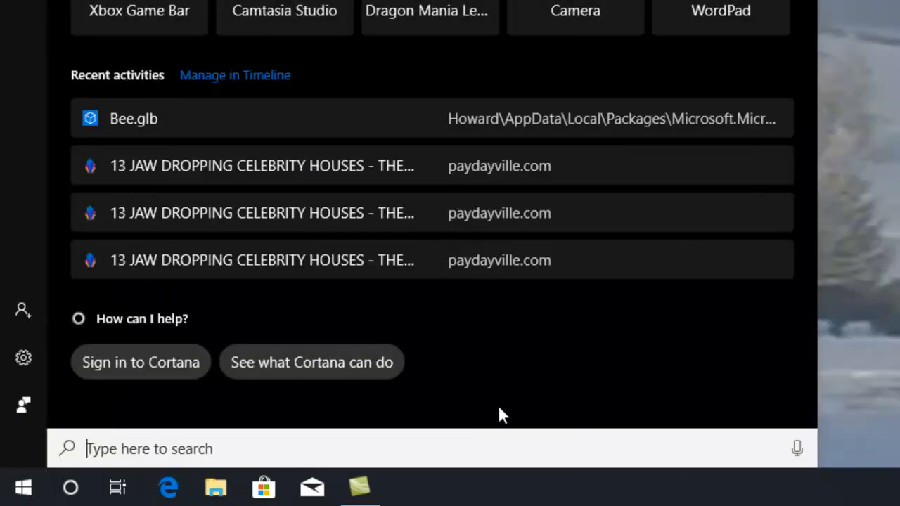
mouse_move(323, 369)
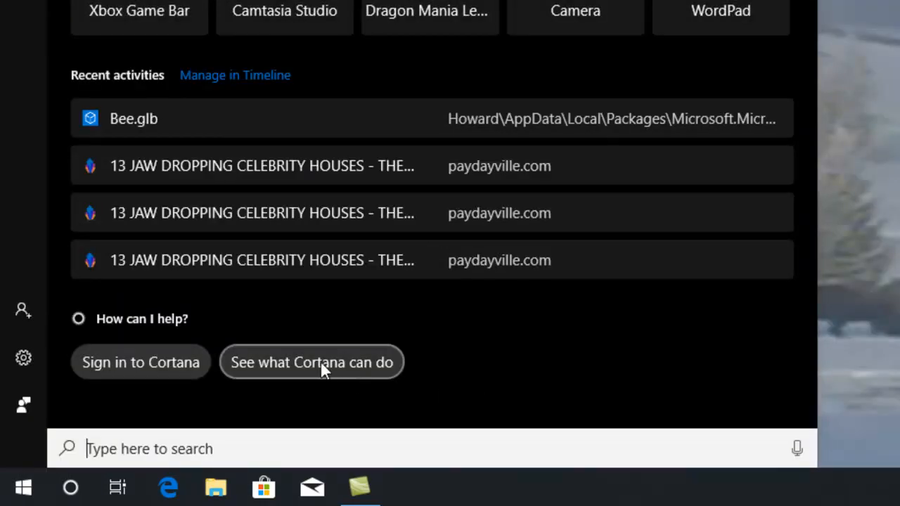
left_click(312, 362)
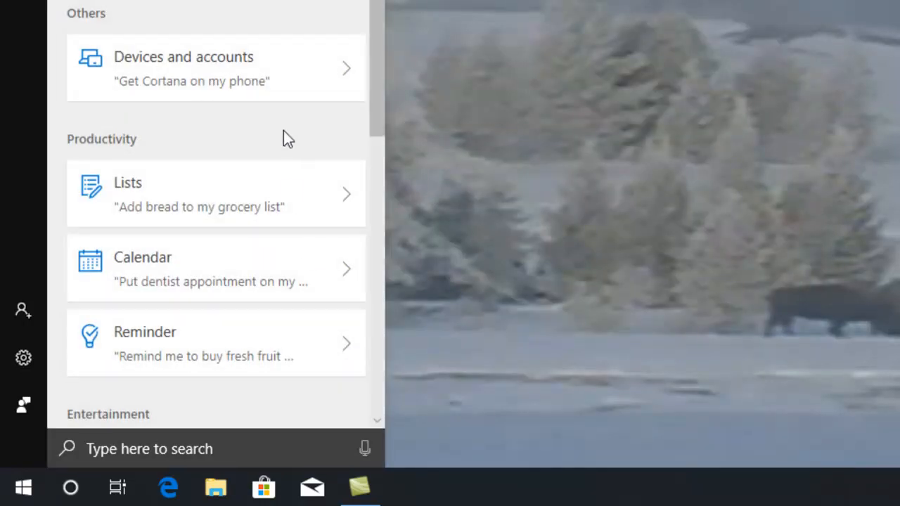
left_click(23, 486)
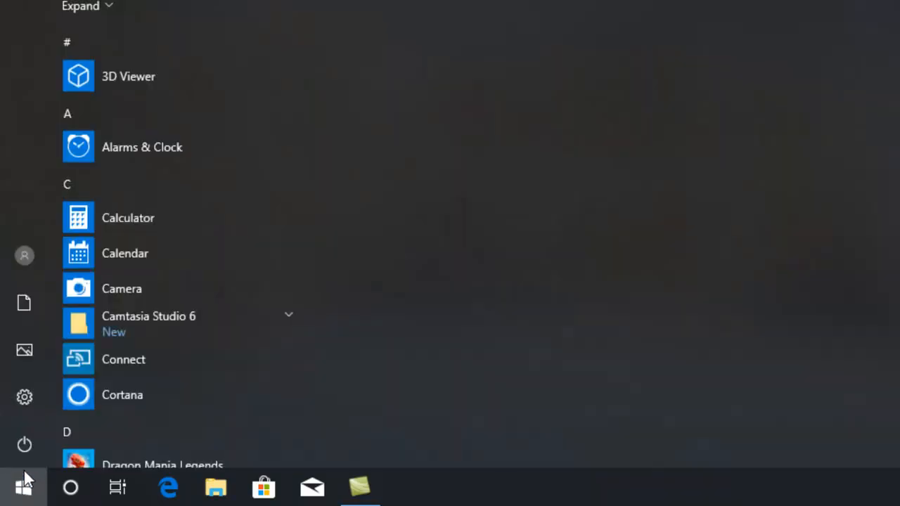
mouse_move(190, 376)
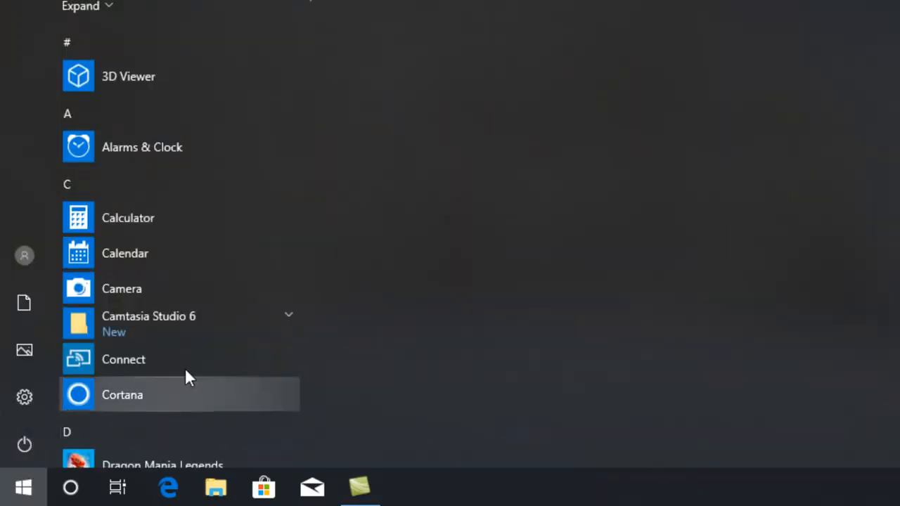
scroll("down", 3)
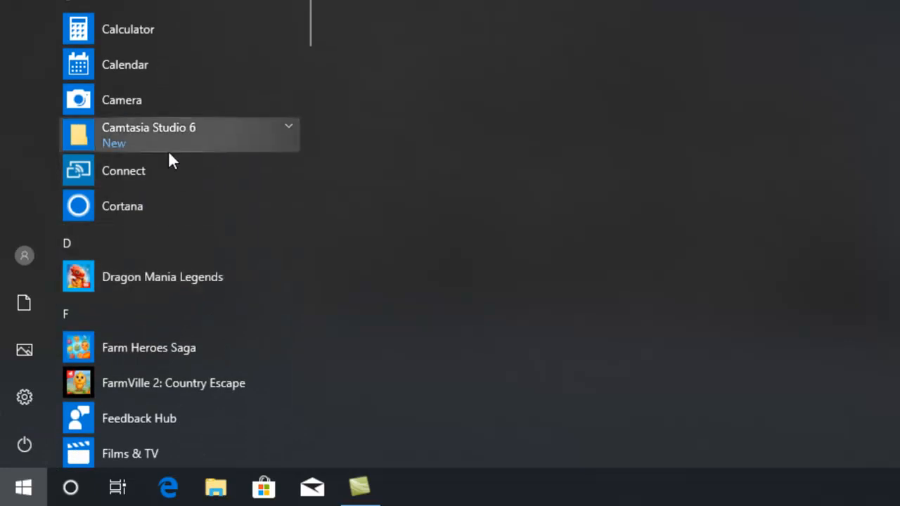
mouse_move(188, 206)
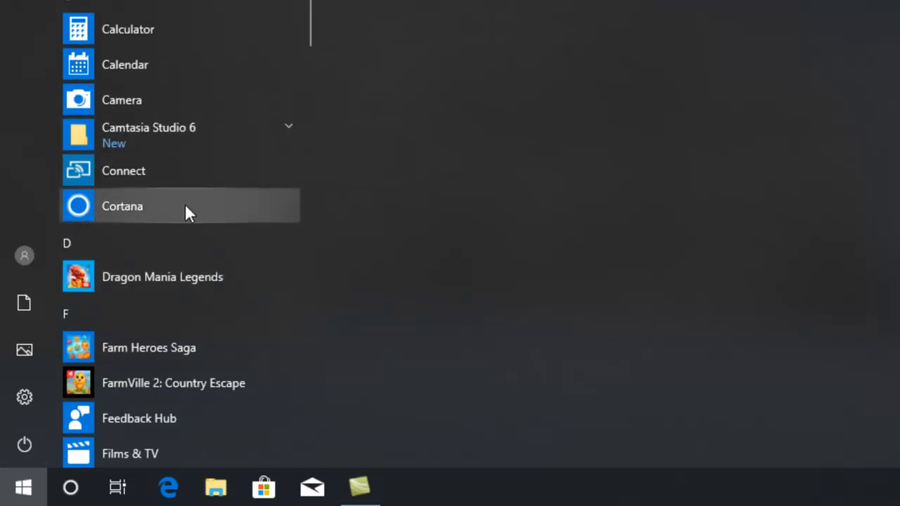
mouse_move(107, 207)
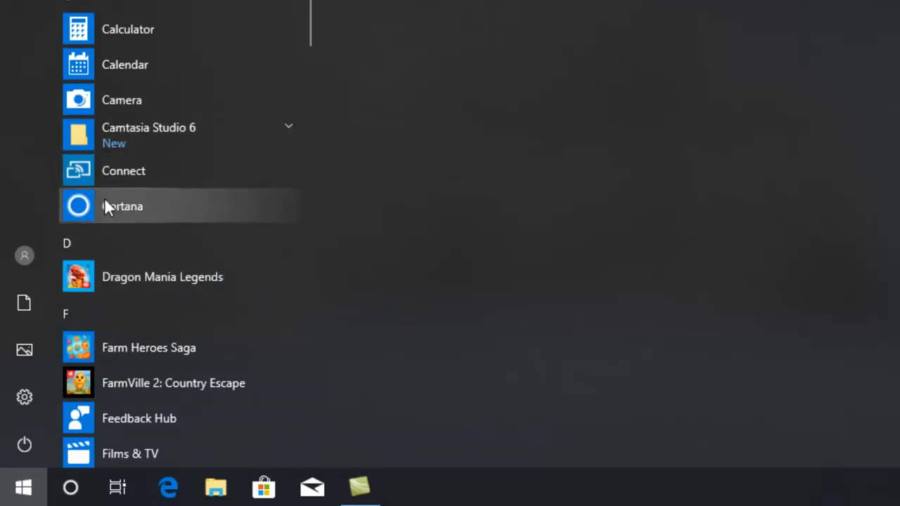
mouse_move(266, 212)
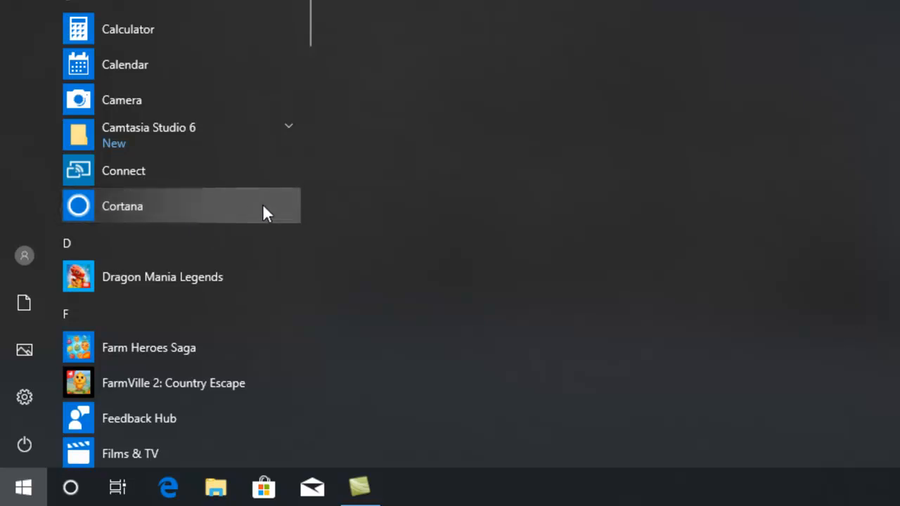
mouse_move(206, 216)
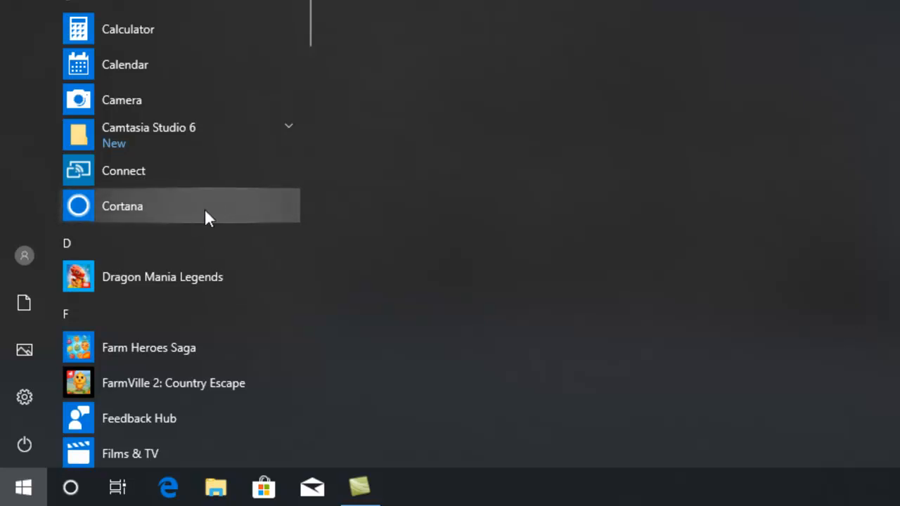
mouse_move(241, 211)
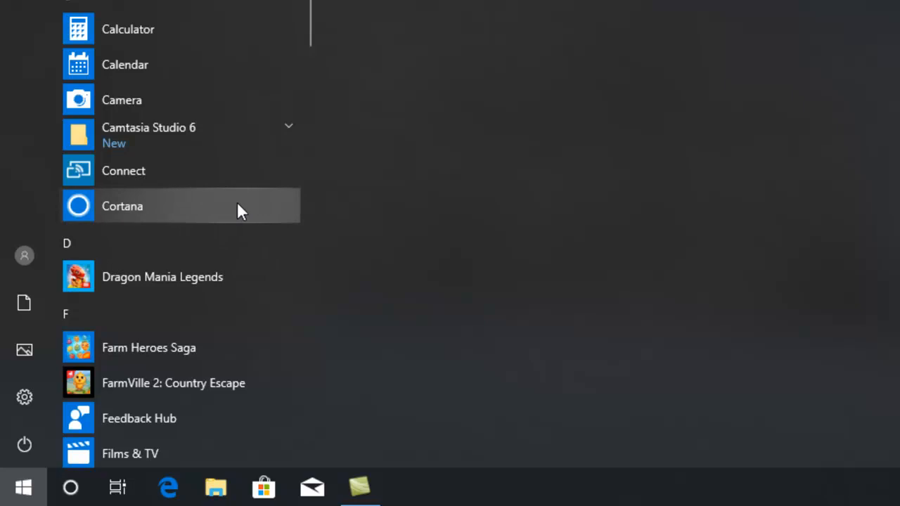
scroll("down", 3)
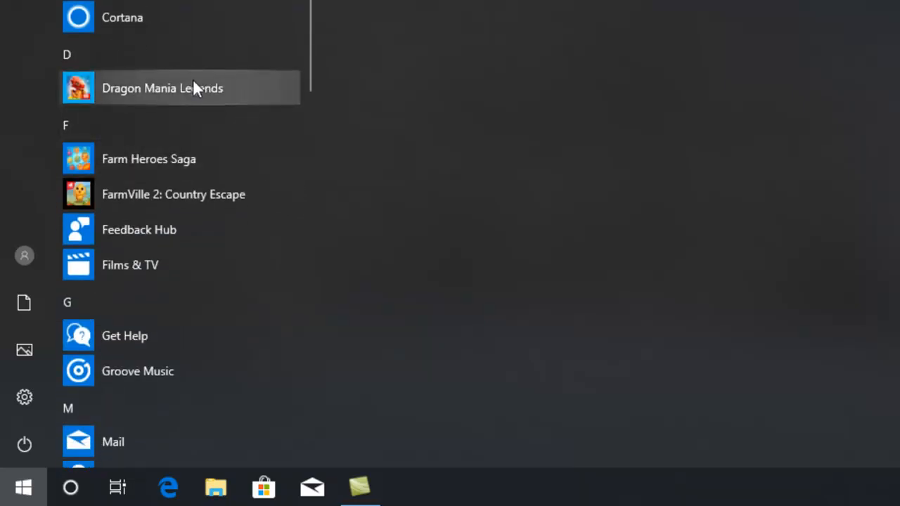
mouse_move(234, 87)
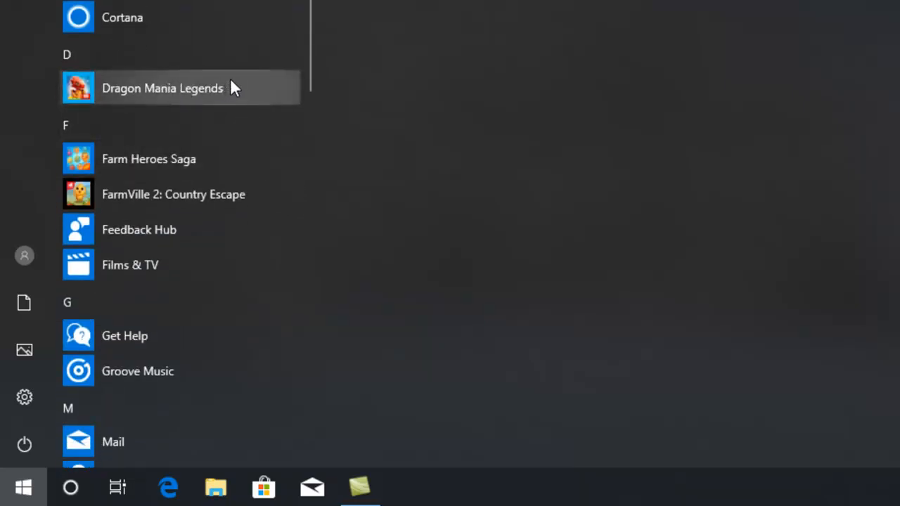
mouse_move(341, 99)
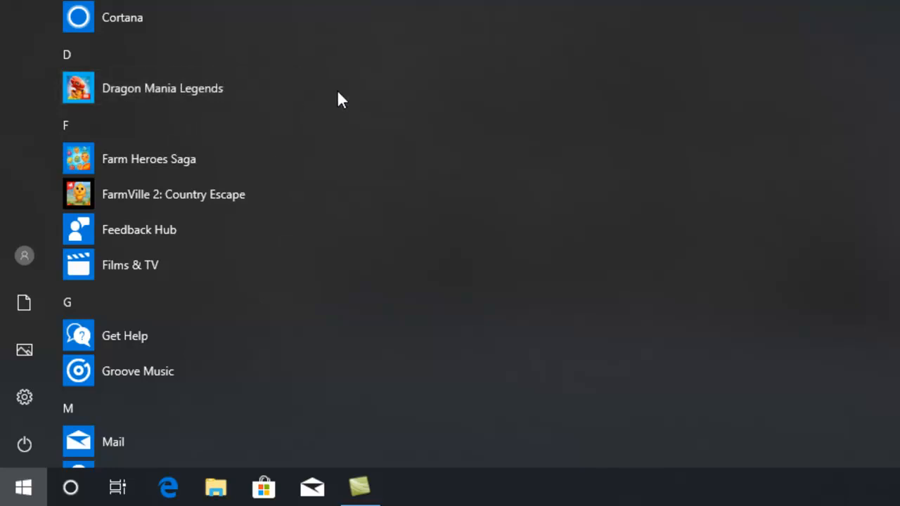
mouse_move(189, 88)
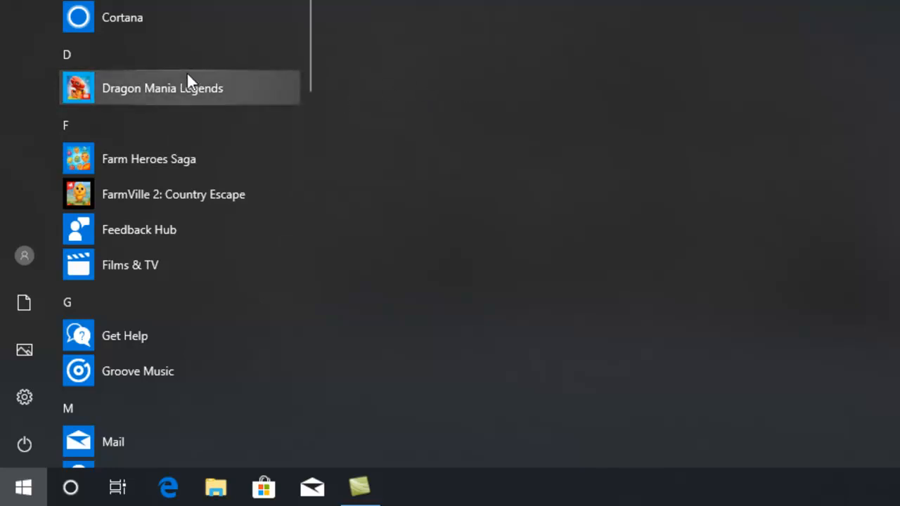
- Uninstall Dragon Mania Legends, Farm Heroes Saga and FarmVille 2: Country Escape from Start
right_click(163, 88)
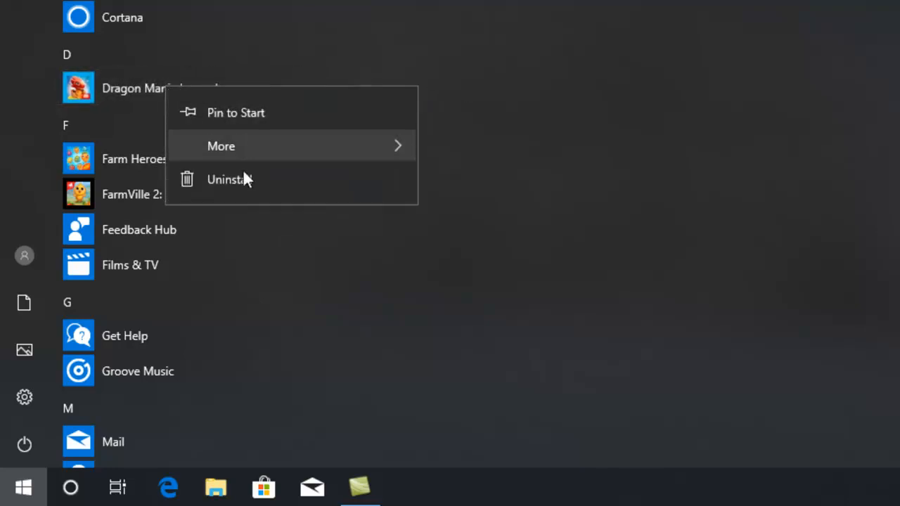
left_click(226, 179)
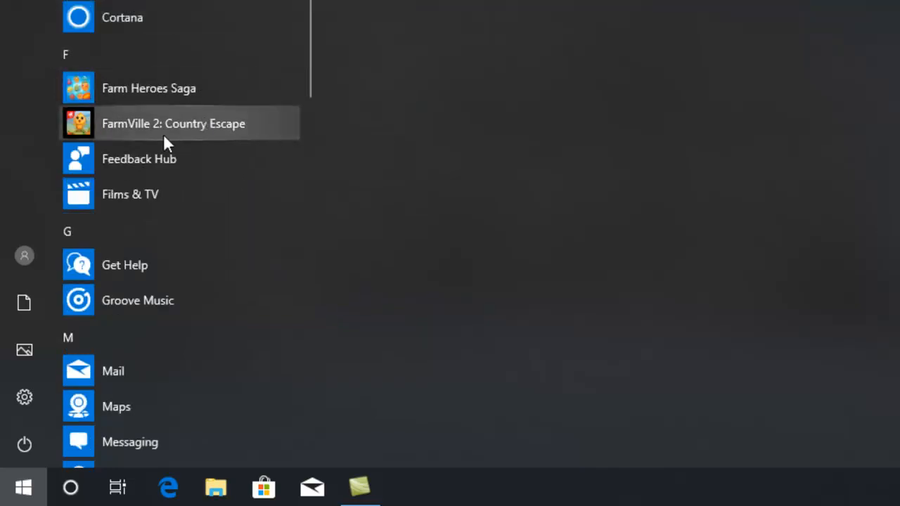
mouse_move(183, 77)
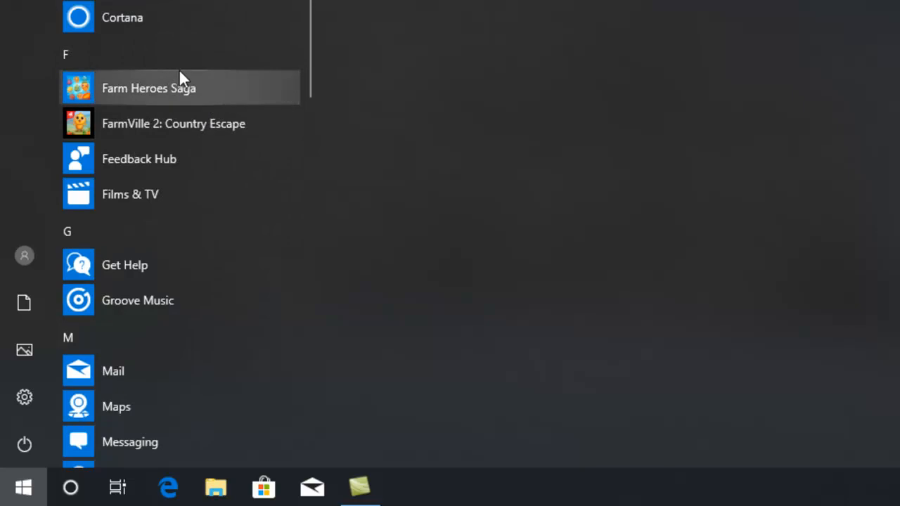
mouse_move(225, 98)
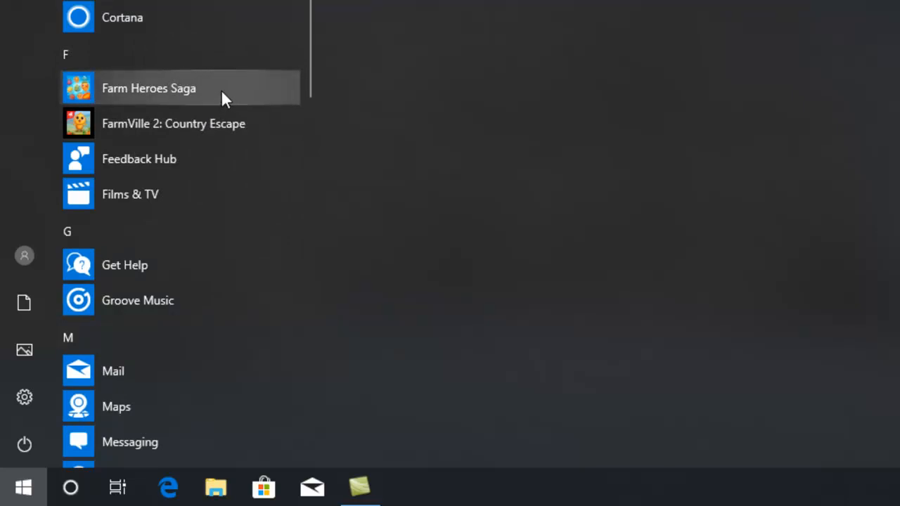
mouse_move(175, 104)
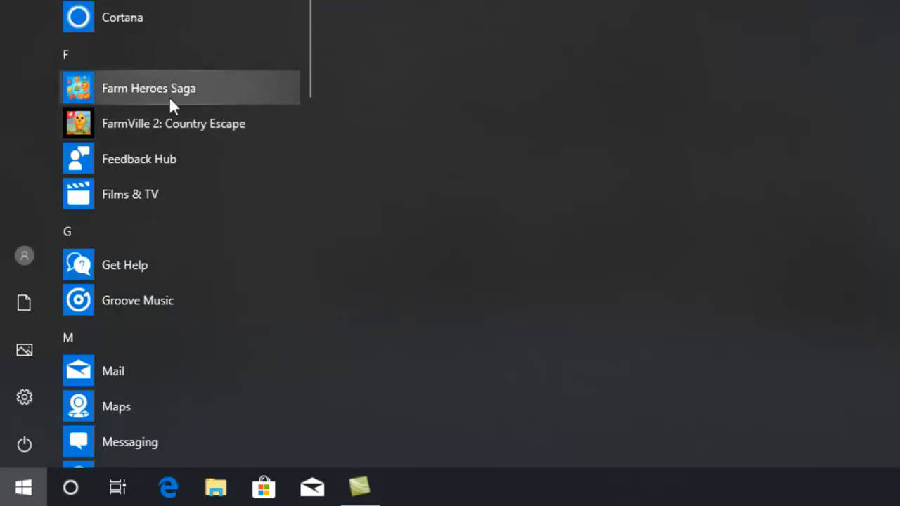
right_click(149, 88)
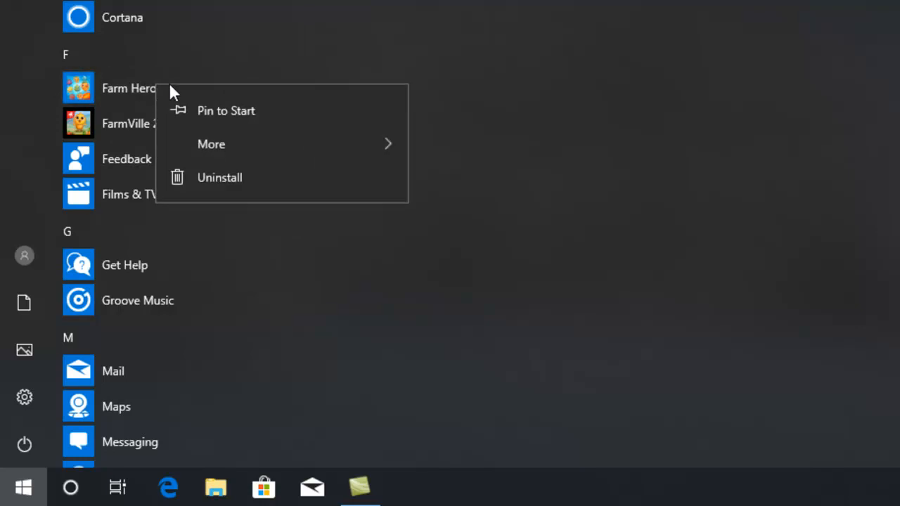
left_click(220, 177)
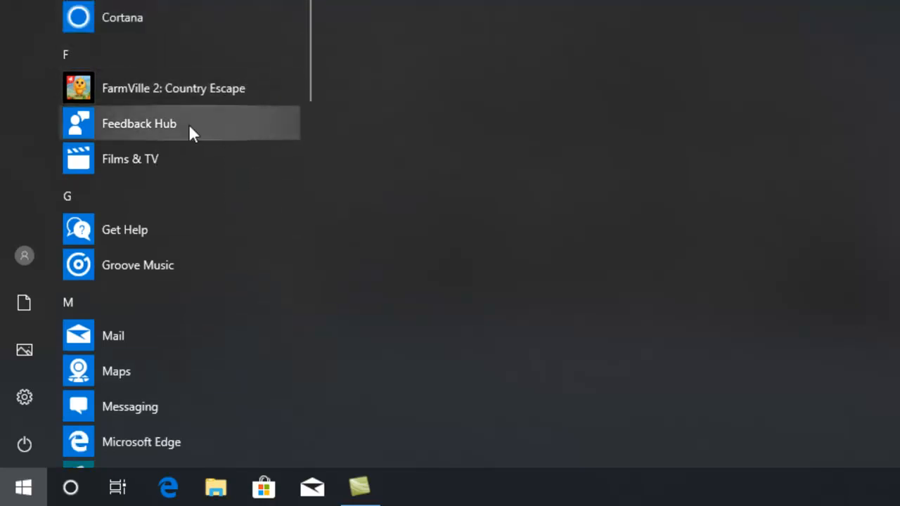
mouse_move(201, 98)
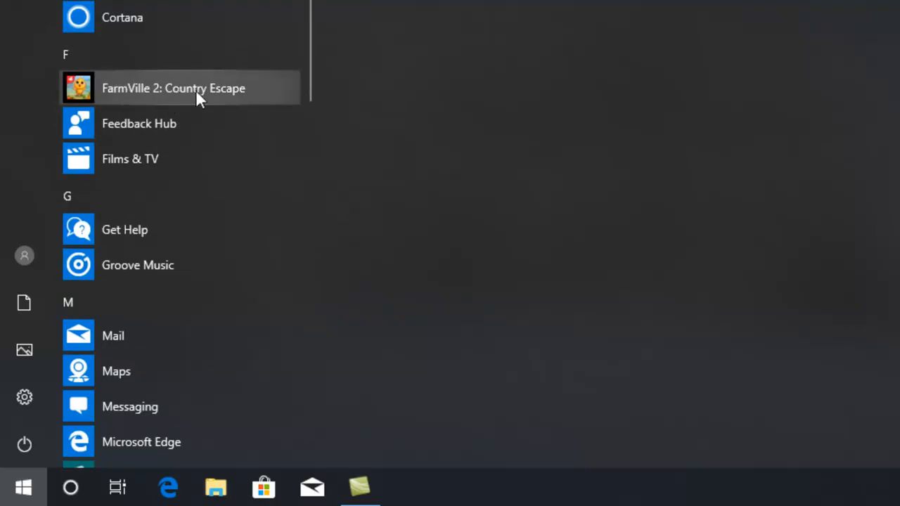
right_click(173, 88)
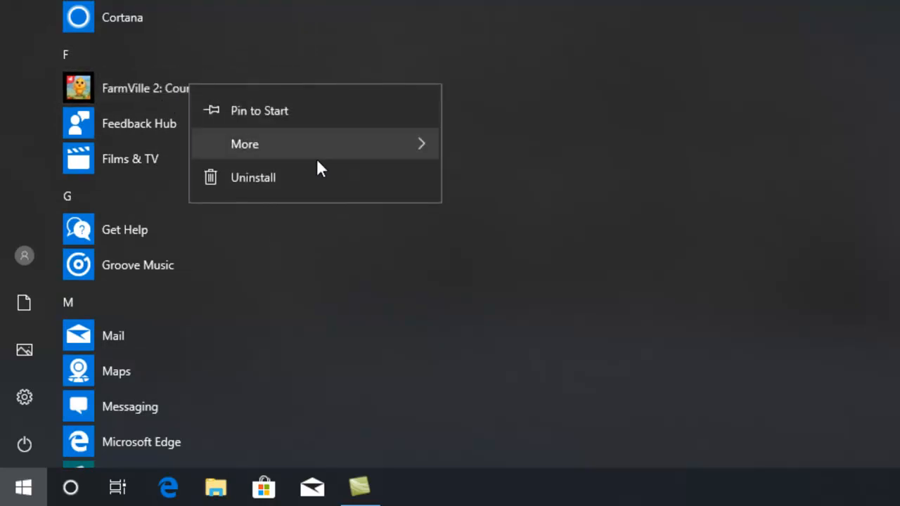
left_click(252, 177)
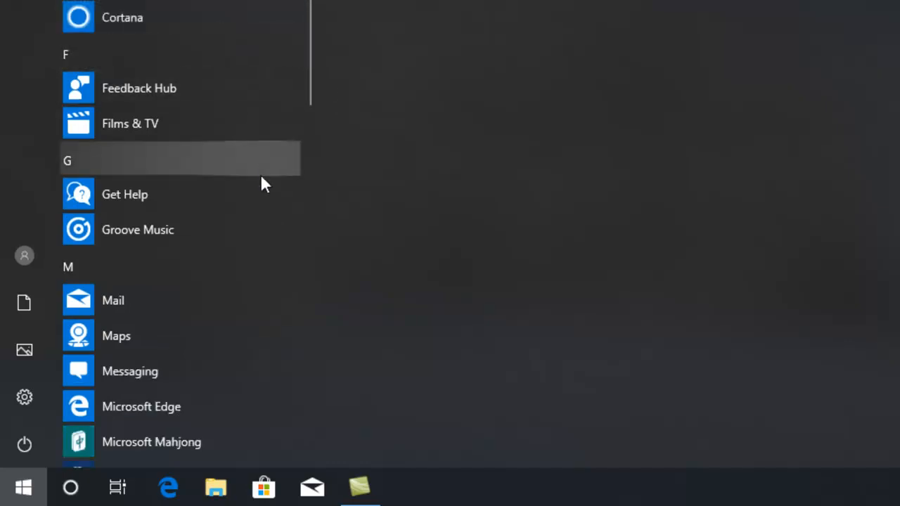
scroll("up", 3)
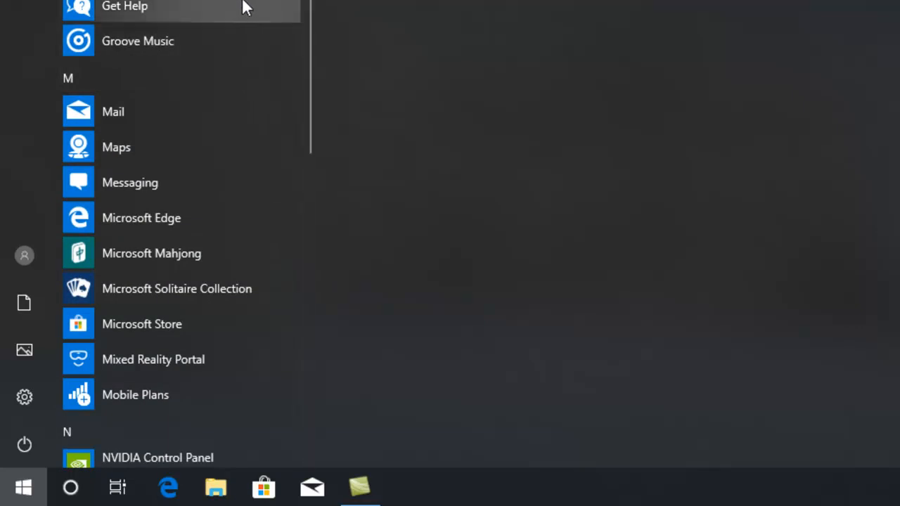
mouse_move(258, 28)
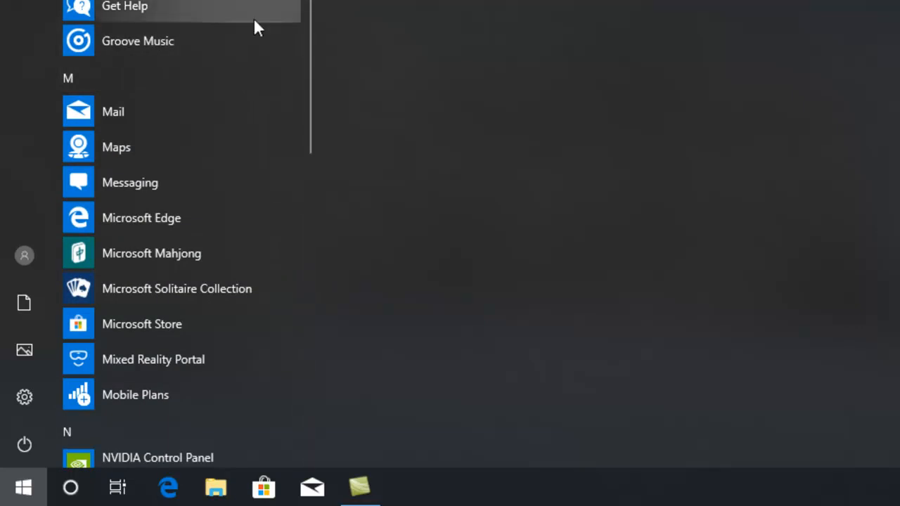
mouse_move(222, 19)
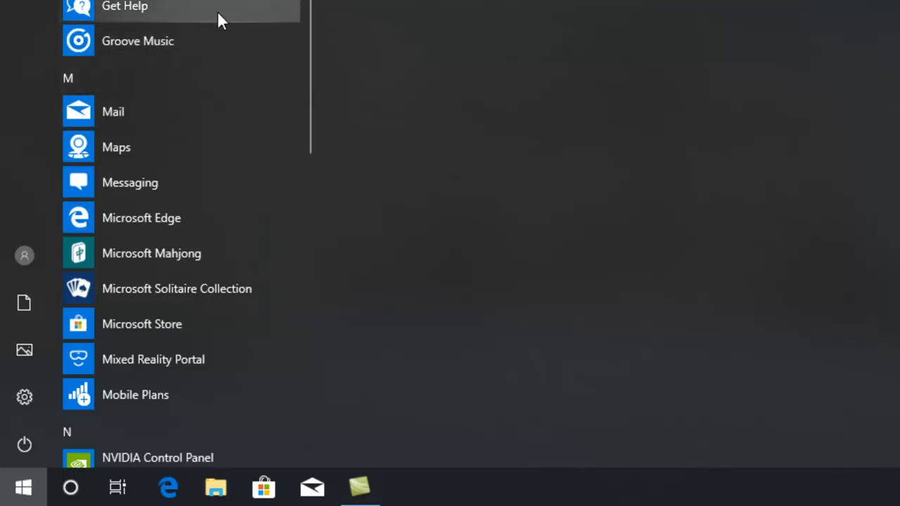
mouse_move(226, 128)
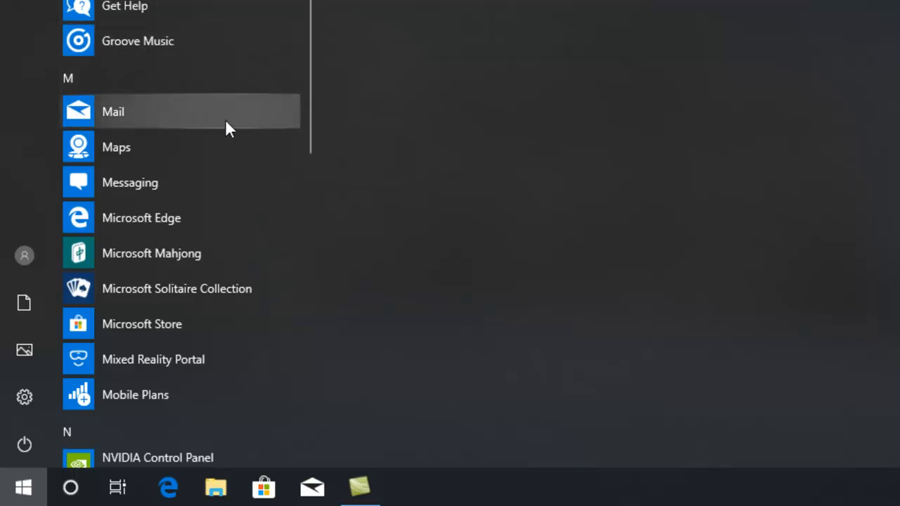
mouse_move(188, 134)
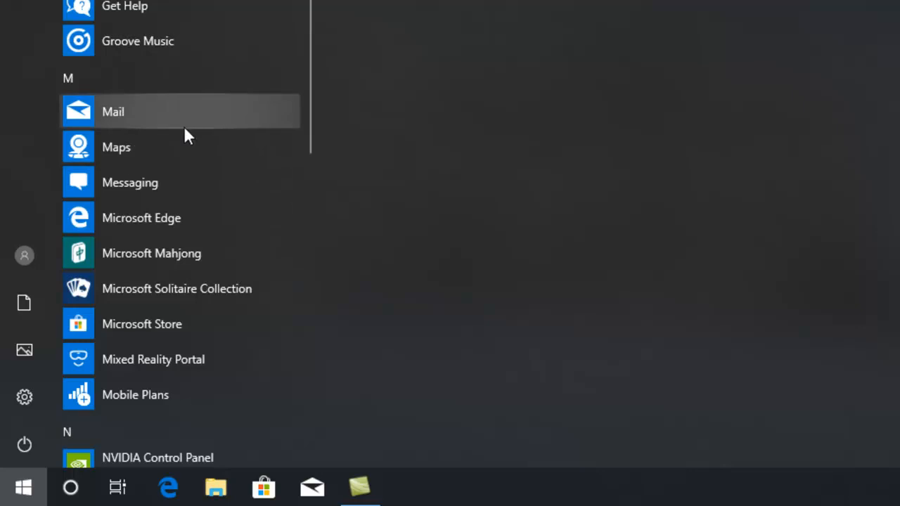
mouse_move(260, 116)
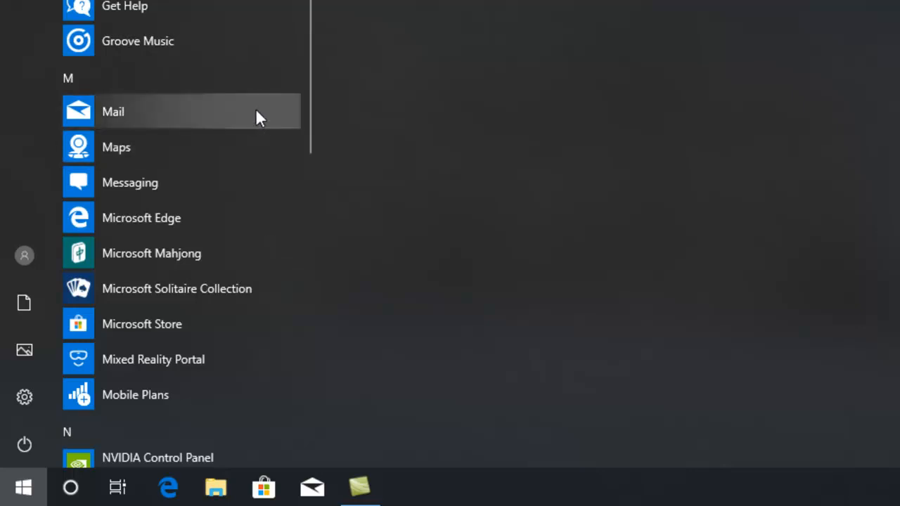
mouse_move(190, 114)
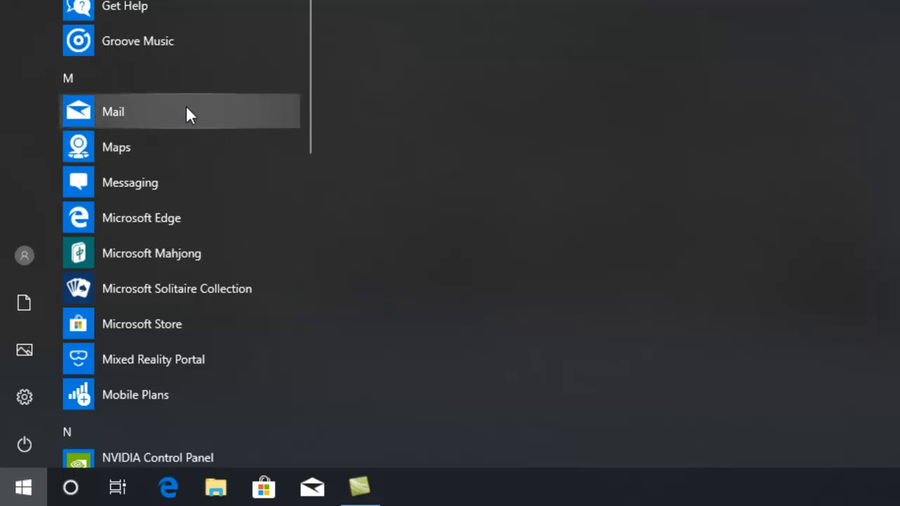
mouse_move(239, 115)
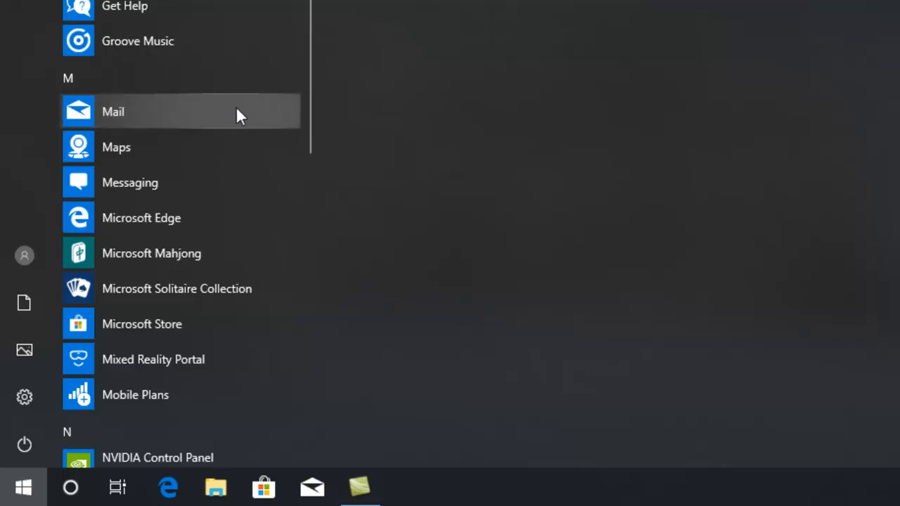
mouse_move(320, 121)
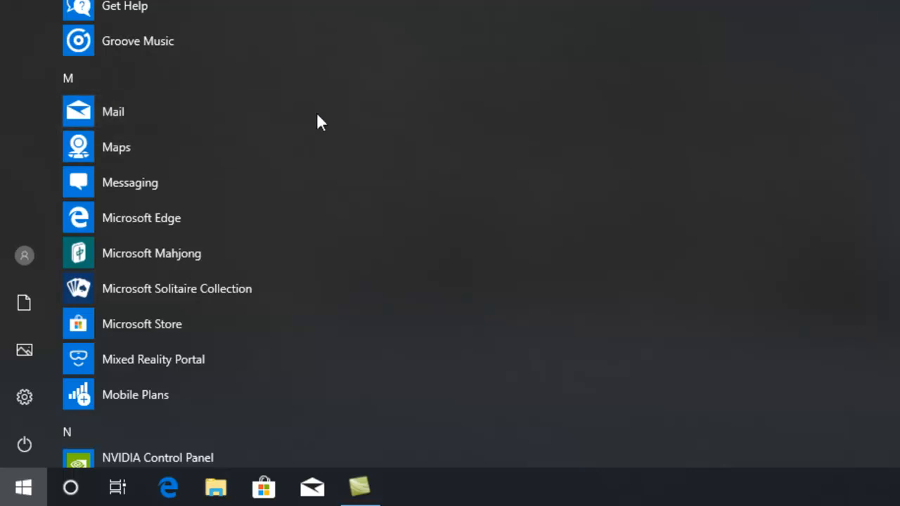
mouse_move(123, 112)
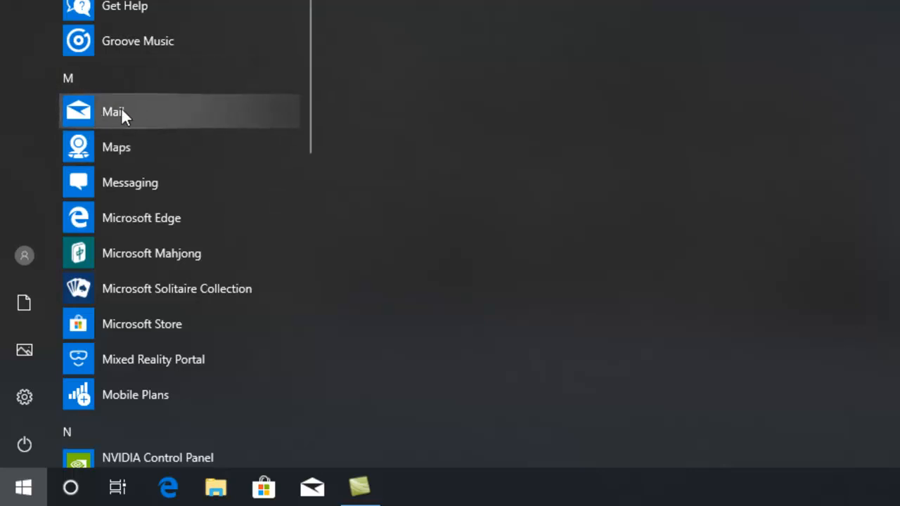
mouse_move(133, 116)
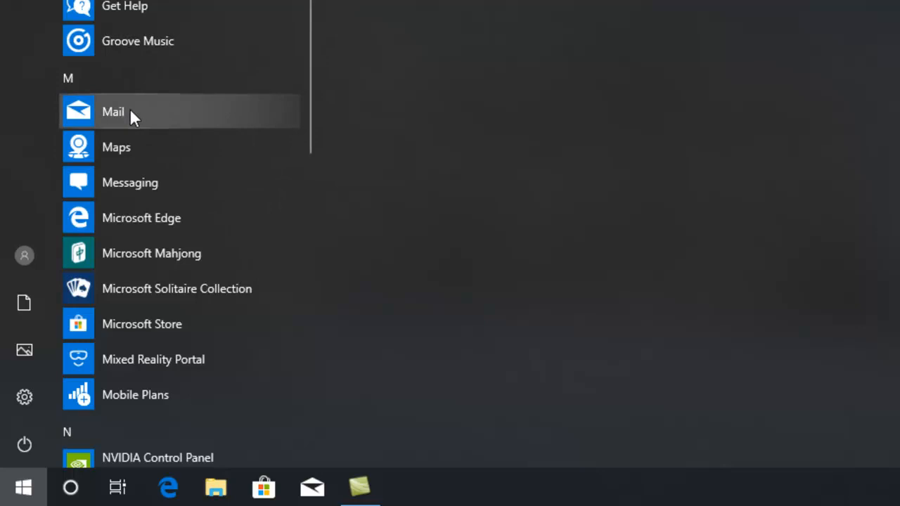
- Launch Mail and close its Add an account window without adding an account
left_click(113, 111)
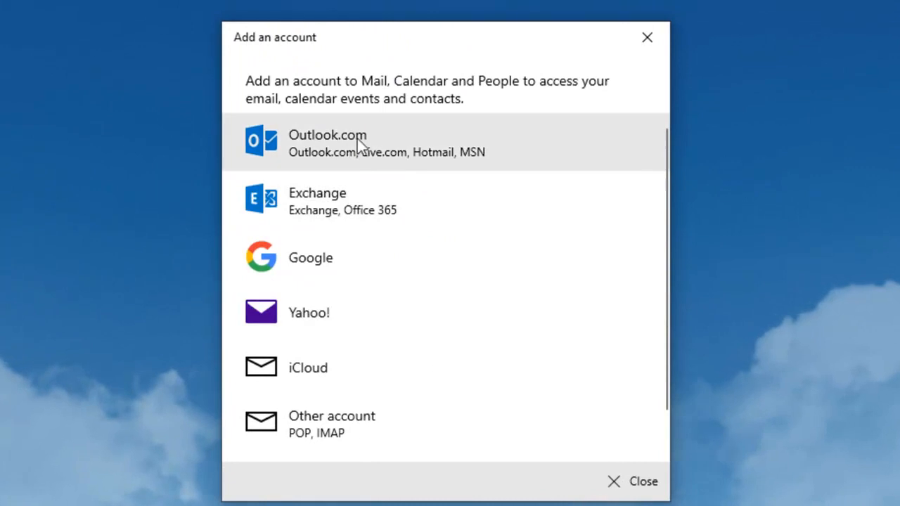
mouse_move(524, 144)
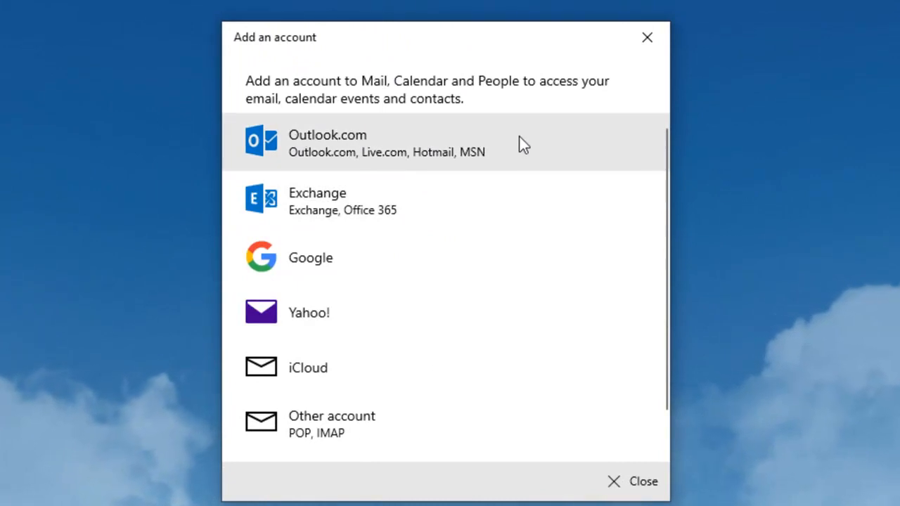
mouse_move(558, 194)
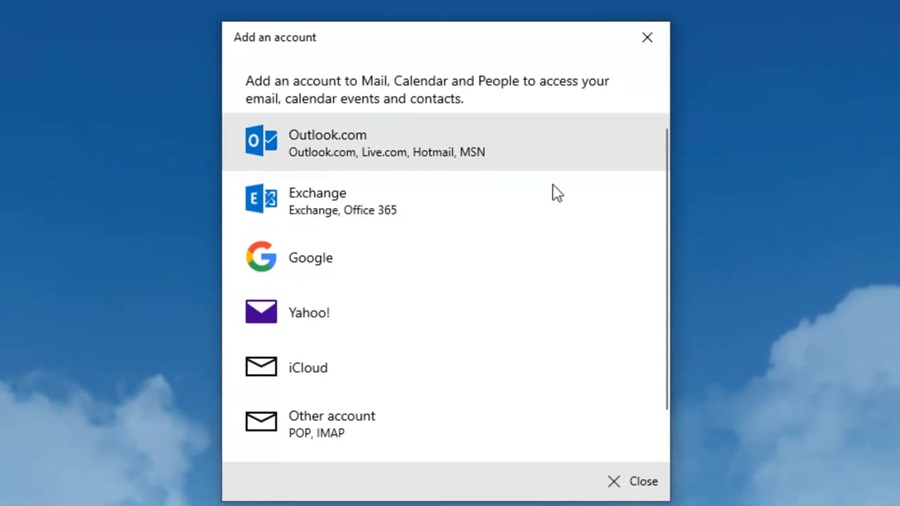
mouse_move(432, 243)
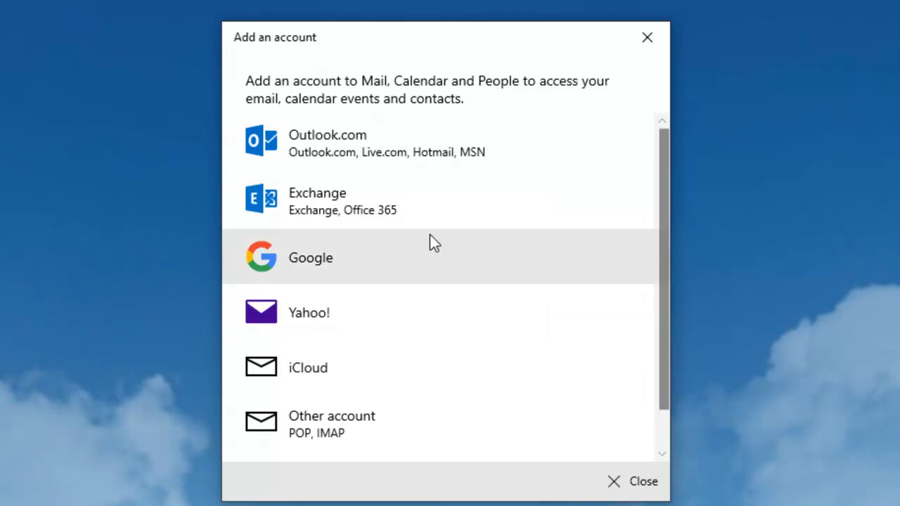
mouse_move(461, 141)
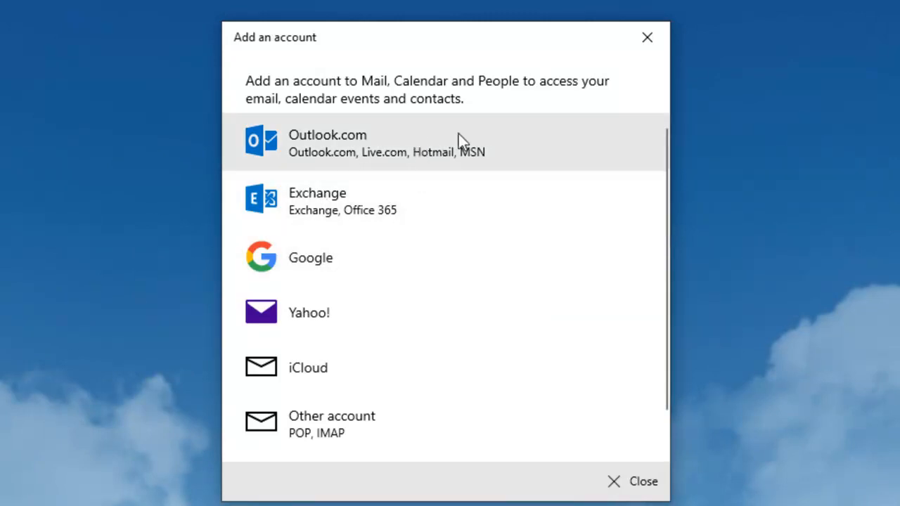
mouse_move(379, 158)
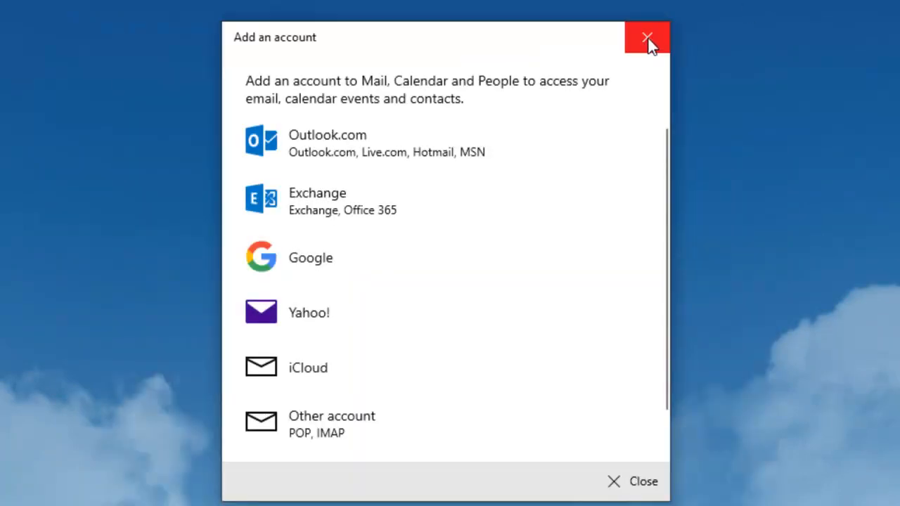
left_click(646, 37)
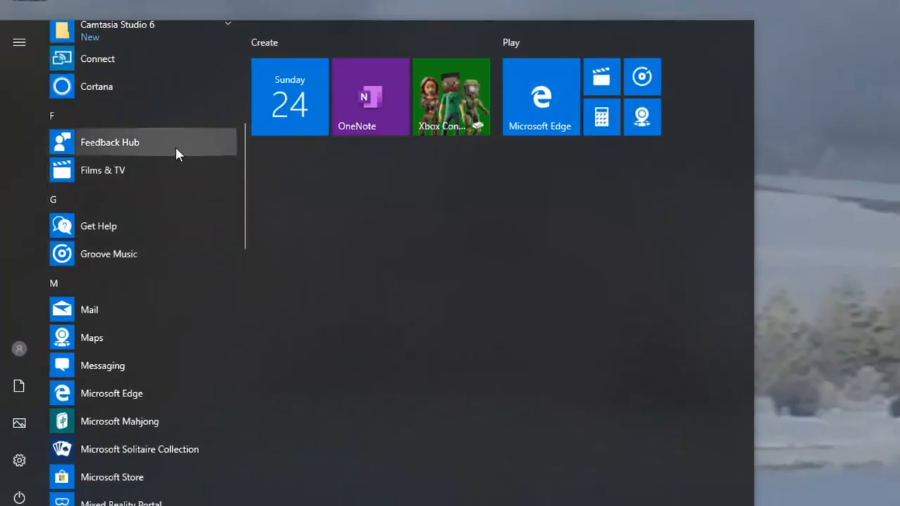
mouse_move(207, 226)
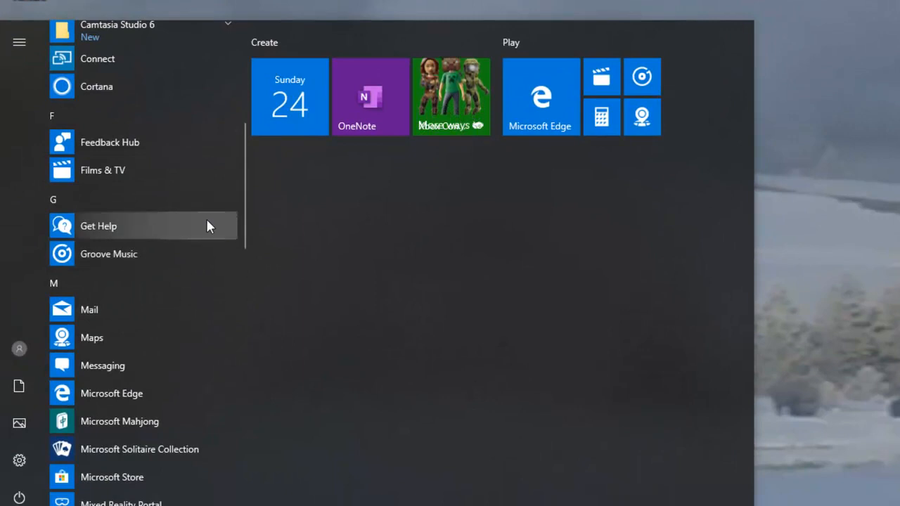
mouse_move(118, 142)
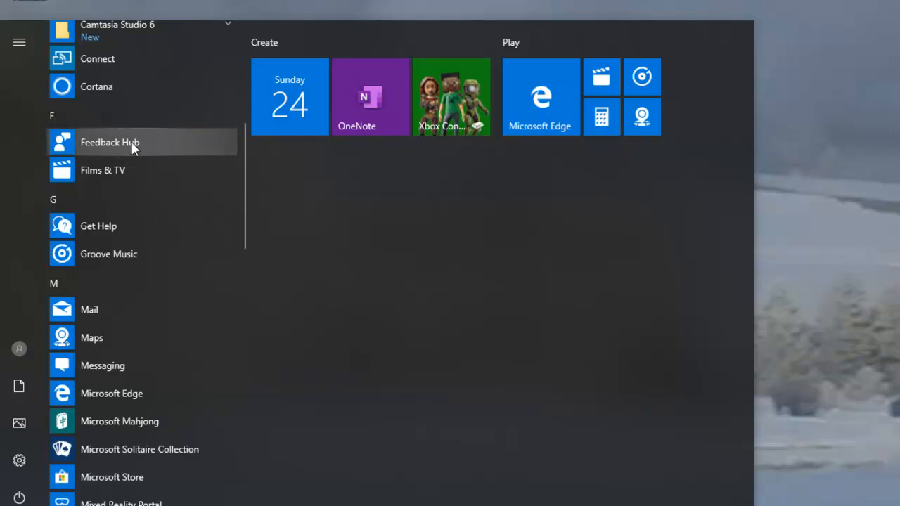
mouse_move(199, 145)
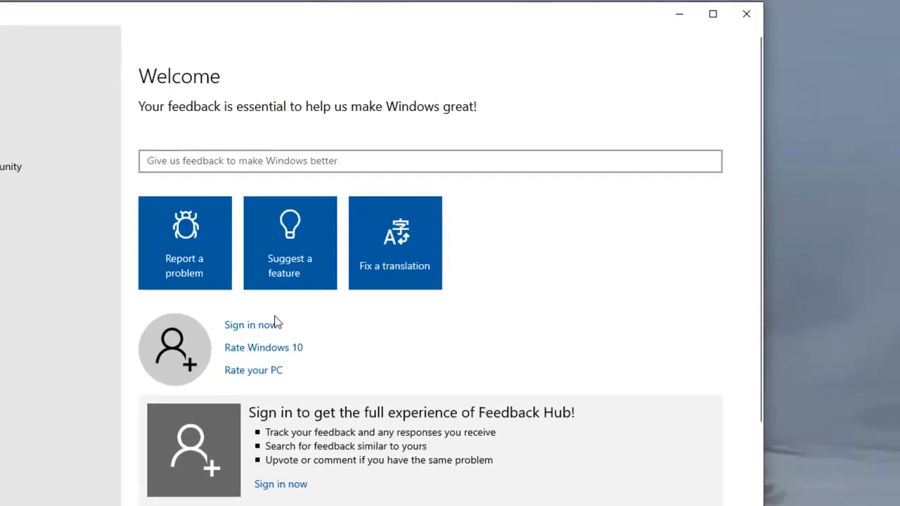
mouse_move(319, 260)
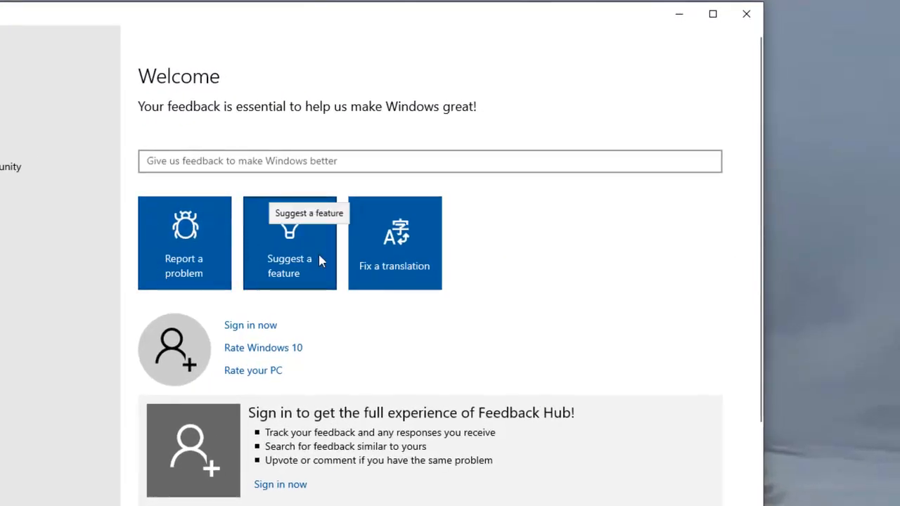
mouse_move(450, 307)
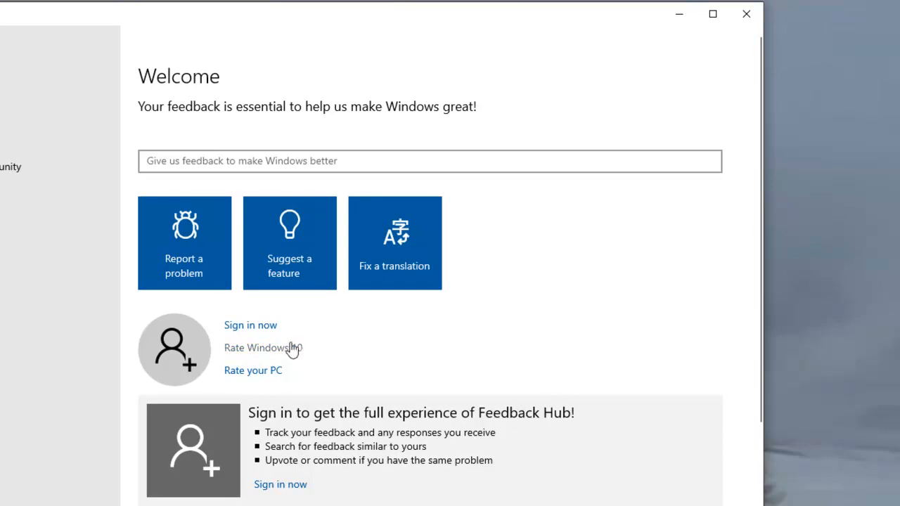
mouse_move(274, 375)
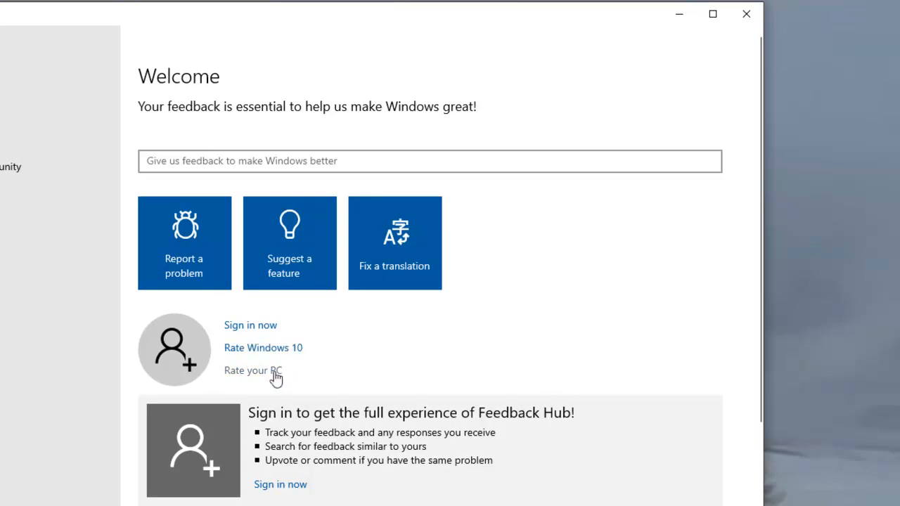
- Scroll Feedback Hub's Welcome page down to the sign-in, feedback and help sections
scroll("down", 3)
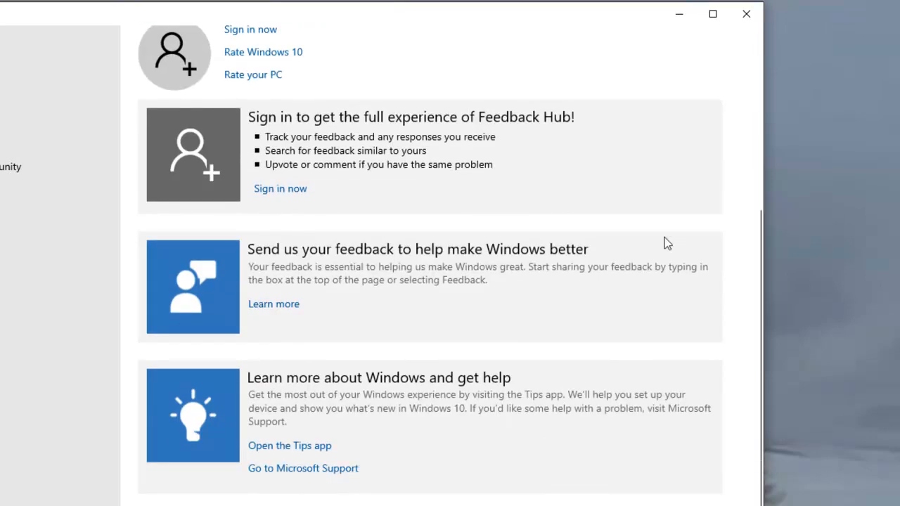
mouse_move(750, 32)
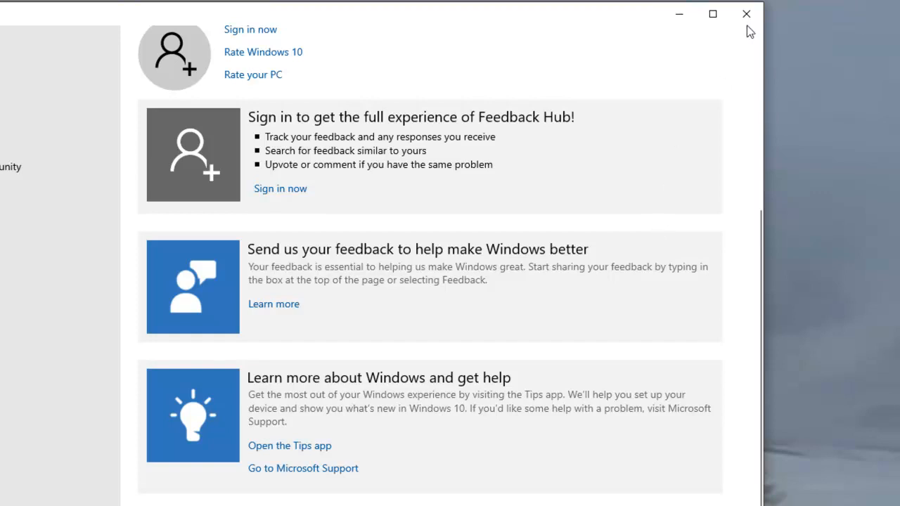
mouse_move(746, 13)
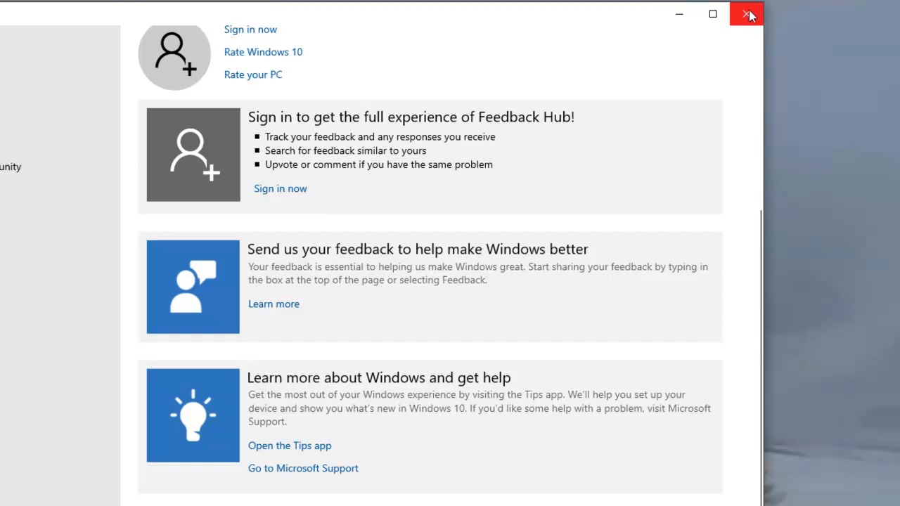
mouse_move(464, 314)
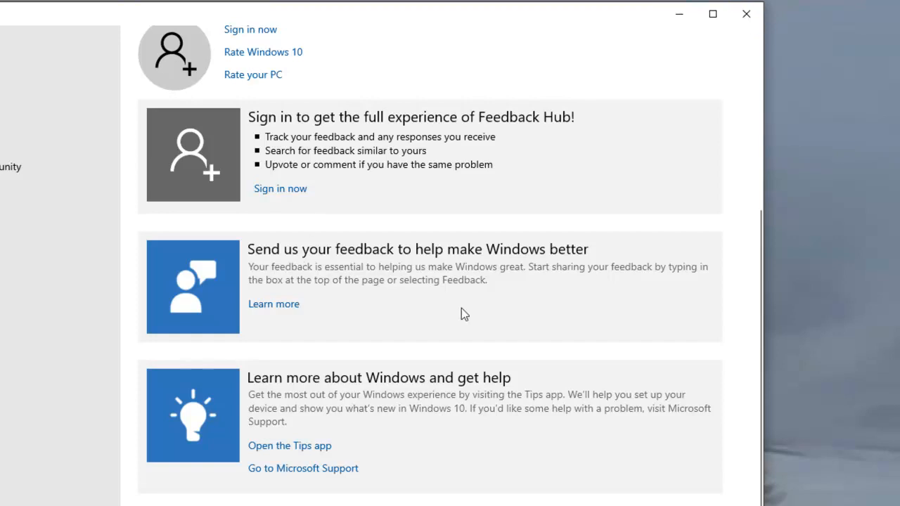
mouse_move(355, 79)
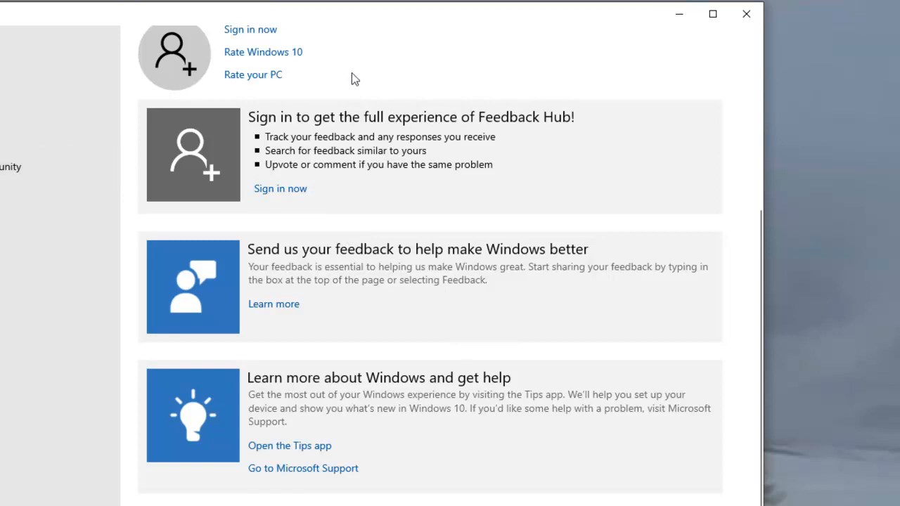
mouse_move(250, 29)
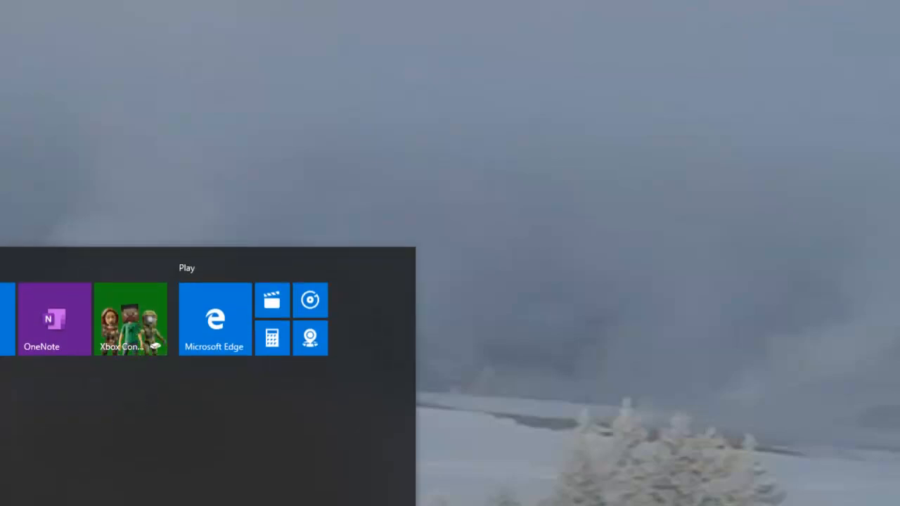
- Launch Films & TV from the F section of the Start app list
left_click(10, 499)
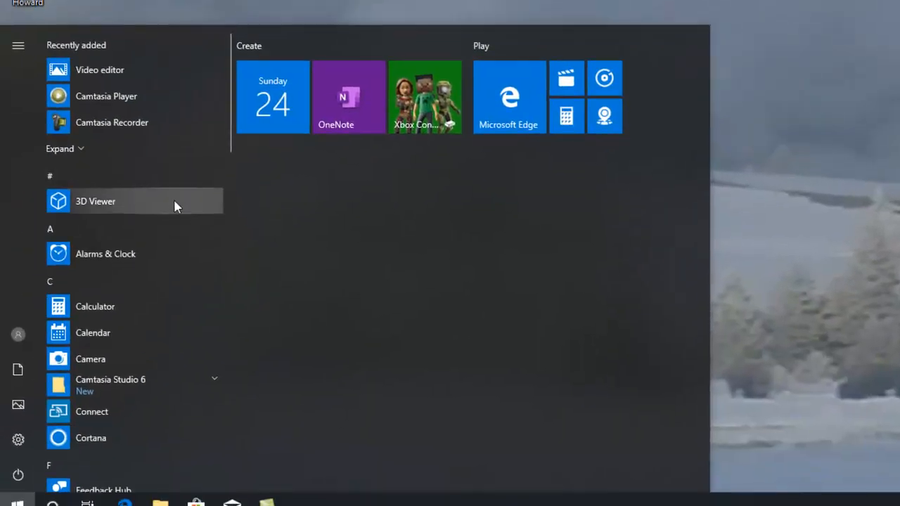
mouse_move(394, 165)
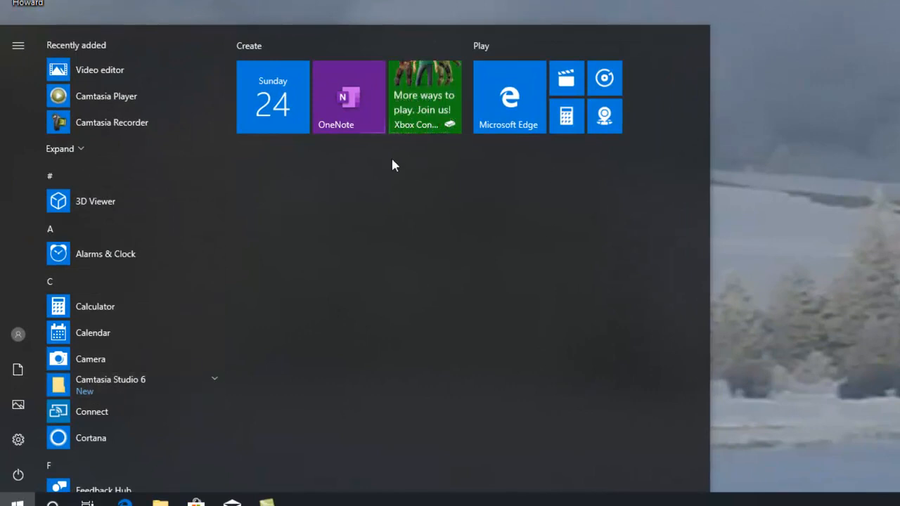
scroll("down", 3)
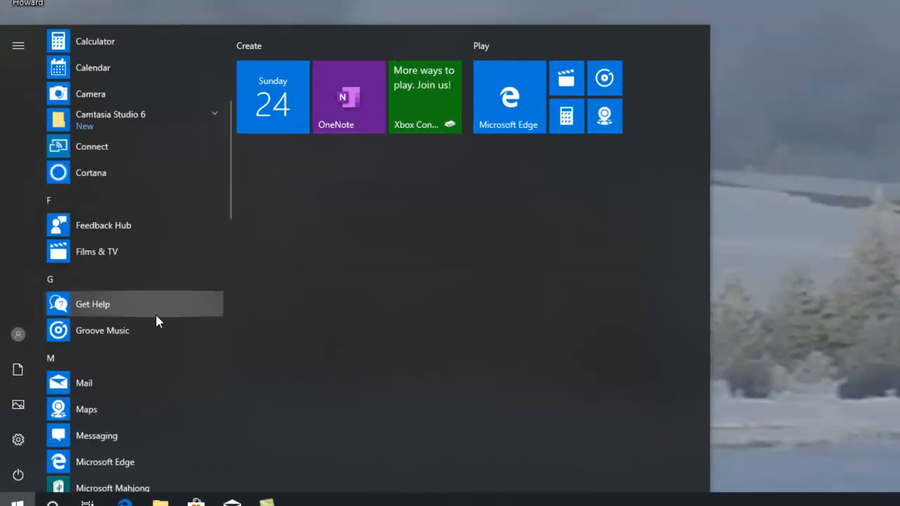
scroll("up", 3)
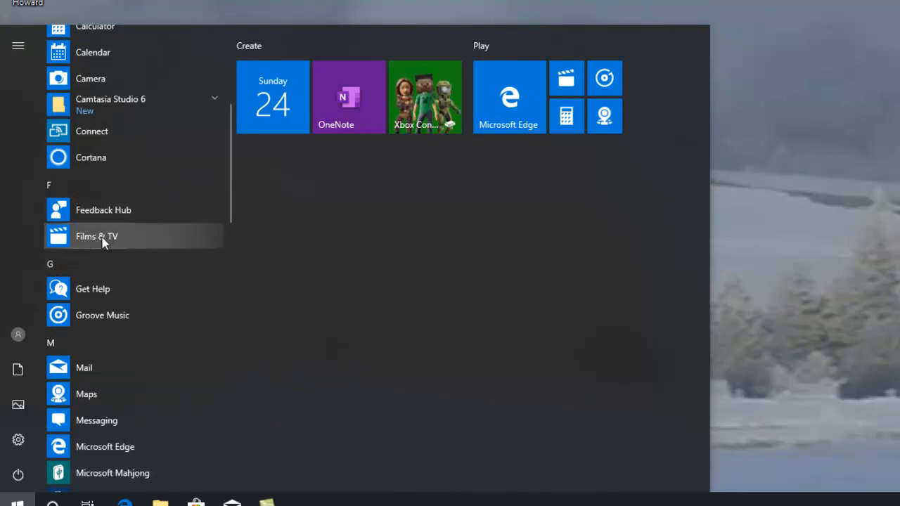
left_click(96, 237)
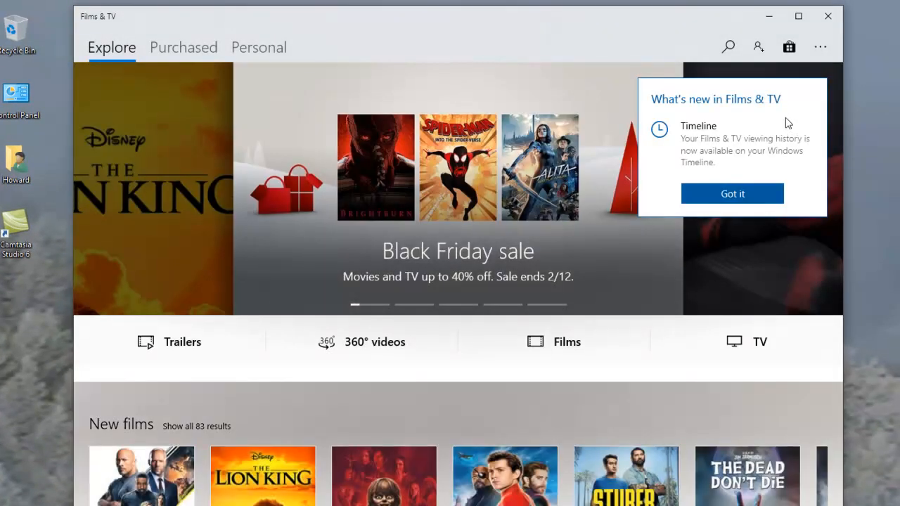
mouse_move(315, 255)
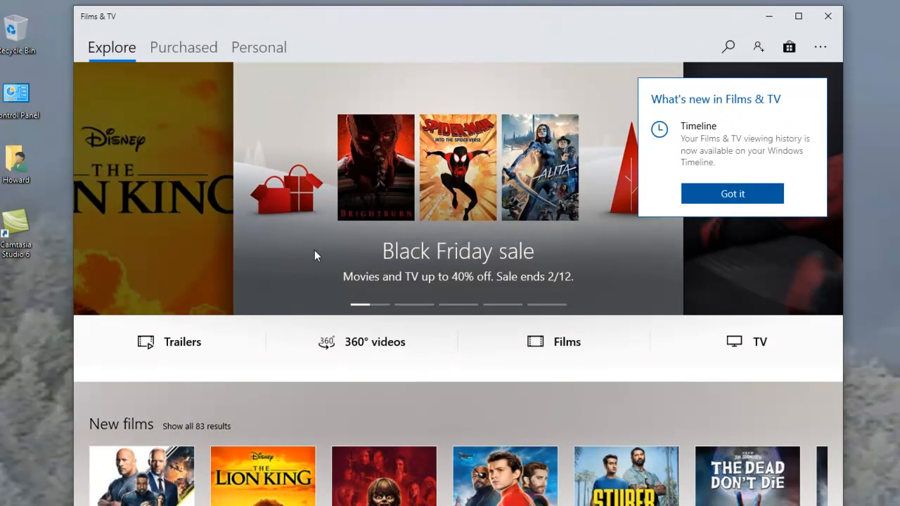
- Dismiss the What's new notice and browse Explore down to Trailers and 360° videos
left_click(731, 193)
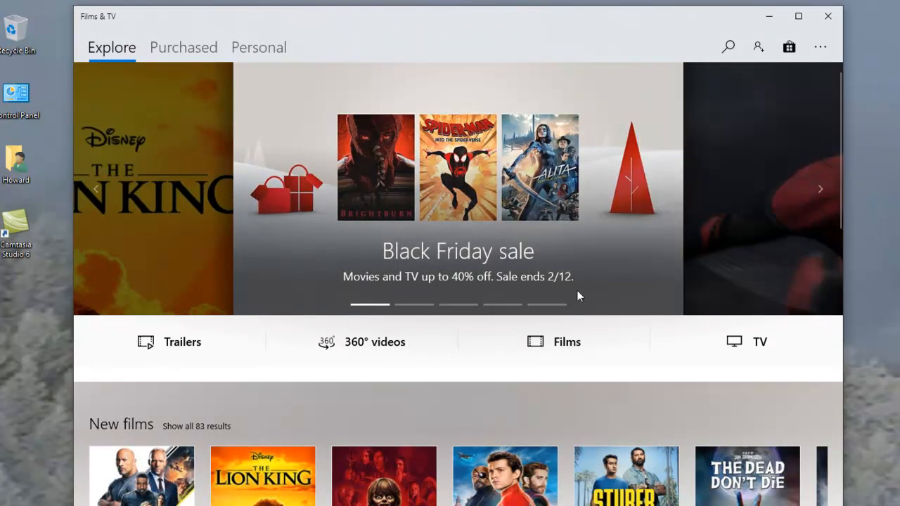
scroll("down", 3)
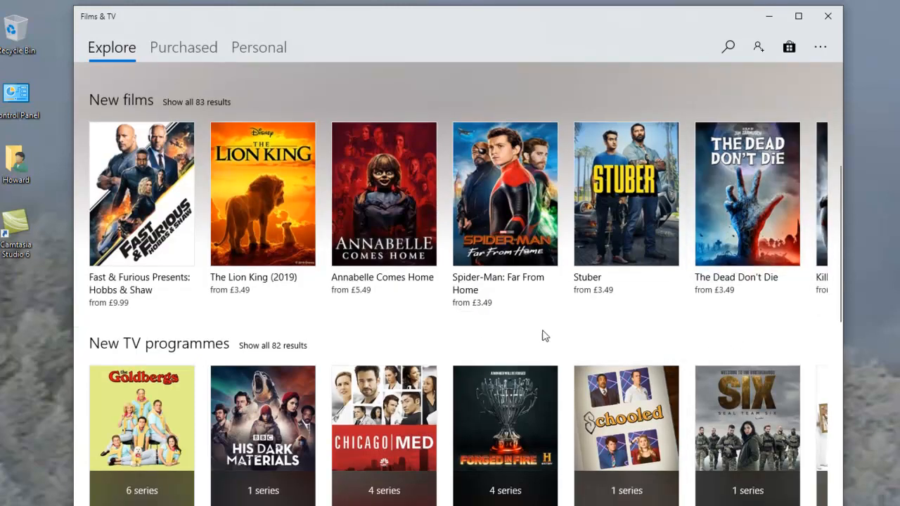
mouse_move(200, 318)
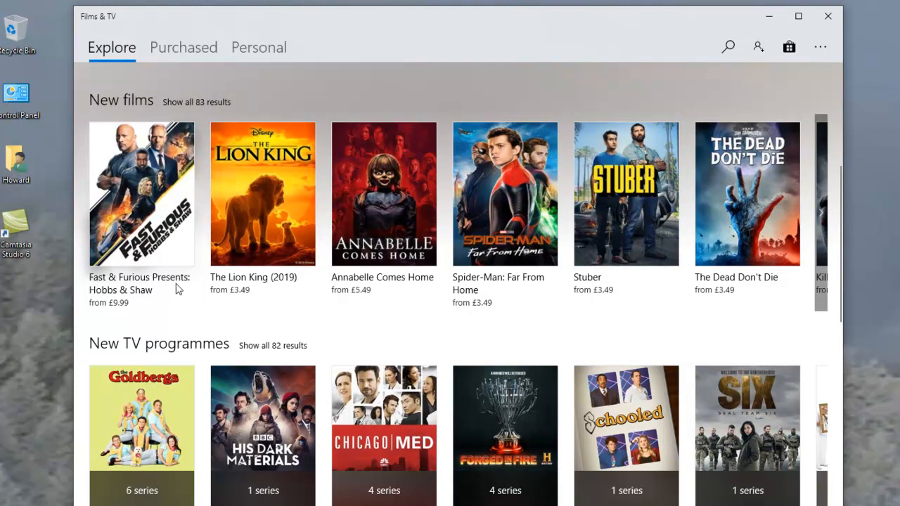
mouse_move(448, 314)
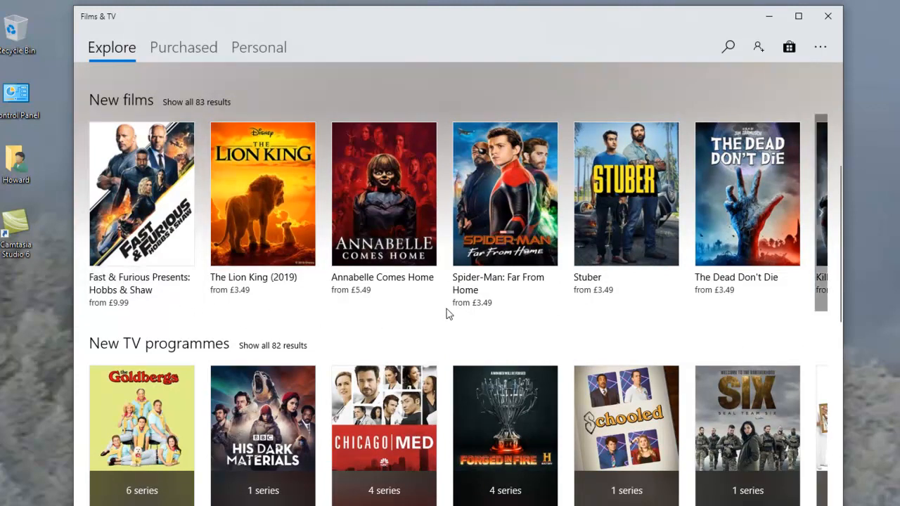
mouse_move(857, 293)
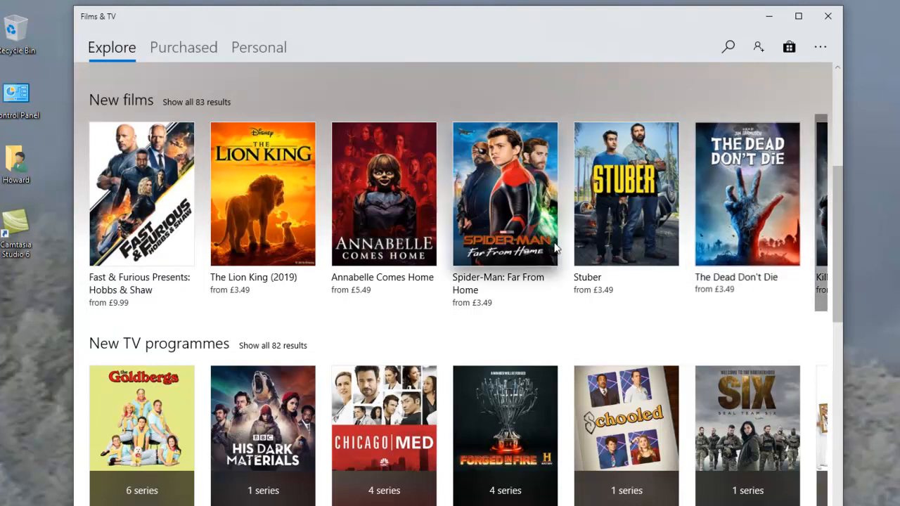
mouse_move(477, 313)
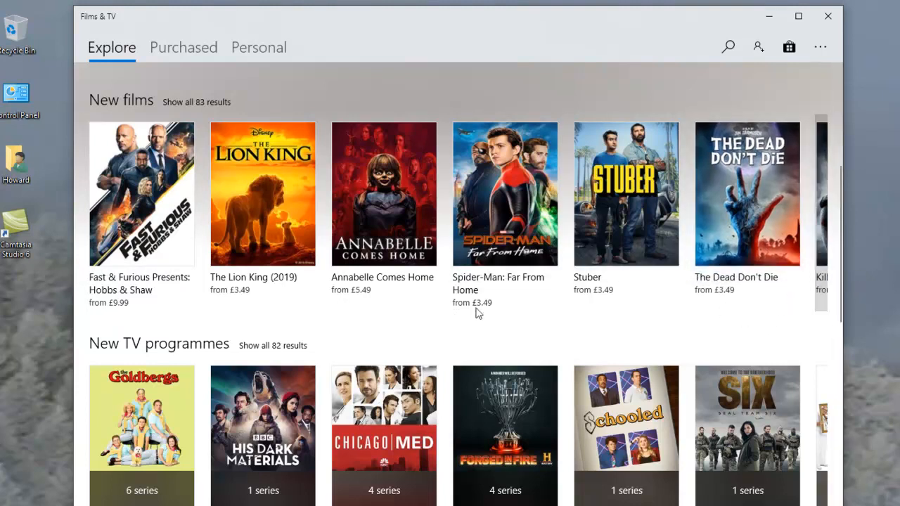
scroll("down", 3)
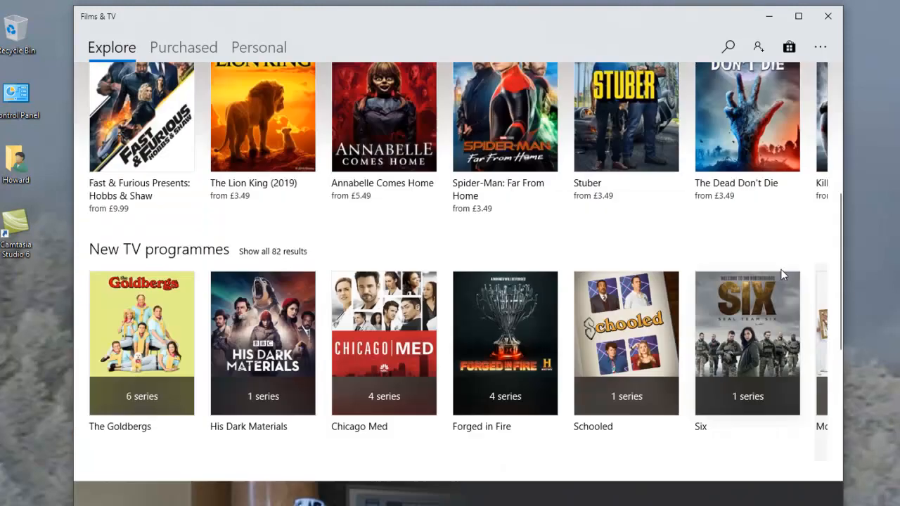
scroll("down", 3)
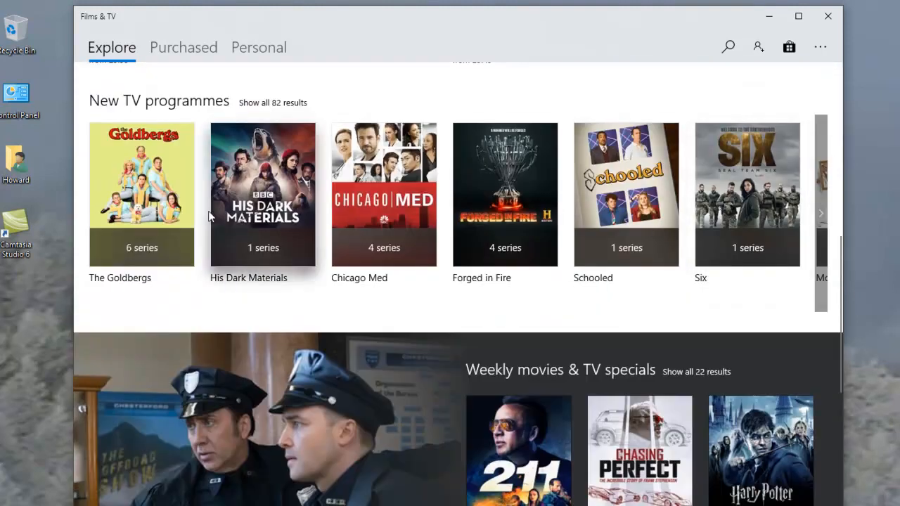
scroll("down", 3)
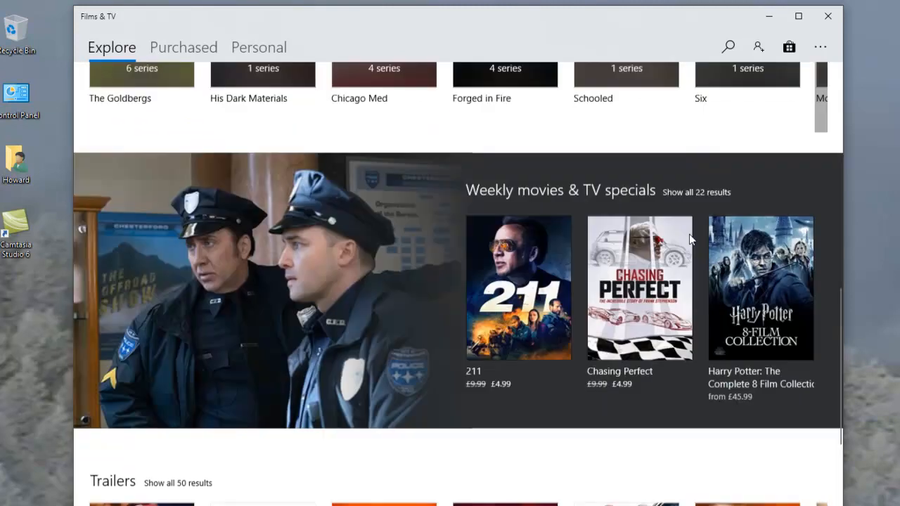
scroll("down", 3)
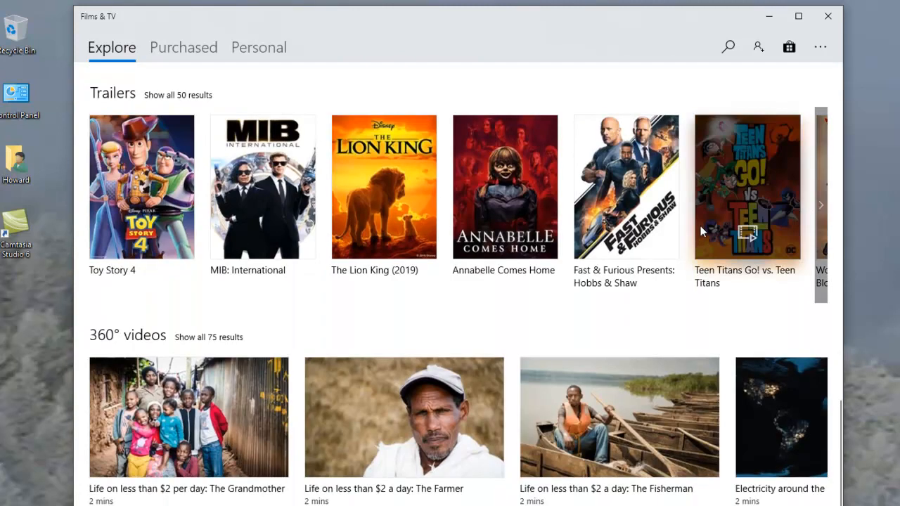
mouse_move(764, 187)
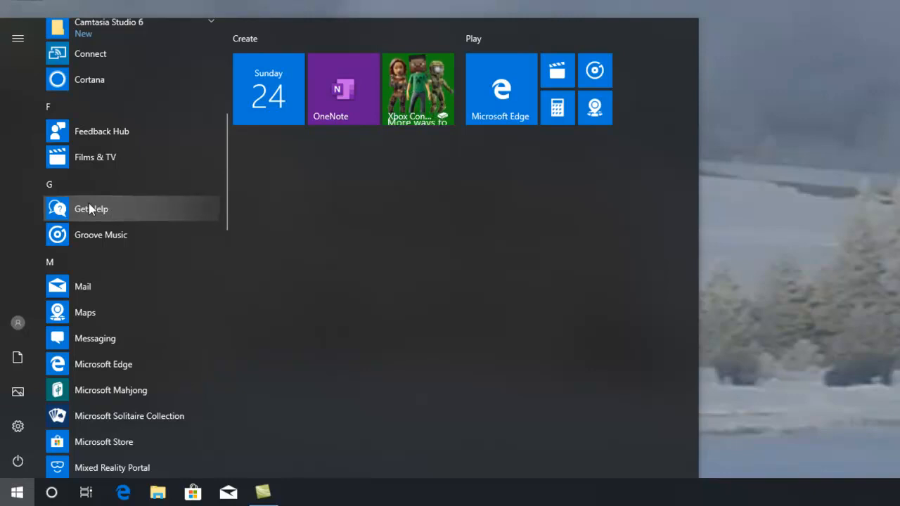
- Launch Get Help from the Start menu's G section
left_click(91, 209)
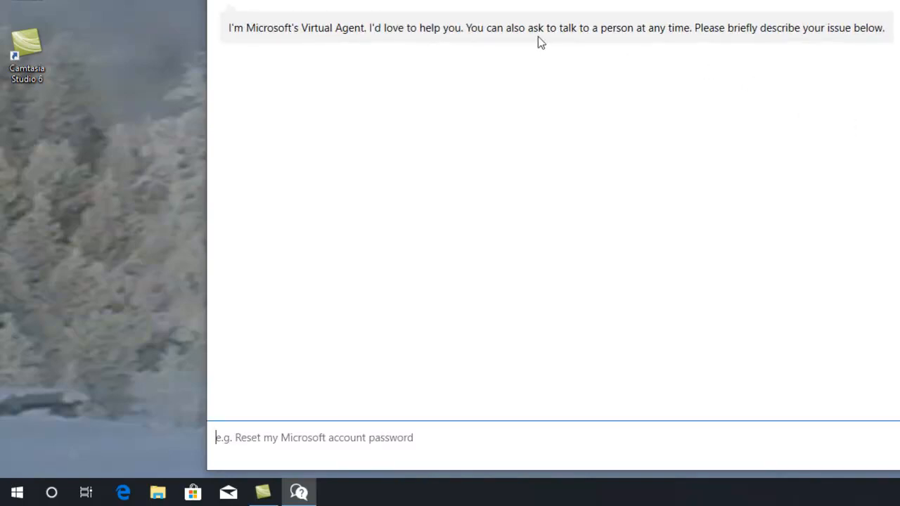
- Read the Virtual Agent greeting, close Get Help, and launch Groove Music
scroll("up", 3)
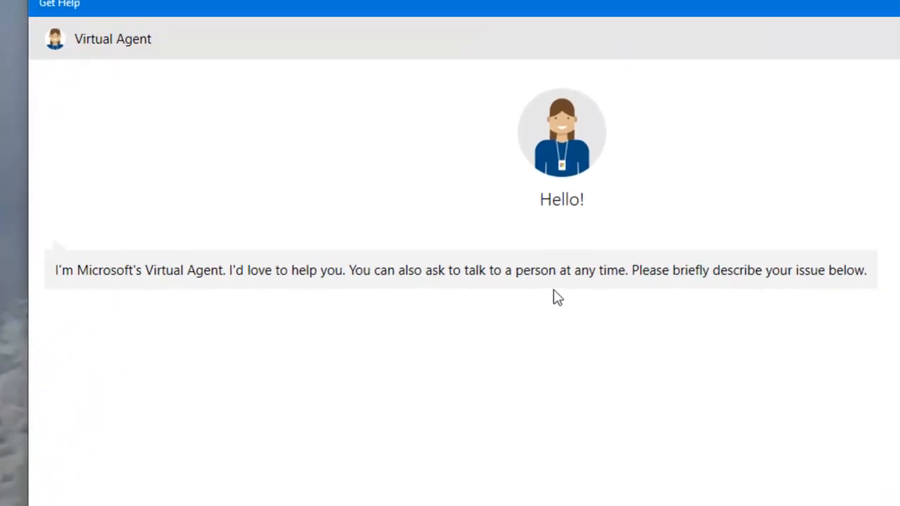
mouse_move(847, 292)
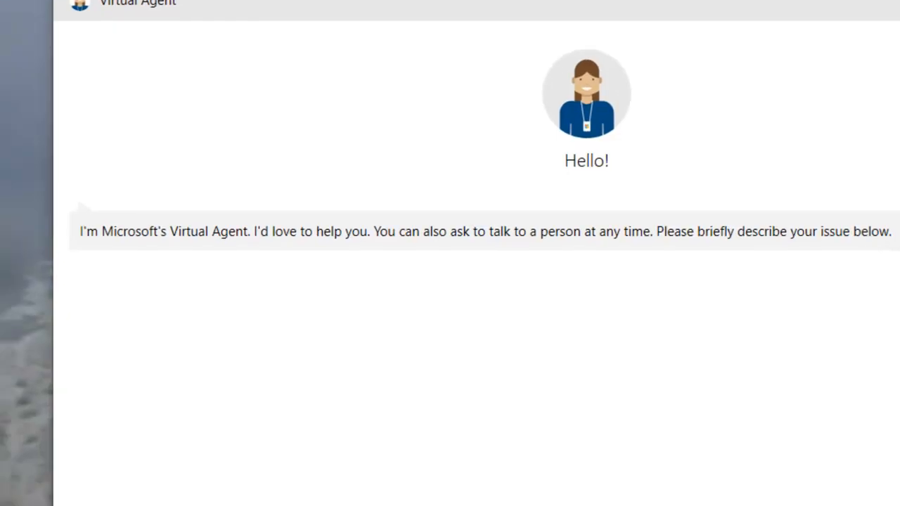
left_click(20, 487)
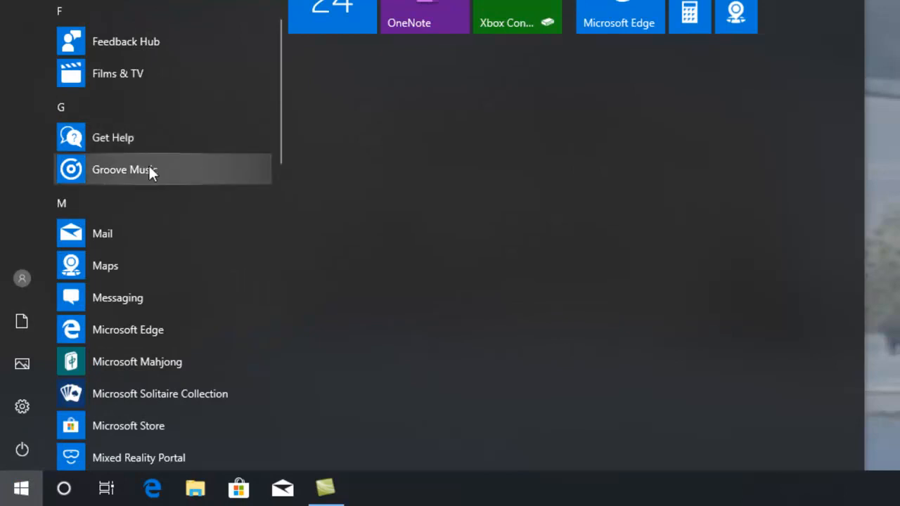
left_click(124, 170)
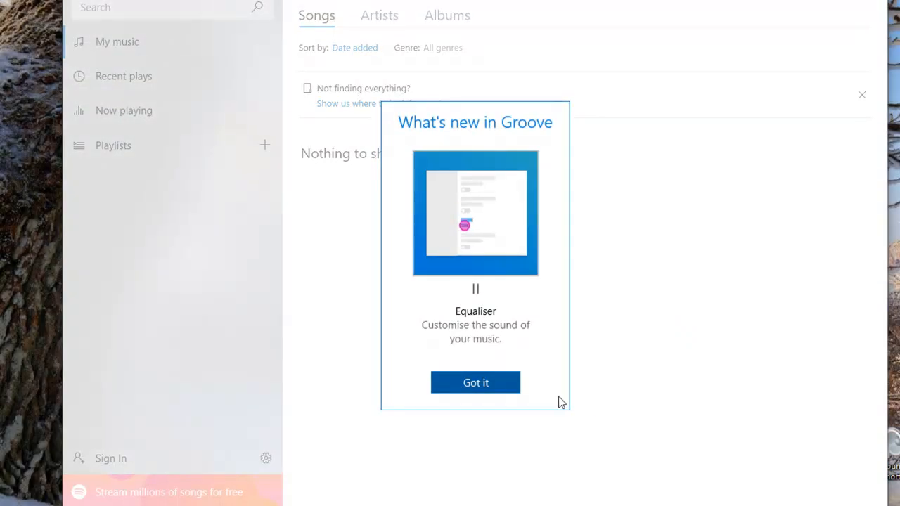
- Dismiss the equaliser notice, view the empty library by artist and song, then close Groove Music
left_click(475, 382)
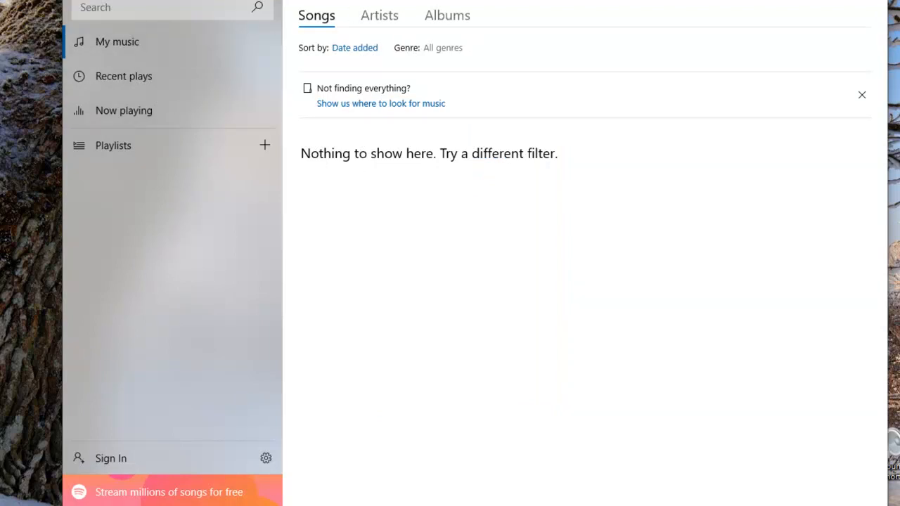
mouse_move(745, 405)
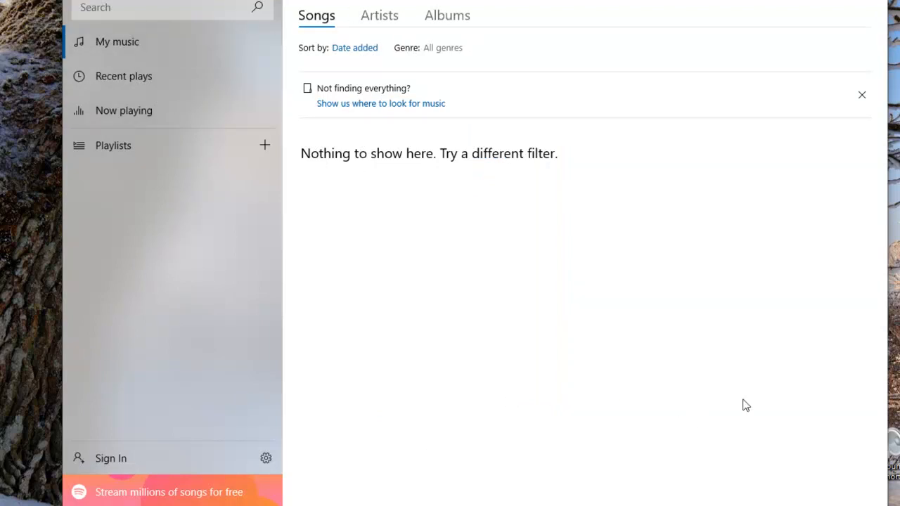
left_click(379, 15)
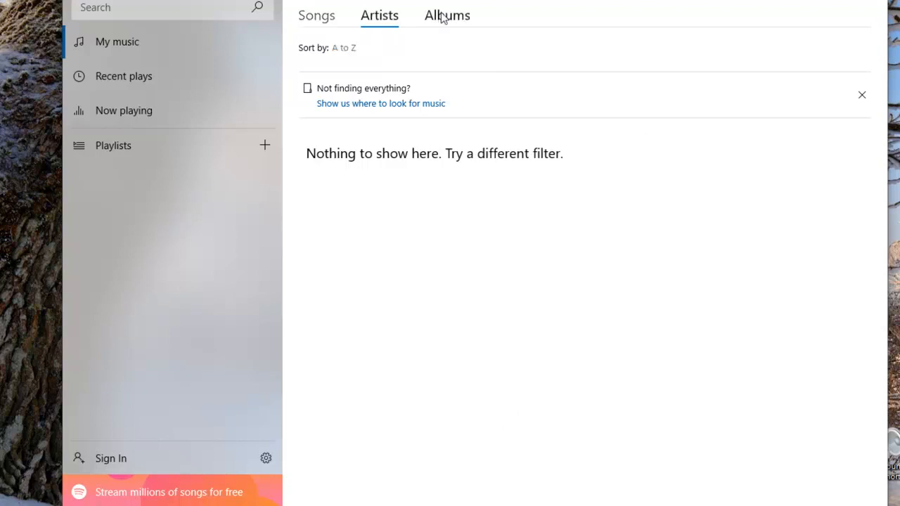
mouse_move(316, 15)
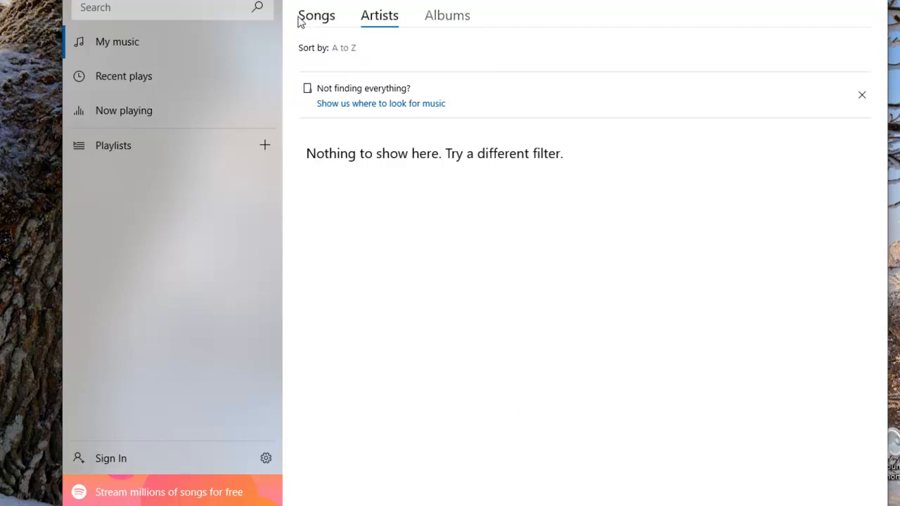
left_click(316, 16)
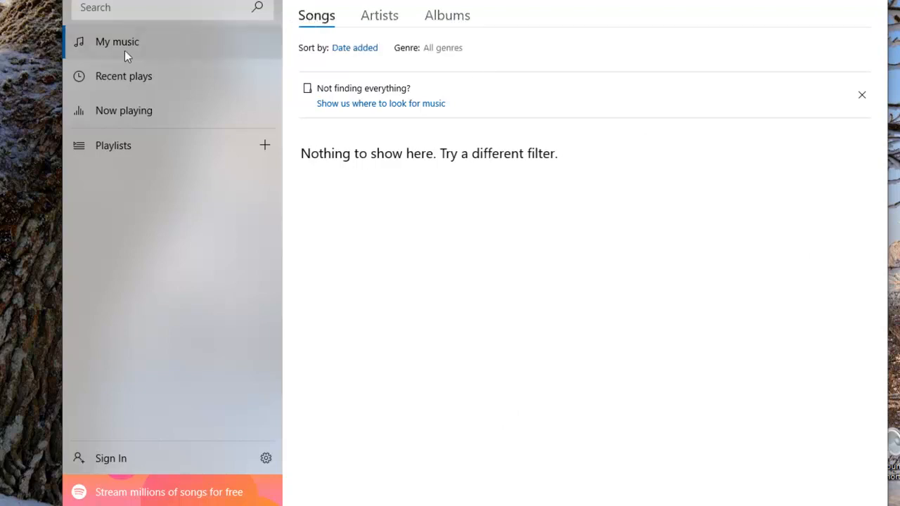
mouse_move(662, 130)
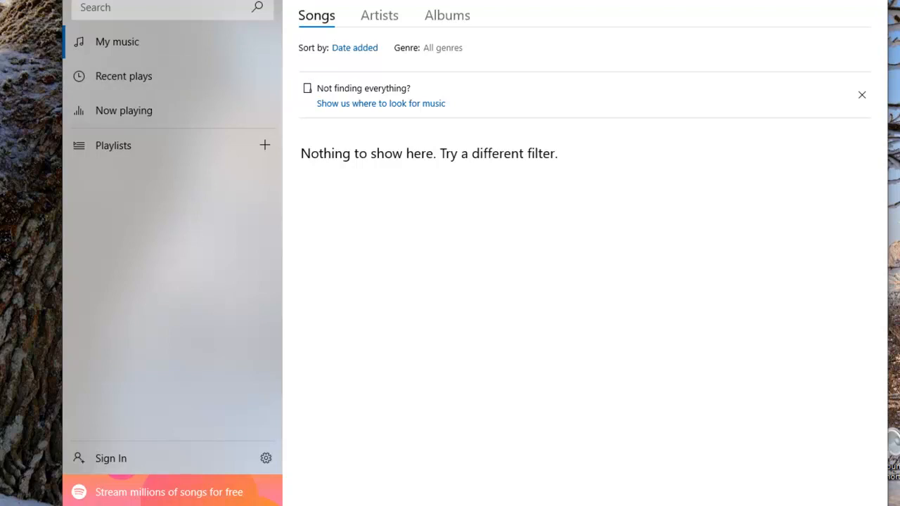
left_click(16, 491)
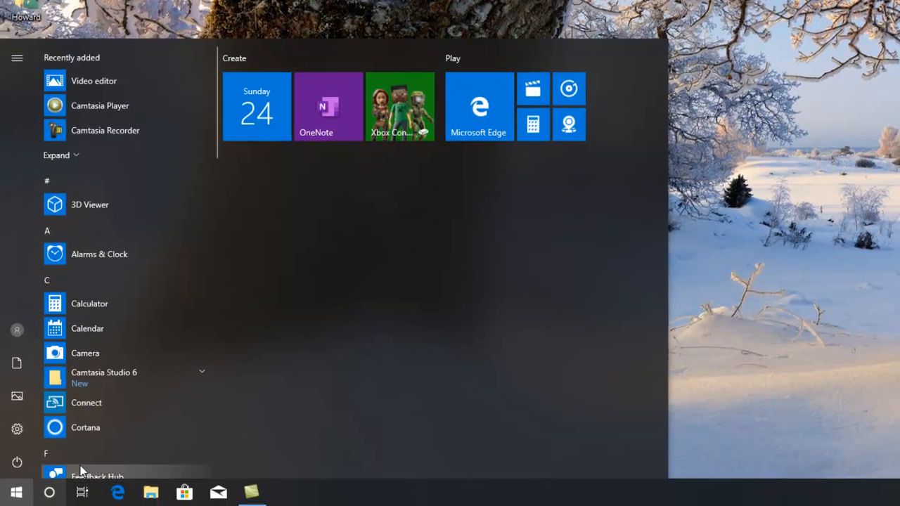
- Scroll the Start menu app list down to the M apps with Maps
scroll("down", 3)
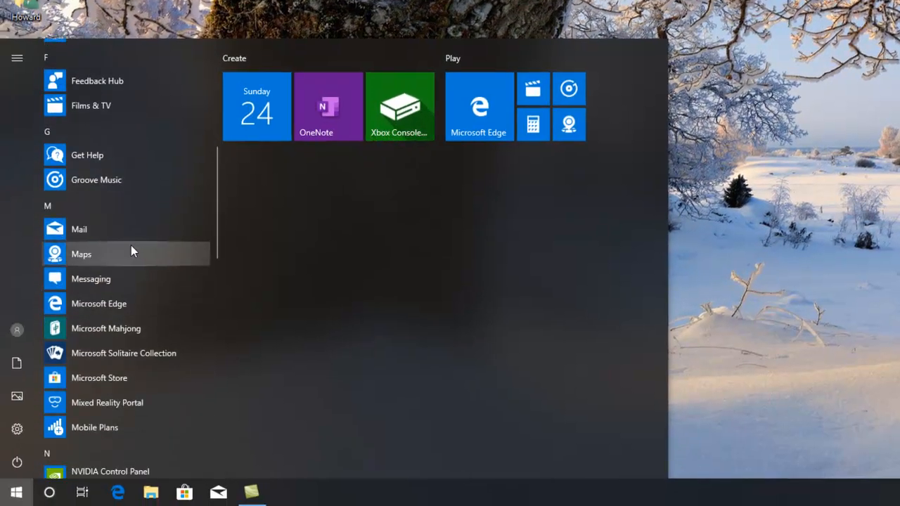
mouse_move(153, 229)
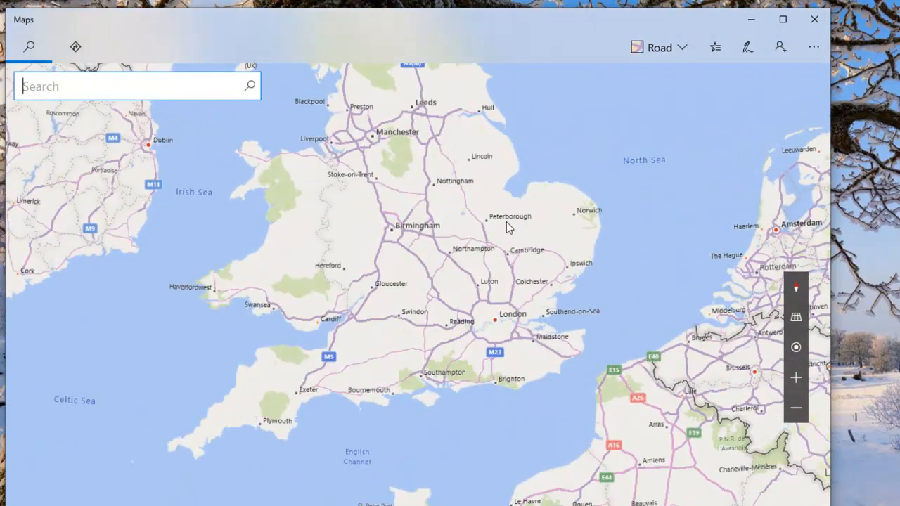
- Zoom into Sutton on Sea and pan along Sutton Road toward High Street
scroll("up", 3)
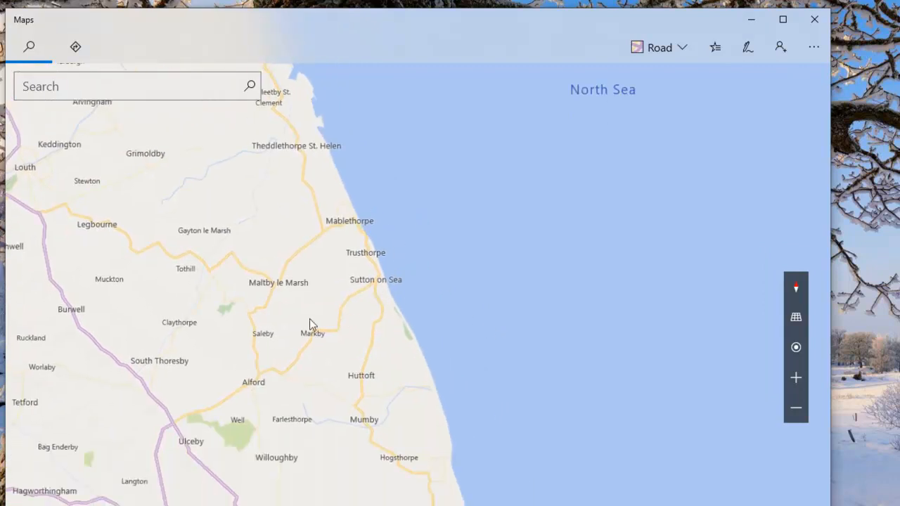
mouse_move(429, 248)
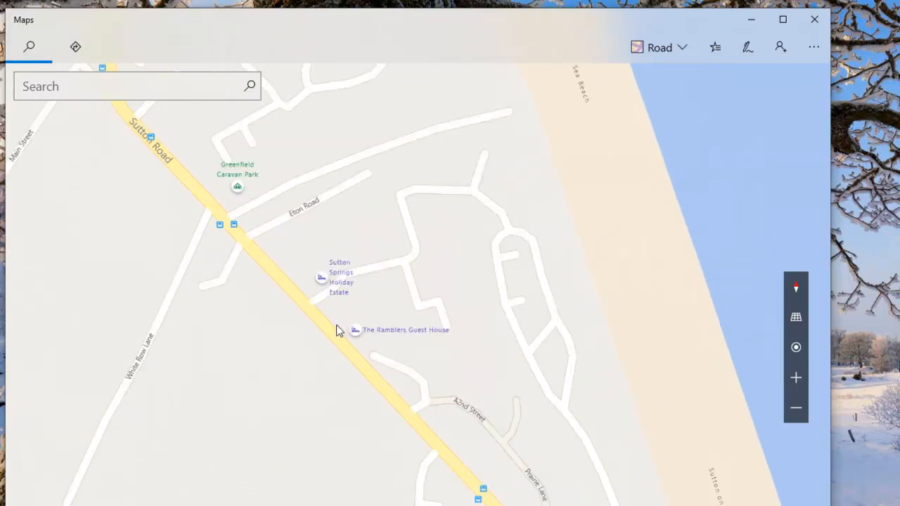
left_click_drag(339, 330, 421, 426)
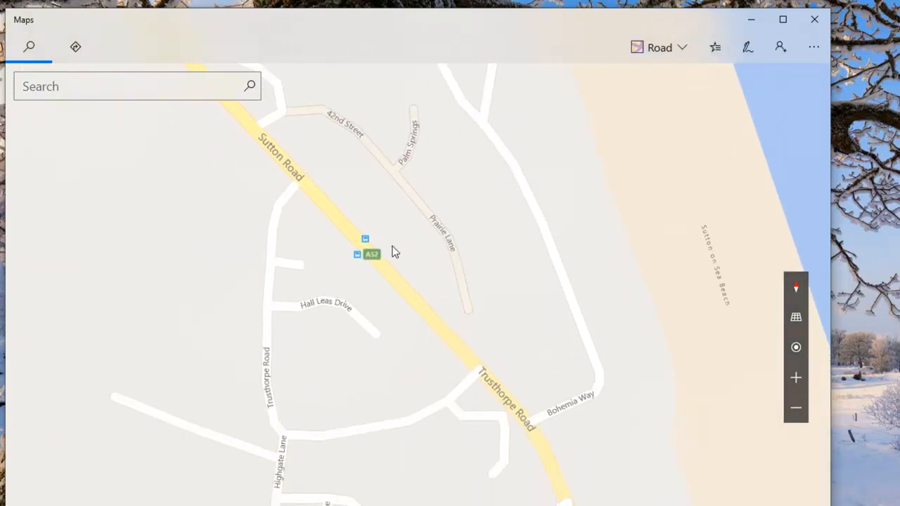
mouse_move(499, 280)
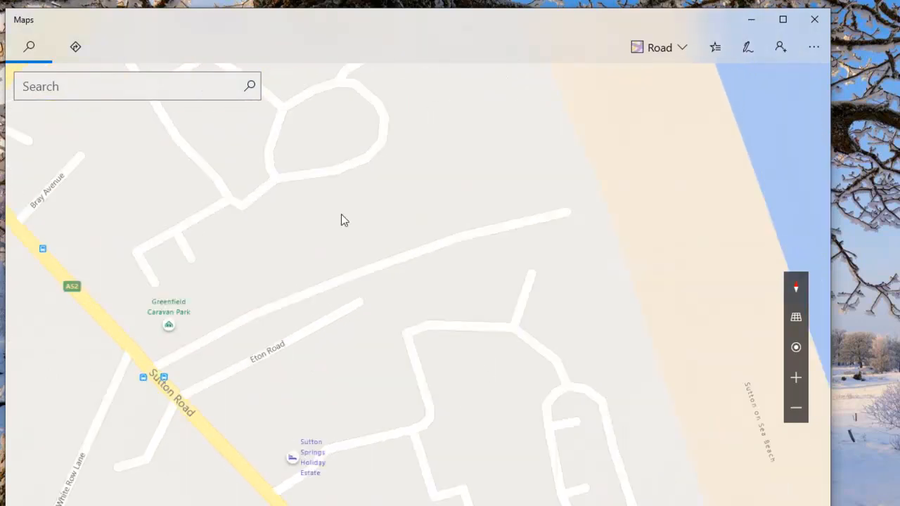
left_click_drag(344, 220, 566, 336)
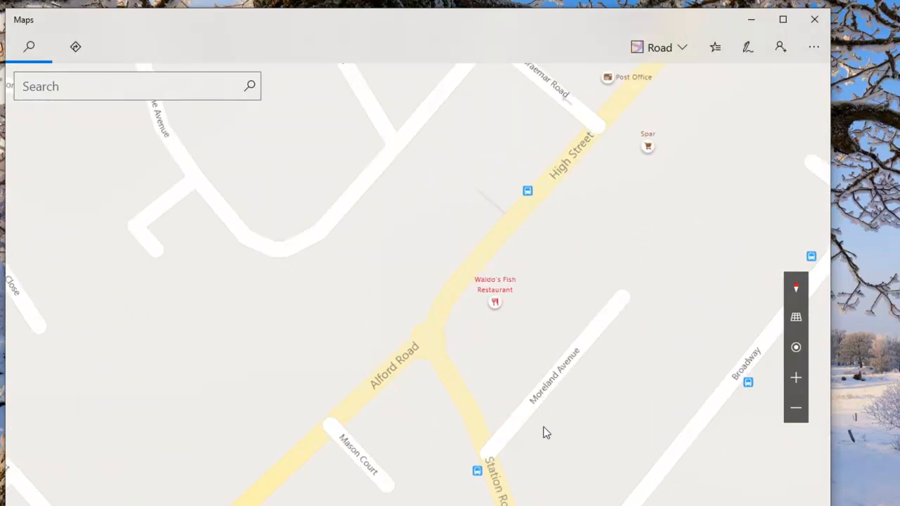
- Pan to Victoria Road and back to Waldo's Fish Restaurant, then restore the window
left_click_drag(547, 433, 488, 300)
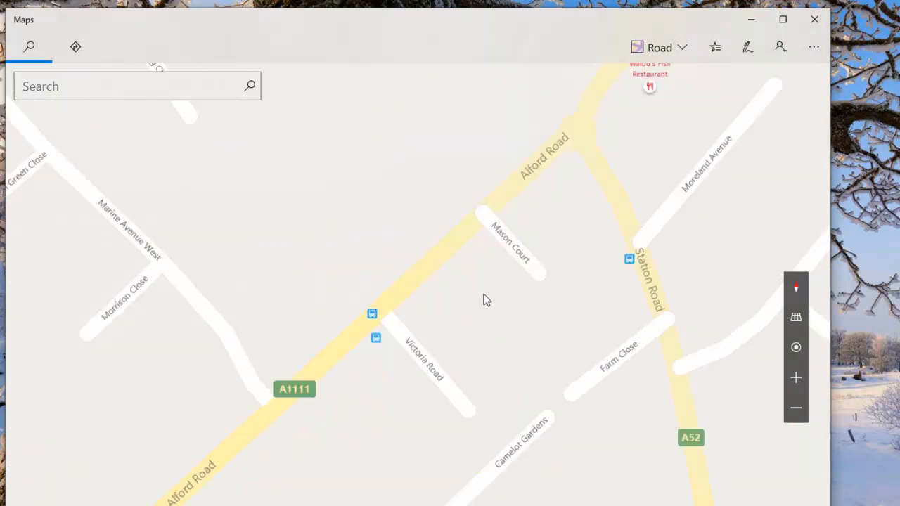
left_click_drag(487, 300, 298, 437)
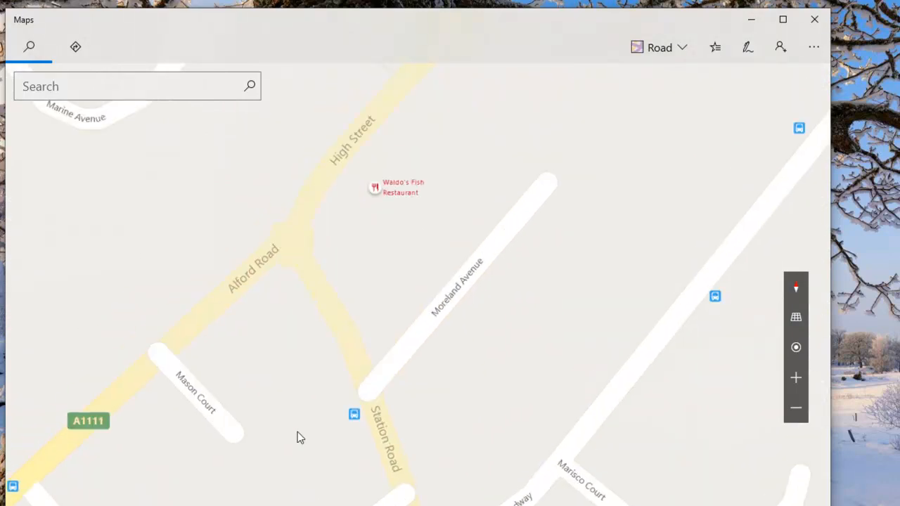
mouse_move(415, 89)
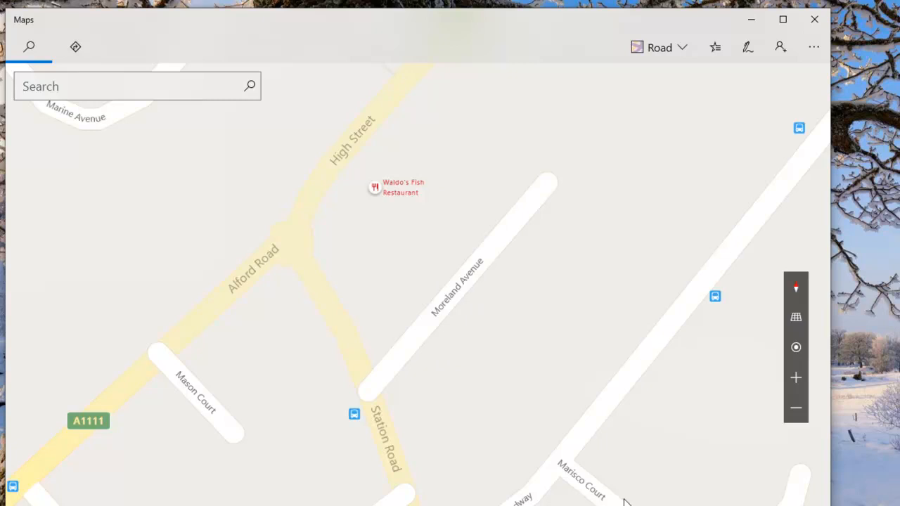
left_click(783, 19)
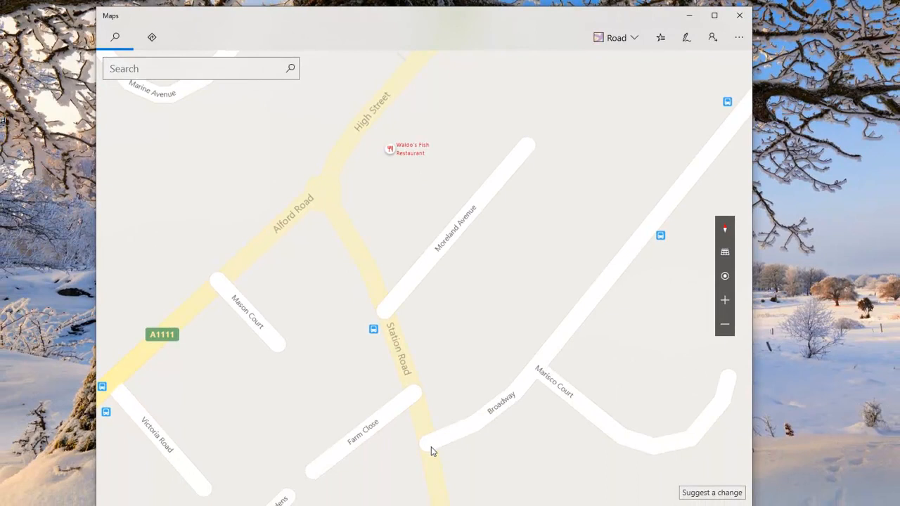
mouse_move(552, 376)
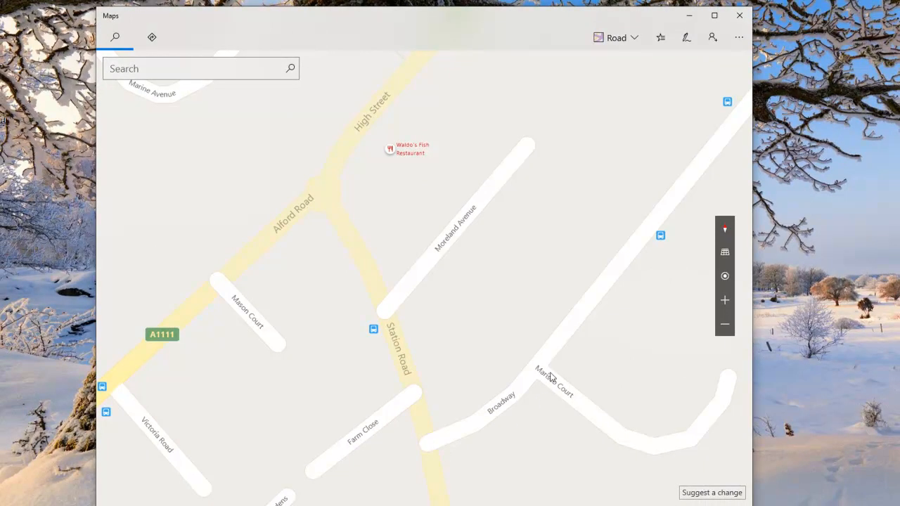
mouse_move(661, 435)
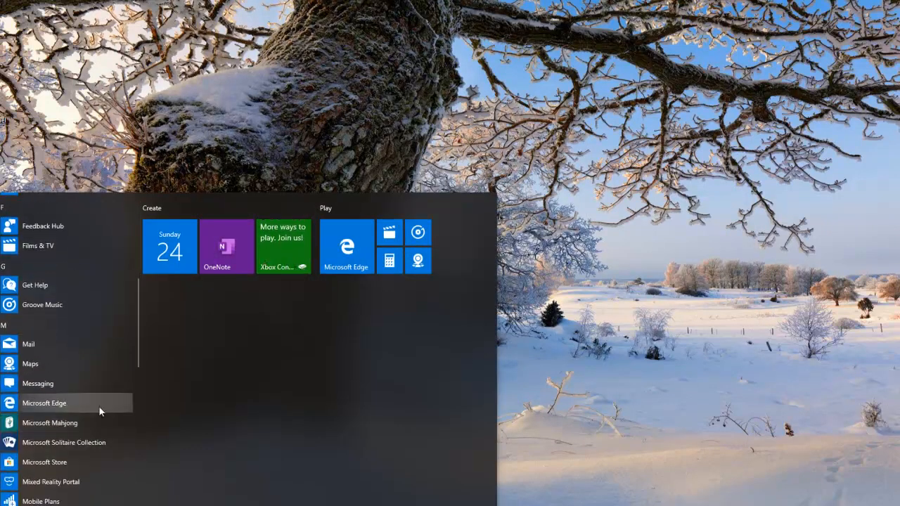
- Scroll the app list and launch Messaging
scroll("down", 3)
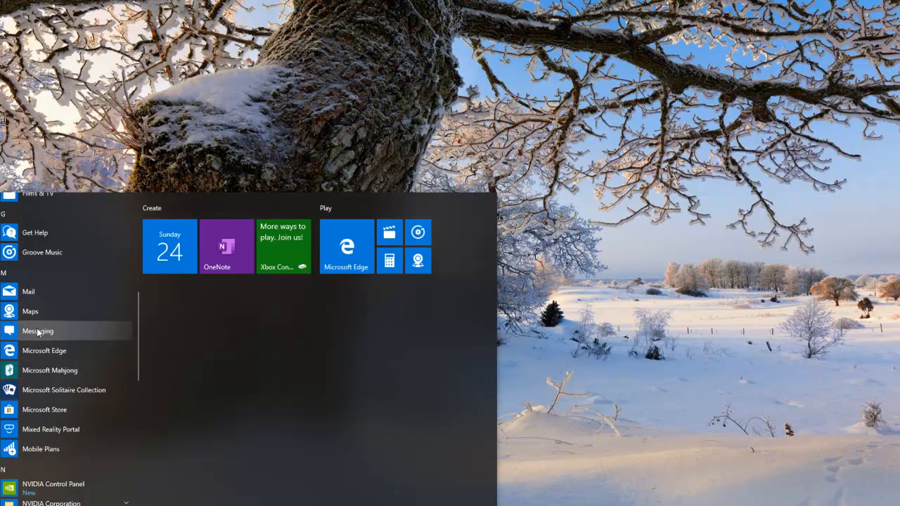
left_click(38, 330)
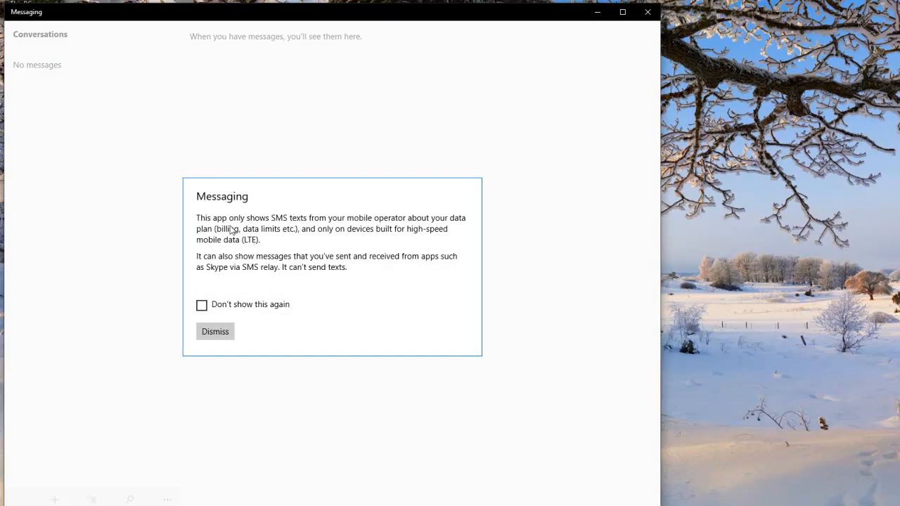
mouse_move(282, 230)
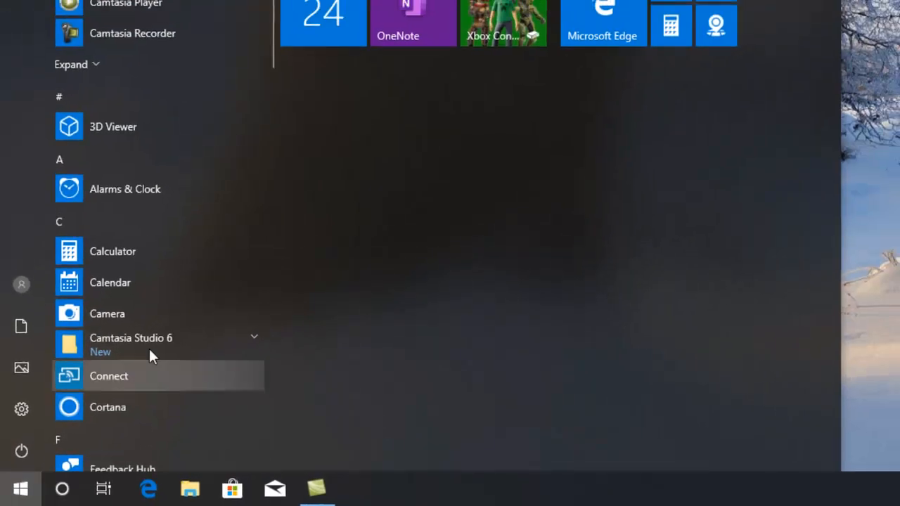
- Scroll the Start menu to the M section and launch Microsoft Store
scroll("down", 3)
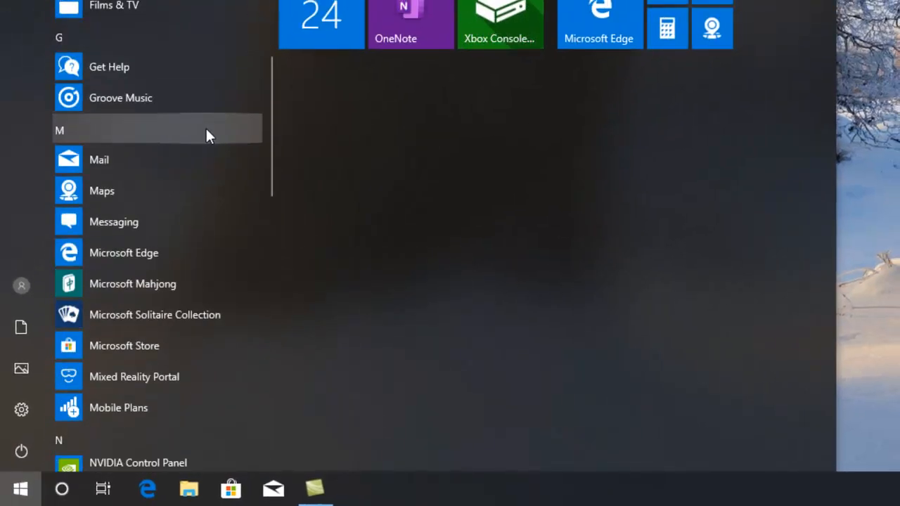
scroll("down", 3)
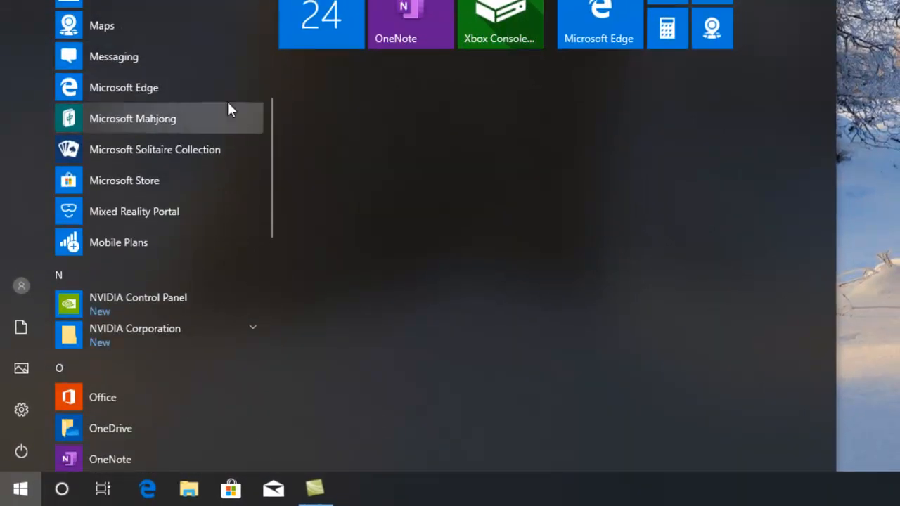
mouse_move(127, 87)
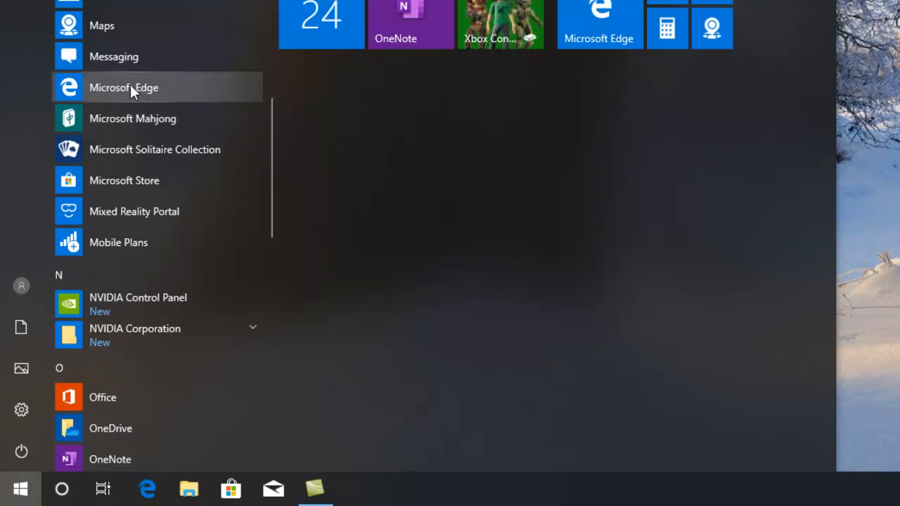
mouse_move(181, 100)
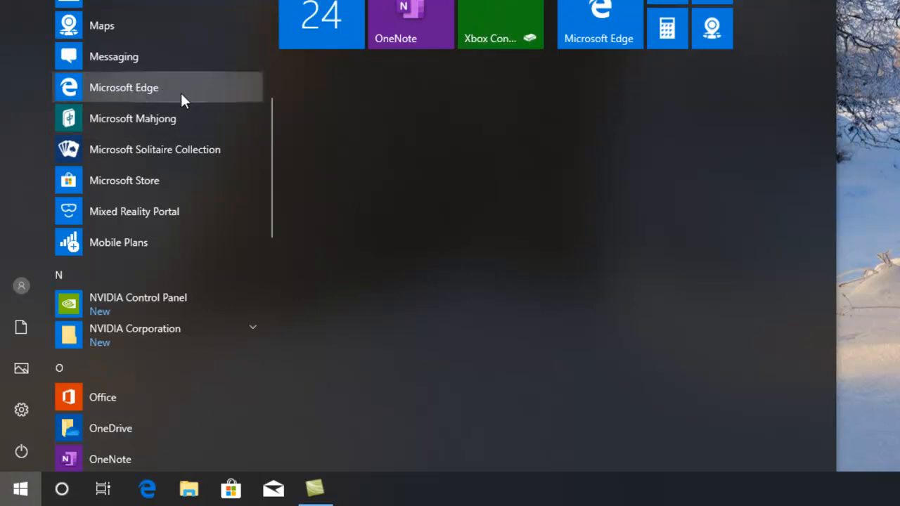
mouse_move(155, 118)
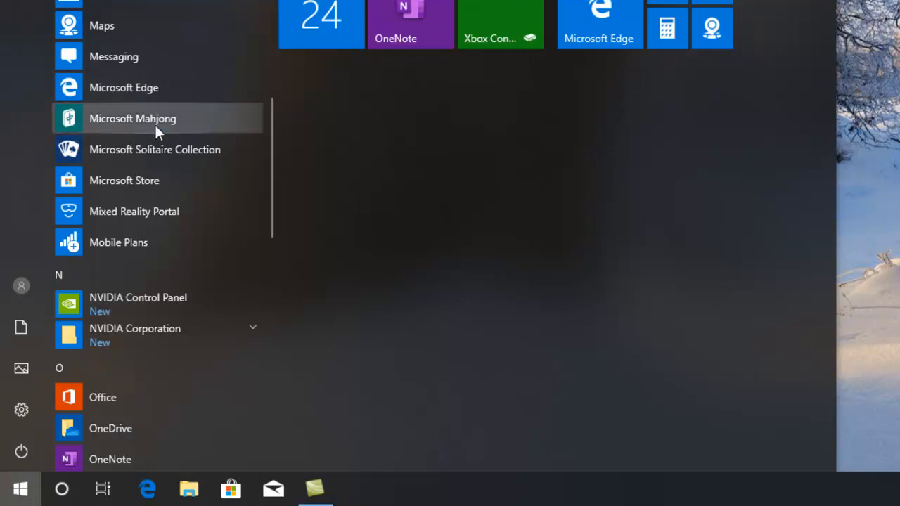
mouse_move(222, 125)
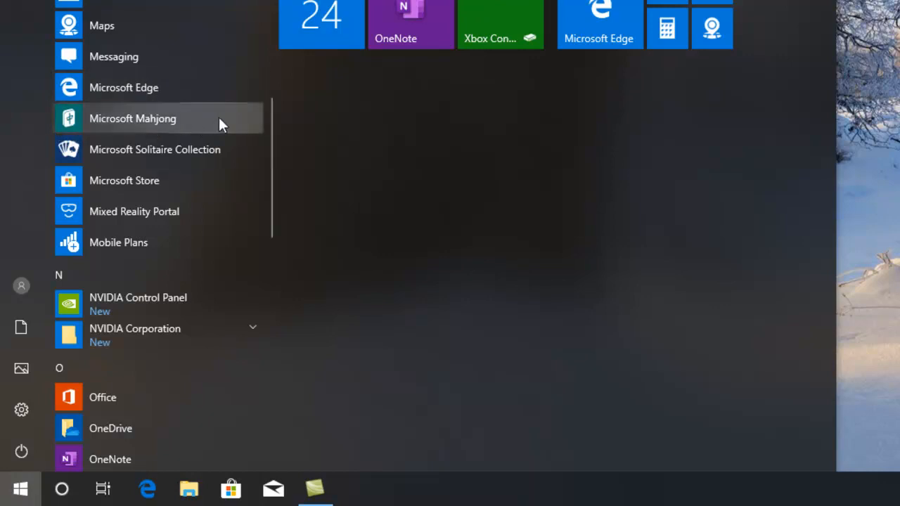
mouse_move(95, 156)
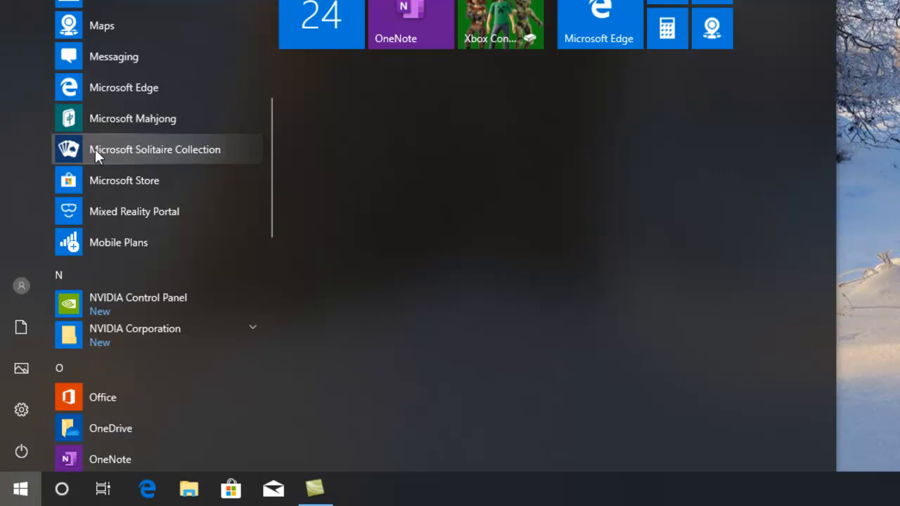
mouse_move(146, 193)
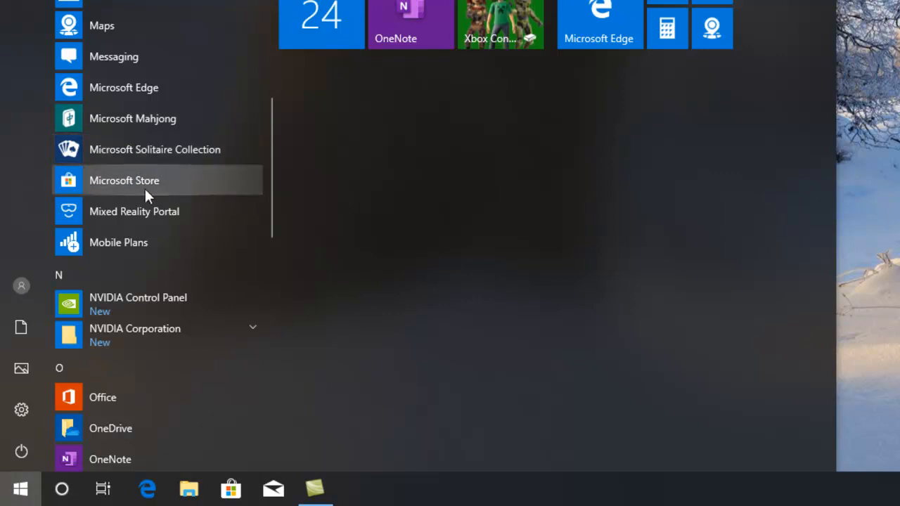
mouse_move(149, 192)
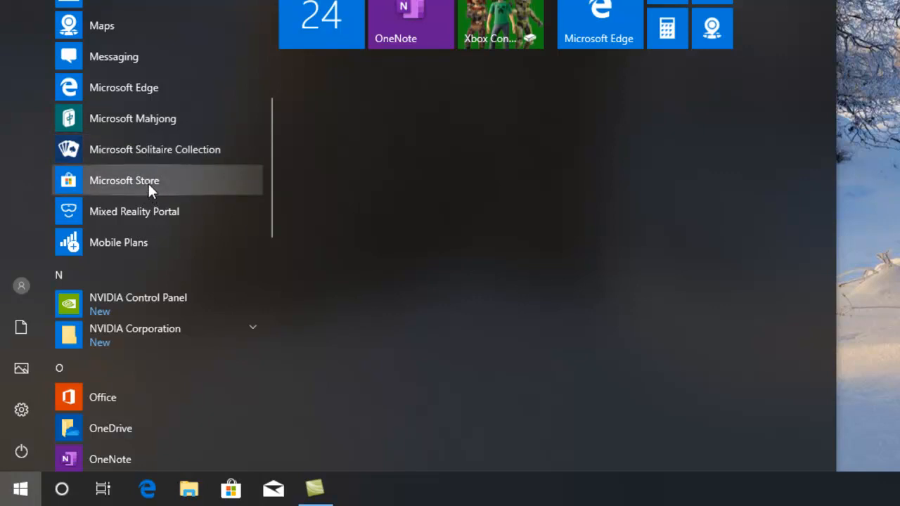
left_click(125, 181)
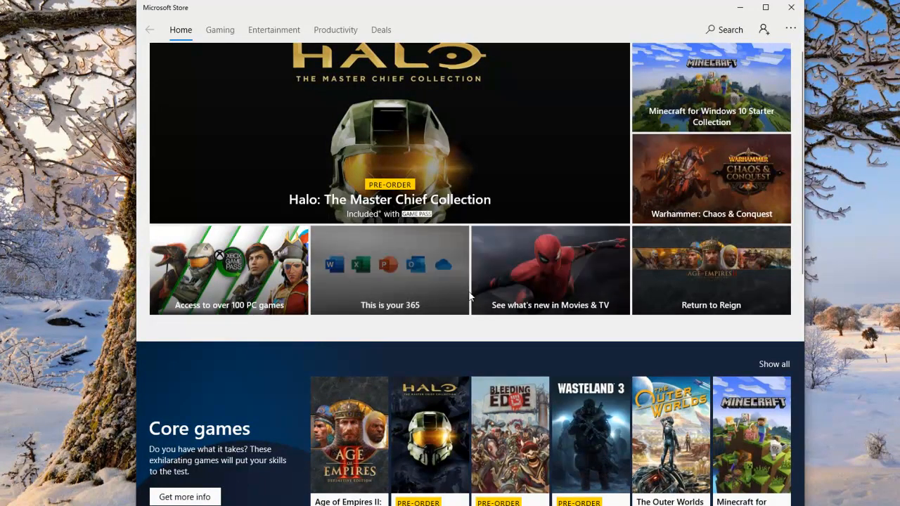
- Scroll the Store Home page through Core games, Top free apps, Trending and Collections, then back up
scroll("down", 3)
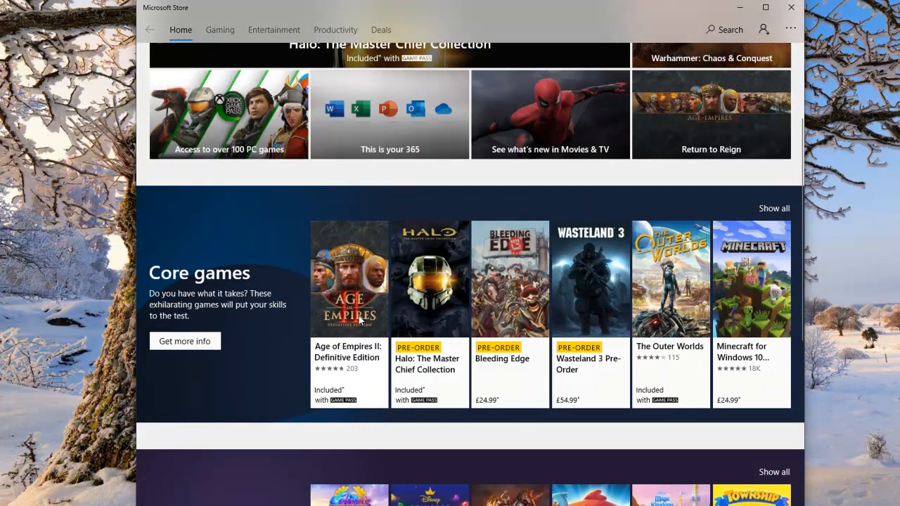
mouse_move(436, 313)
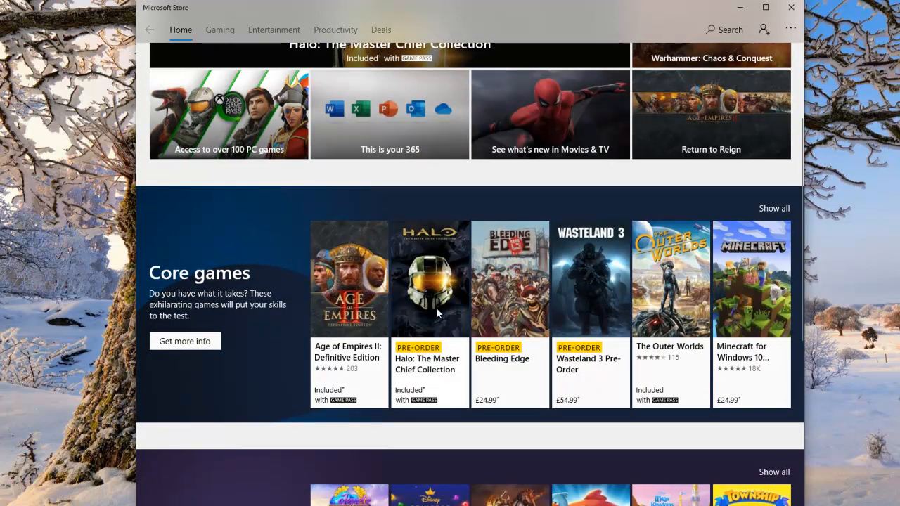
mouse_move(528, 262)
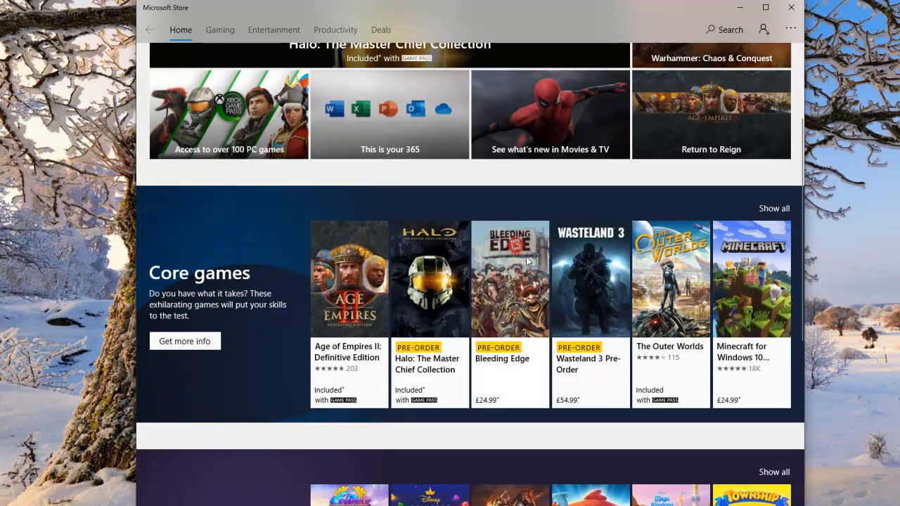
mouse_move(564, 283)
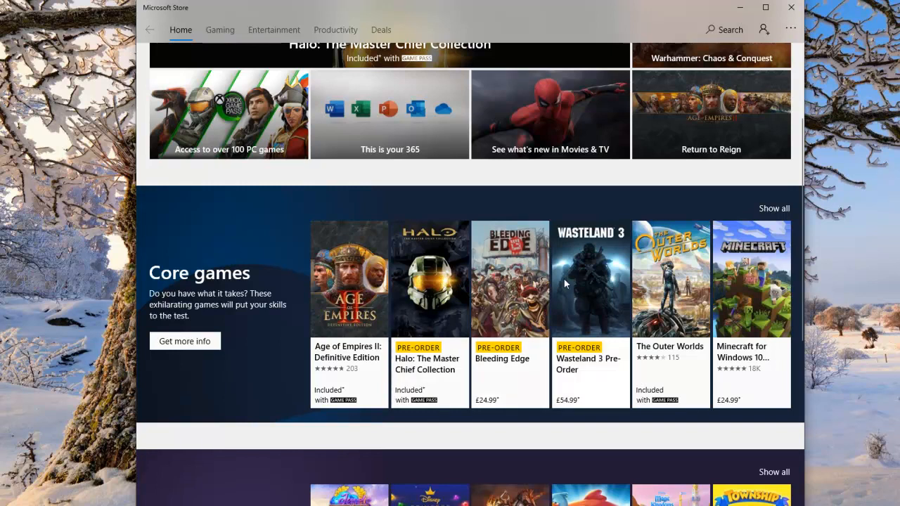
mouse_move(660, 276)
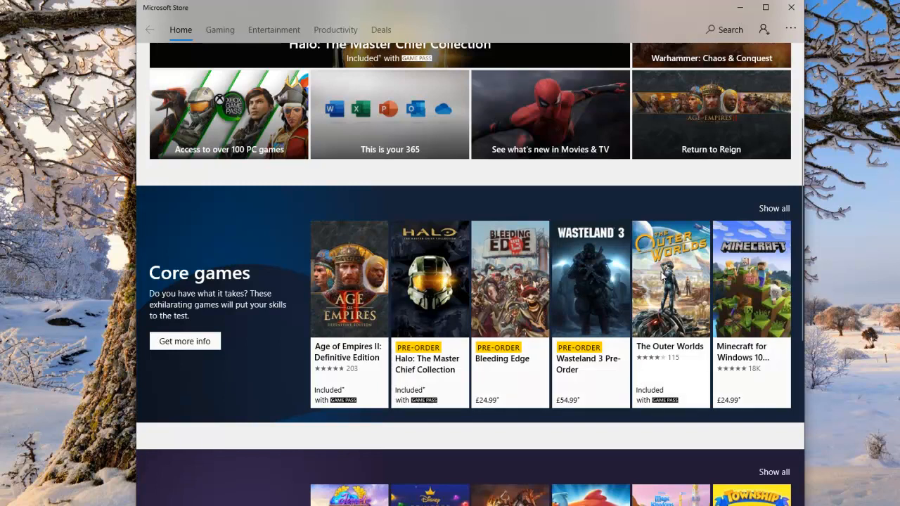
scroll("down", 3)
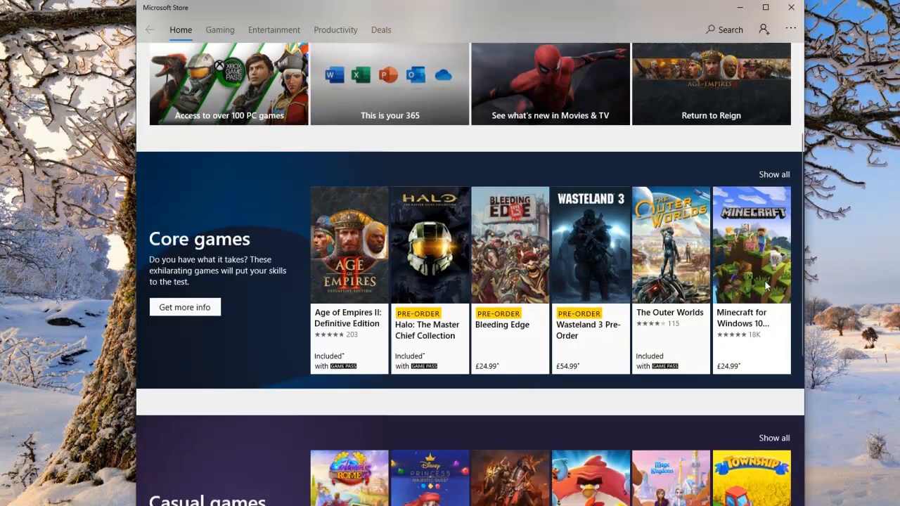
scroll("down", 3)
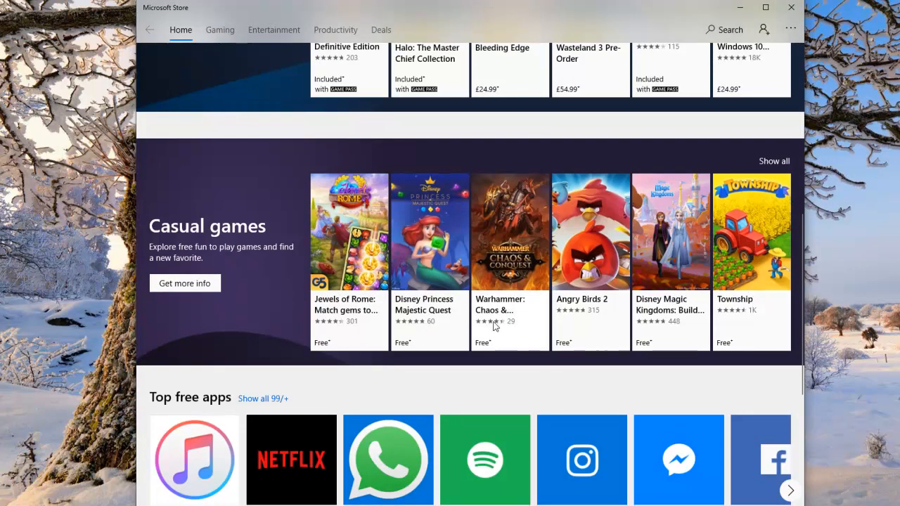
scroll("down", 3)
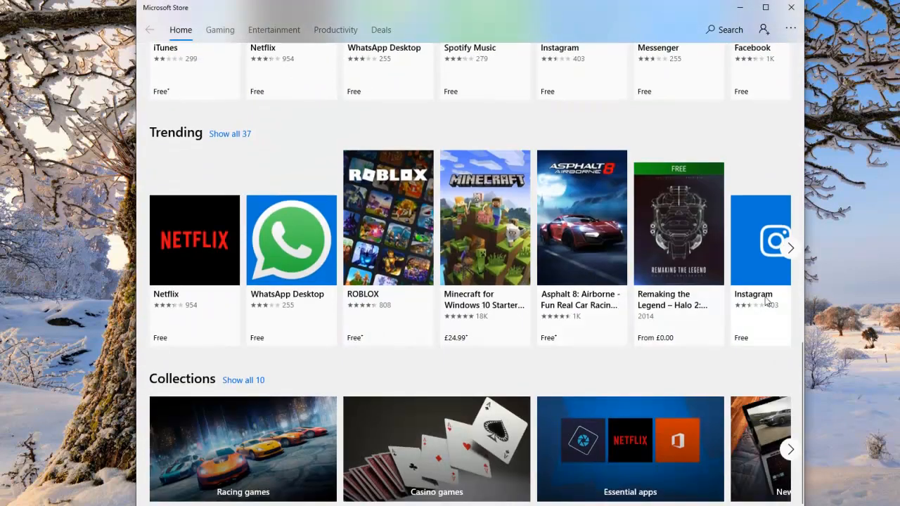
scroll("down", 3)
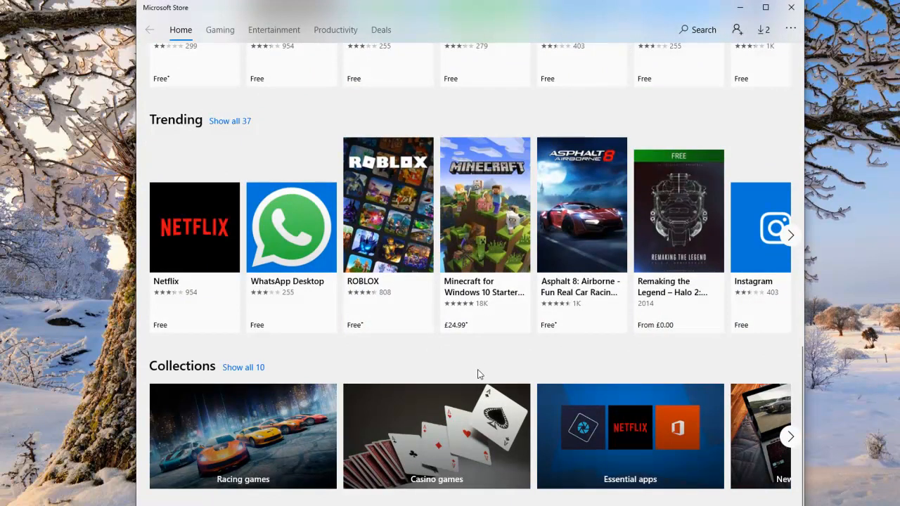
scroll("up", 3)
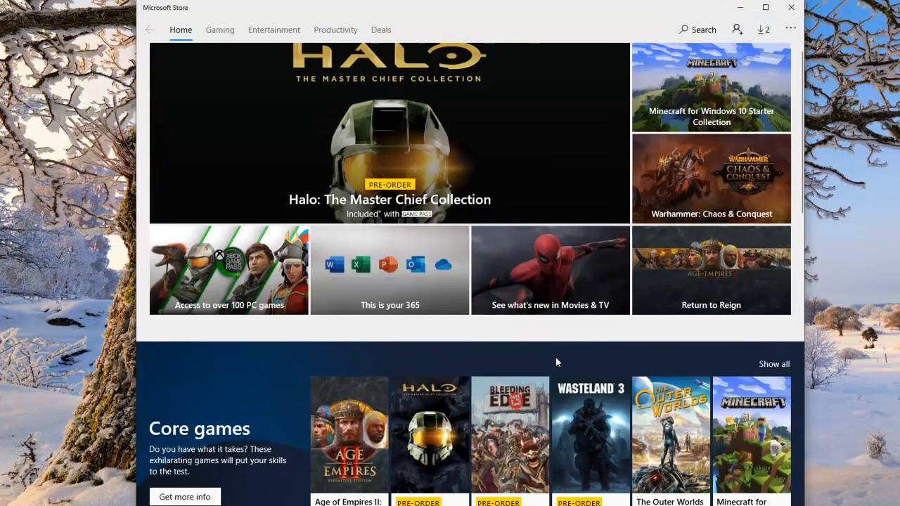
mouse_move(790, 8)
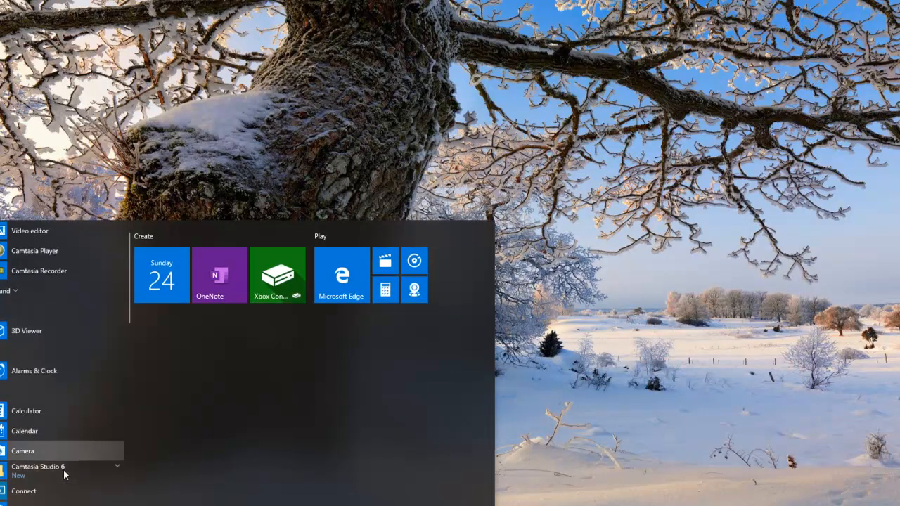
- Scroll the Start menu app list down to Mixed Reality Portal in M
scroll("down", 3)
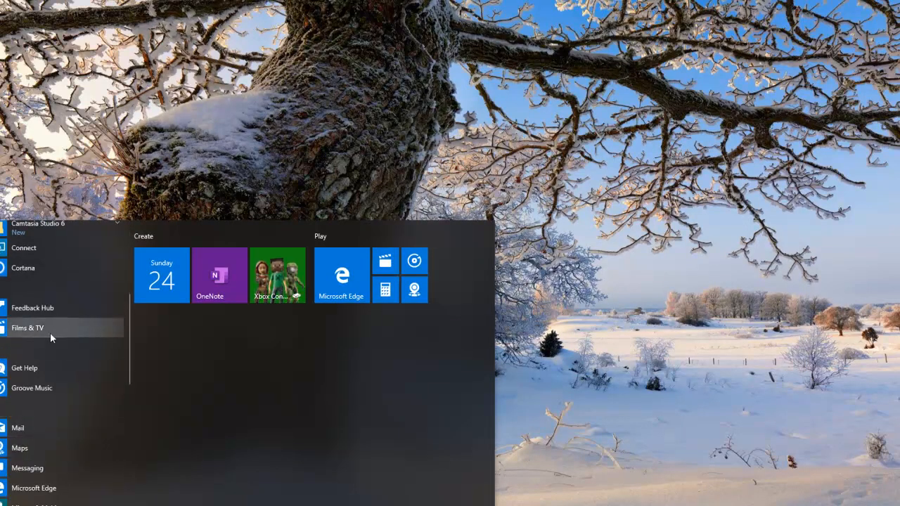
scroll("down", 3)
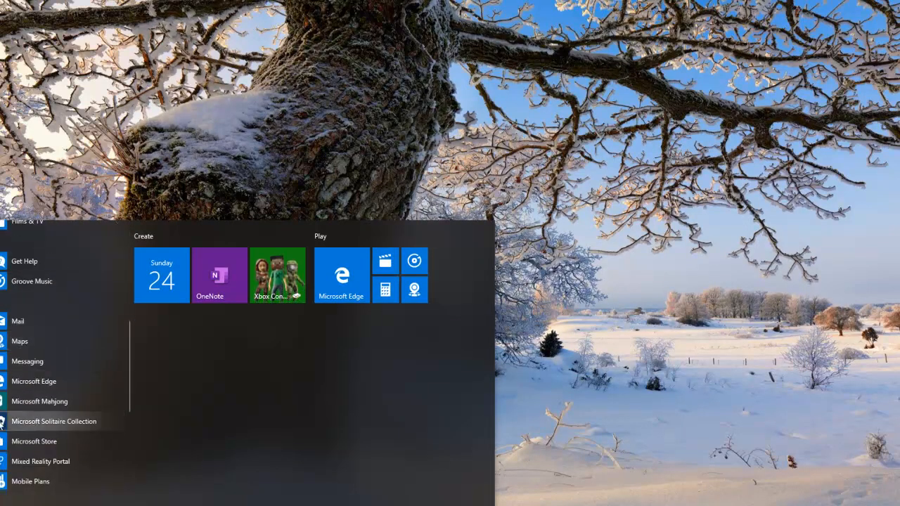
scroll("down", 3)
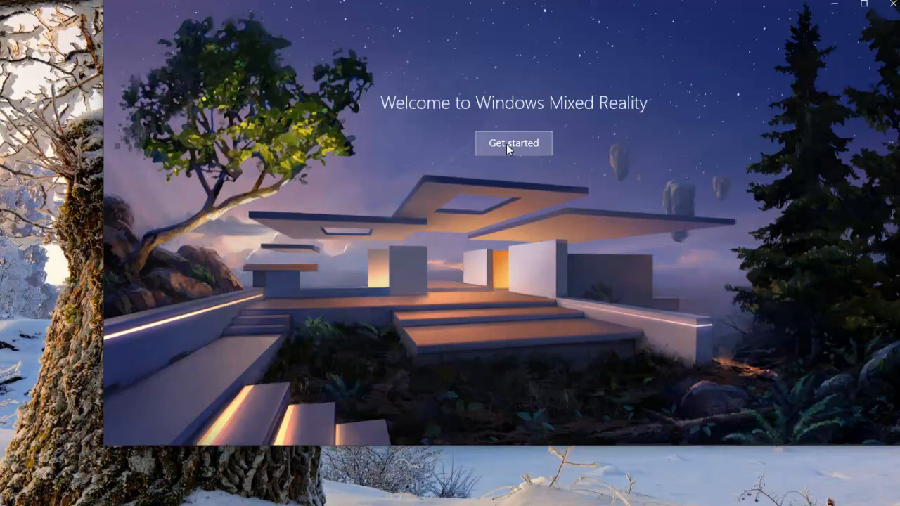
- Start Mixed Reality setup, accept the terms, and run the compatibility check
left_click(513, 143)
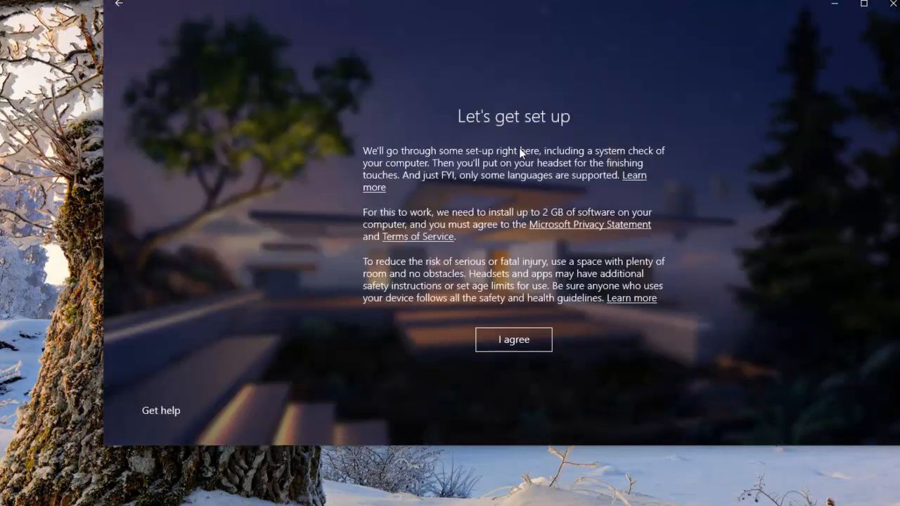
left_click(513, 339)
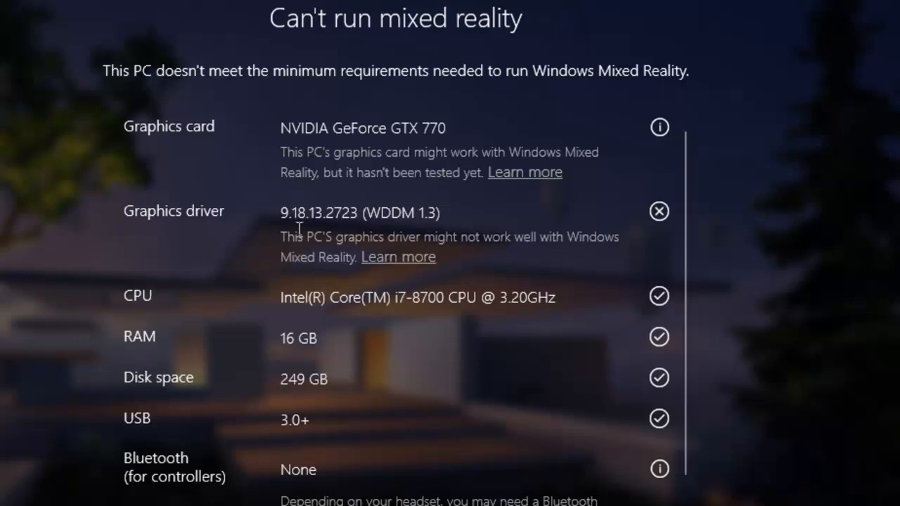
mouse_move(665, 218)
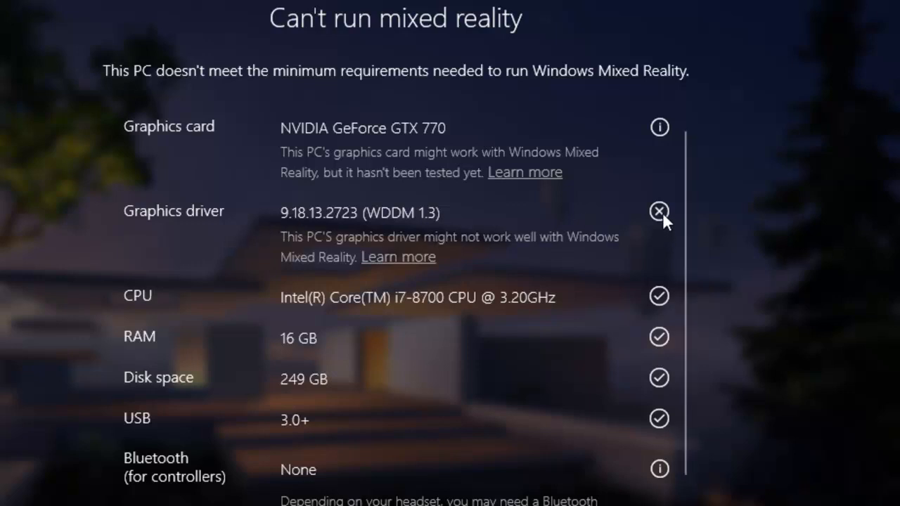
mouse_move(398, 257)
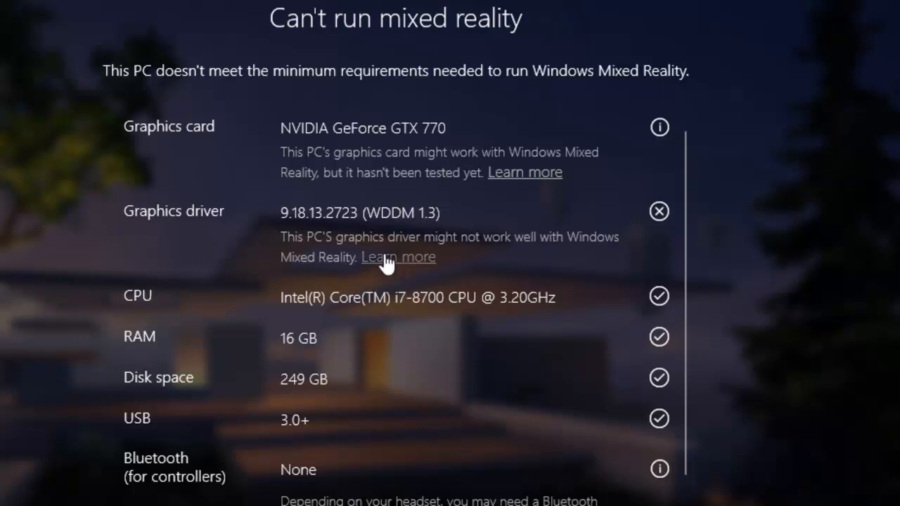
mouse_move(393, 291)
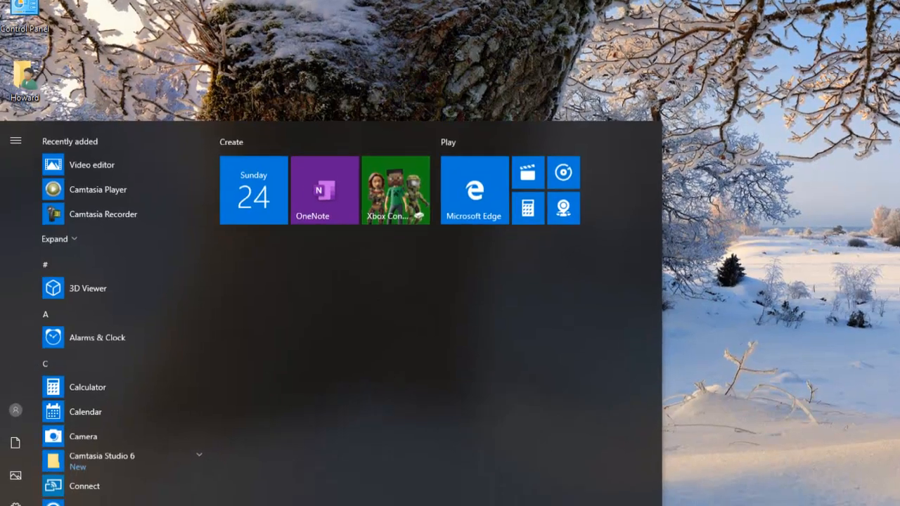
- Scroll the Start menu to N and expand NVIDIA Corporation, revealing two 3D Vision apps
scroll("down", 3)
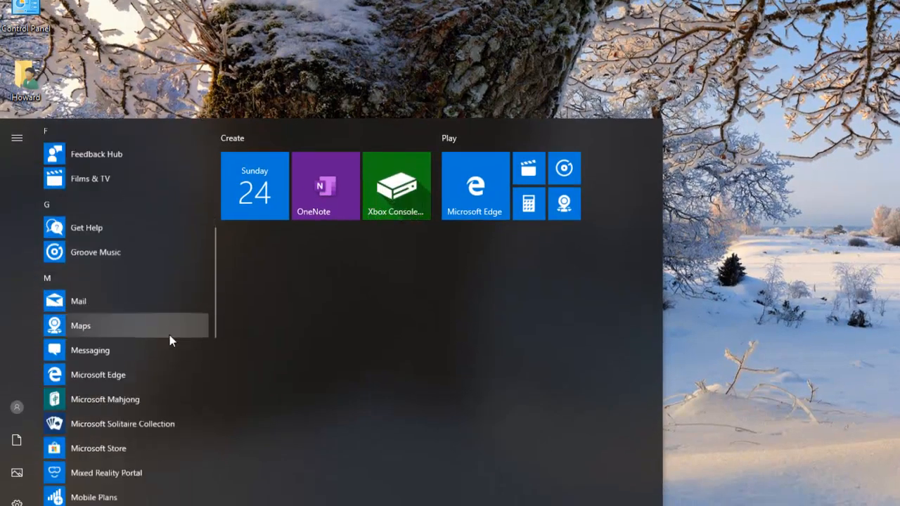
scroll("down", 3)
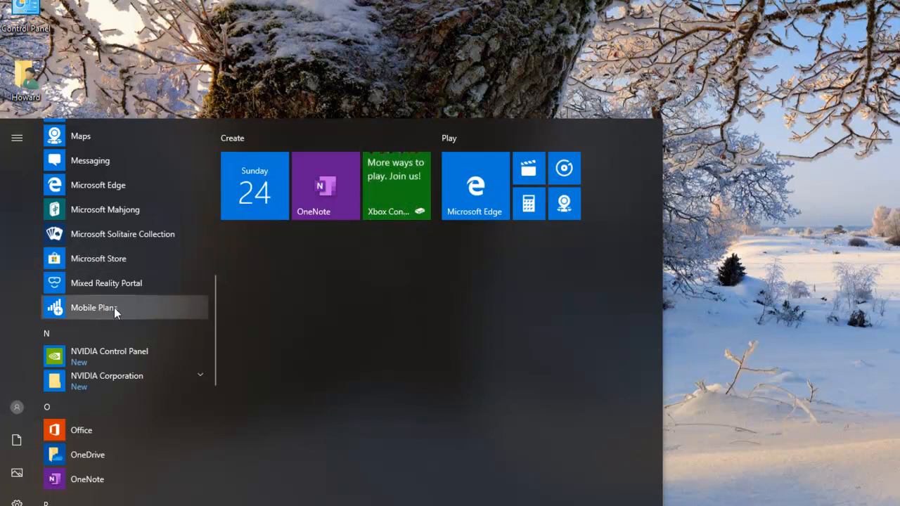
mouse_move(189, 307)
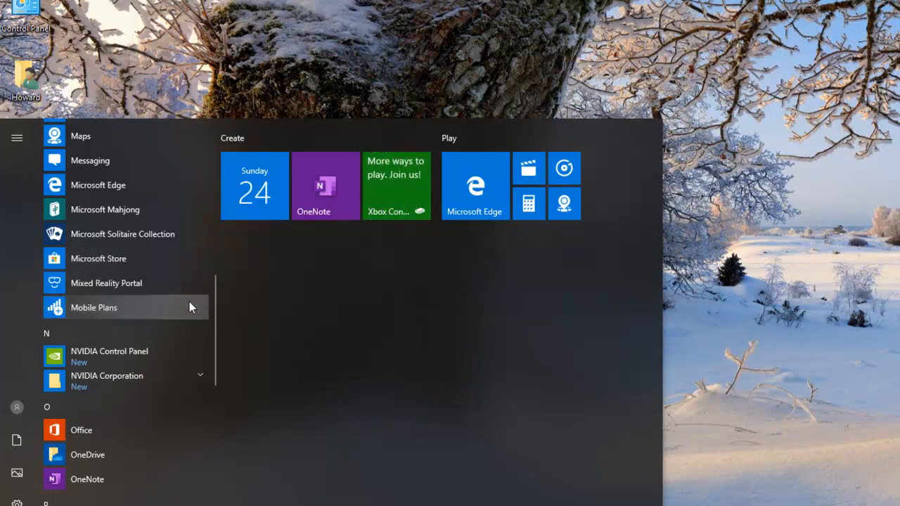
mouse_move(31, 315)
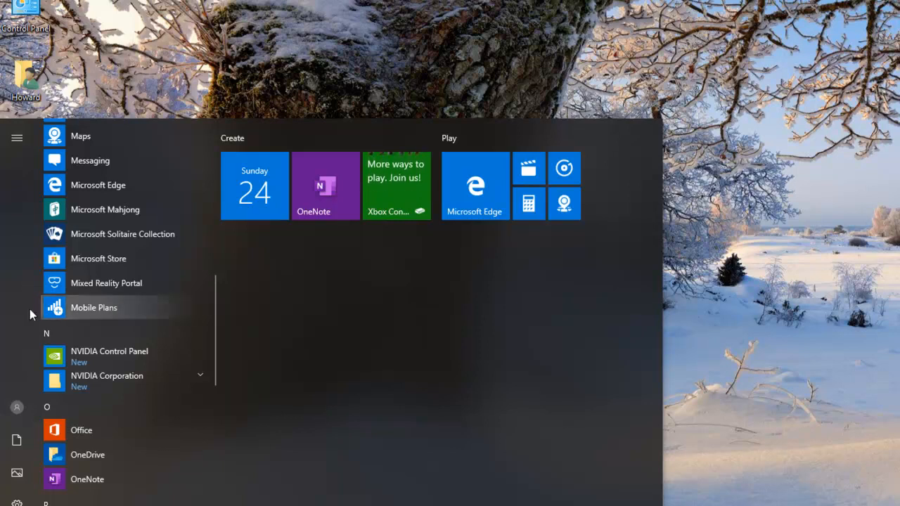
mouse_move(181, 326)
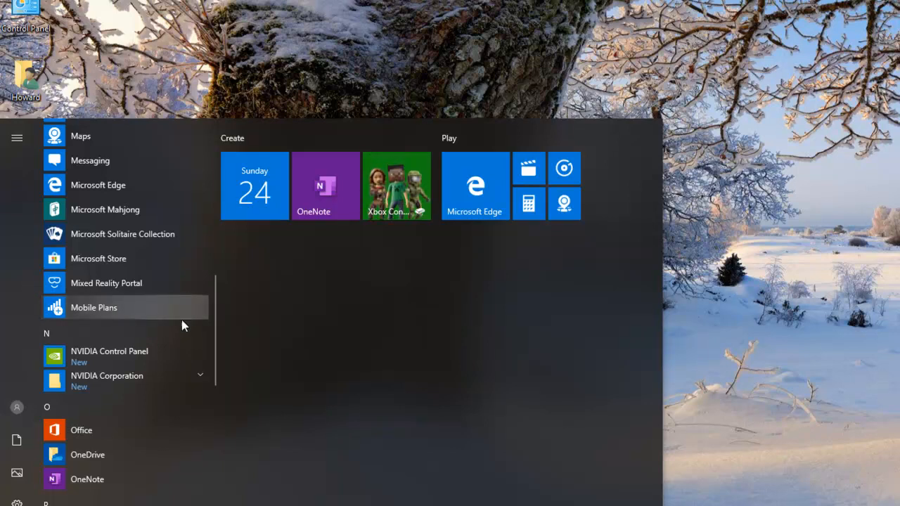
scroll("down", 3)
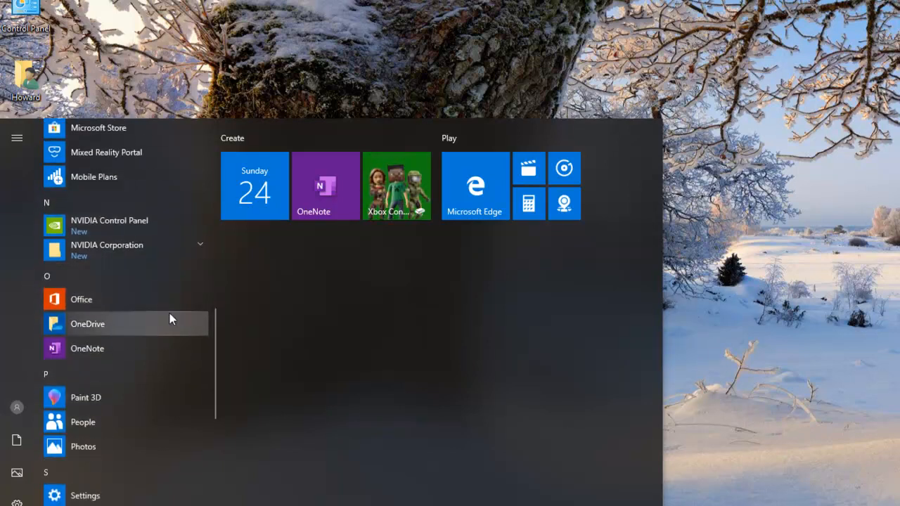
mouse_move(101, 235)
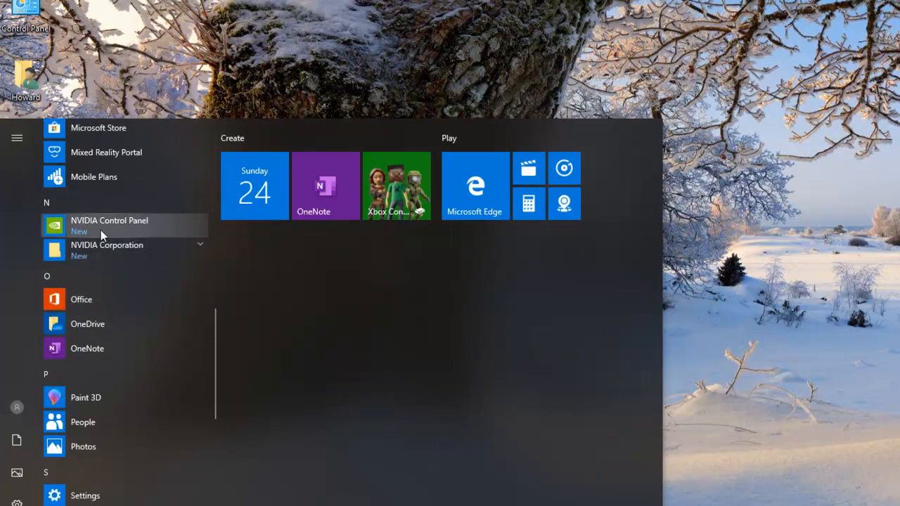
mouse_move(135, 250)
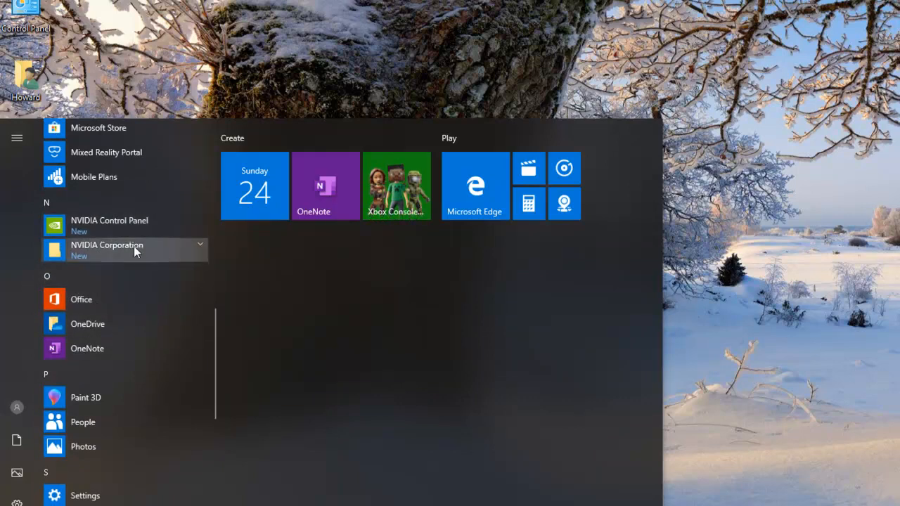
left_click(106, 249)
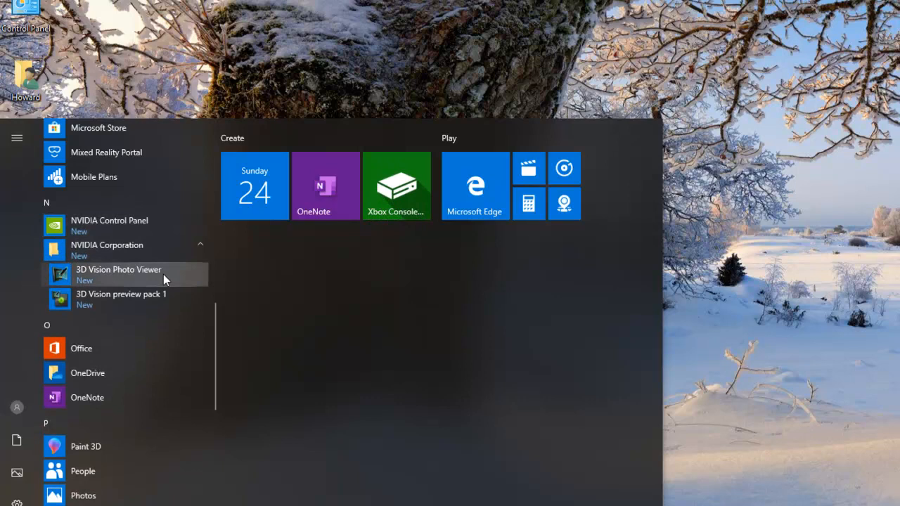
mouse_move(178, 295)
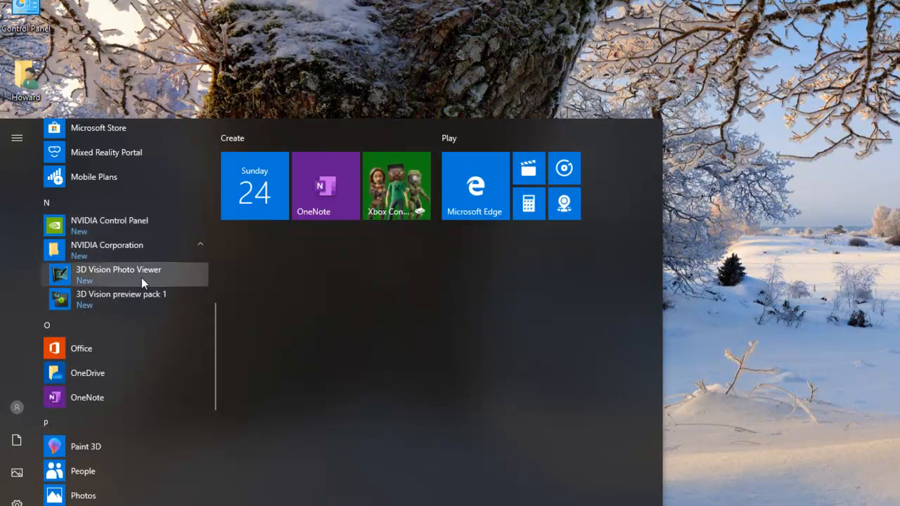
mouse_move(122, 225)
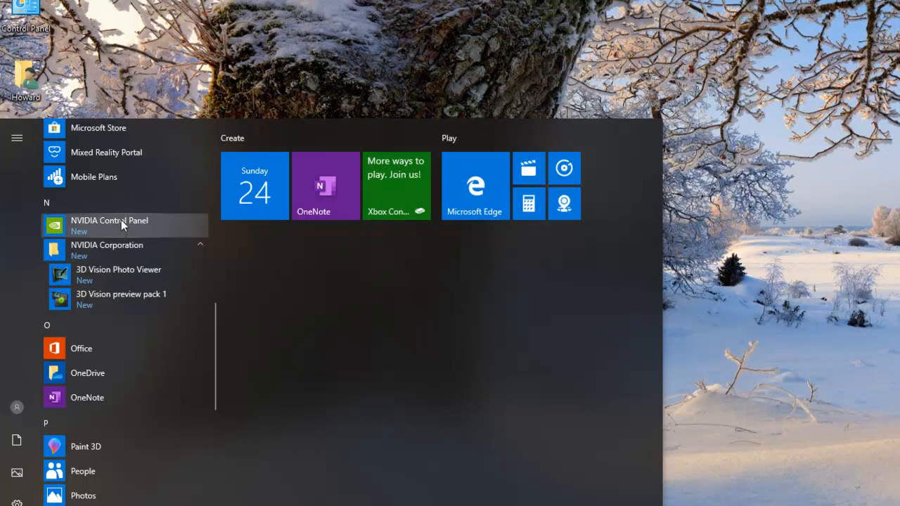
mouse_move(106, 152)
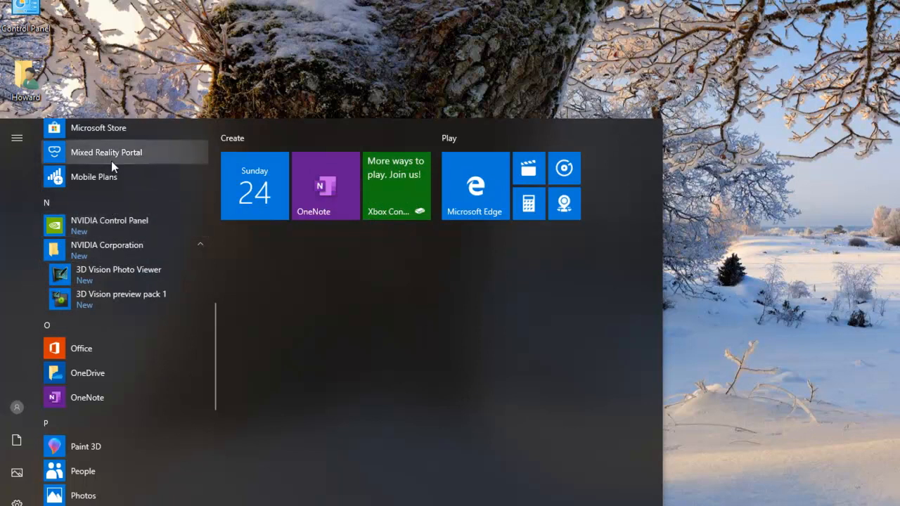
mouse_move(88, 323)
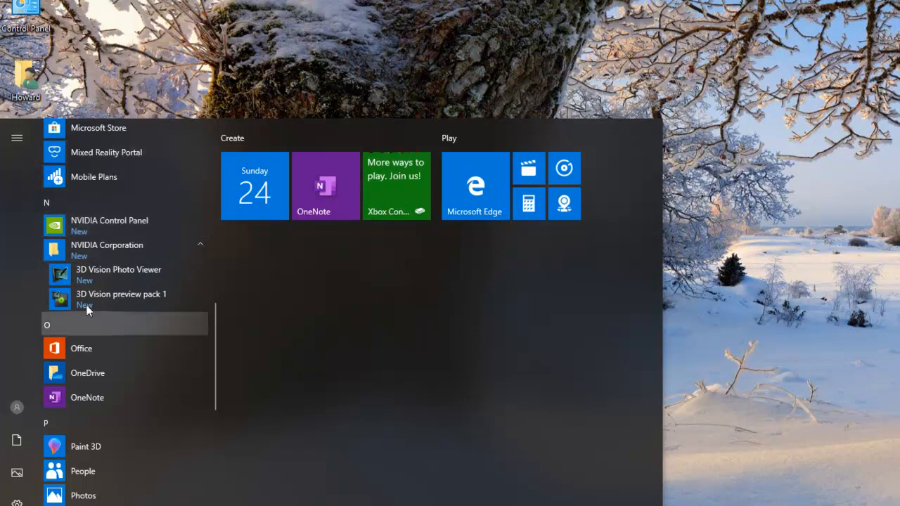
mouse_move(123, 274)
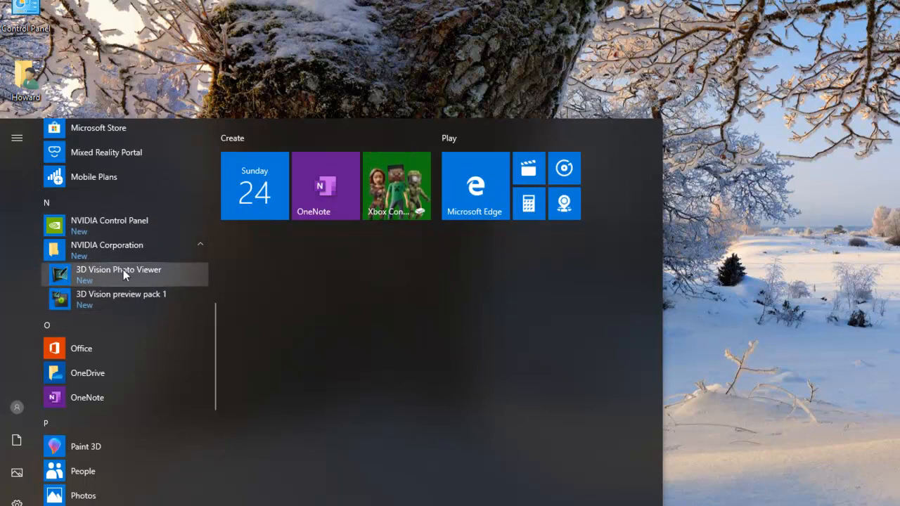
scroll("down", 3)
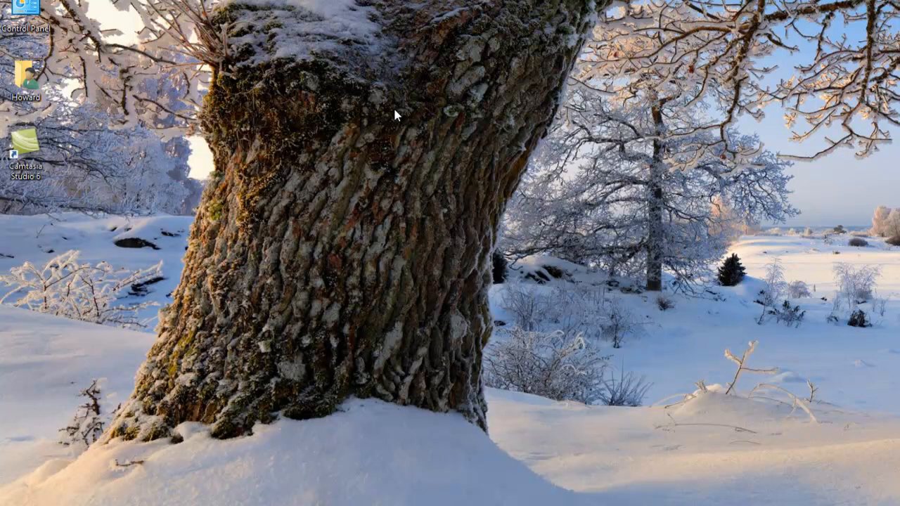
mouse_move(392, 125)
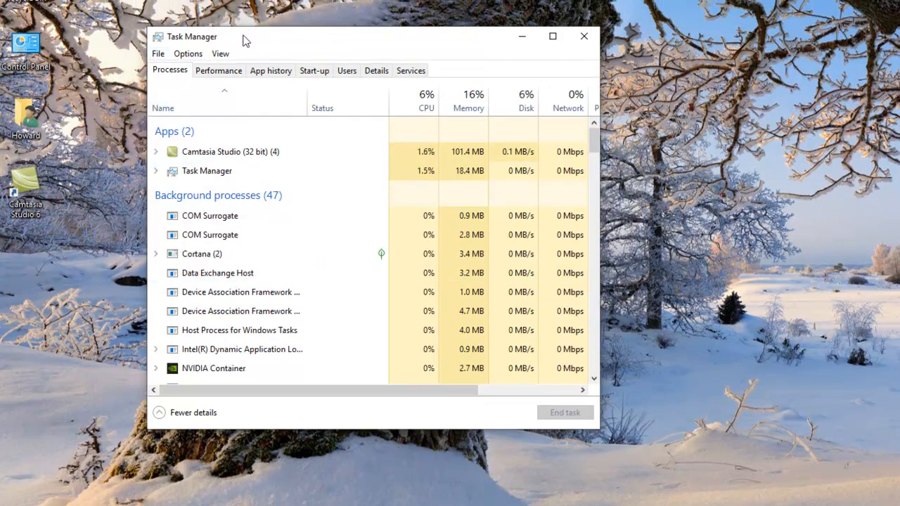
- Review Task Manager's start-up list, confirming Microsoft OneDrive is disabled, then close Task Manager
left_click(314, 70)
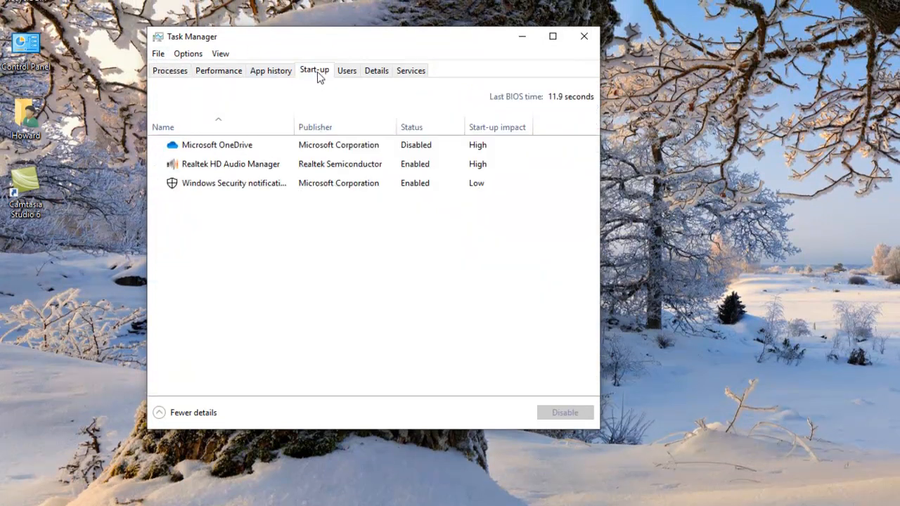
left_click(217, 145)
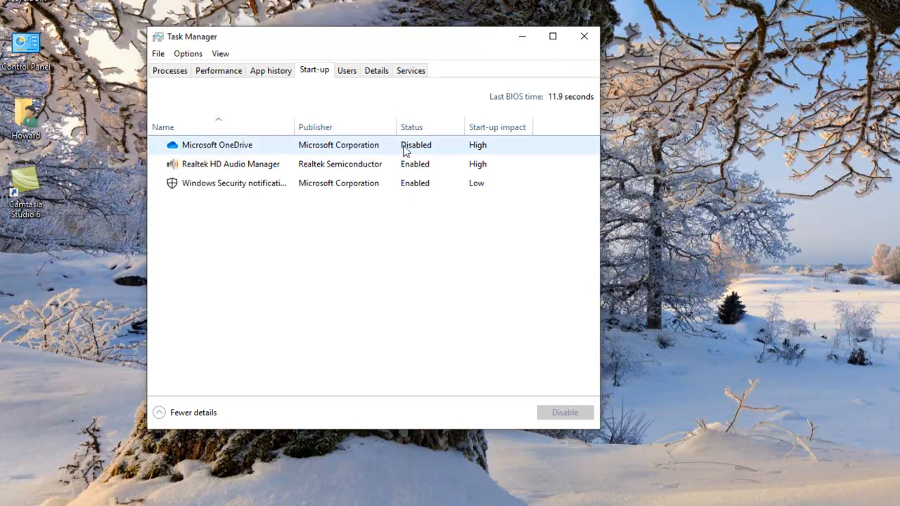
mouse_move(482, 156)
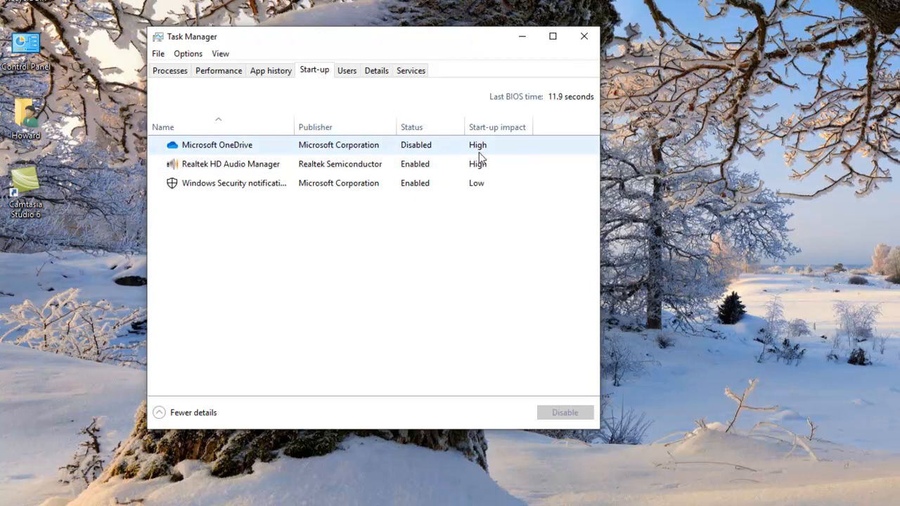
mouse_move(455, 155)
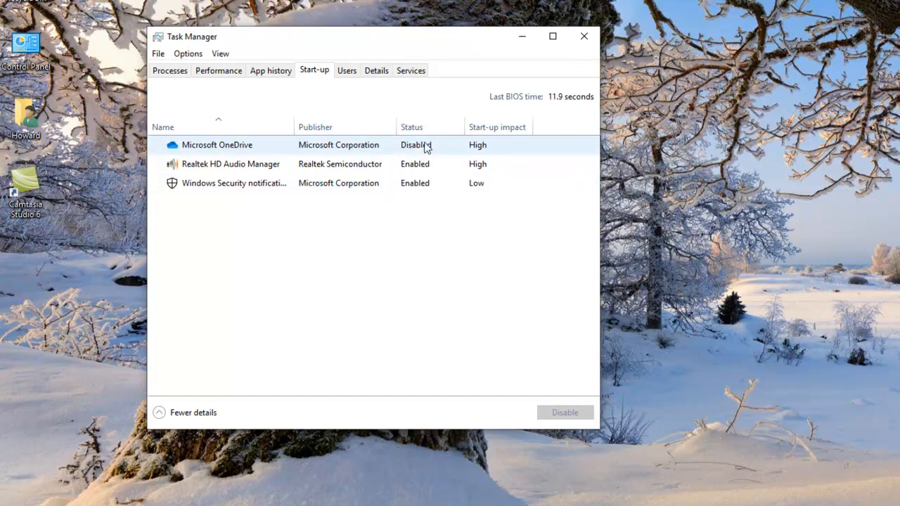
left_click(217, 145)
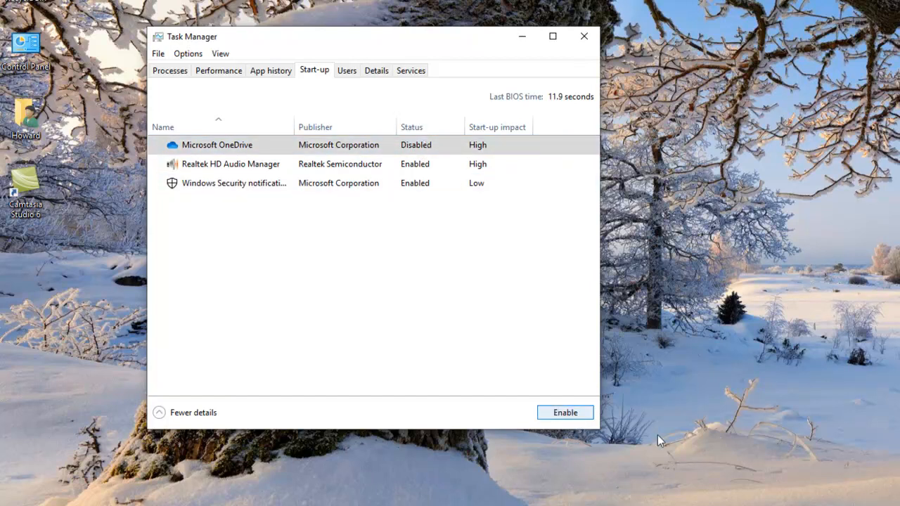
left_click(565, 412)
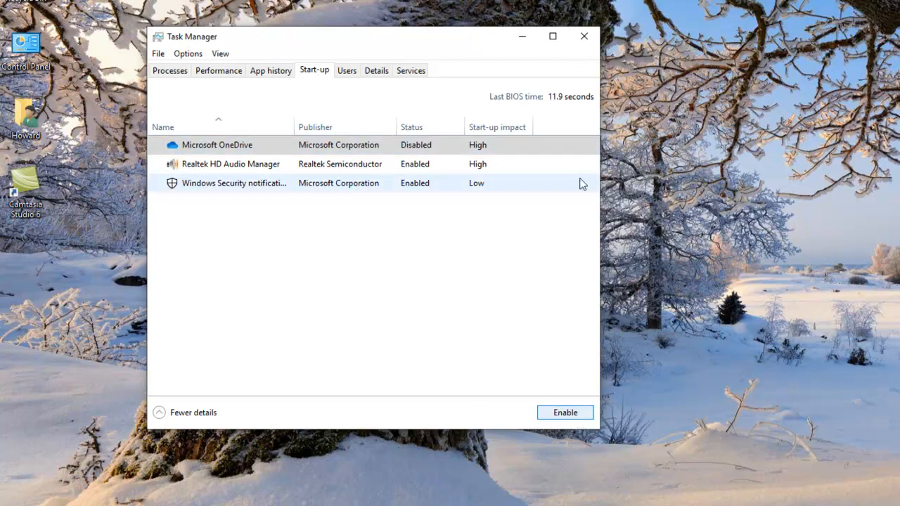
left_click(583, 36)
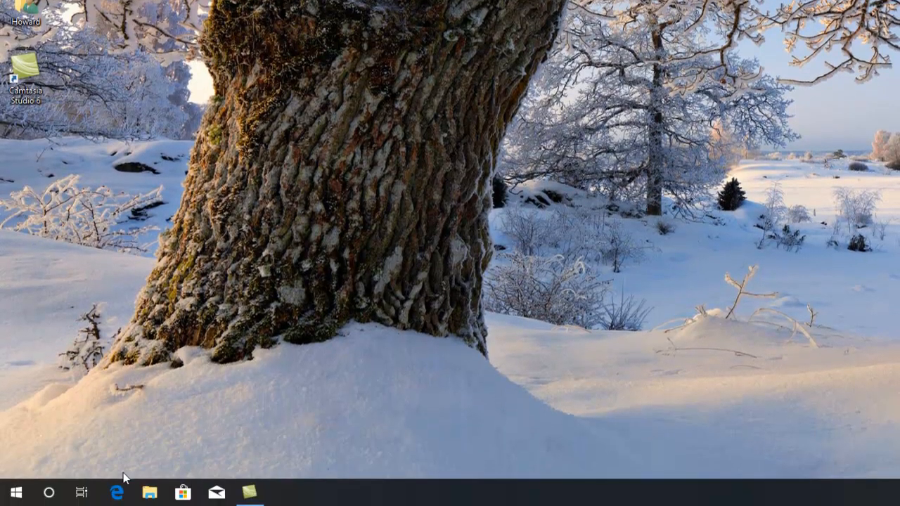
mouse_move(314, 461)
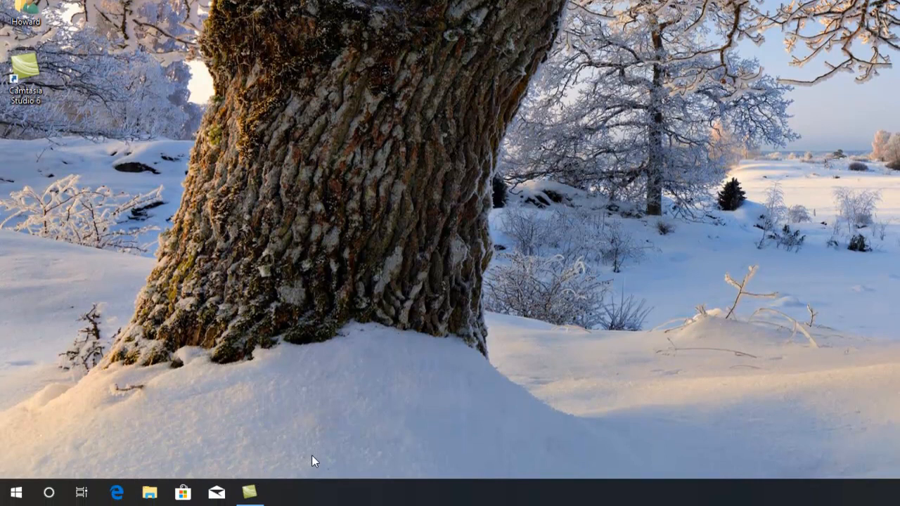
mouse_move(321, 461)
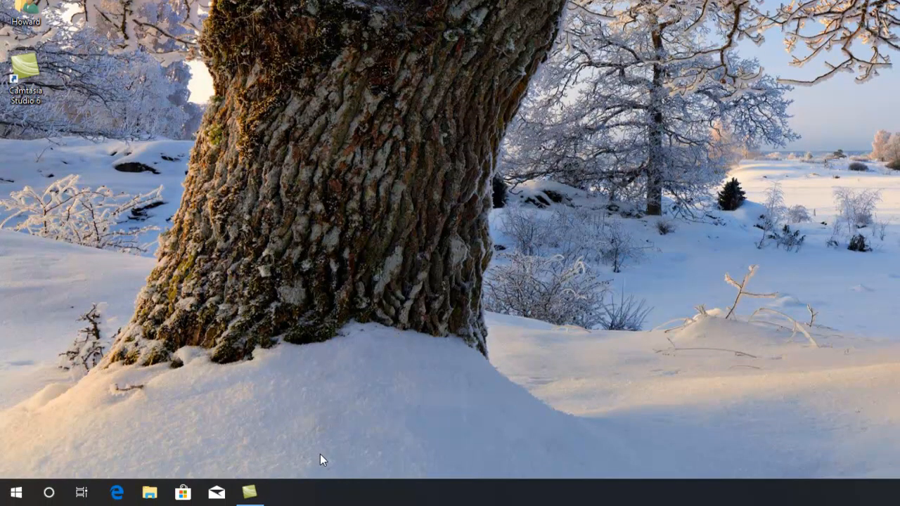
mouse_move(485, 345)
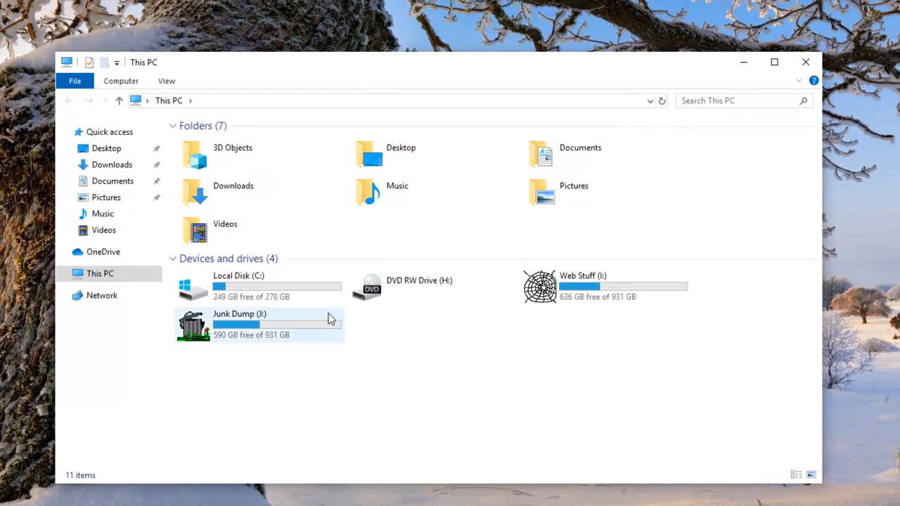
mouse_move(235, 344)
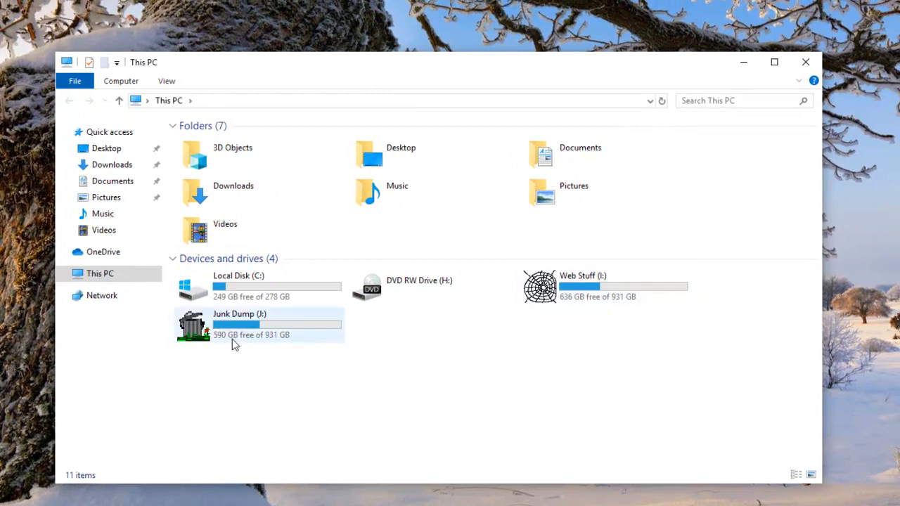
mouse_move(636, 322)
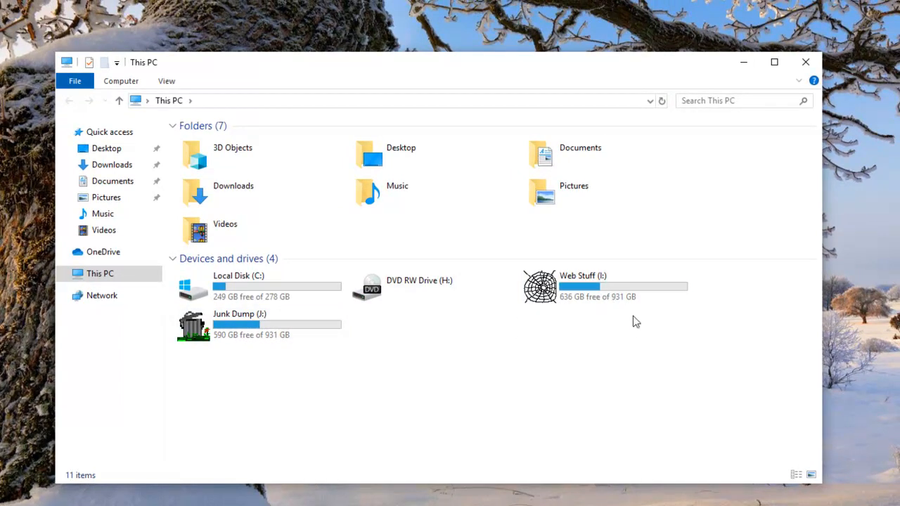
mouse_move(594, 322)
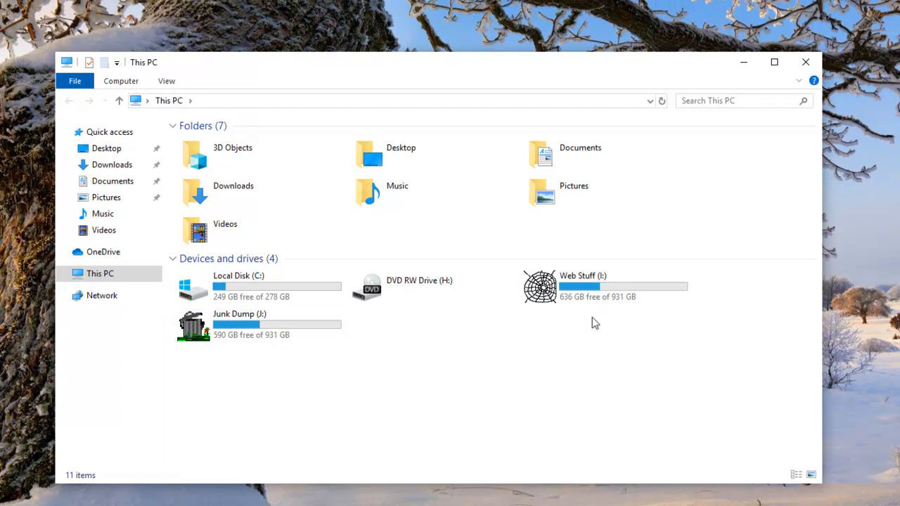
mouse_move(246, 337)
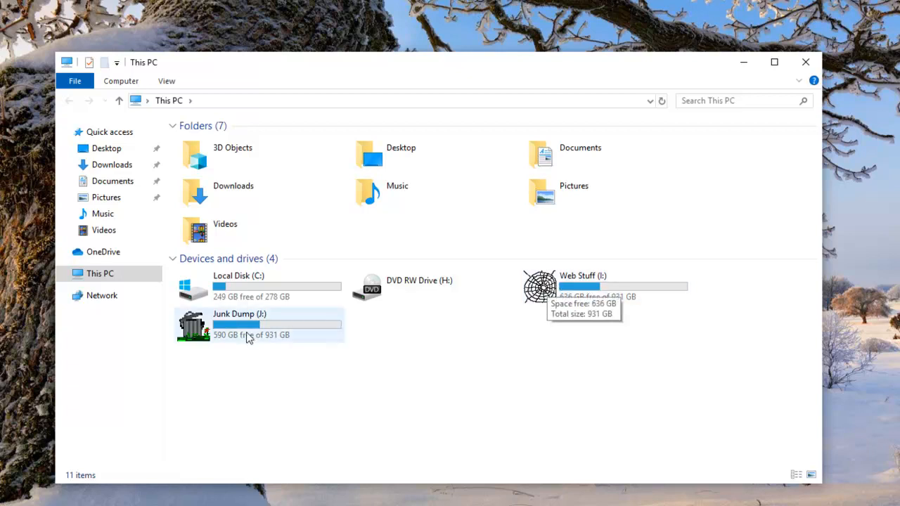
mouse_move(428, 371)
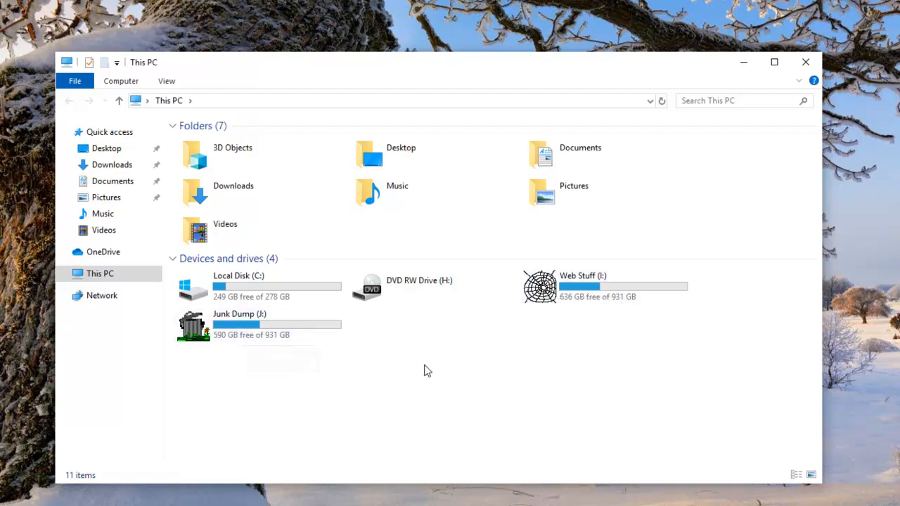
mouse_move(837, 74)
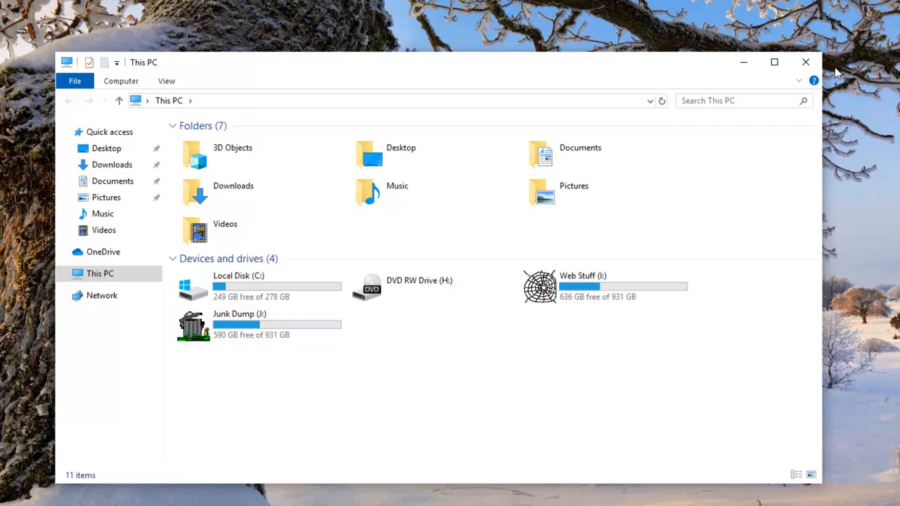
mouse_move(806, 62)
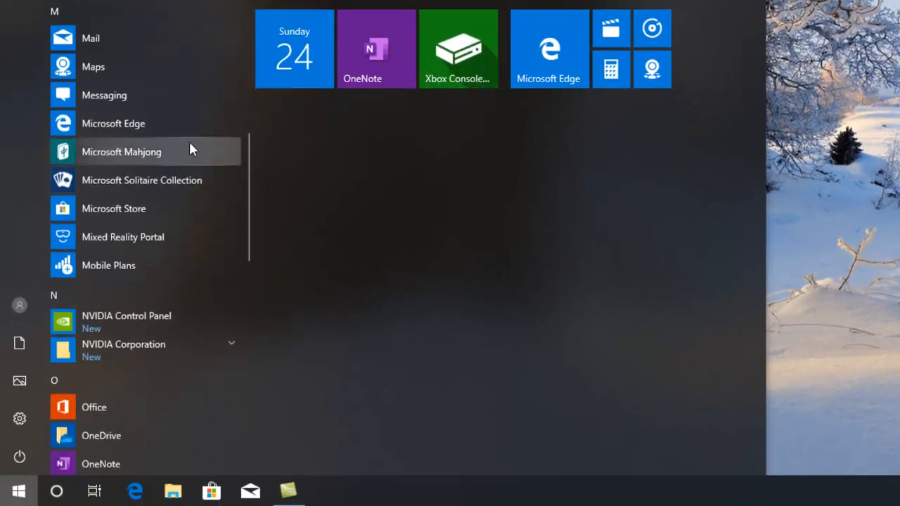
mouse_move(197, 180)
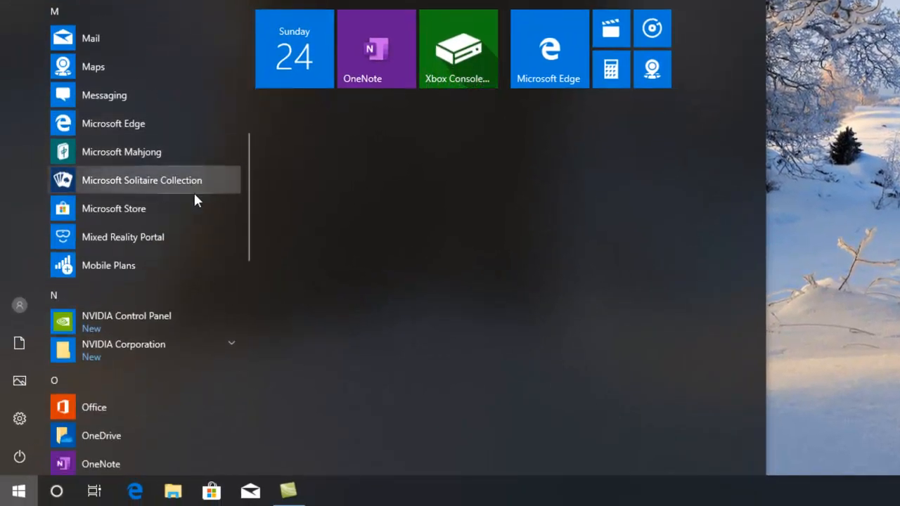
- Scroll the all-apps list down to P and launch Paint 3D
scroll("down", 3)
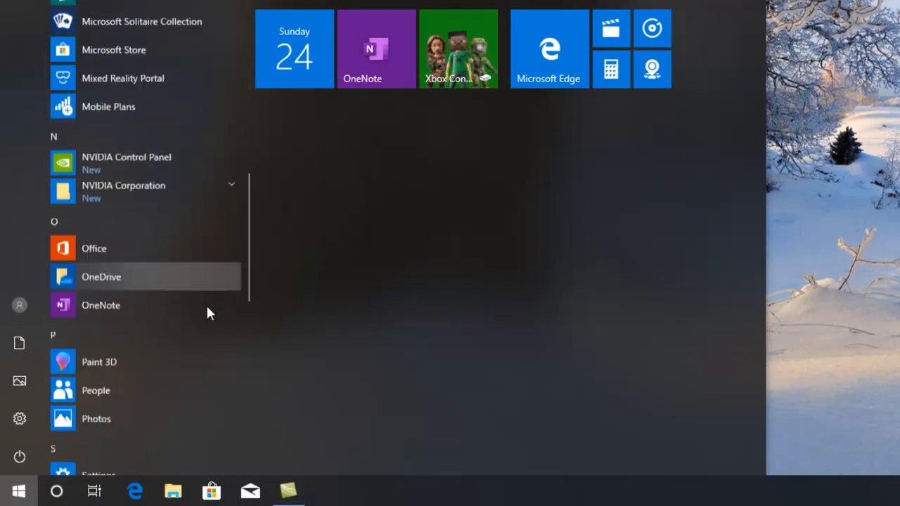
scroll("down", 3)
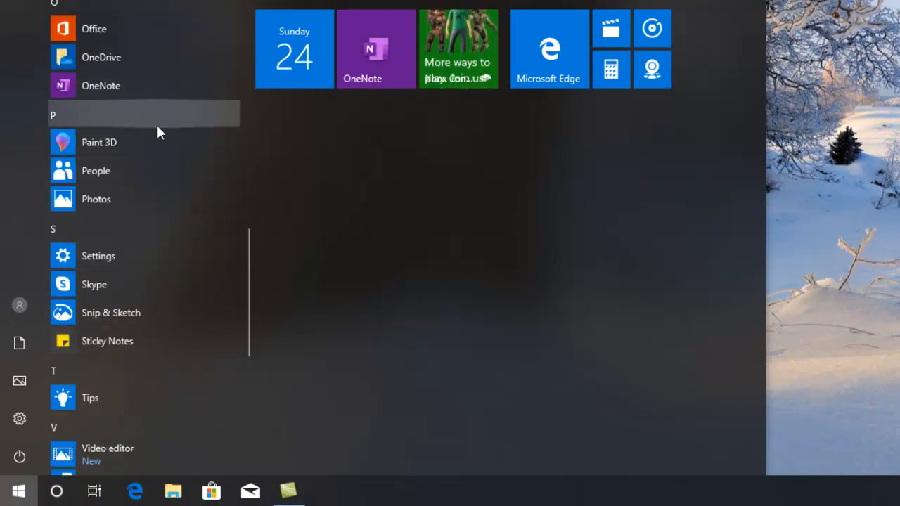
mouse_move(190, 137)
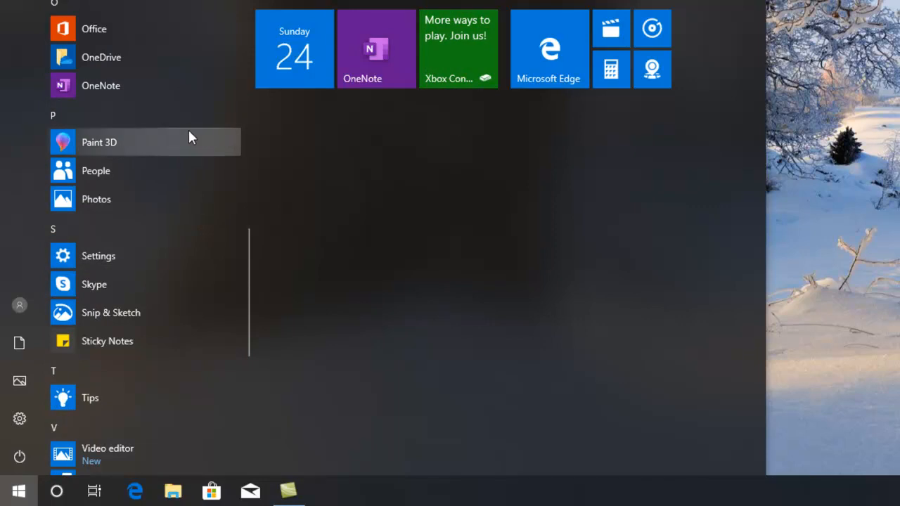
mouse_move(113, 147)
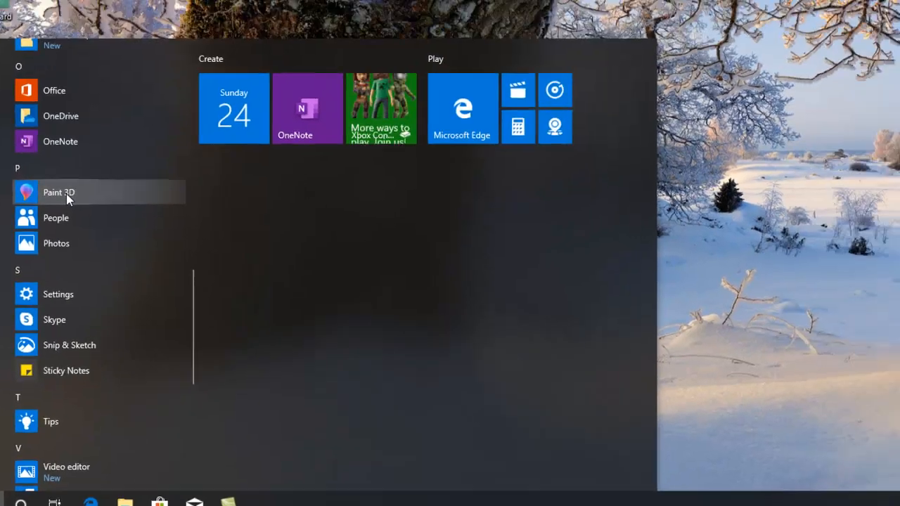
left_click(58, 192)
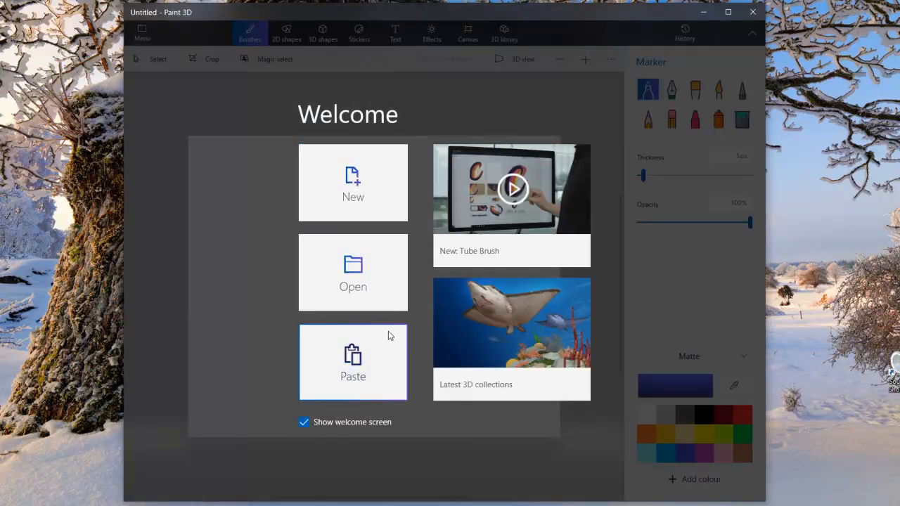
mouse_move(484, 174)
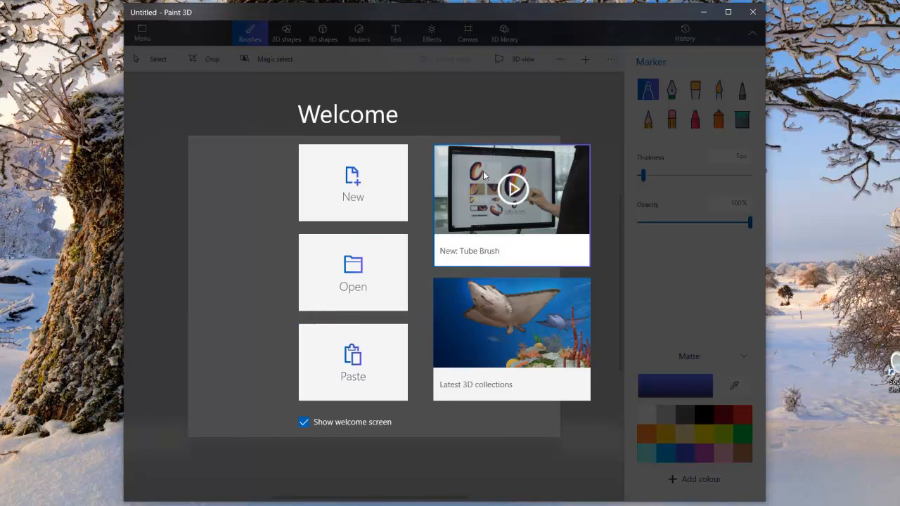
mouse_move(535, 198)
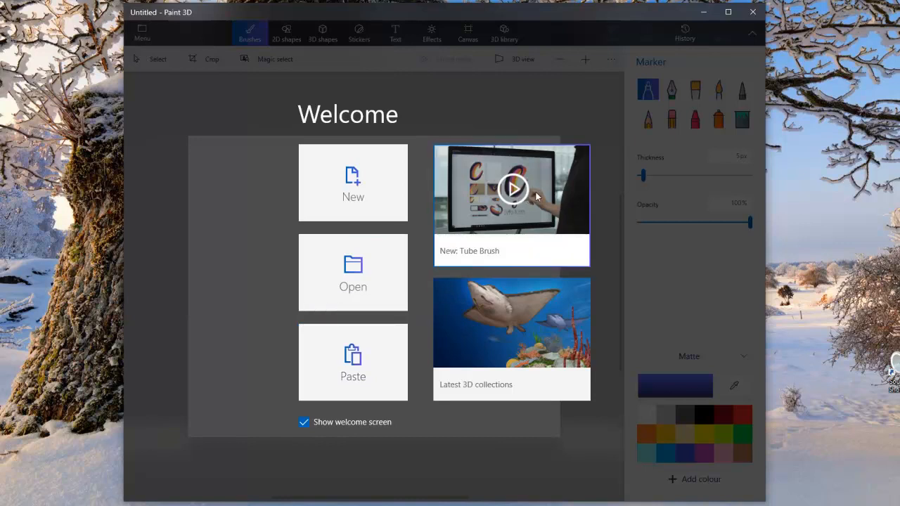
mouse_move(568, 365)
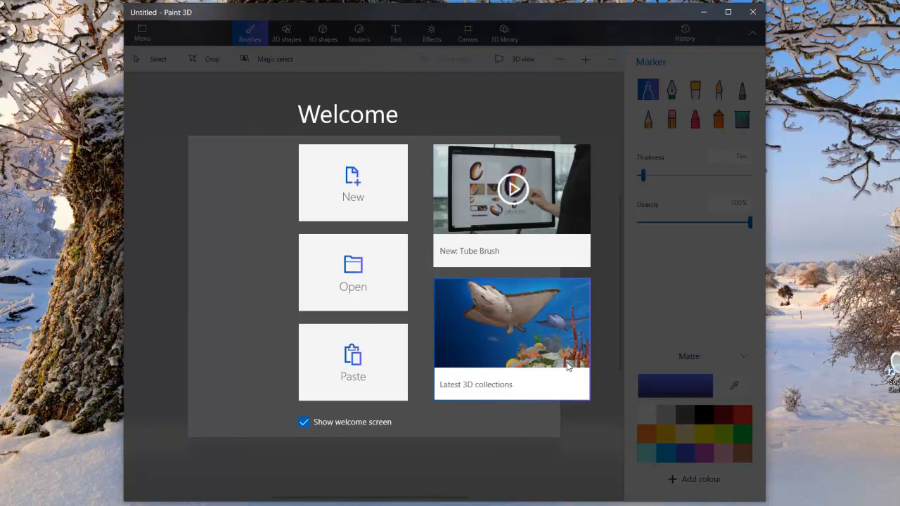
mouse_move(256, 86)
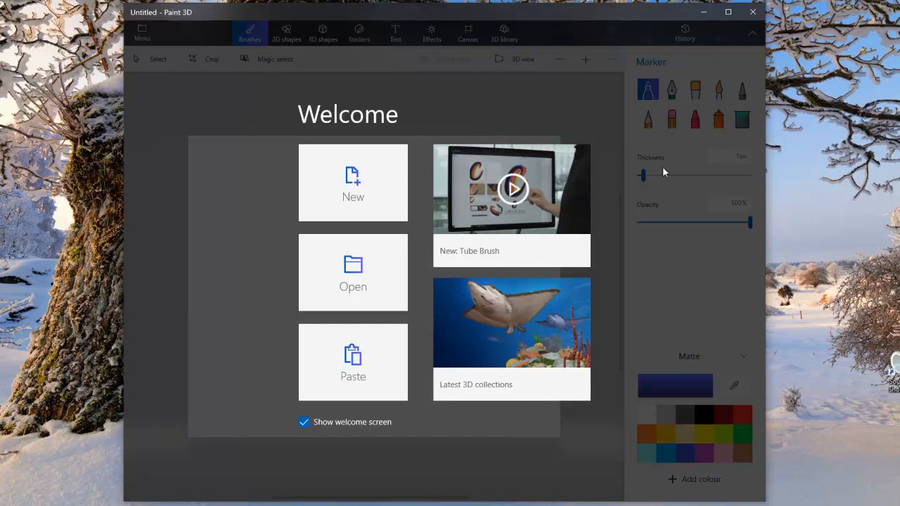
- Start a blank canvas, draw an oval outline, and pick the crayon in another colour
left_click(352, 183)
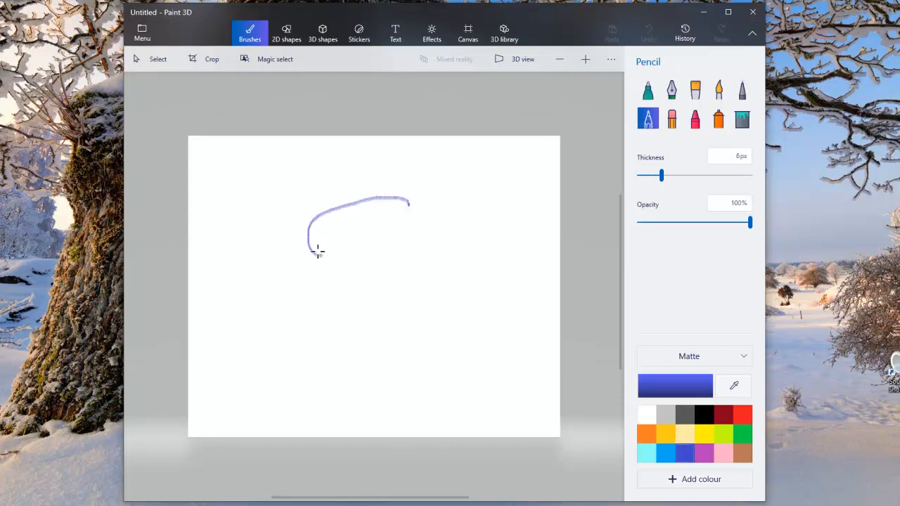
left_click_drag(320, 253, 380, 197)
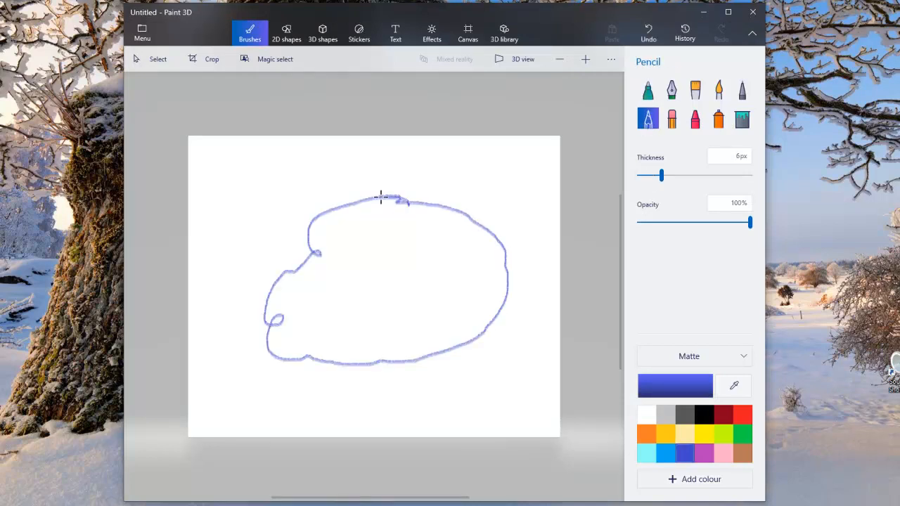
left_click(694, 118)
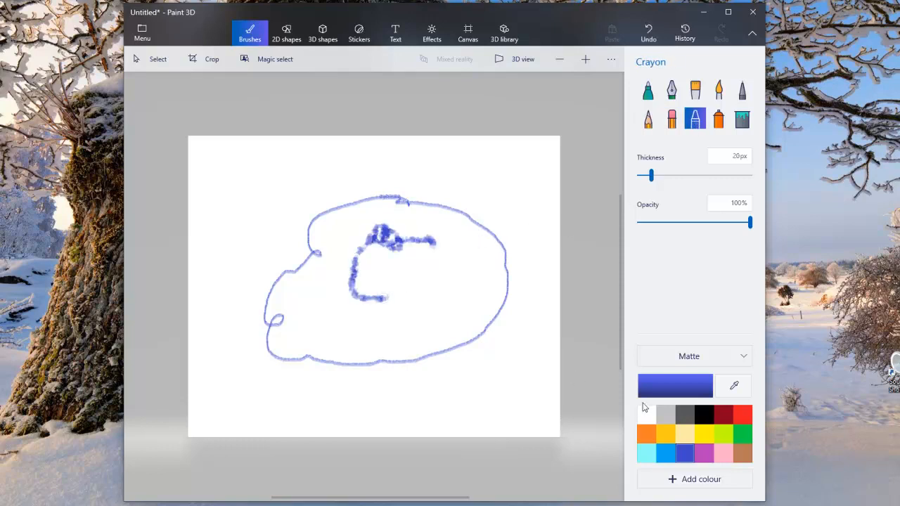
left_click(742, 414)
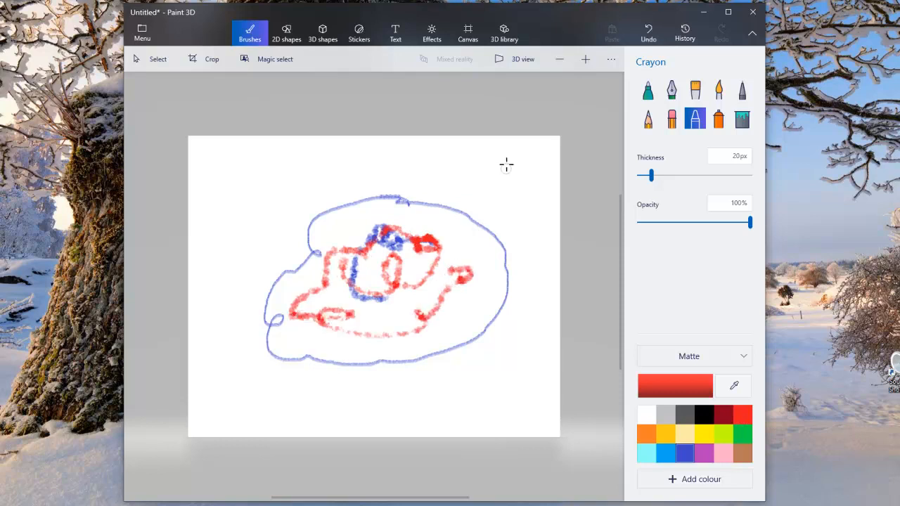
mouse_move(735, 142)
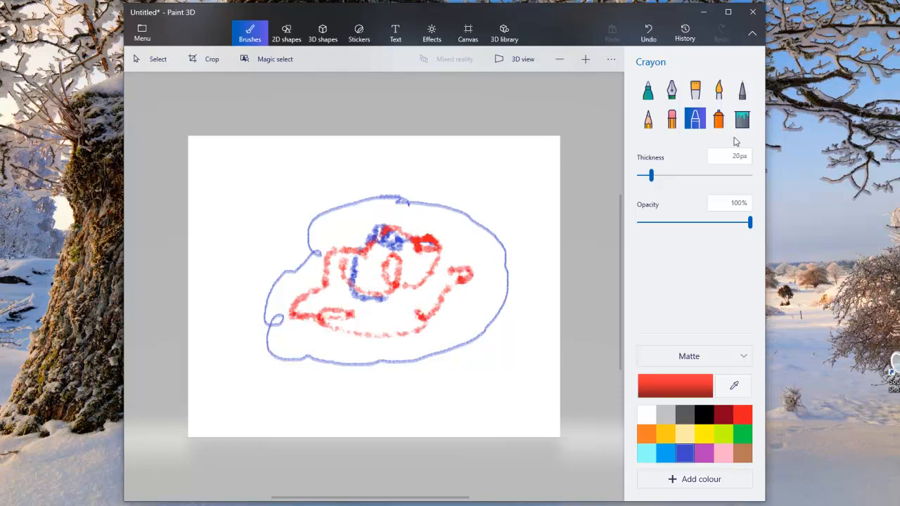
- Zoom out and back in, then undo the red and blue scribbles
left_click(560, 59)
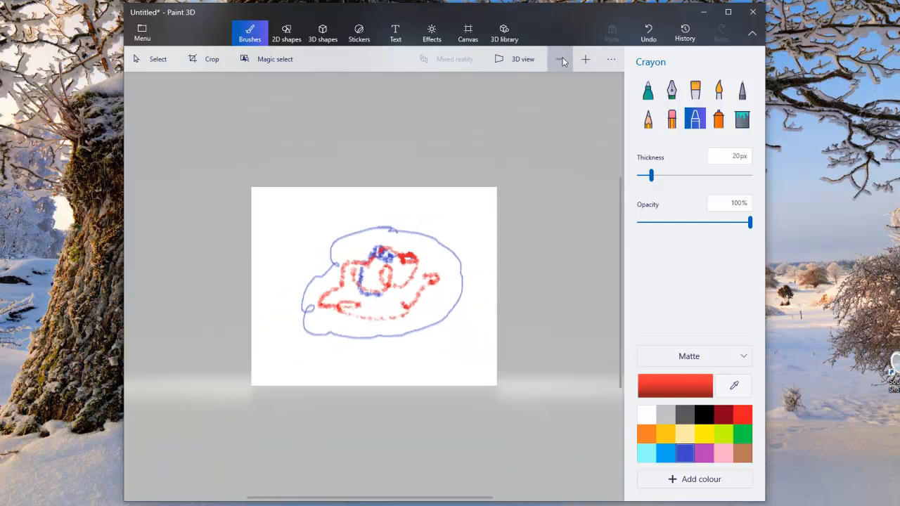
left_click(585, 59)
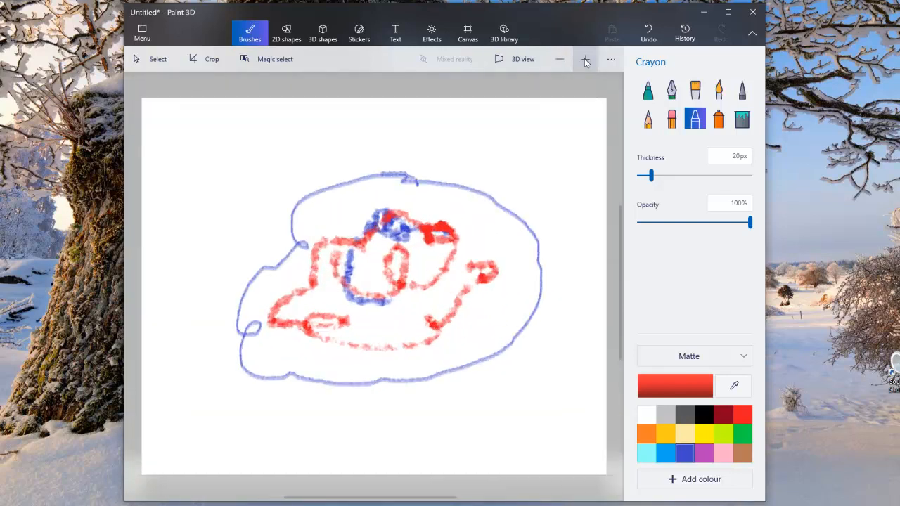
mouse_move(227, 53)
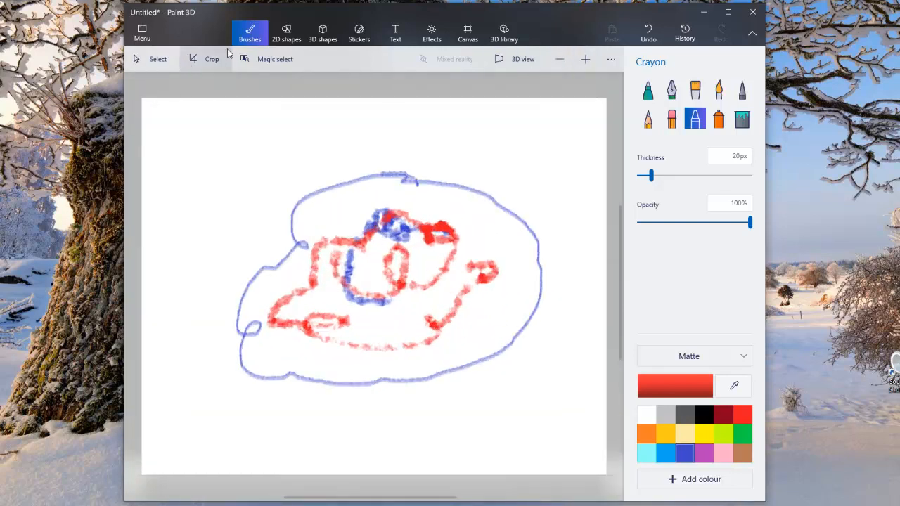
mouse_move(608, 134)
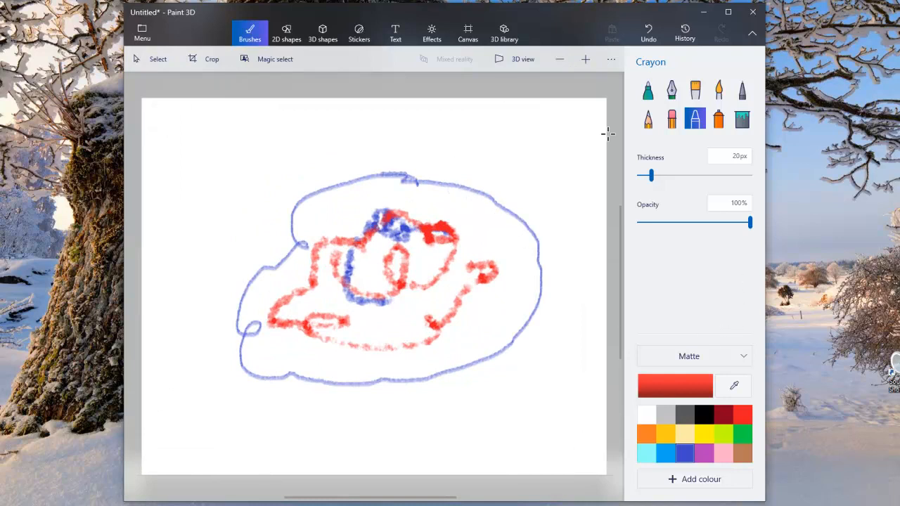
left_click(648, 32)
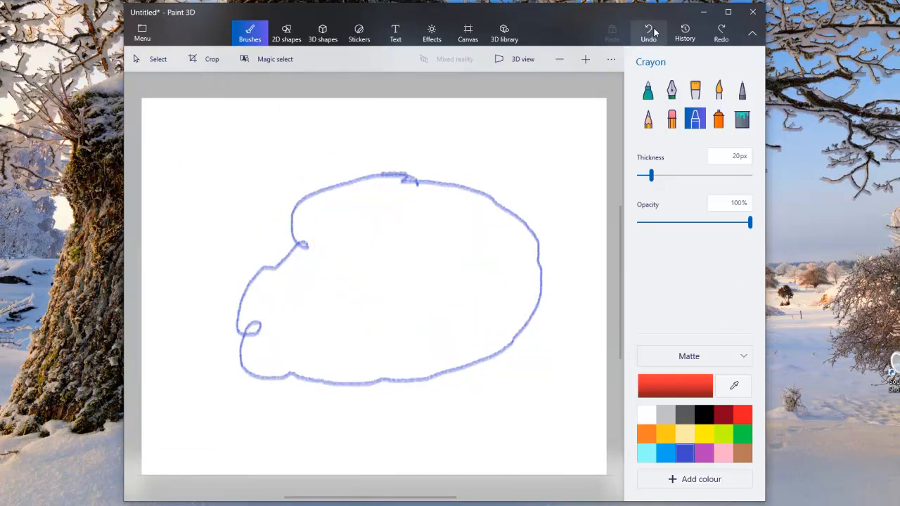
- Undo the blue outline, then draw a red pixel-pen face with glasses over a watercolour blush
left_click(647, 32)
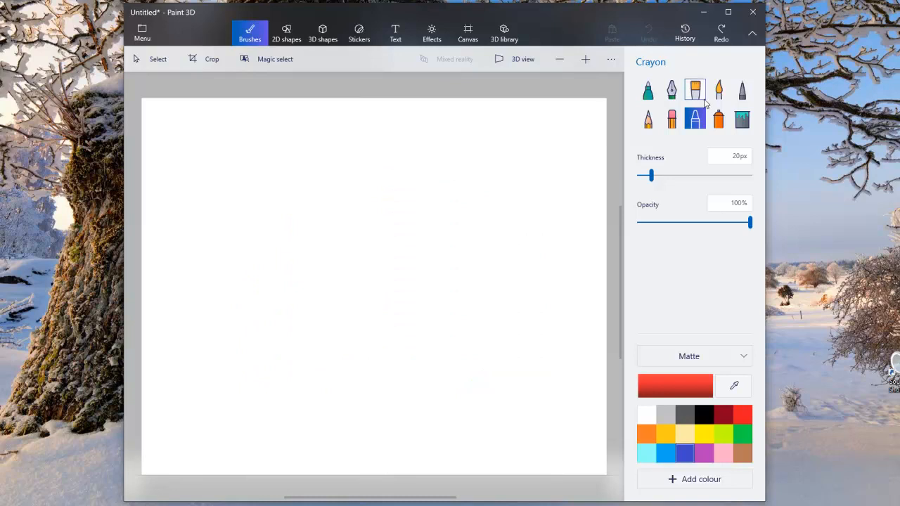
left_click(718, 89)
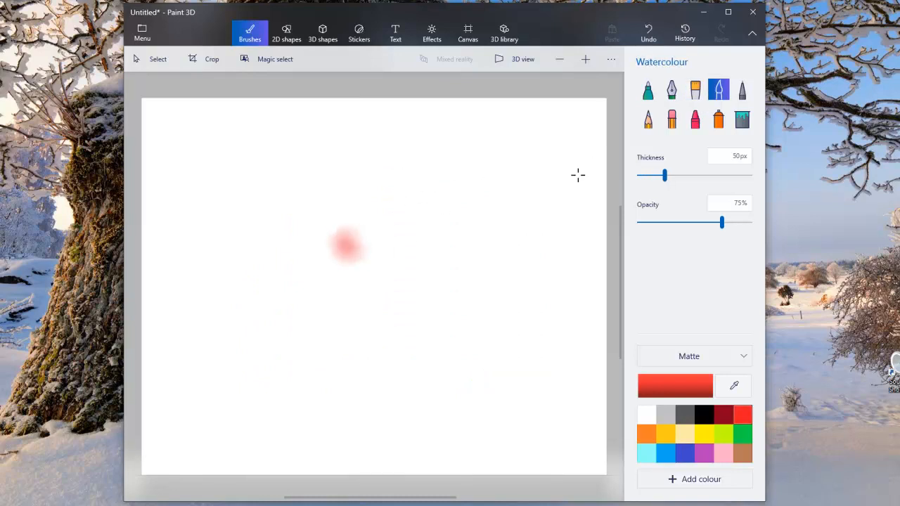
left_click(741, 90)
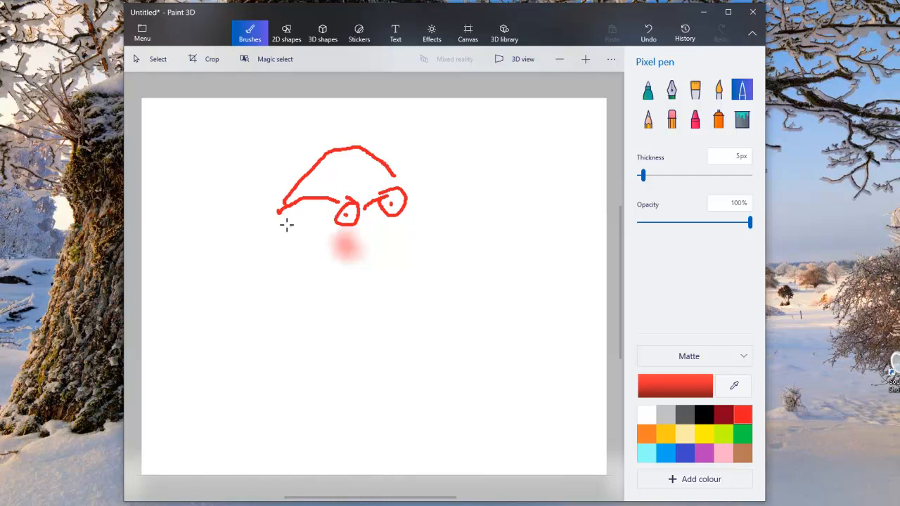
left_click_drag(287, 228, 366, 303)
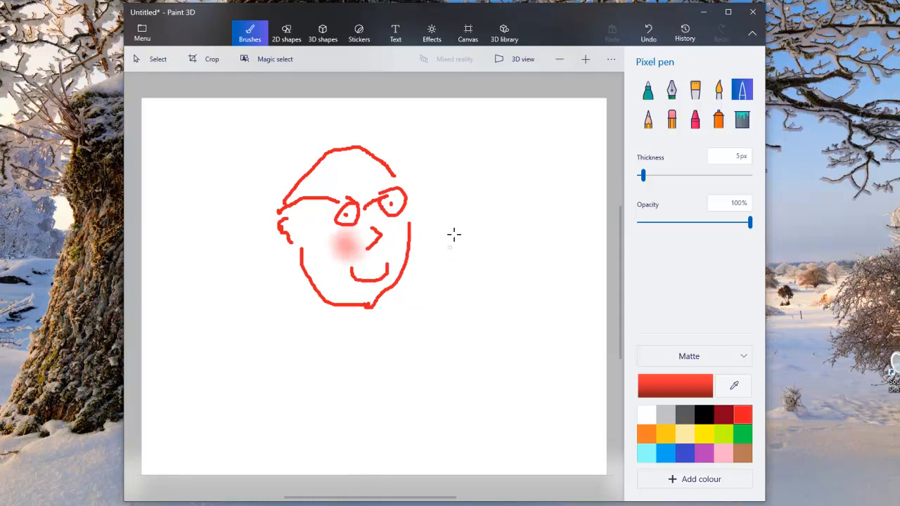
mouse_move(541, 181)
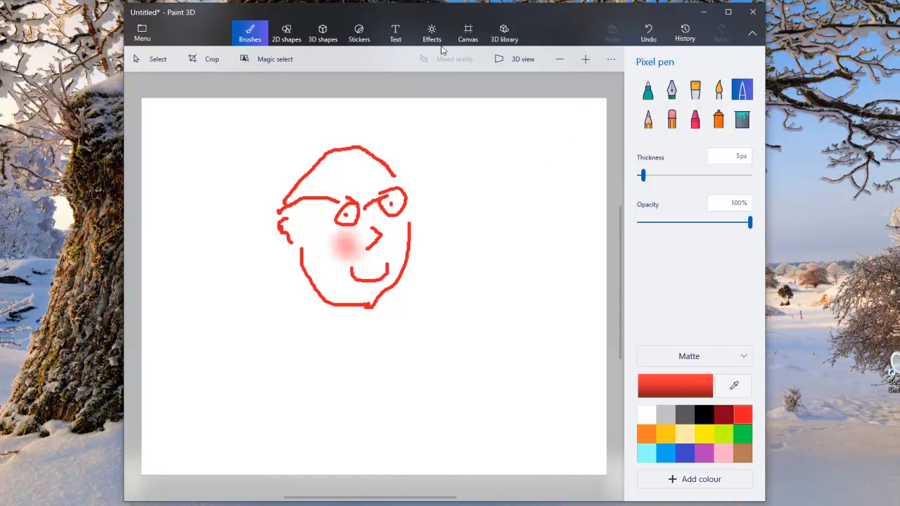
mouse_move(322, 34)
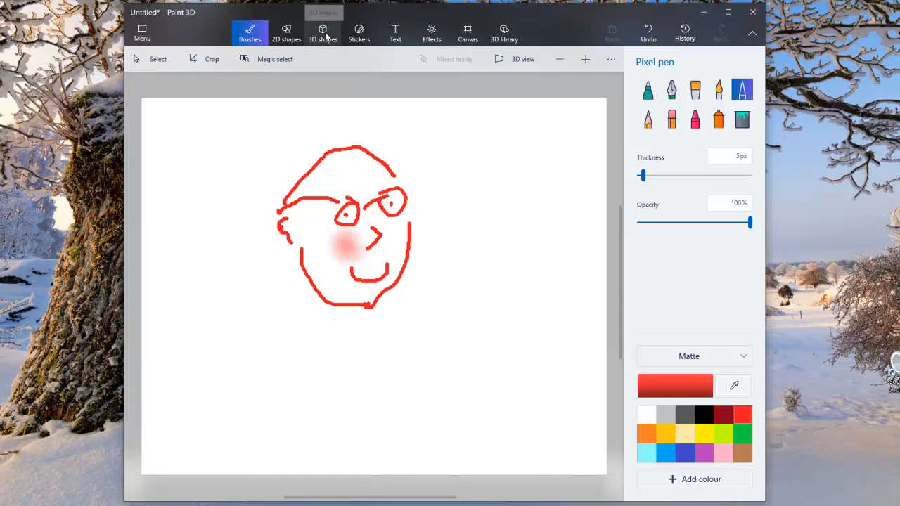
mouse_move(648, 73)
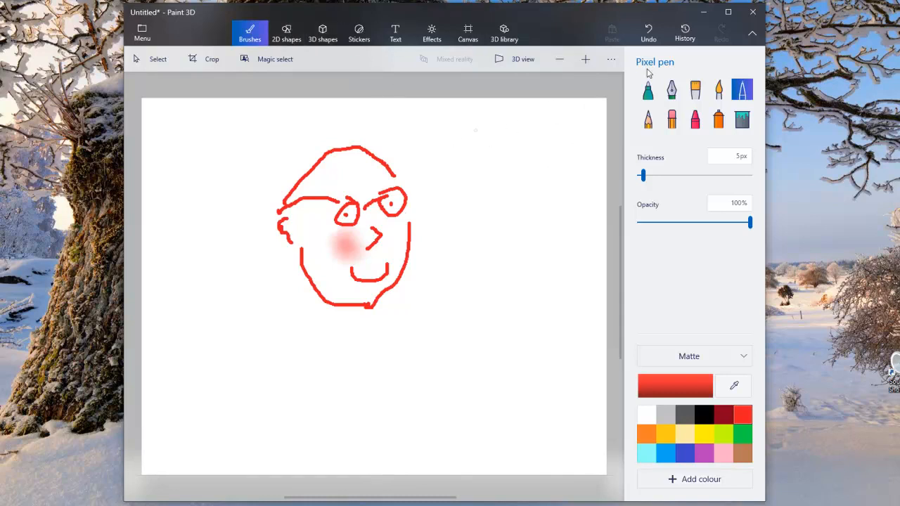
- Show the face drawing in 3D view, orbit the tilted canvas, then close Paint 3D
left_click(522, 58)
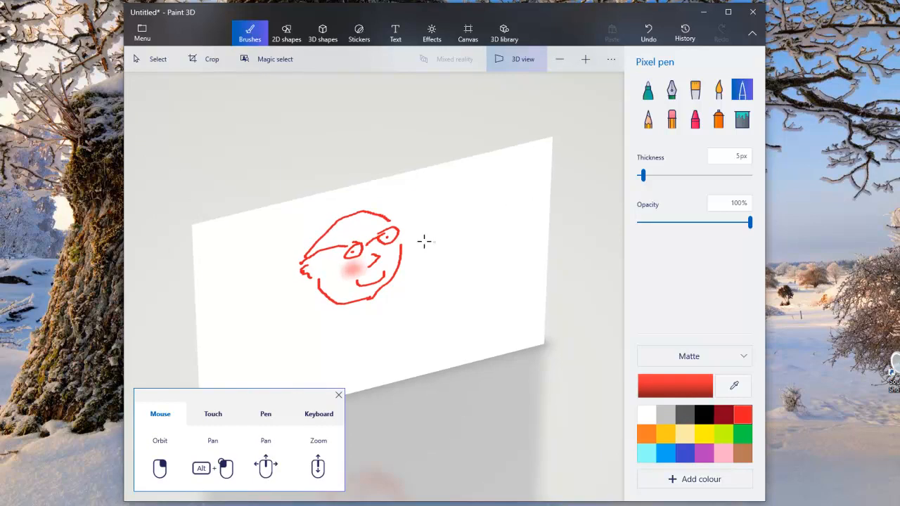
left_click_drag(424, 242, 497, 272)
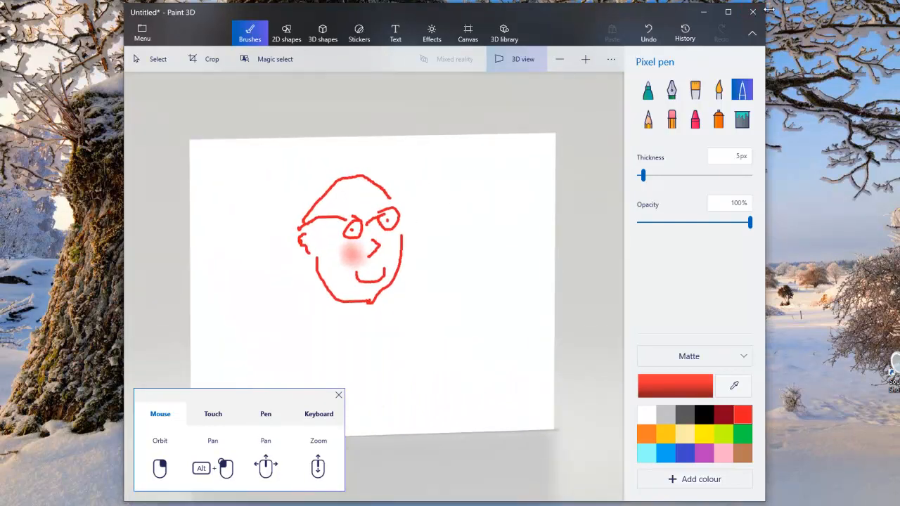
left_click(753, 12)
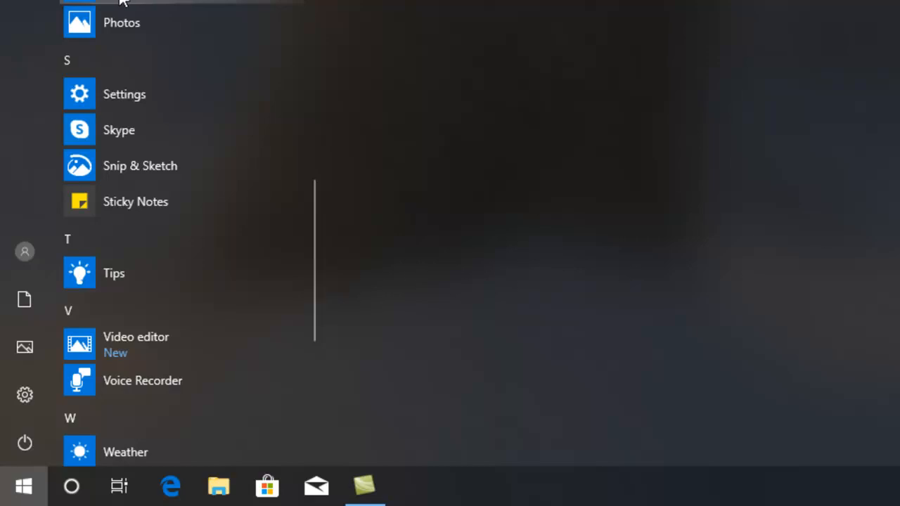
- Launch Photos, dismiss its welcome tour, and browse the December and August 2012 collection
scroll("up", 3)
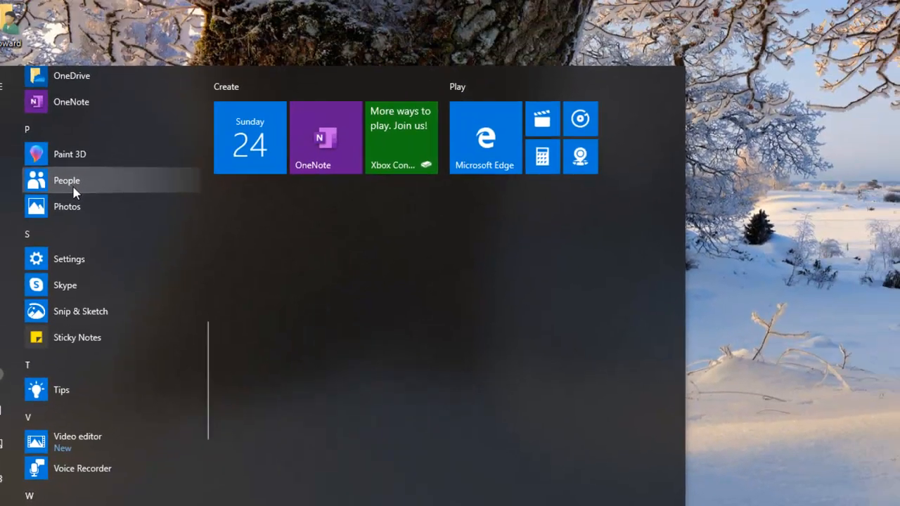
left_click(67, 206)
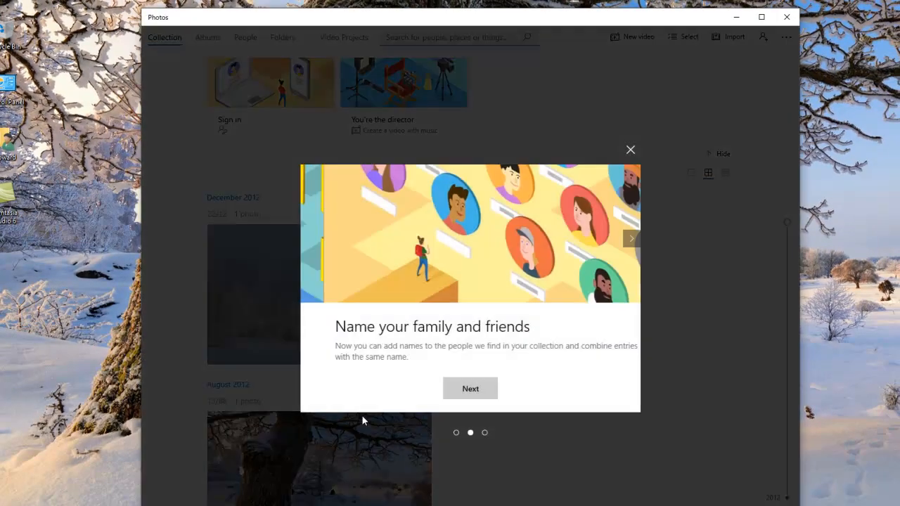
left_click(469, 388)
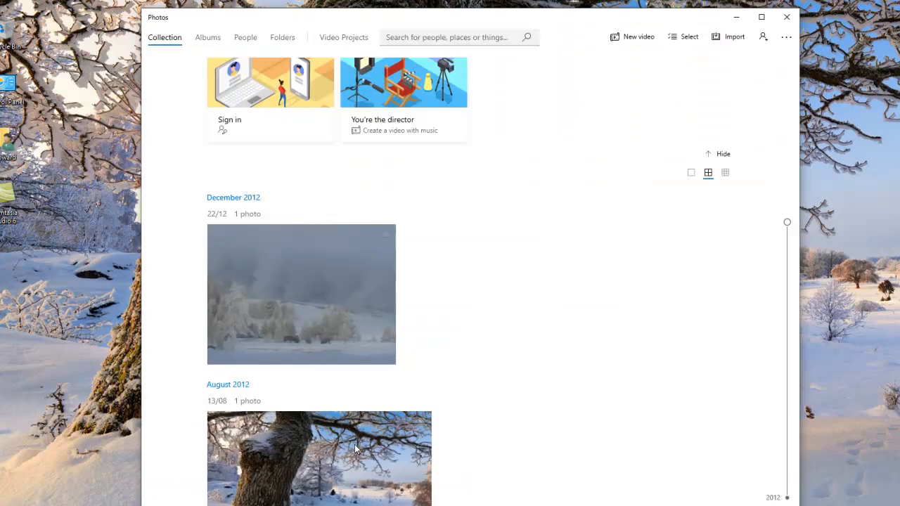
scroll("up", 3)
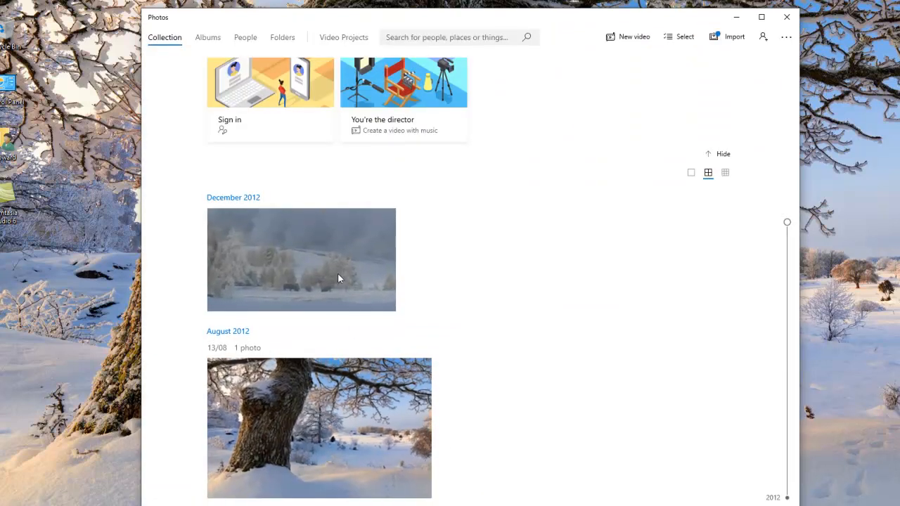
left_click(734, 37)
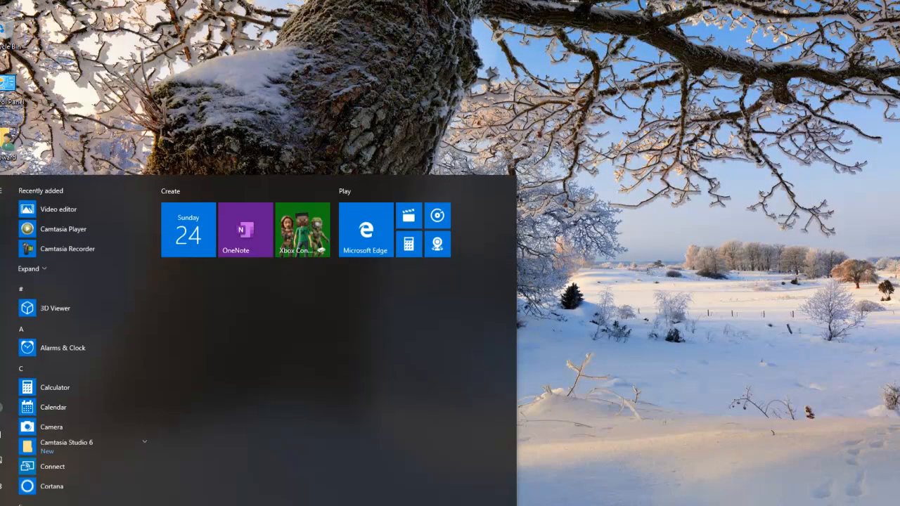
- Scroll the Start menu app list past M and N to show Office through Video editor
scroll("down", 3)
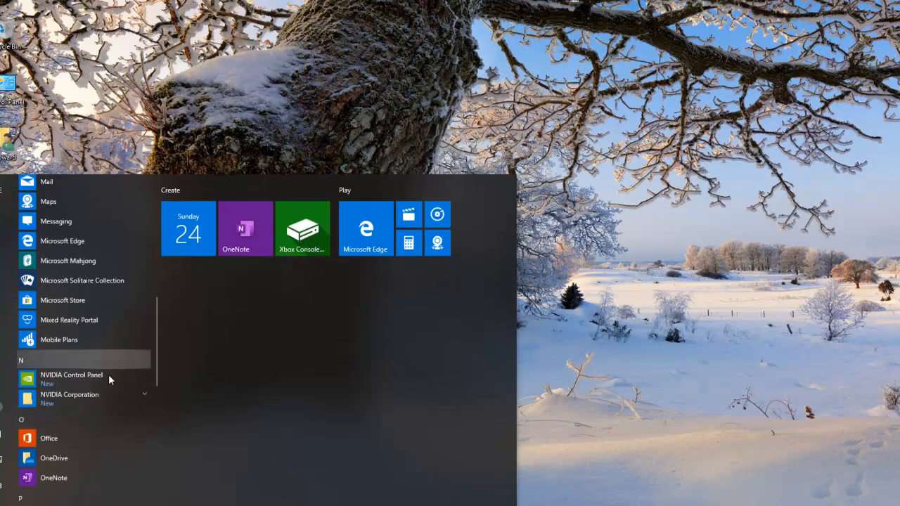
scroll("down", 3)
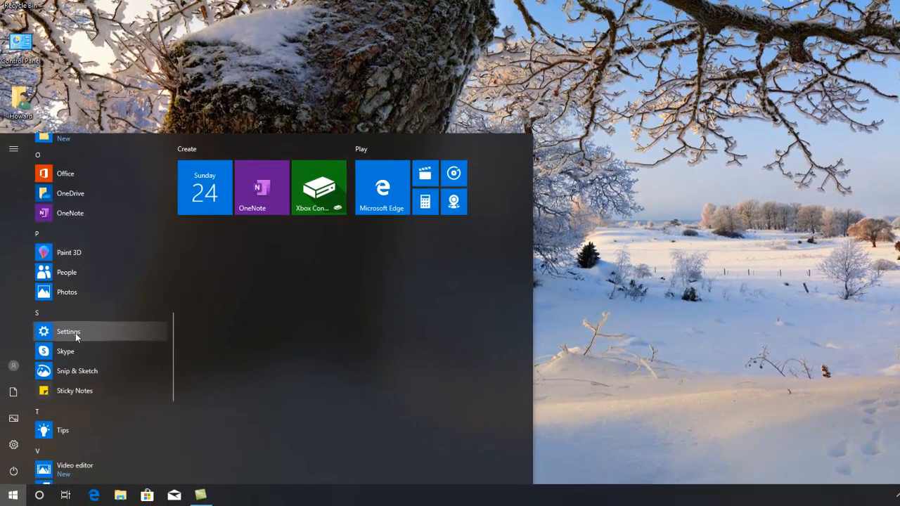
left_click(68, 331)
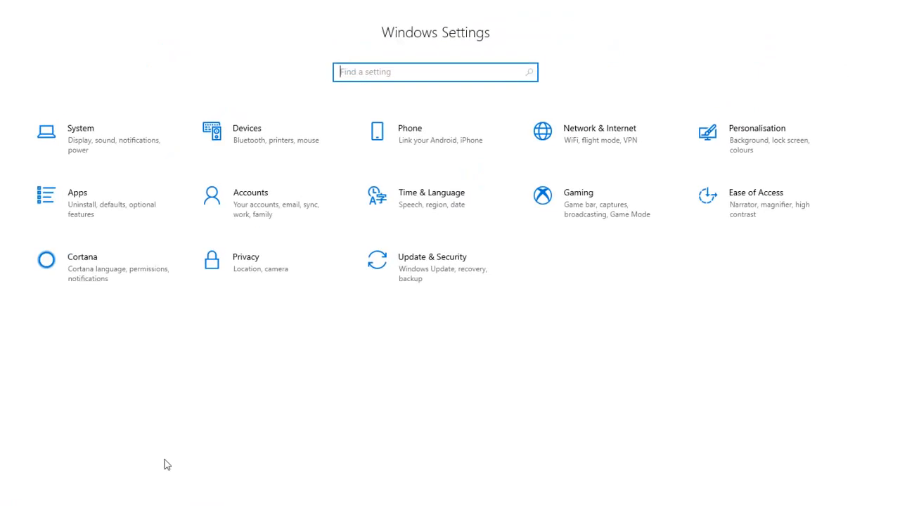
mouse_move(241, 147)
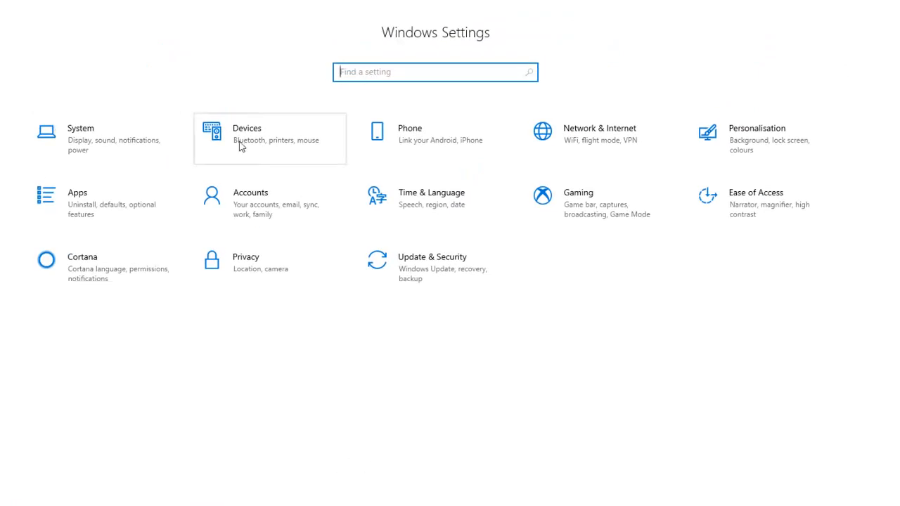
mouse_move(766, 203)
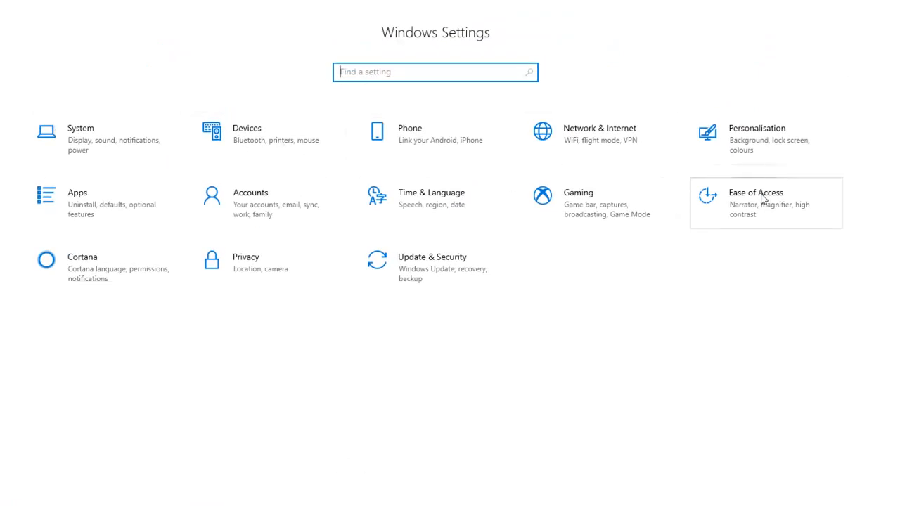
mouse_move(773, 139)
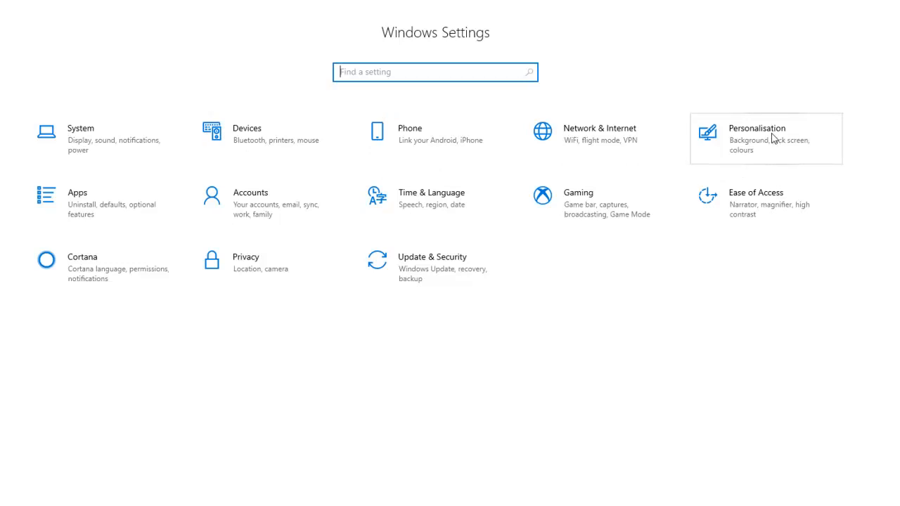
mouse_move(344, 192)
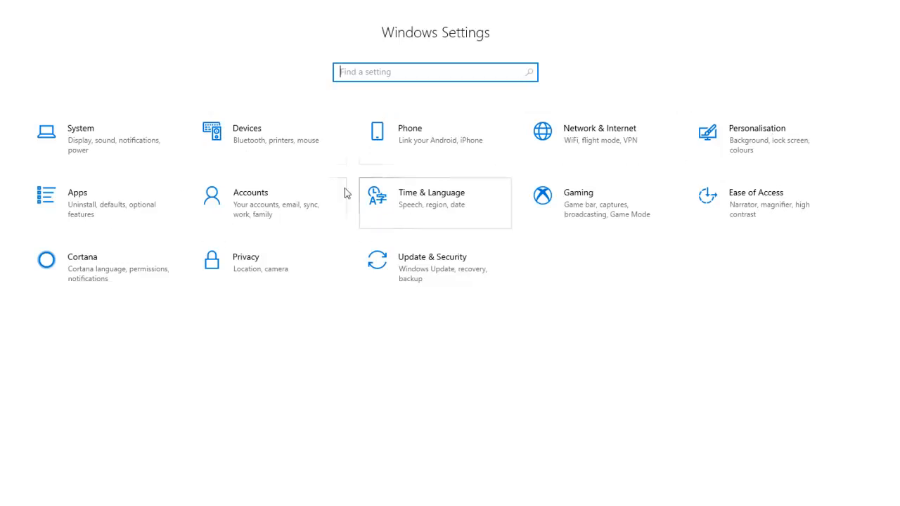
mouse_move(379, 222)
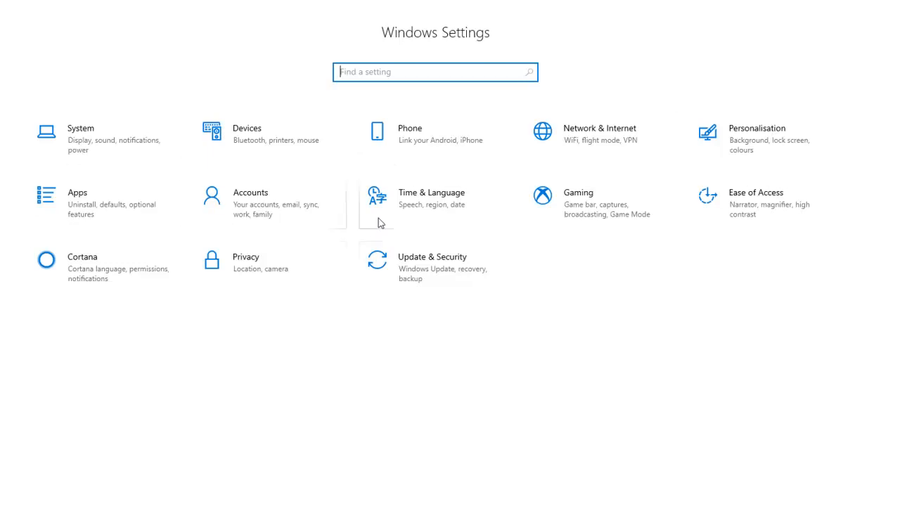
mouse_move(759, 217)
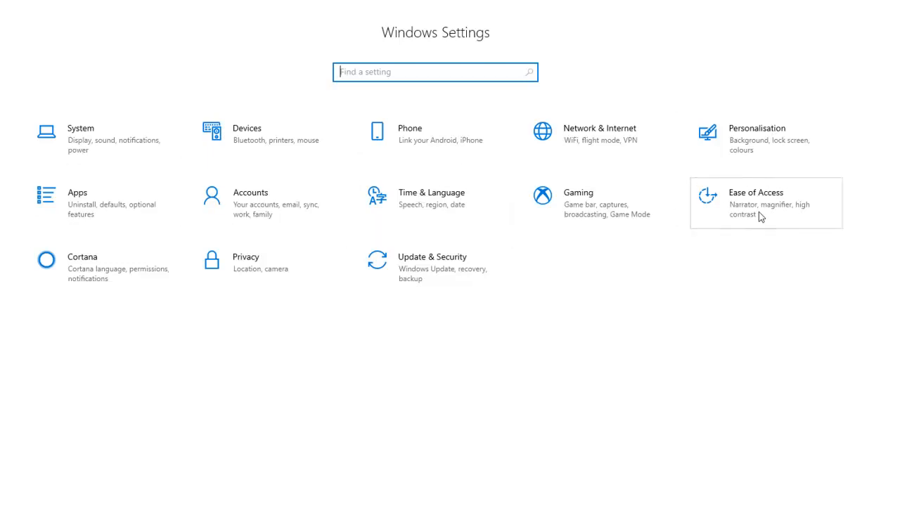
mouse_move(201, 250)
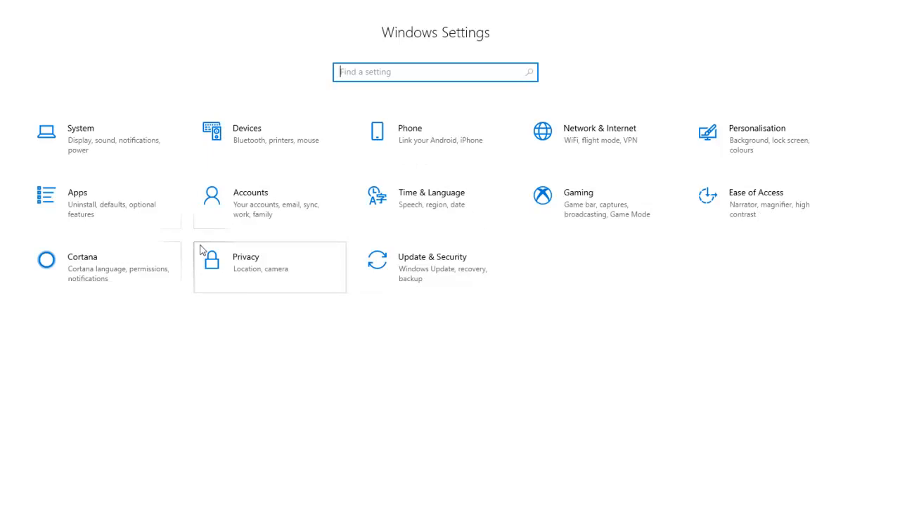
mouse_move(824, 211)
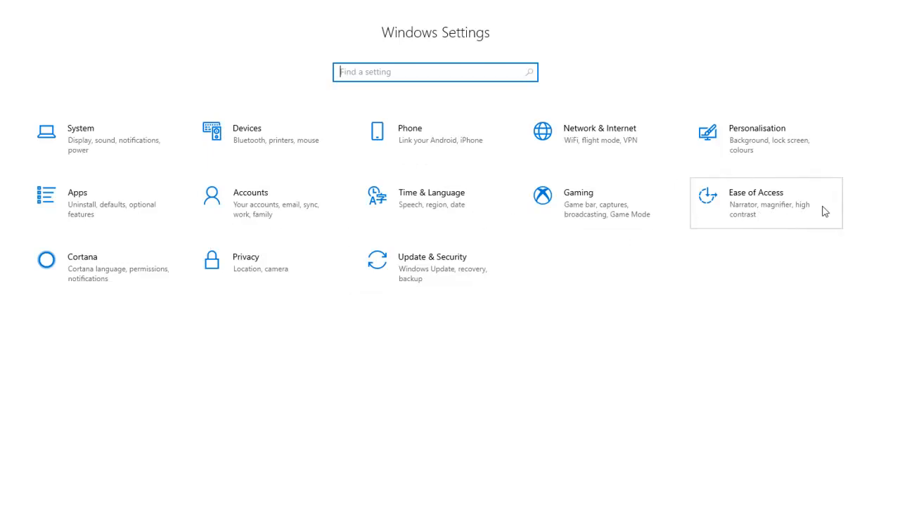
mouse_move(784, 205)
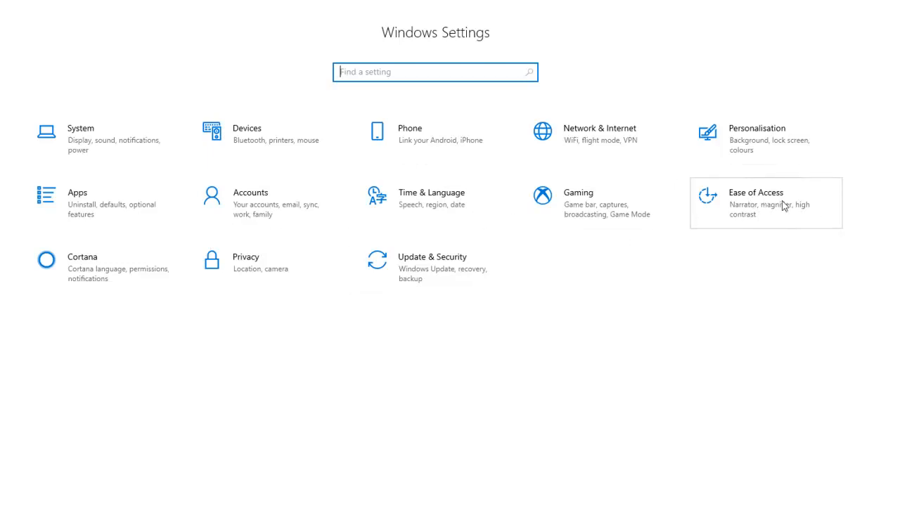
mouse_move(766, 207)
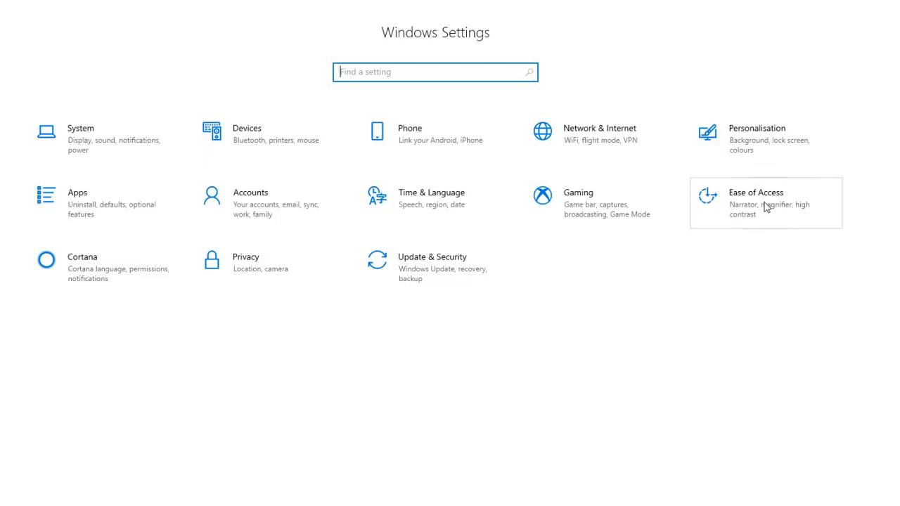
mouse_move(769, 209)
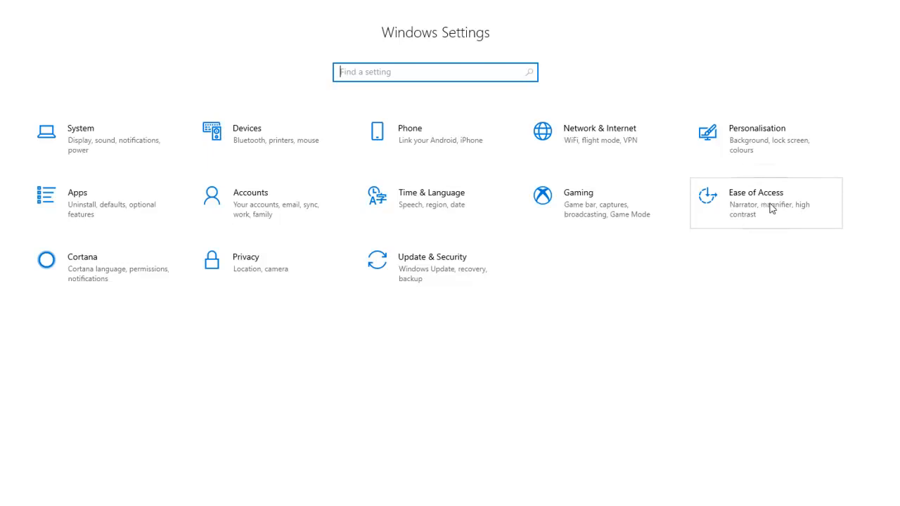
mouse_move(149, 311)
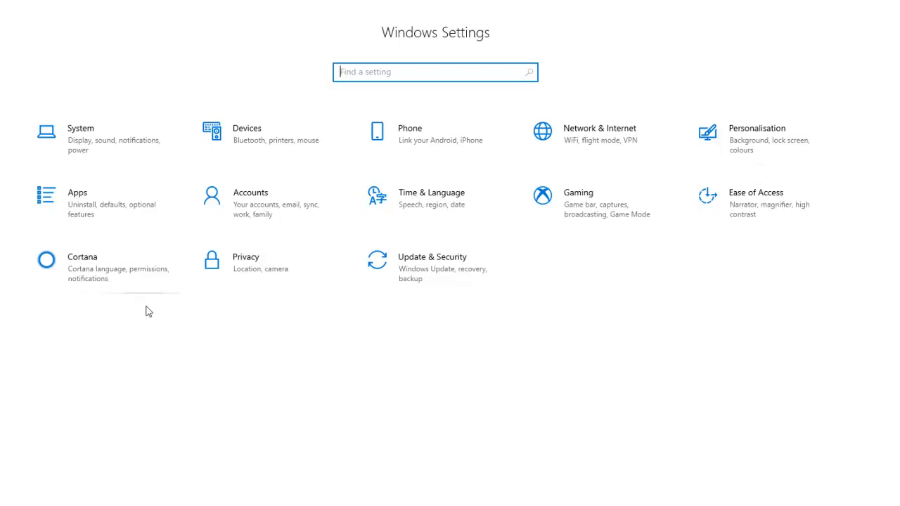
mouse_move(76, 272)
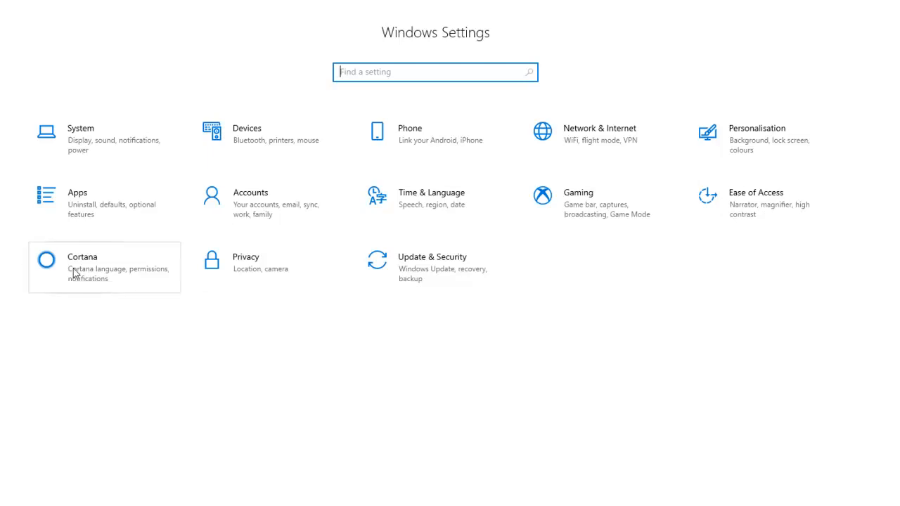
mouse_move(274, 274)
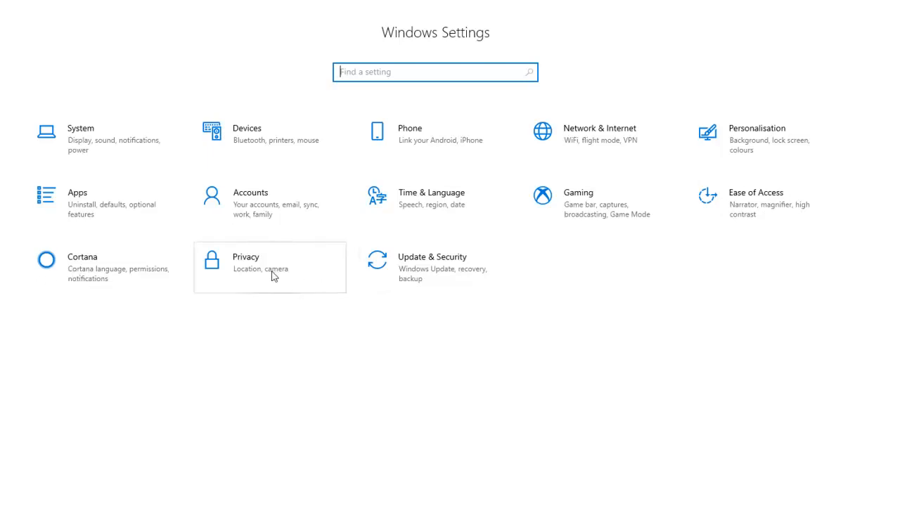
mouse_move(306, 273)
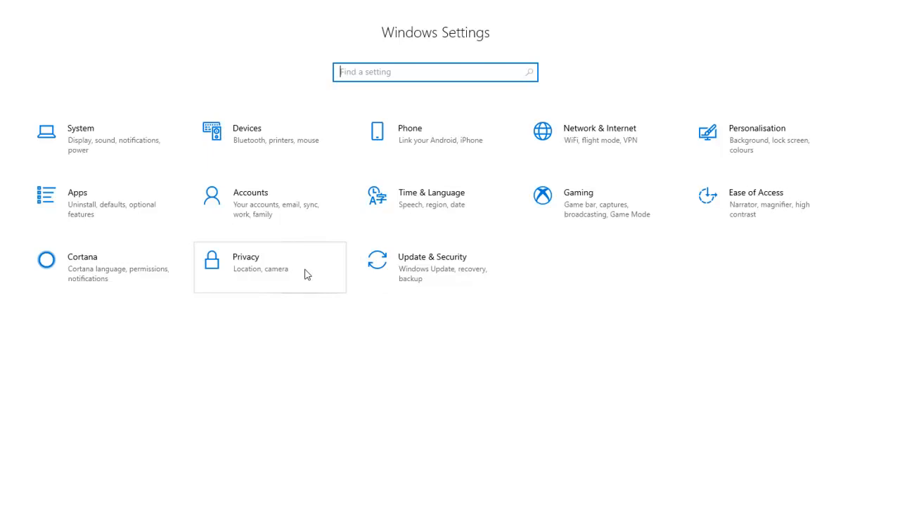
mouse_move(565, 277)
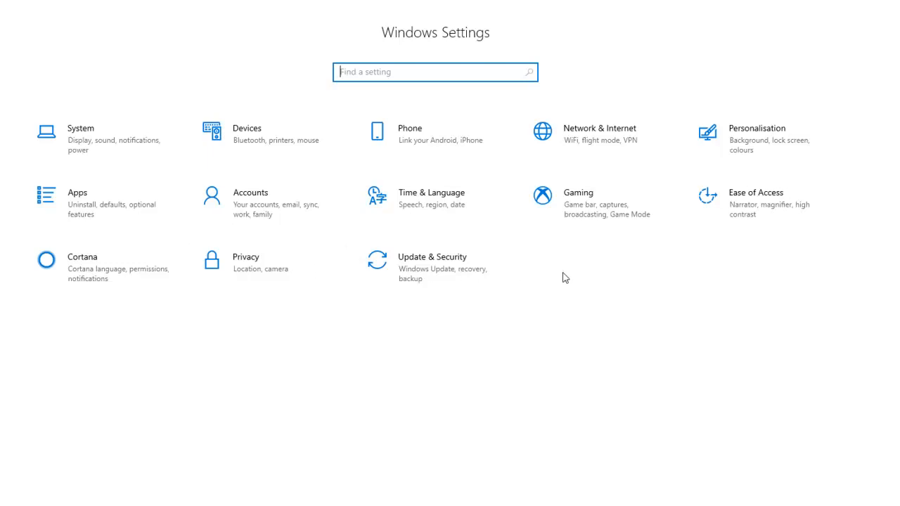
mouse_move(285, 341)
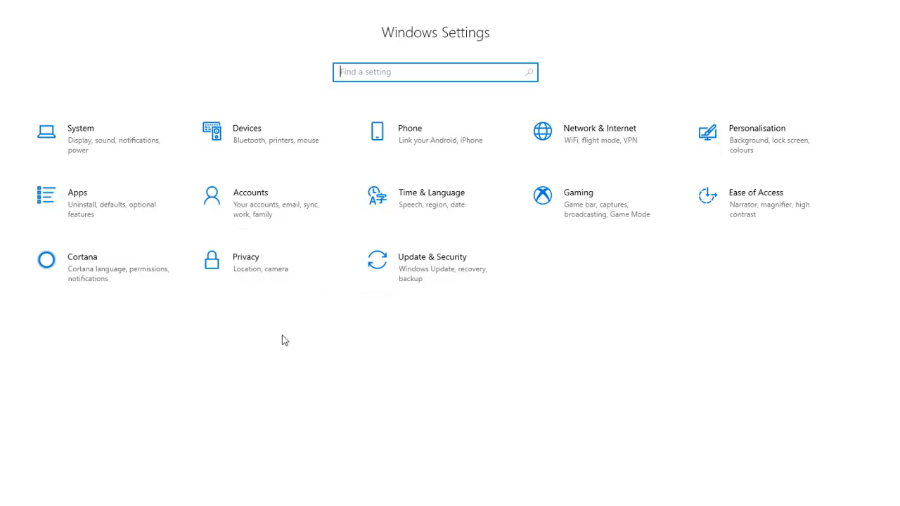
mouse_move(488, 310)
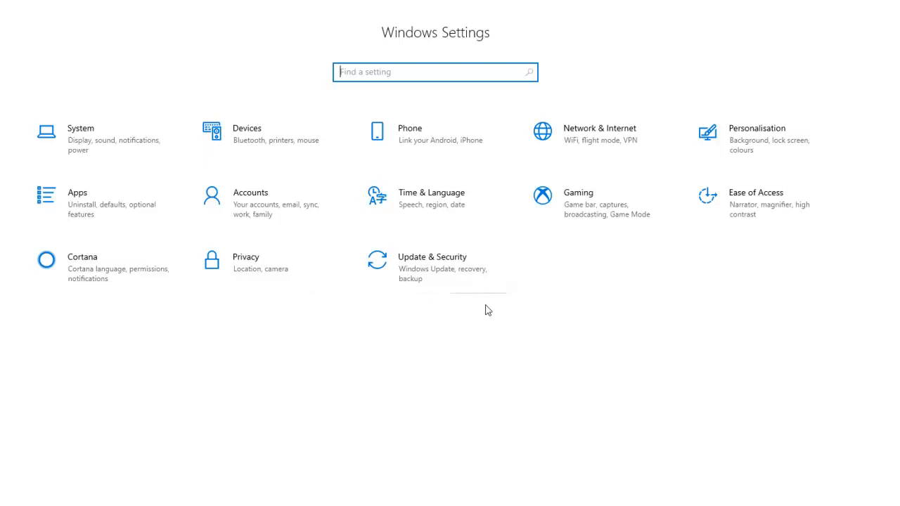
mouse_move(582, 279)
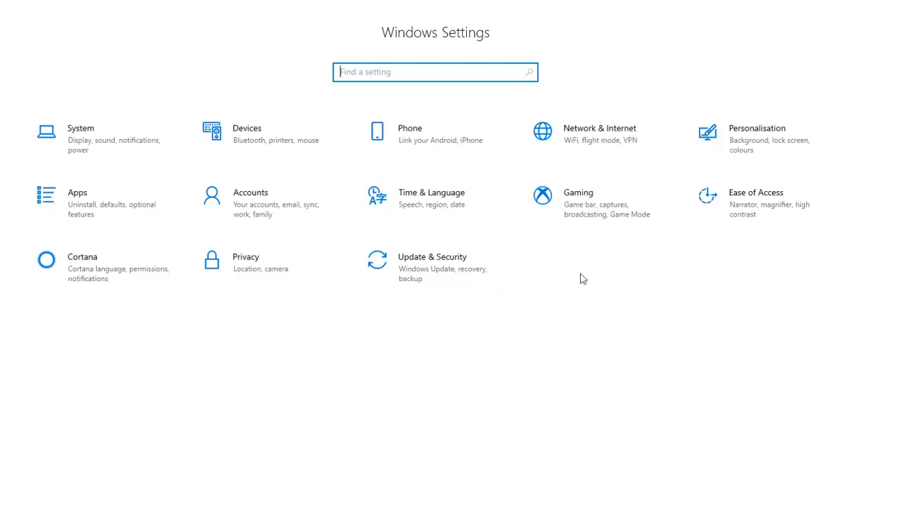
mouse_move(511, 272)
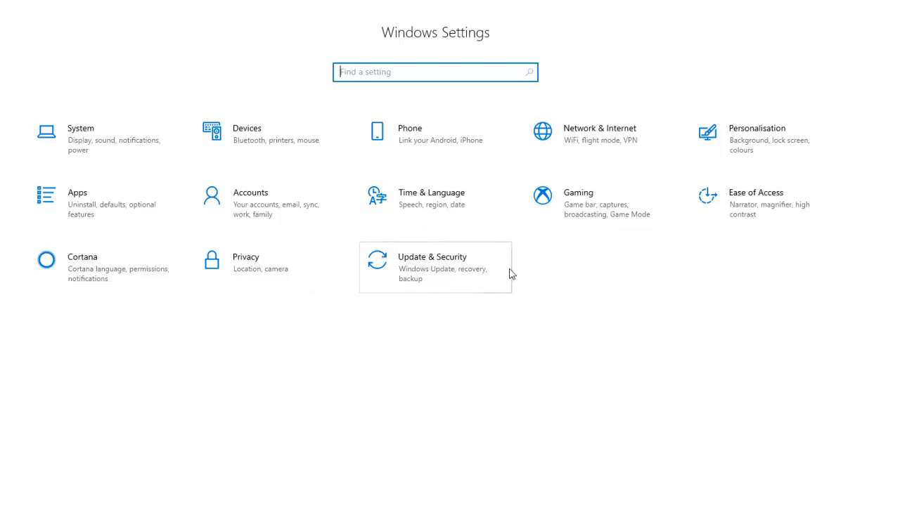
mouse_move(235, 132)
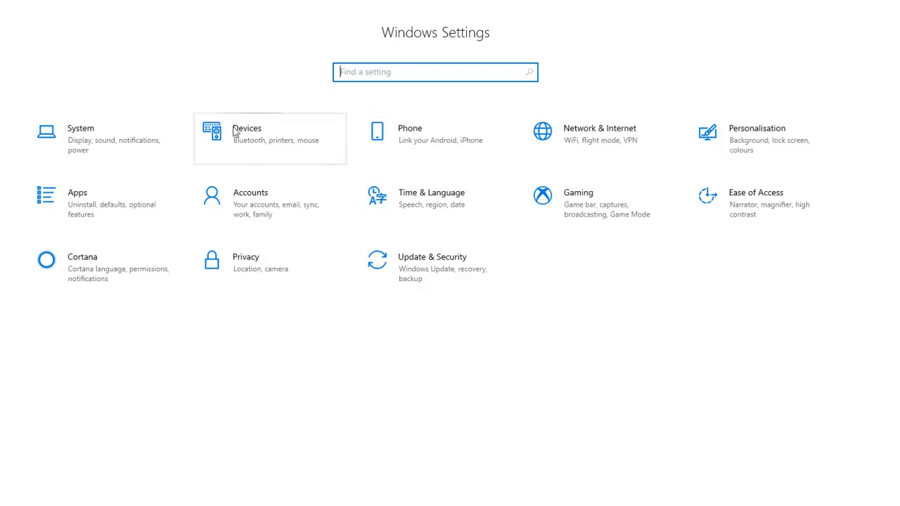
scroll("down", 3)
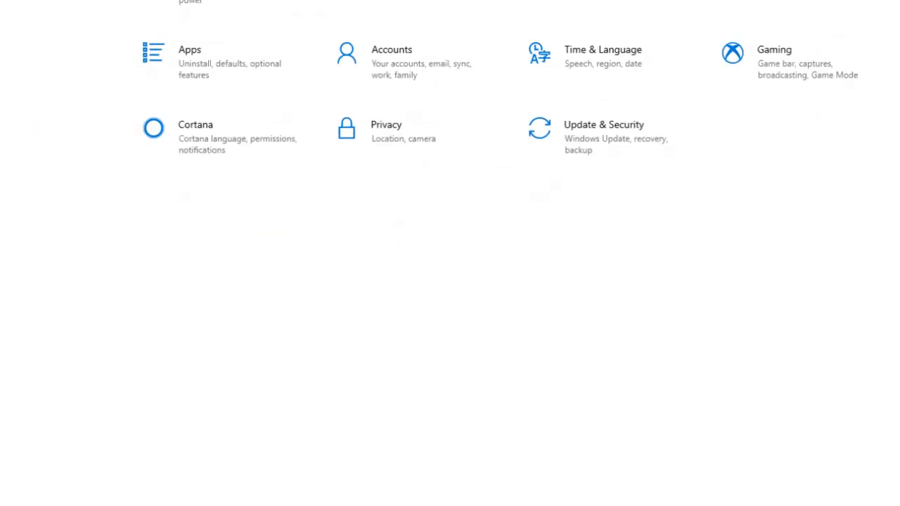
- Bring up the Start menu app list and scroll to the S through W apps
left_click(19, 488)
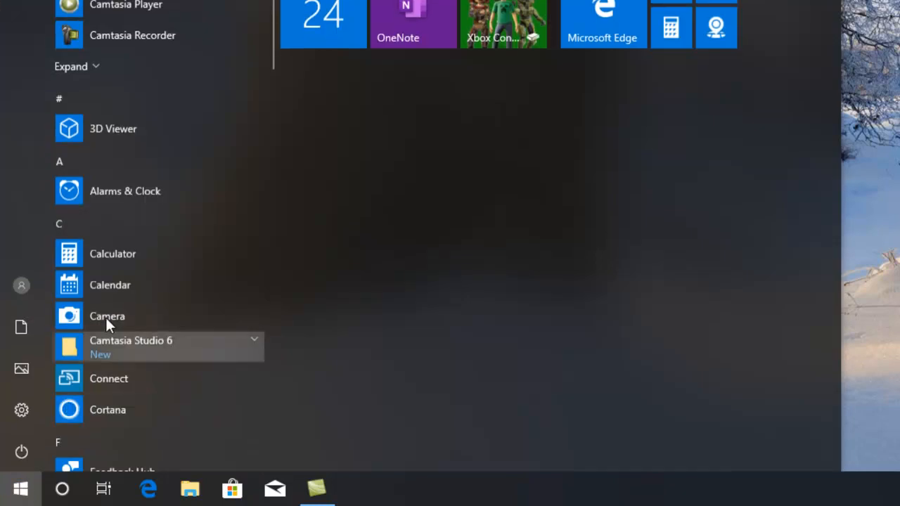
scroll("down", 3)
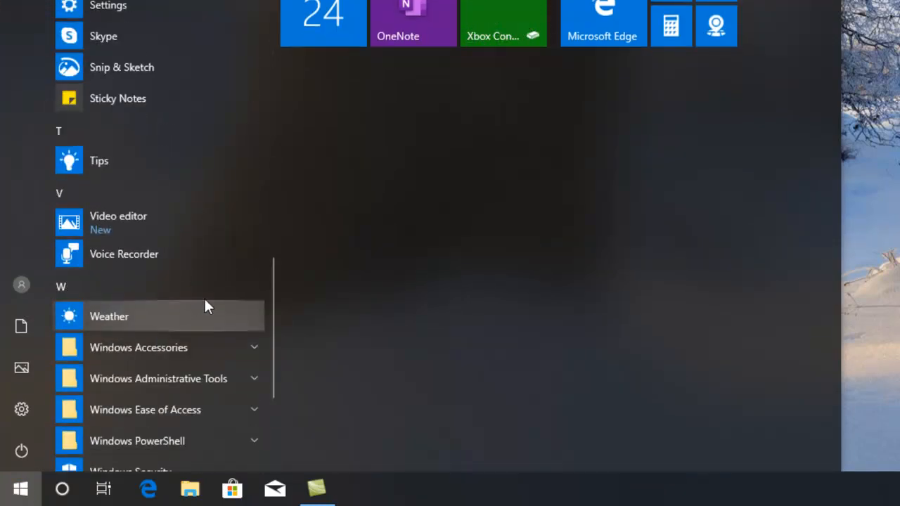
scroll("up", 3)
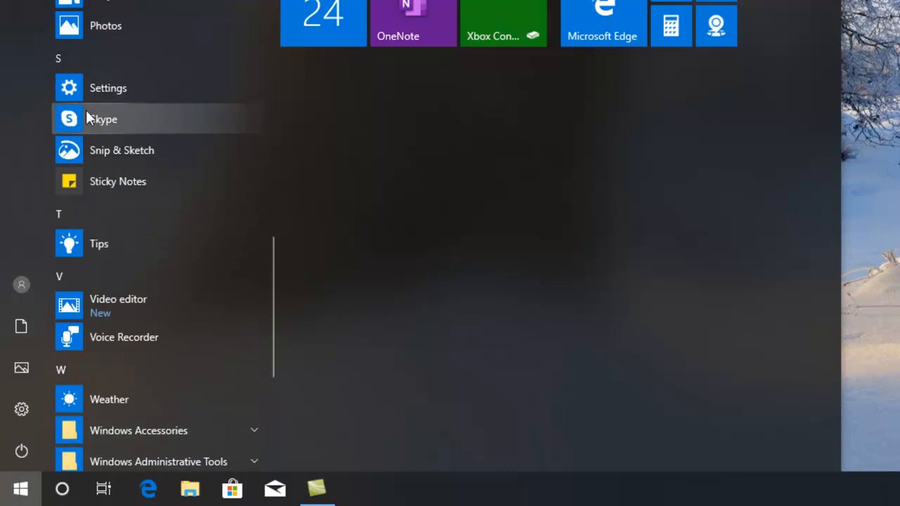
mouse_move(155, 126)
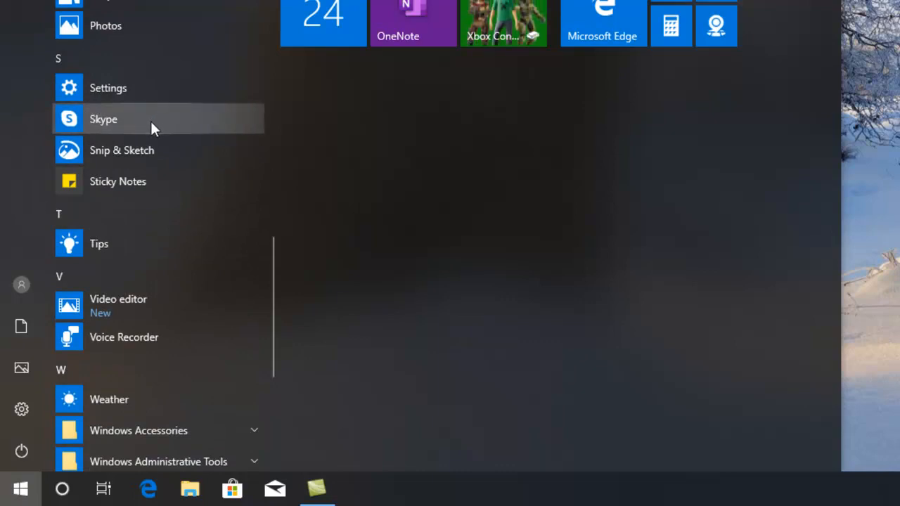
mouse_move(185, 162)
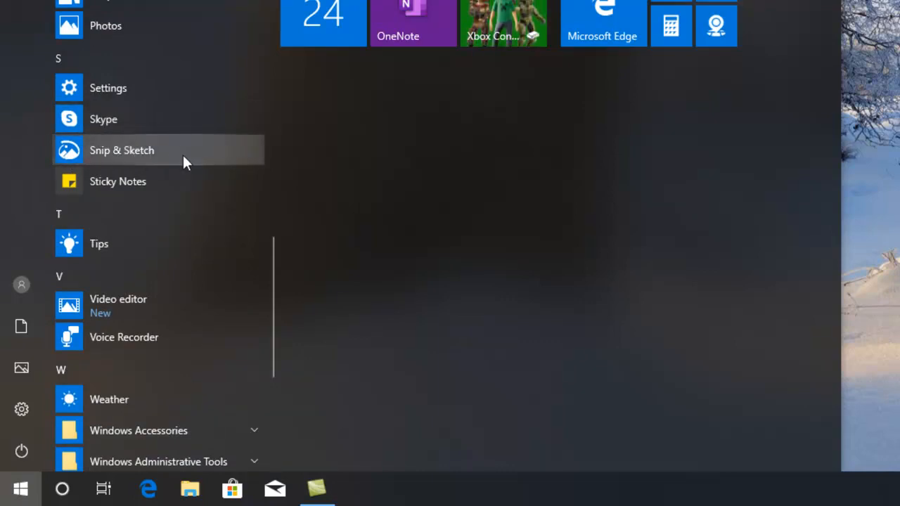
mouse_move(133, 155)
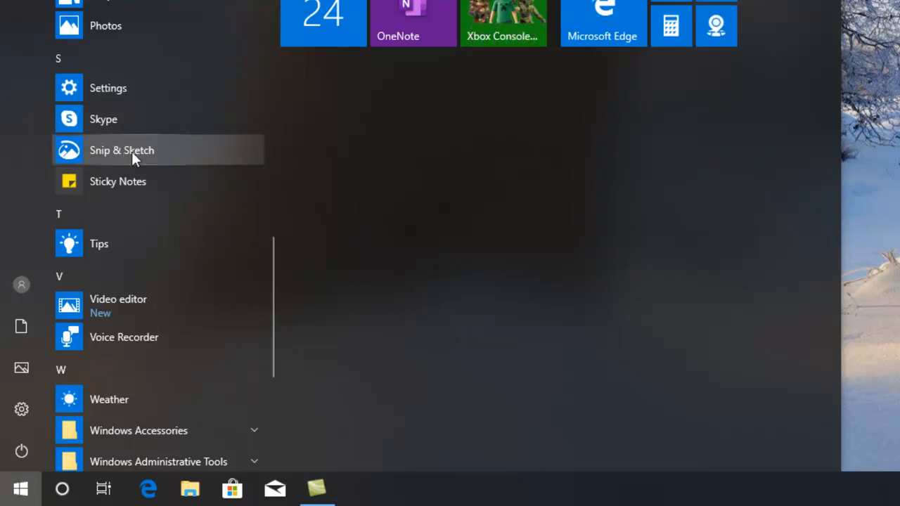
- Launch Snip & Sketch and capture a new snip of the snowy tree-trunk screen
left_click(121, 150)
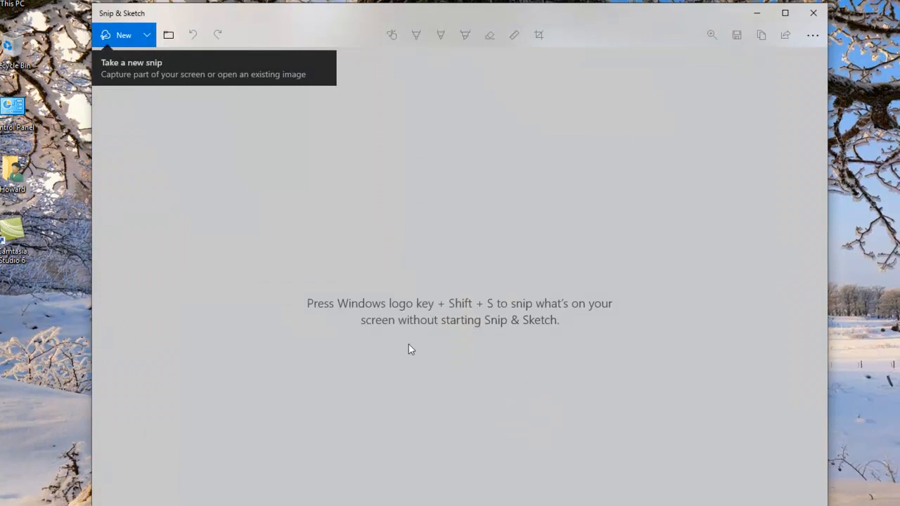
mouse_move(156, 82)
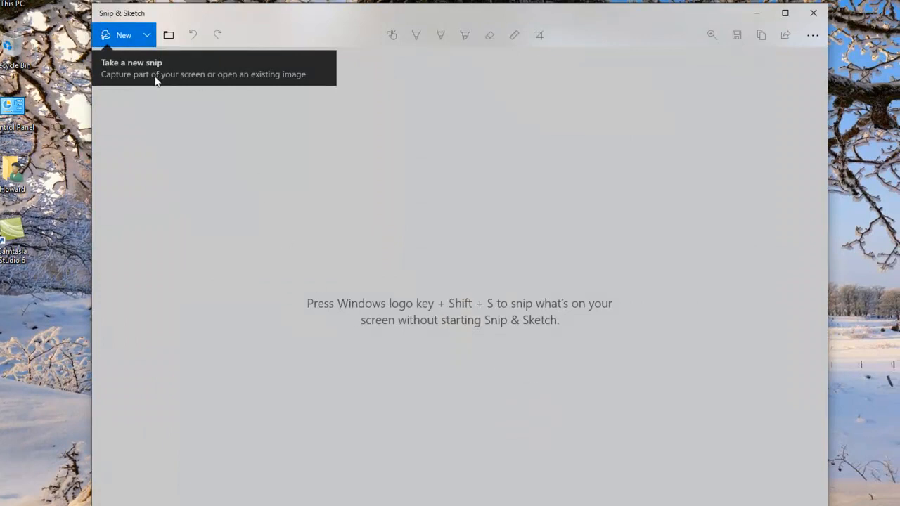
mouse_move(123, 37)
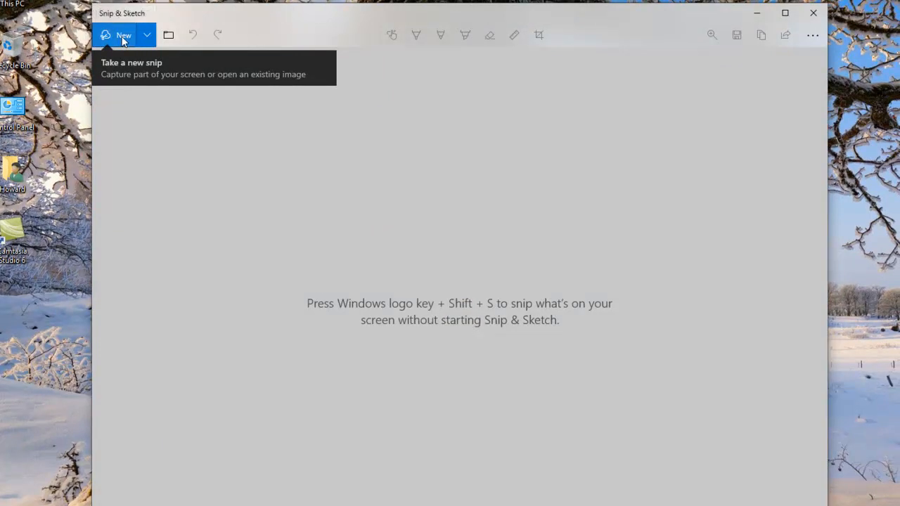
left_click(123, 36)
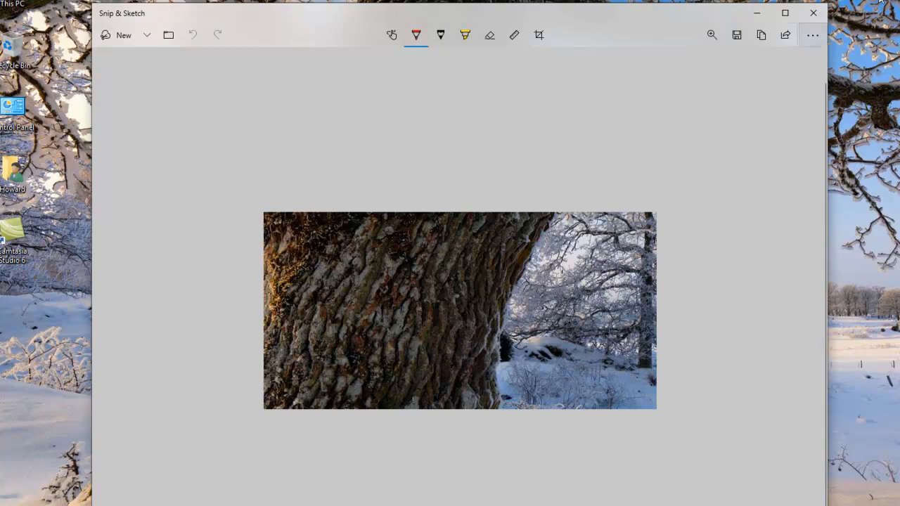
mouse_move(813, 14)
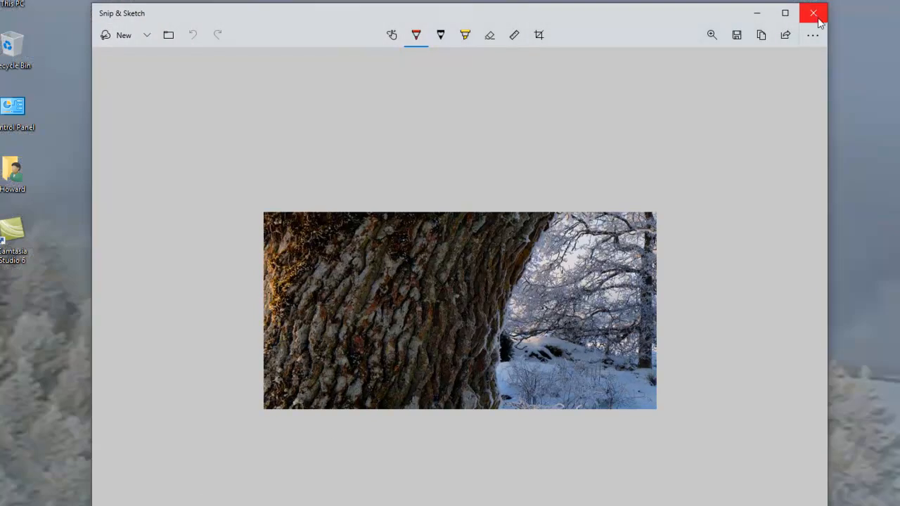
mouse_move(813, 12)
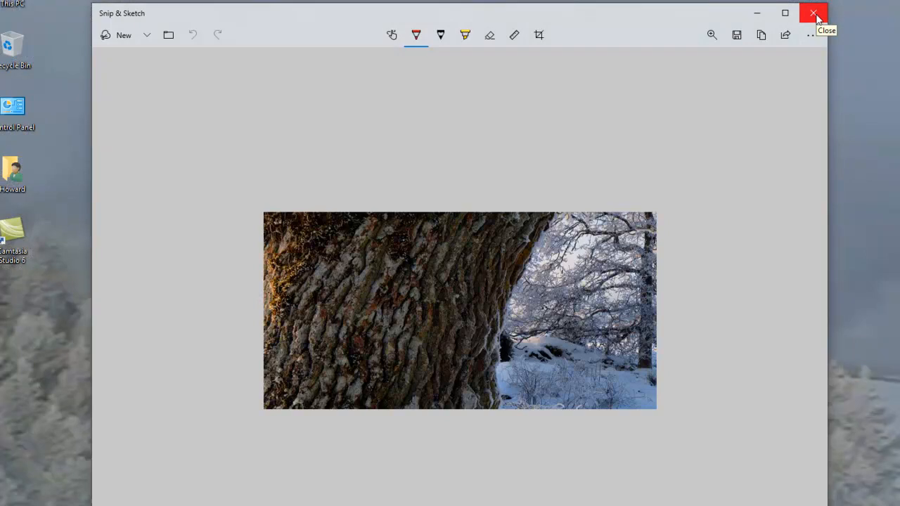
- Close Snip & Sketch and reopen the Start menu app list at the S section
left_click(813, 12)
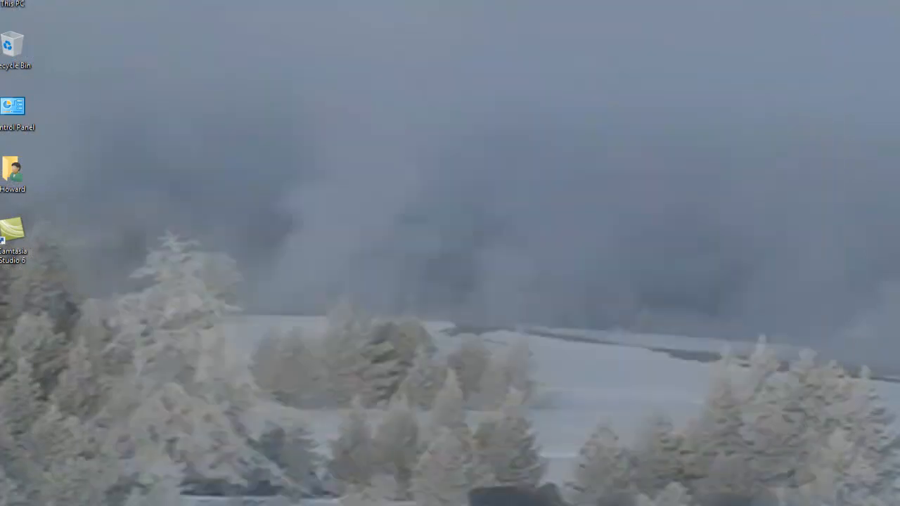
left_click(7, 501)
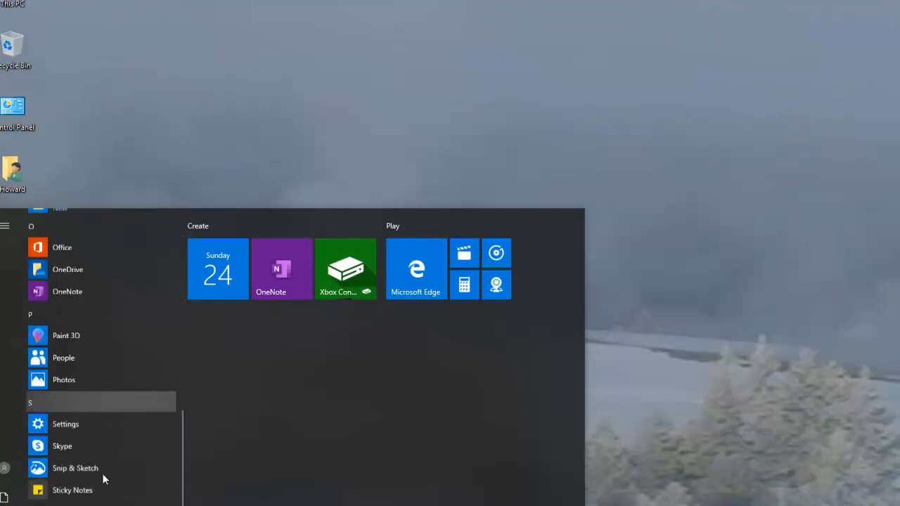
scroll("down", 3)
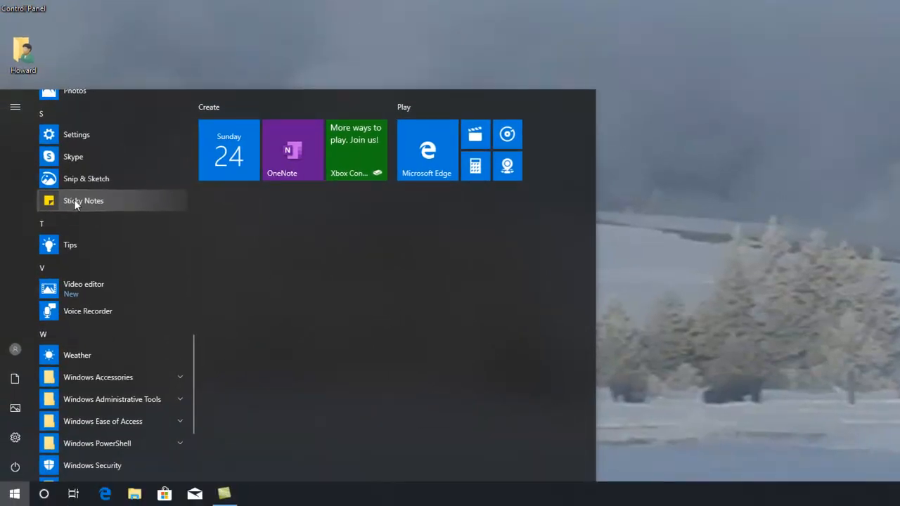
- Launch Sticky Notes, skip sign-in, and write the note 'Dont forget Plugit on Tuesday'
left_click(83, 201)
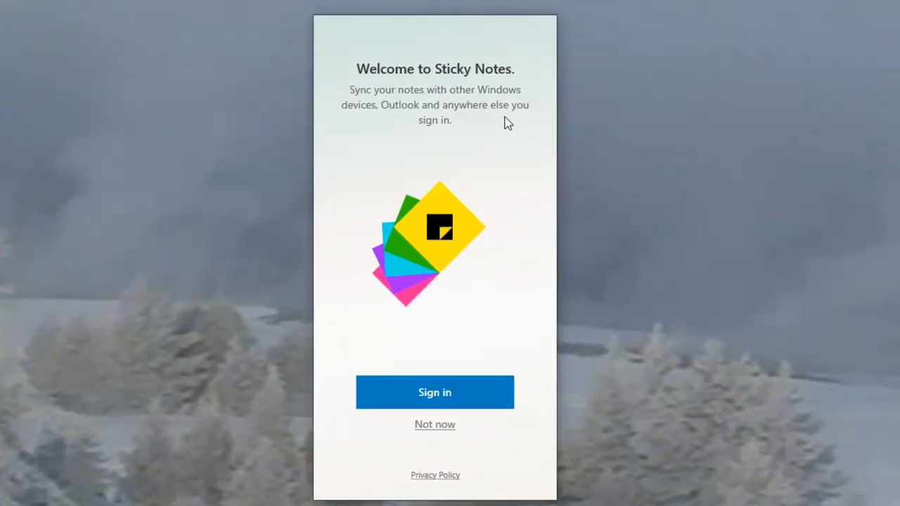
mouse_move(460, 437)
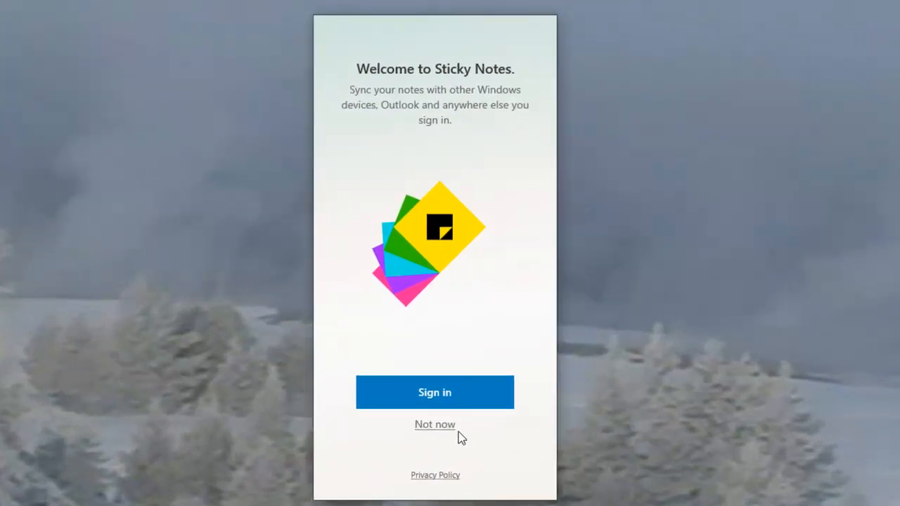
left_click(434, 424)
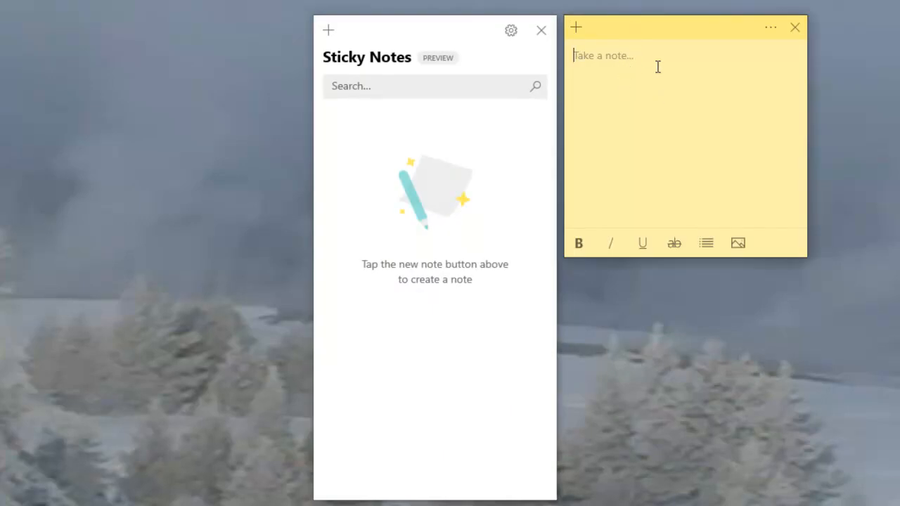
type("Do")
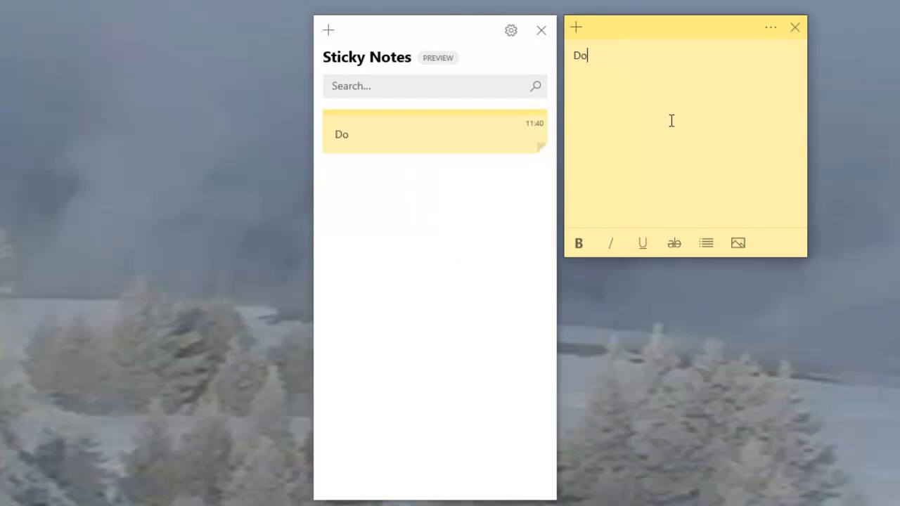
type("nt forget")
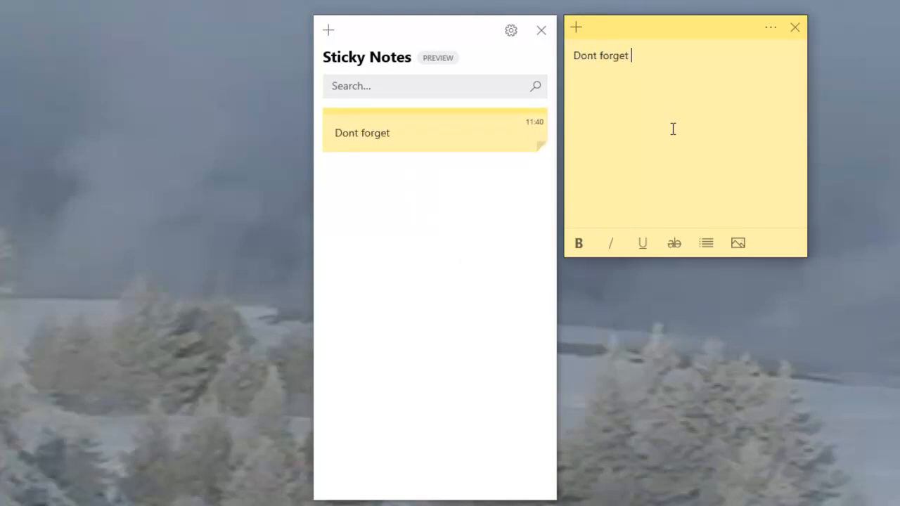
type("Plu")
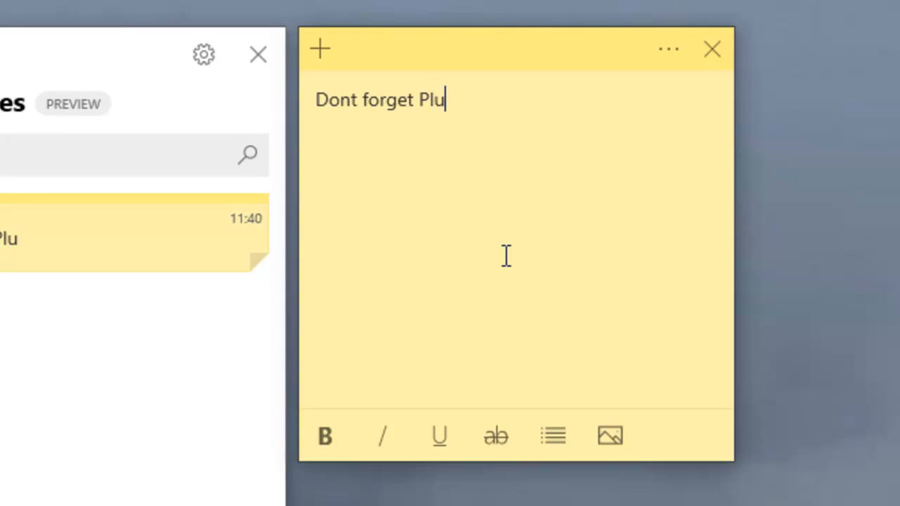
type("git on")
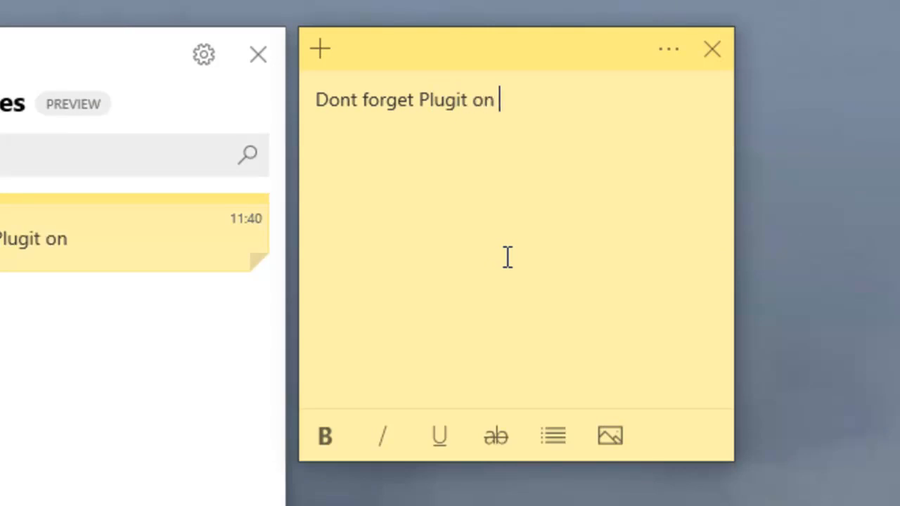
type("Tuesday")
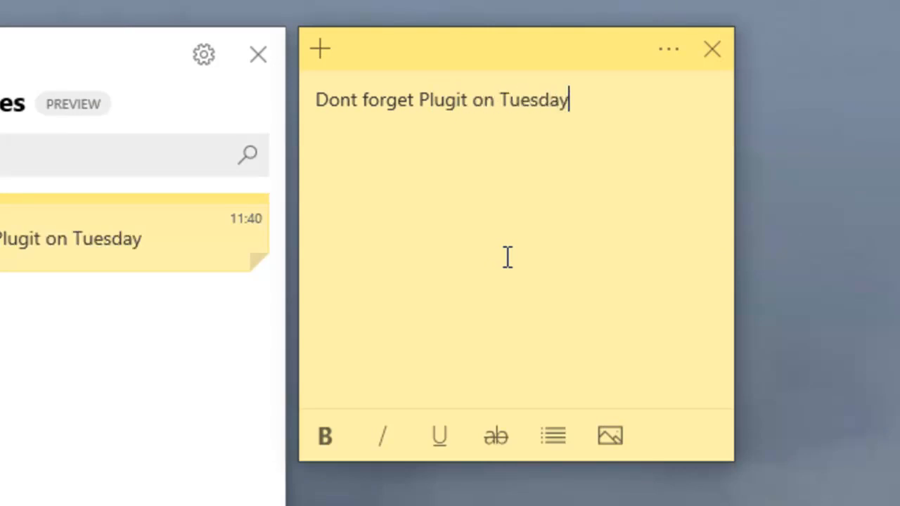
mouse_move(635, 267)
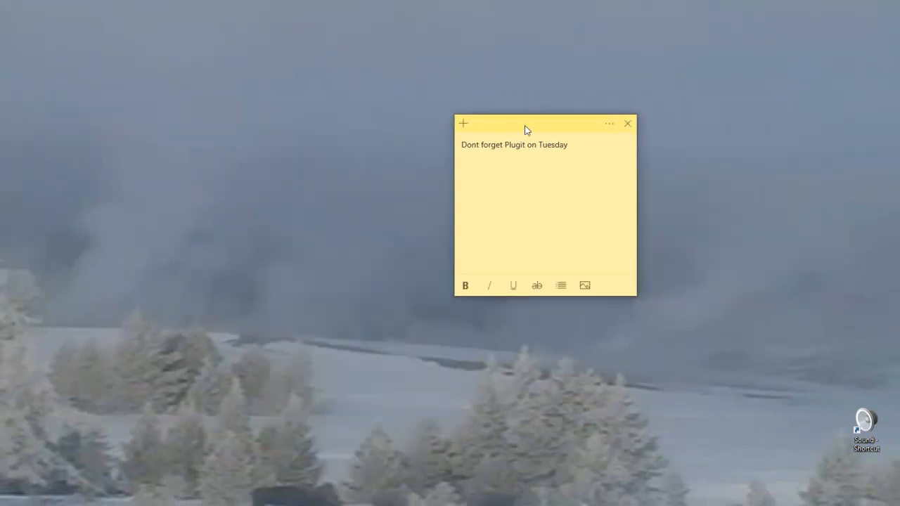
- Return to the Start menu, leaving the Tuesday note on the desktop
key("Super")
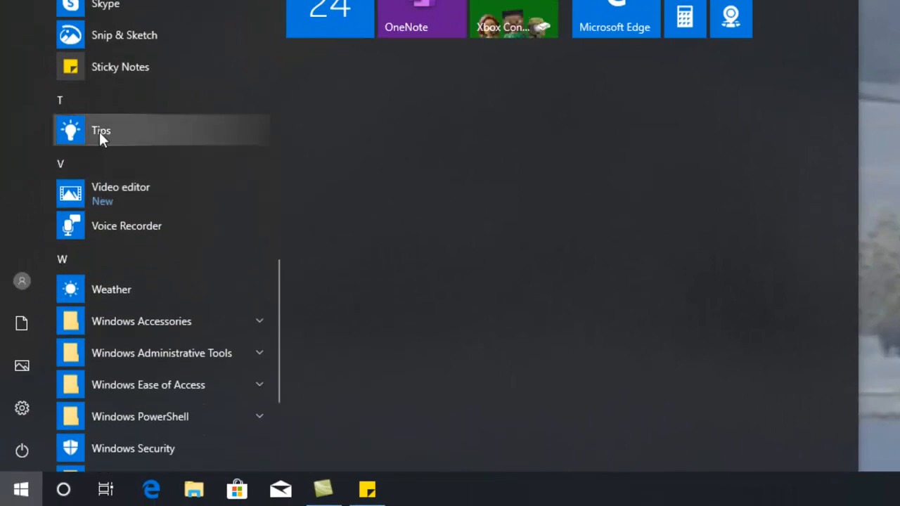
left_click(100, 130)
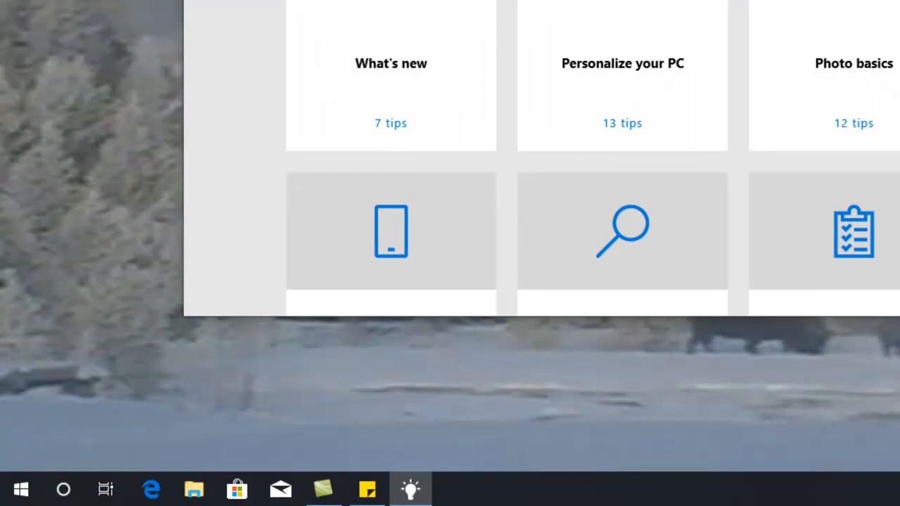
left_click(20, 488)
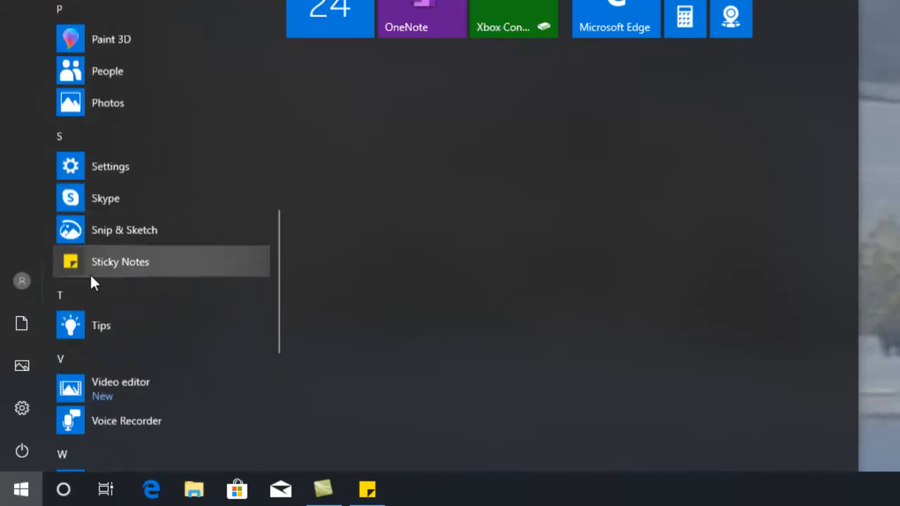
scroll("down", 3)
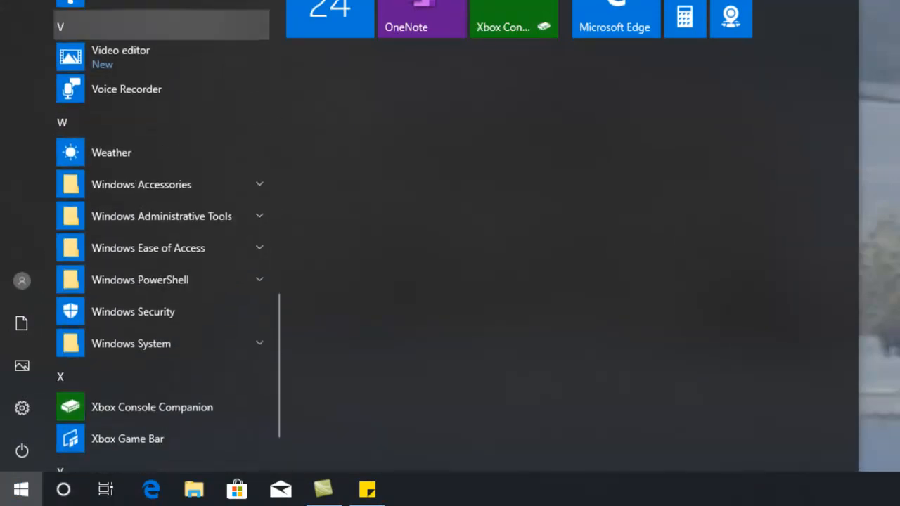
scroll("up", 3)
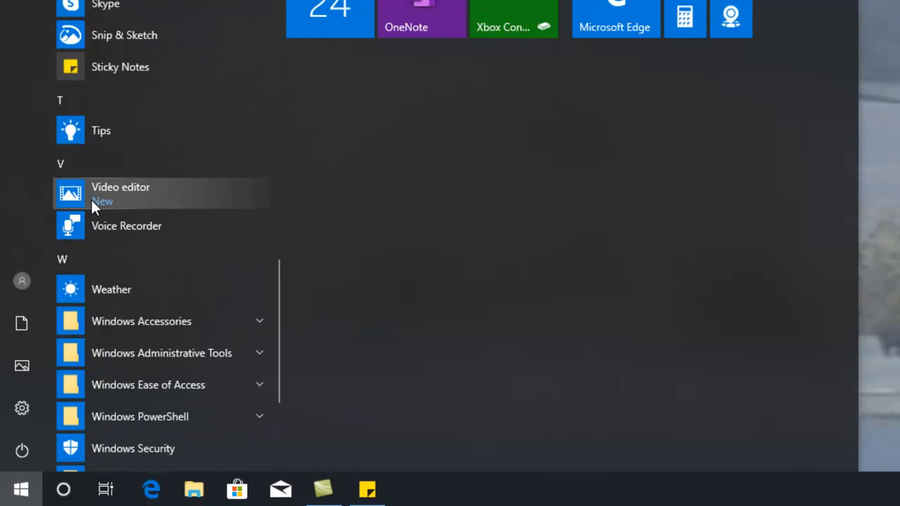
mouse_move(153, 205)
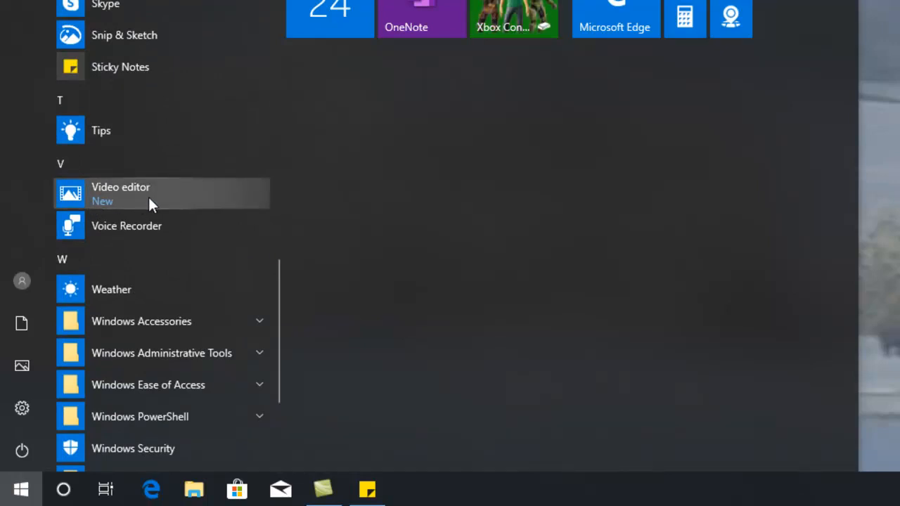
mouse_move(104, 204)
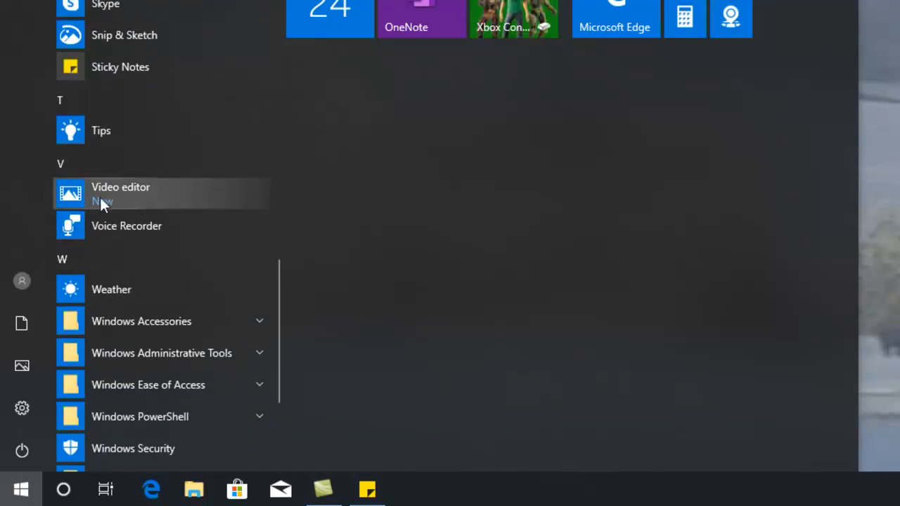
mouse_move(123, 201)
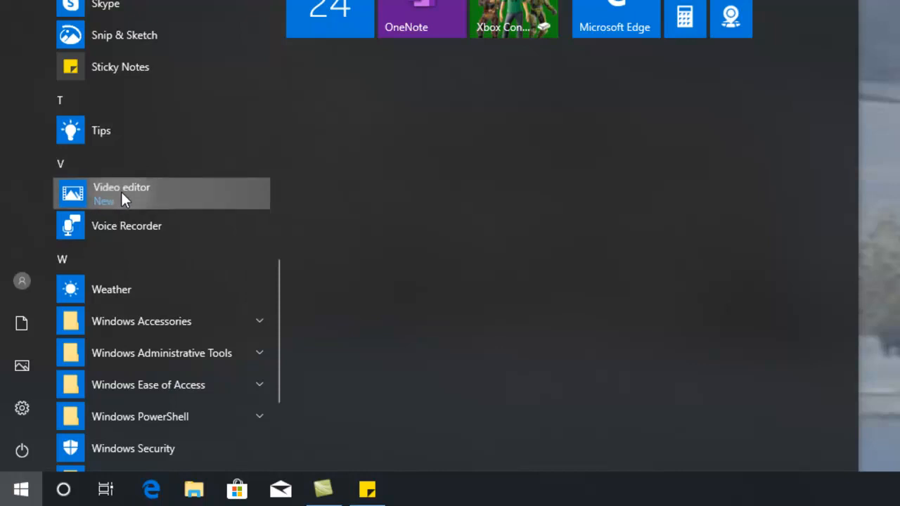
left_click(121, 193)
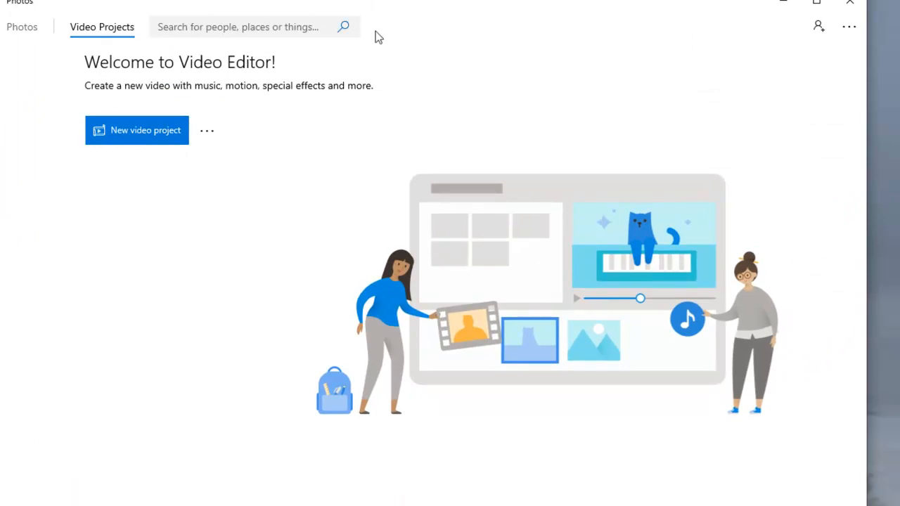
left_click(25, 484)
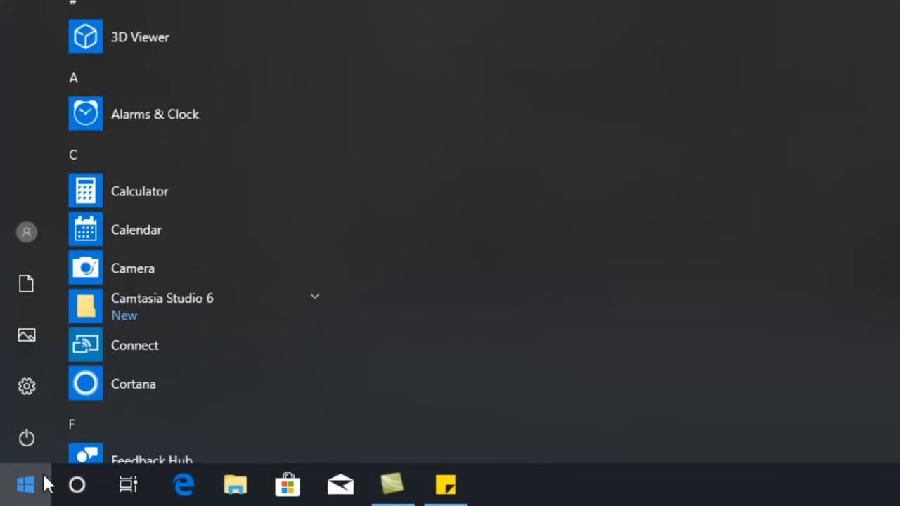
scroll("down", 3)
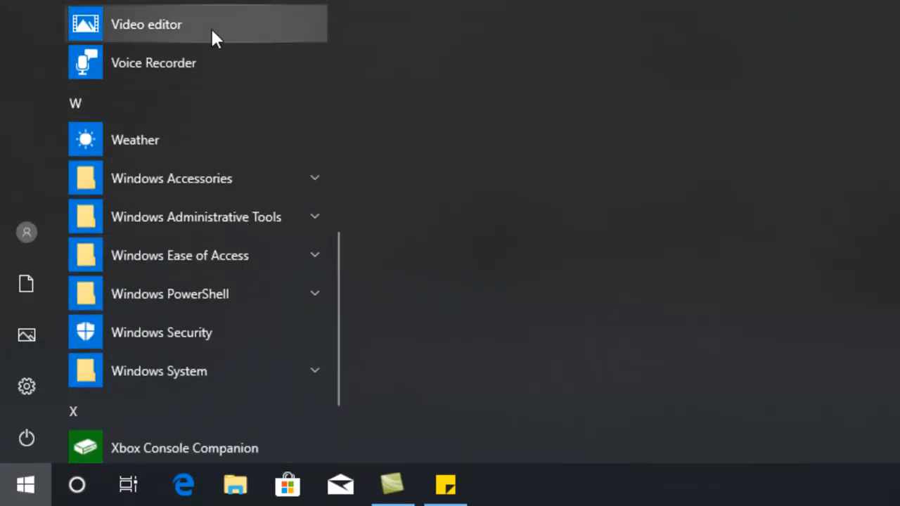
mouse_move(153, 63)
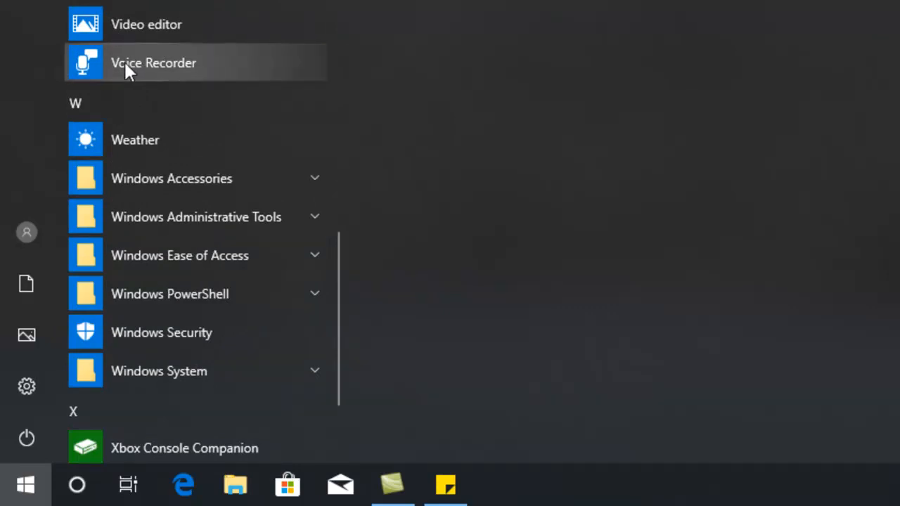
mouse_move(232, 76)
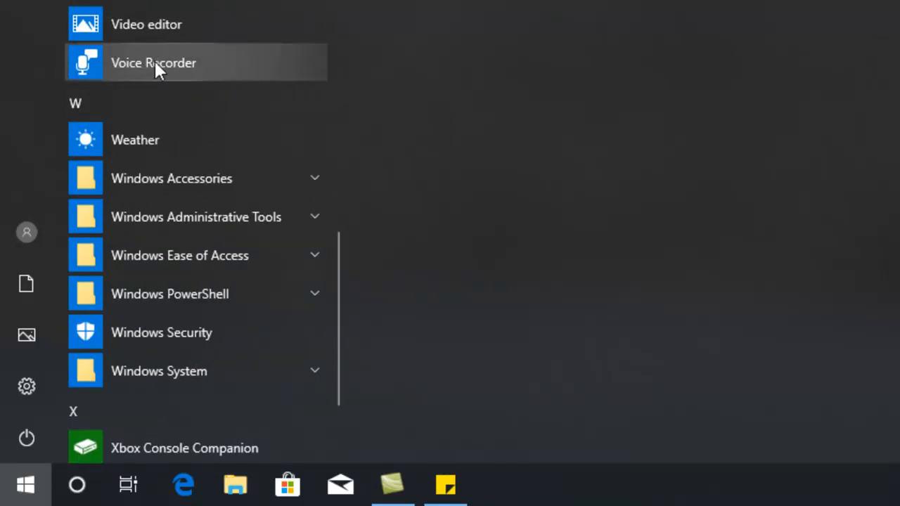
mouse_move(583, 67)
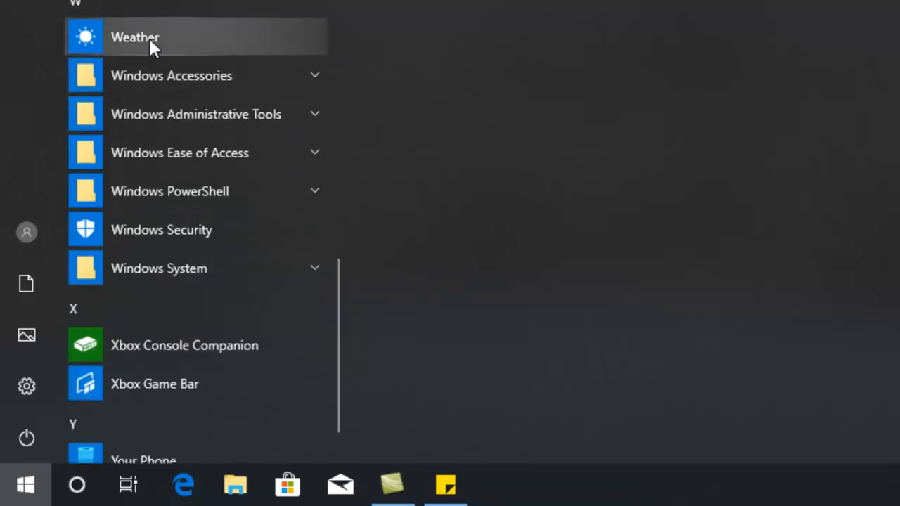
mouse_move(221, 76)
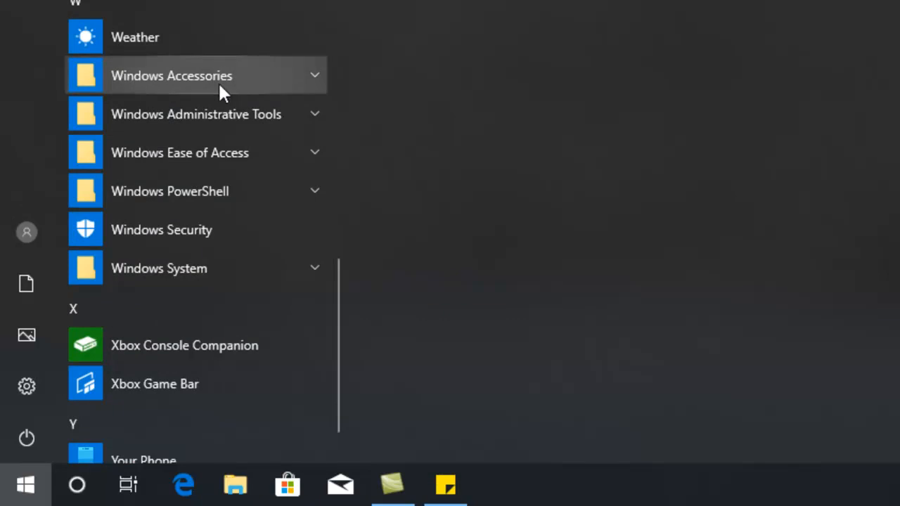
mouse_move(217, 84)
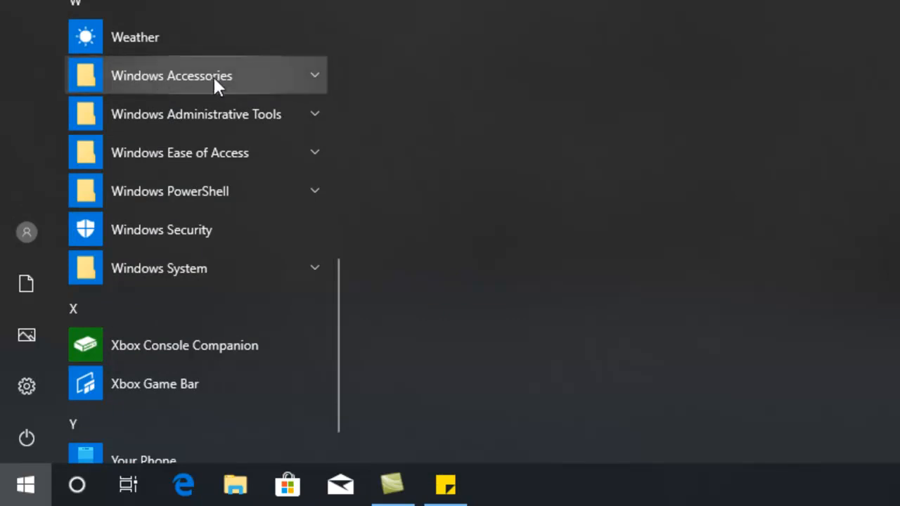
left_click(171, 76)
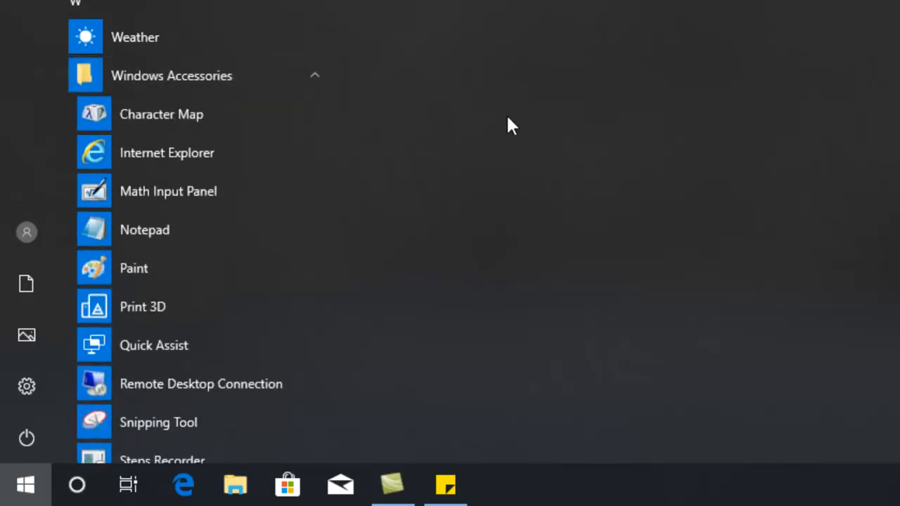
mouse_move(274, 109)
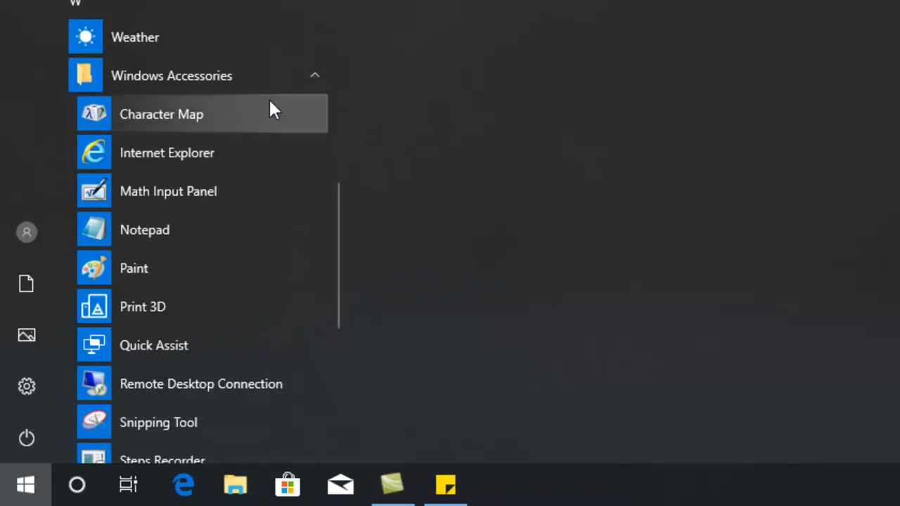
mouse_move(203, 118)
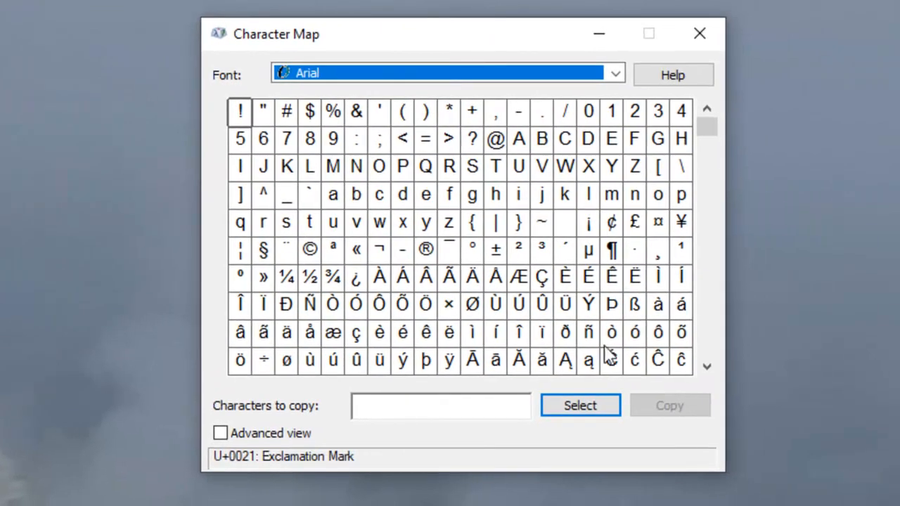
mouse_move(536, 181)
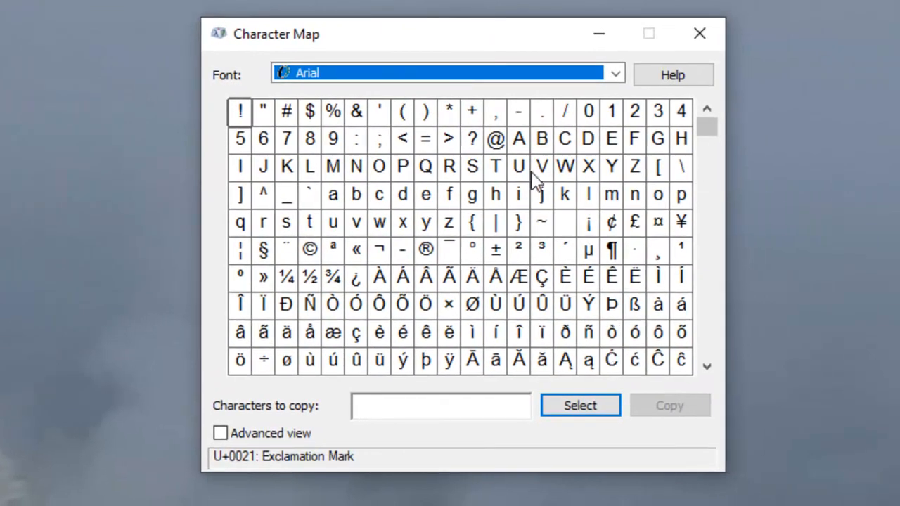
mouse_move(340, 269)
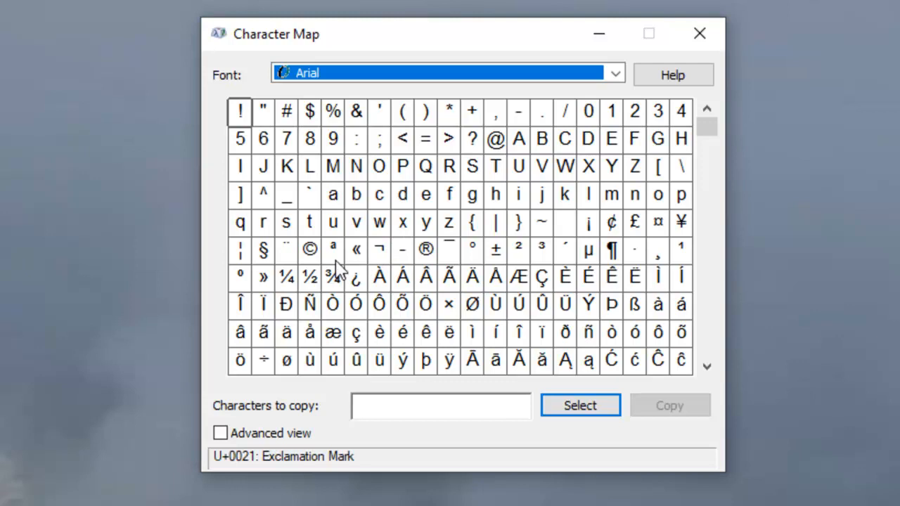
mouse_move(709, 311)
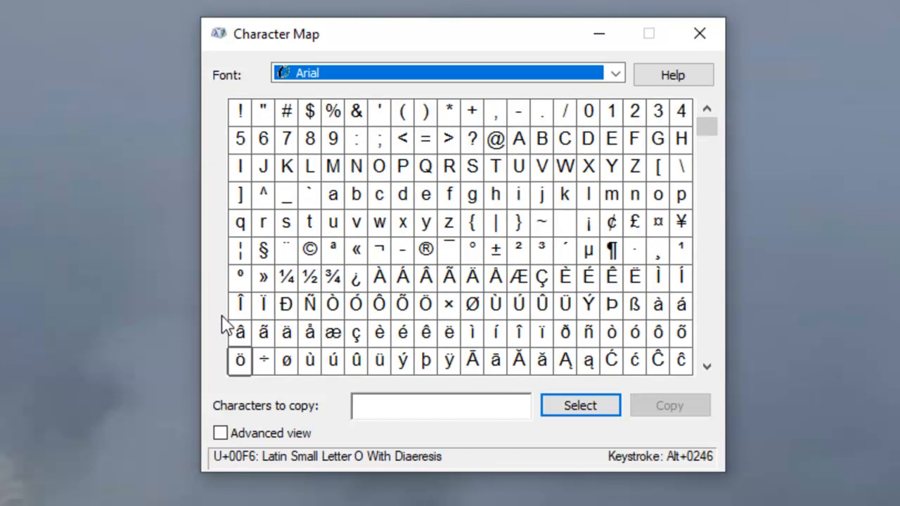
mouse_move(355, 277)
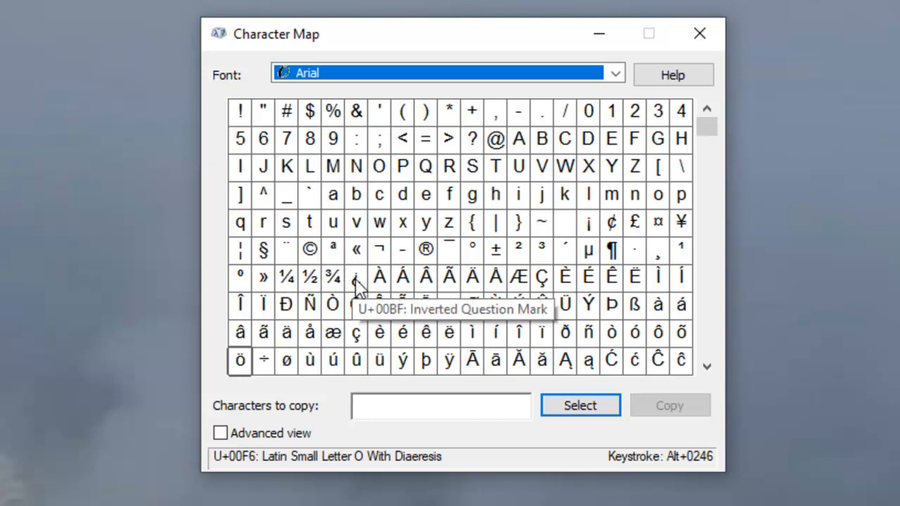
mouse_move(310, 276)
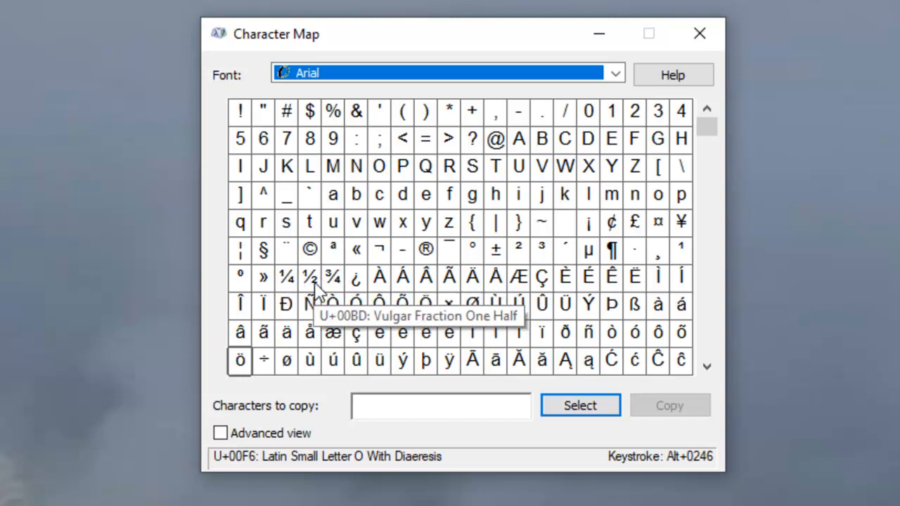
mouse_move(432, 333)
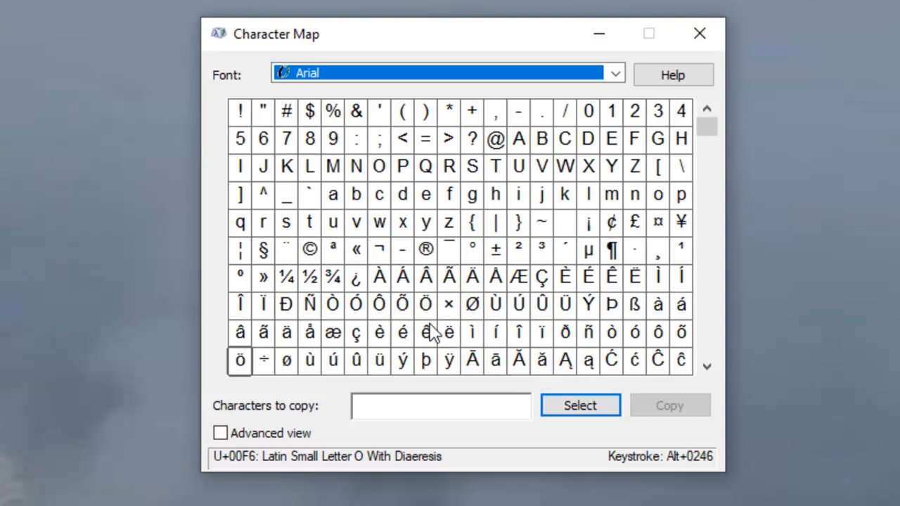
mouse_move(815, 433)
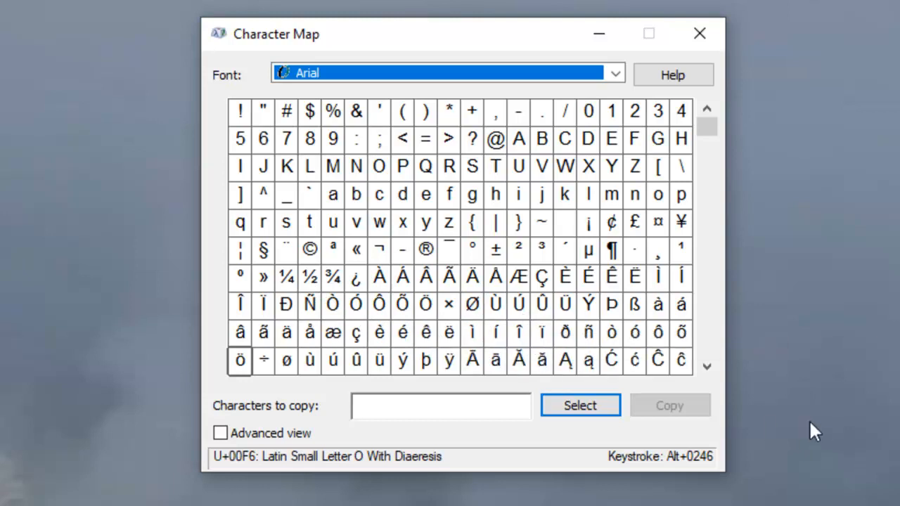
- Add a ½ sign on a second line of the Tuesday note and browse Character Map
left_click(310, 276)
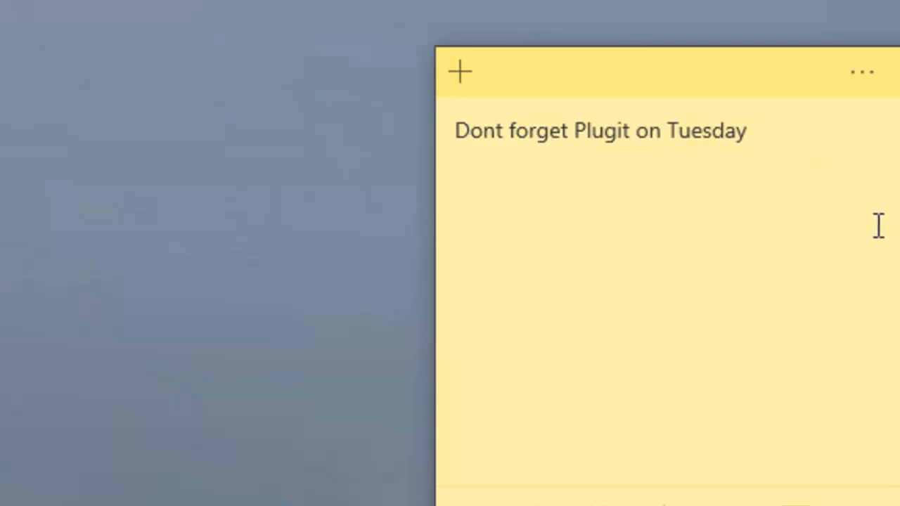
type("½")
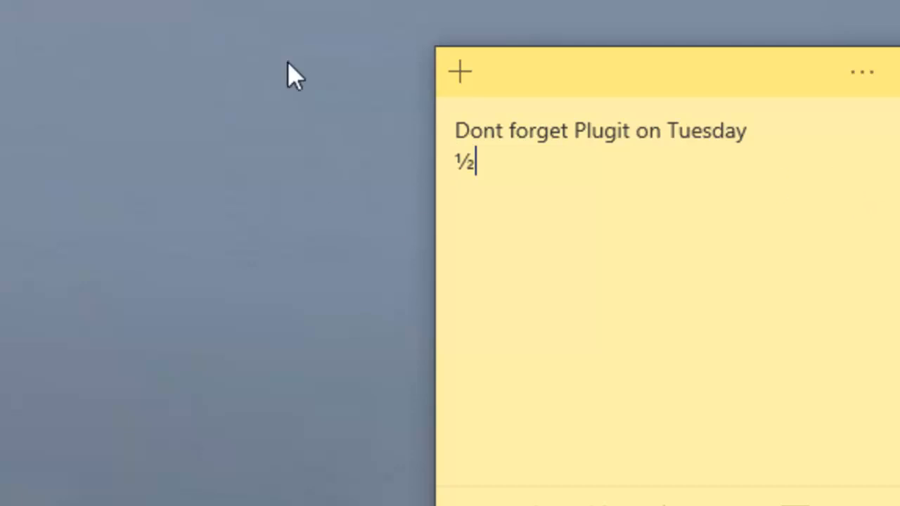
mouse_move(601, 95)
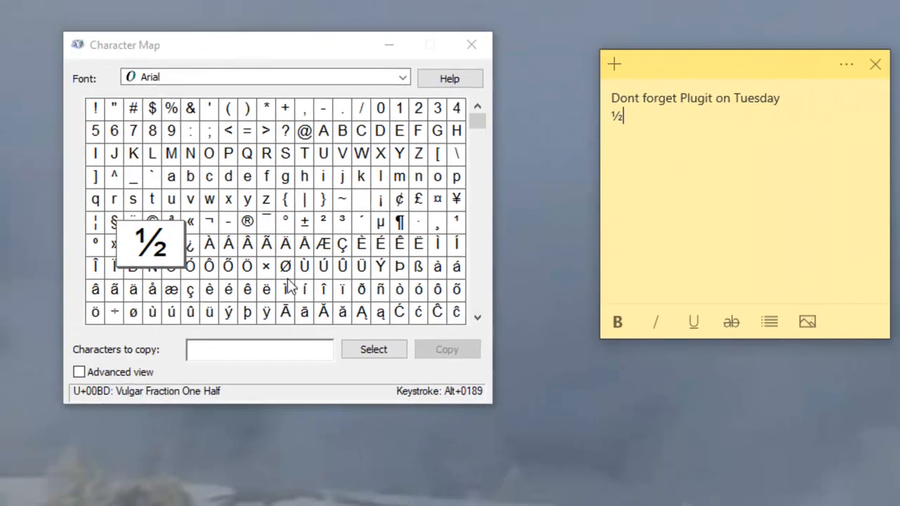
mouse_move(493, 131)
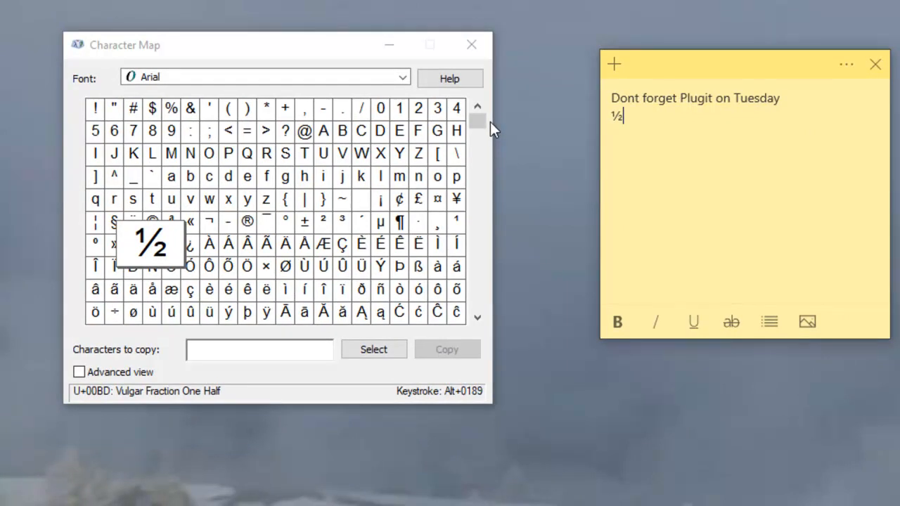
scroll("down", 3)
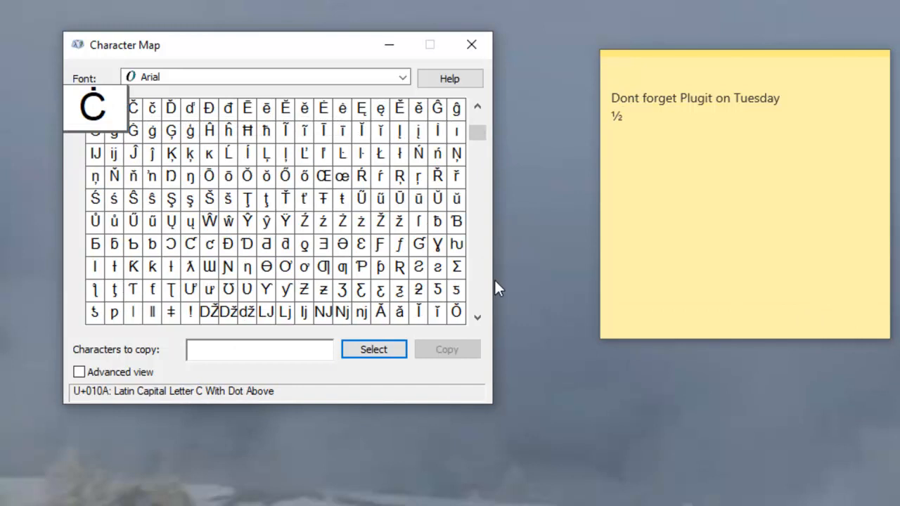
scroll("down", 3)
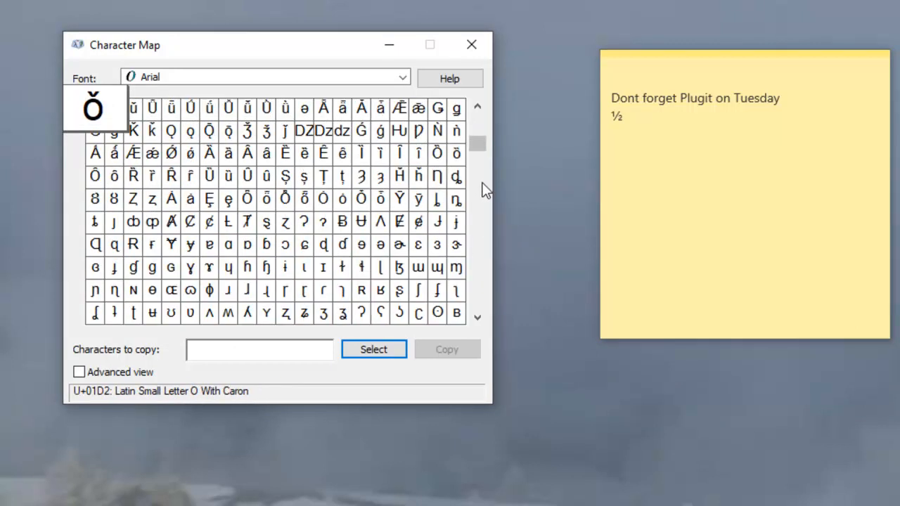
mouse_move(153, 228)
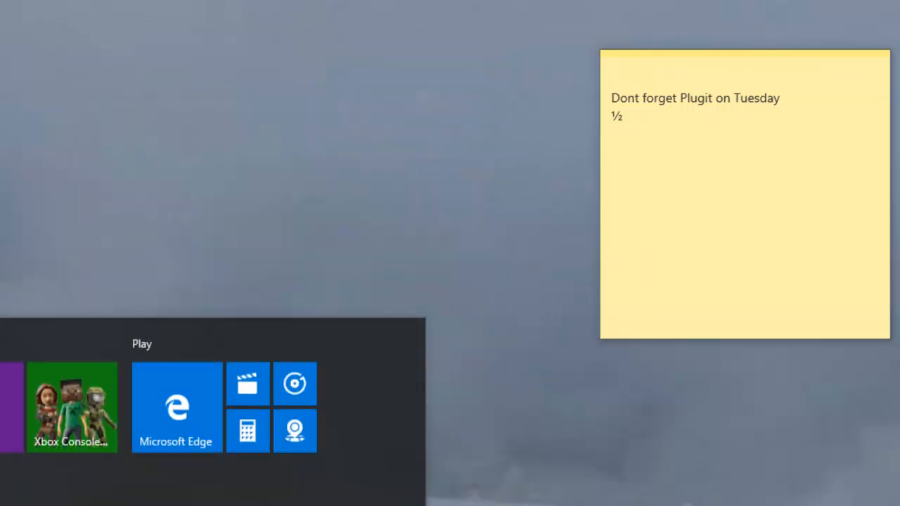
- Expand Windows Accessories in the Start menu and launch Quick Assist
left_click(18, 498)
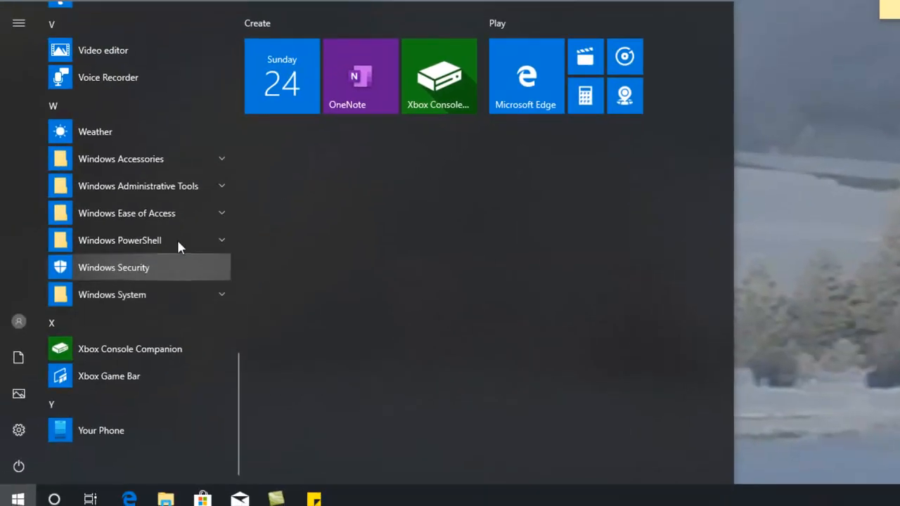
left_click(121, 158)
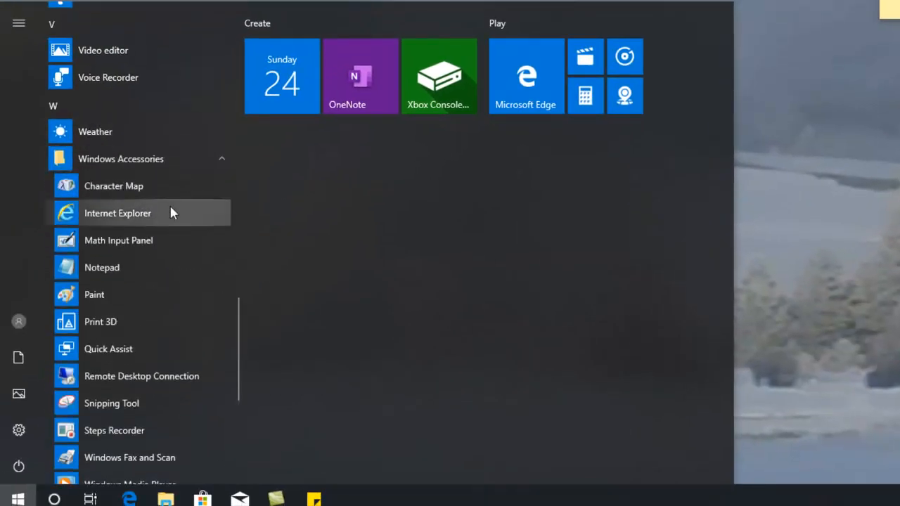
mouse_move(133, 218)
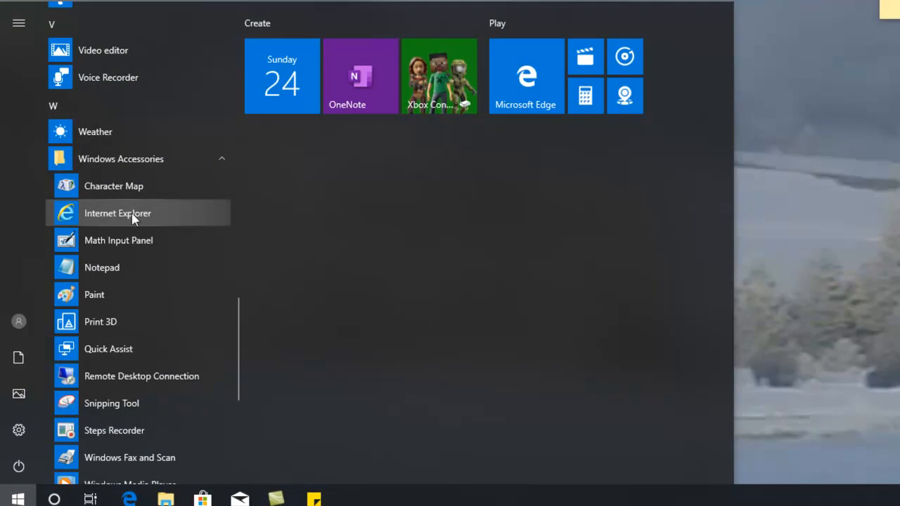
mouse_move(162, 267)
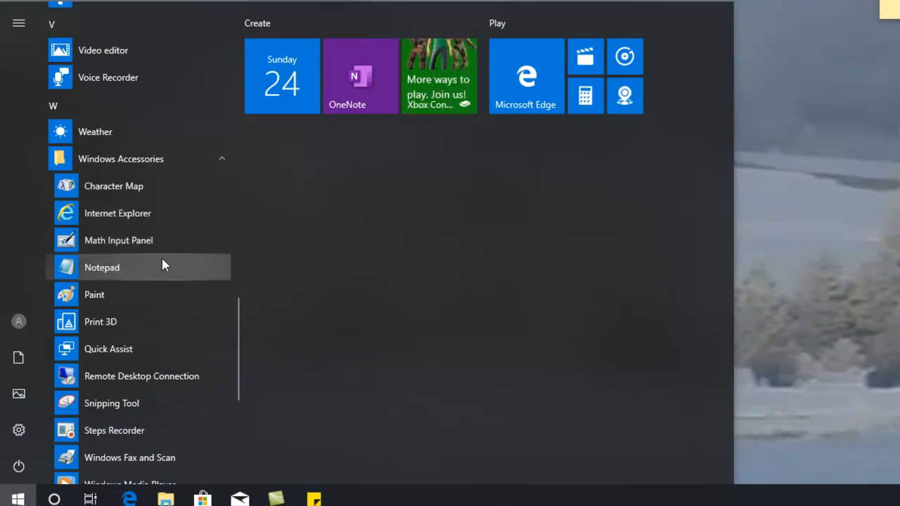
mouse_move(162, 240)
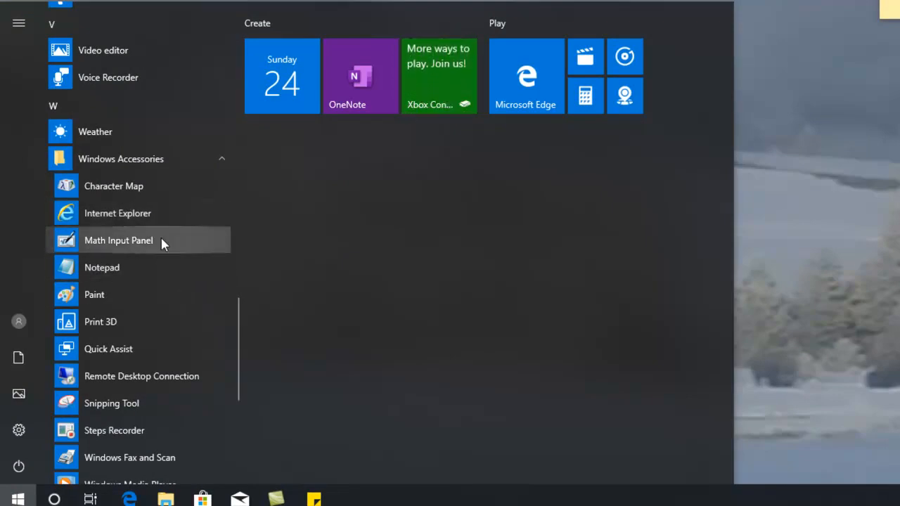
mouse_move(129, 267)
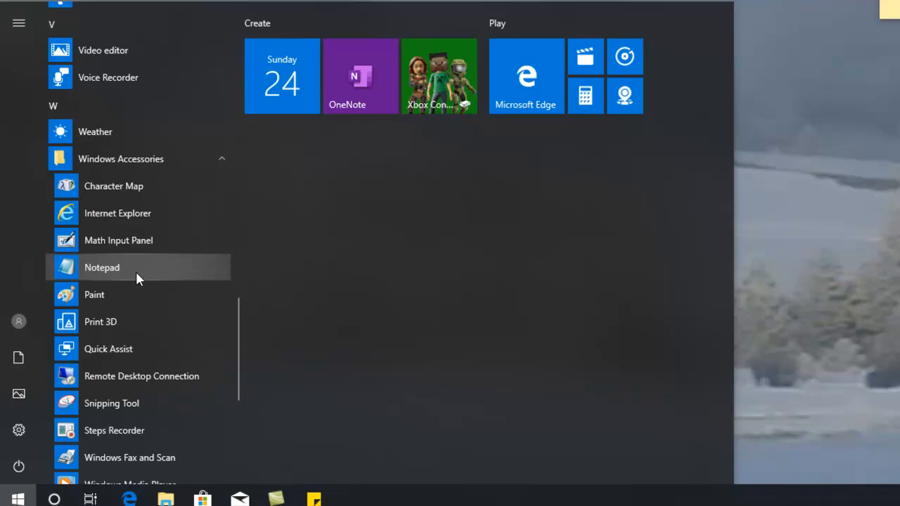
mouse_move(118, 274)
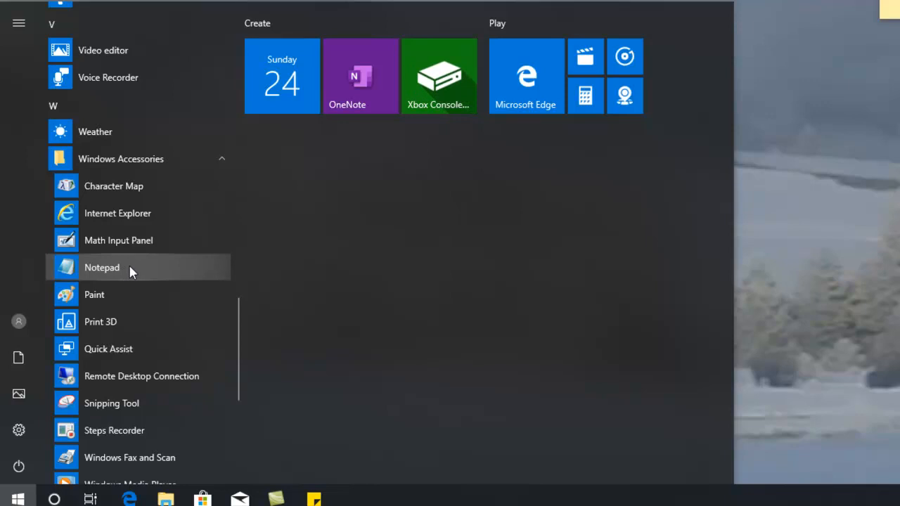
mouse_move(94, 294)
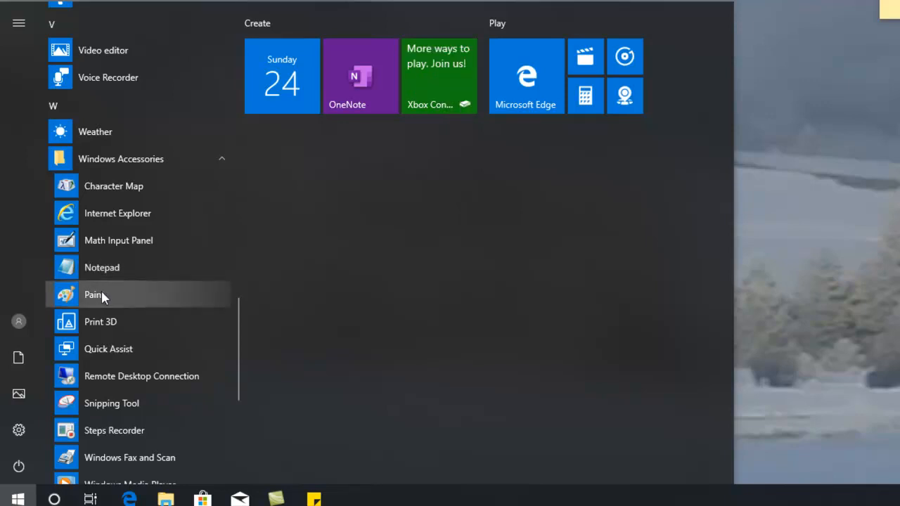
mouse_move(176, 299)
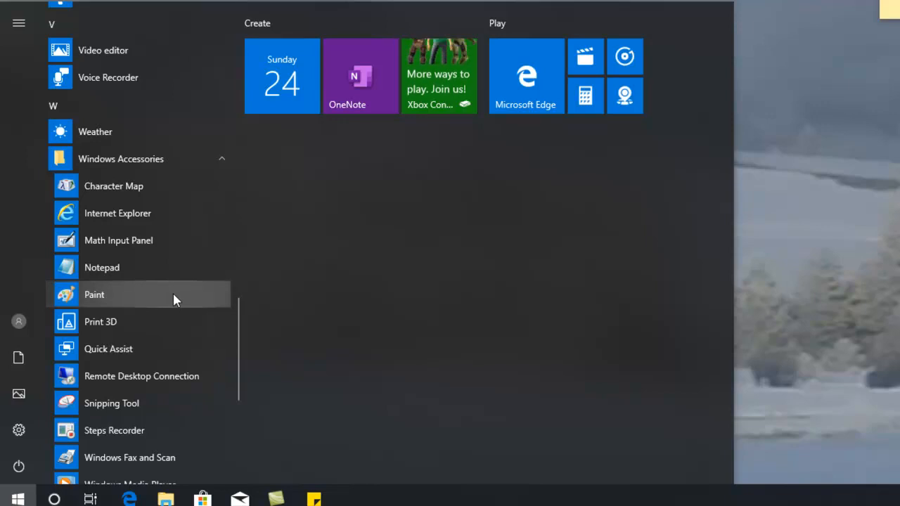
mouse_move(187, 322)
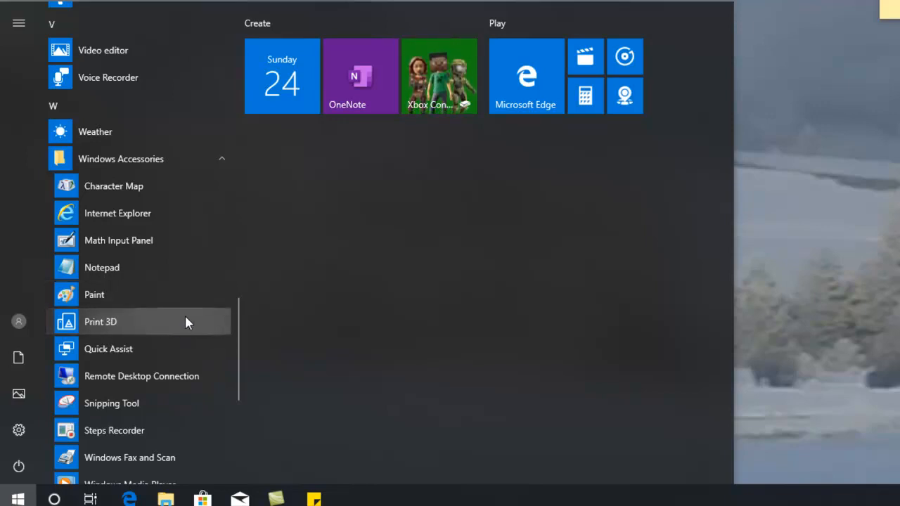
mouse_move(148, 358)
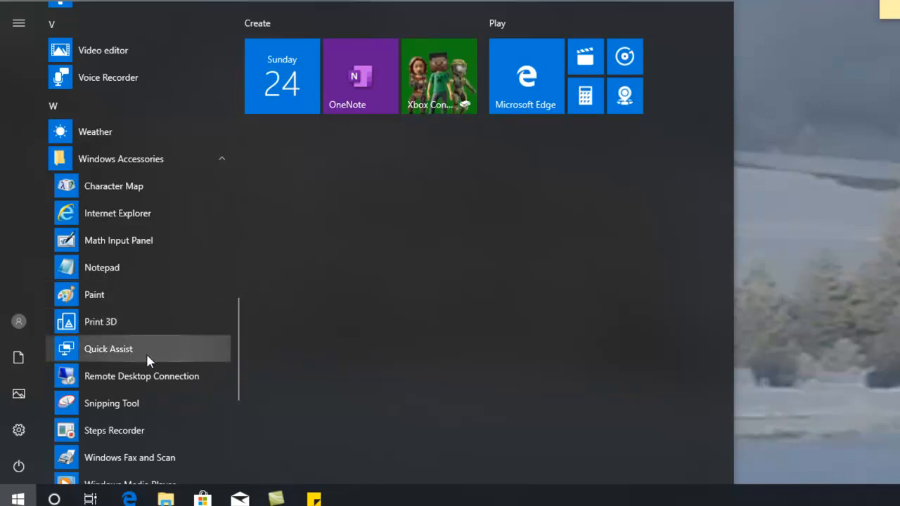
left_click(108, 348)
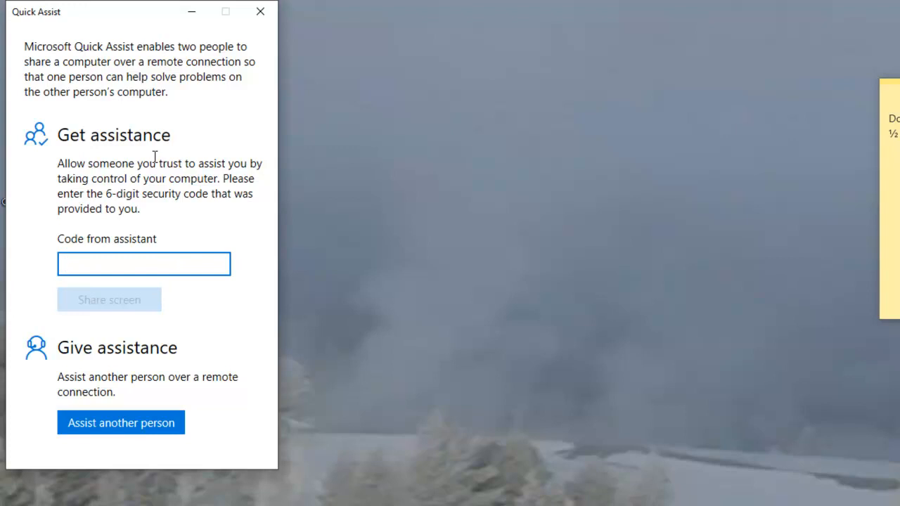
- Select the 'Code from assistant' box, then close Quick Assist
left_click(144, 264)
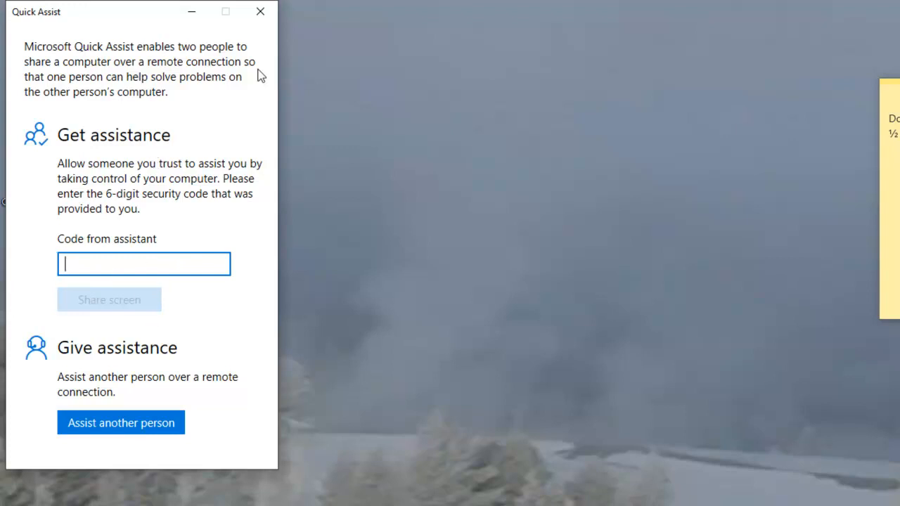
left_click(12, 490)
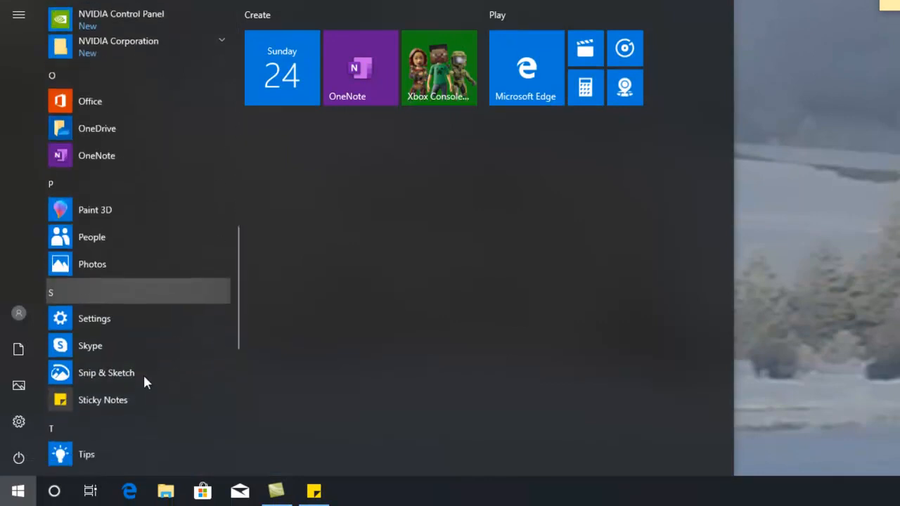
- Launch Windows Fax and Scan from Windows Accessories, view its welcome message, and close it
scroll("down", 3)
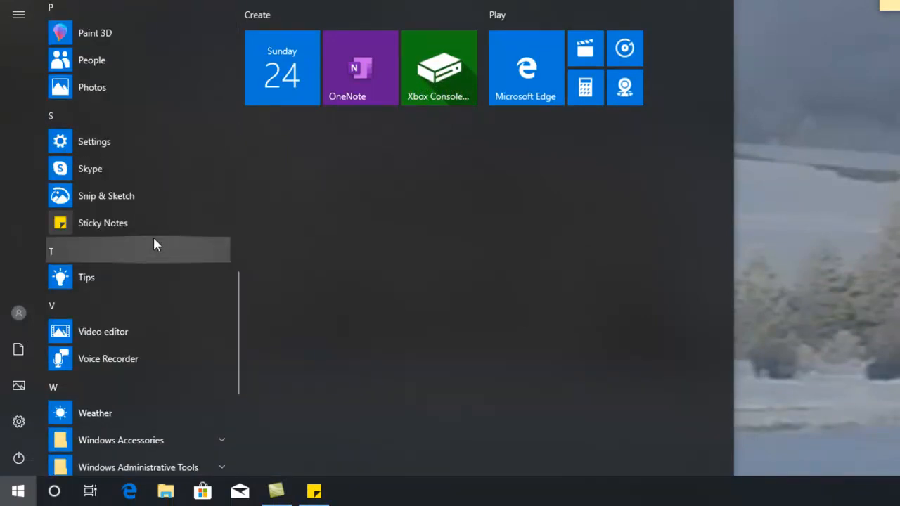
left_click(121, 440)
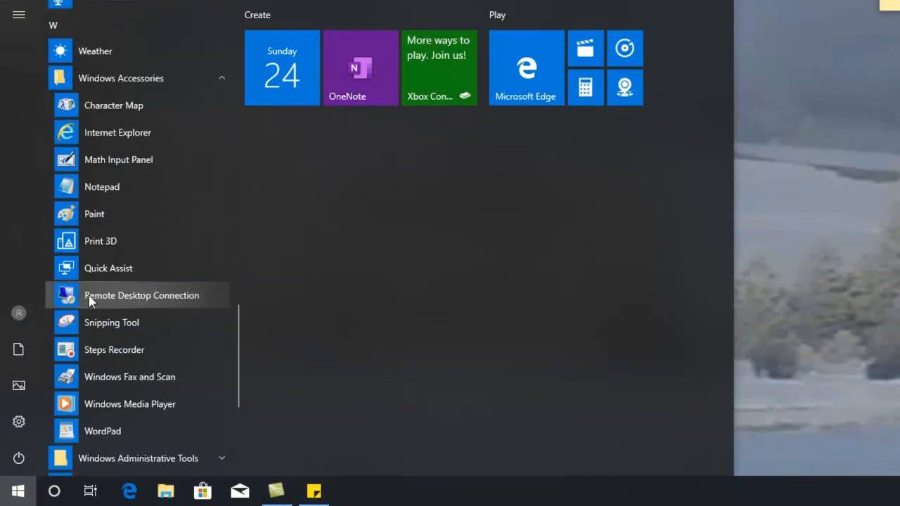
mouse_move(176, 301)
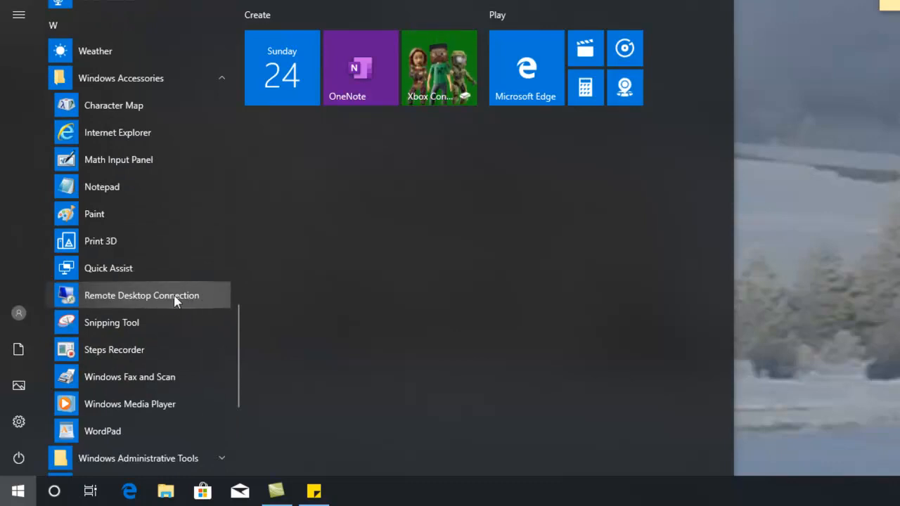
mouse_move(163, 302)
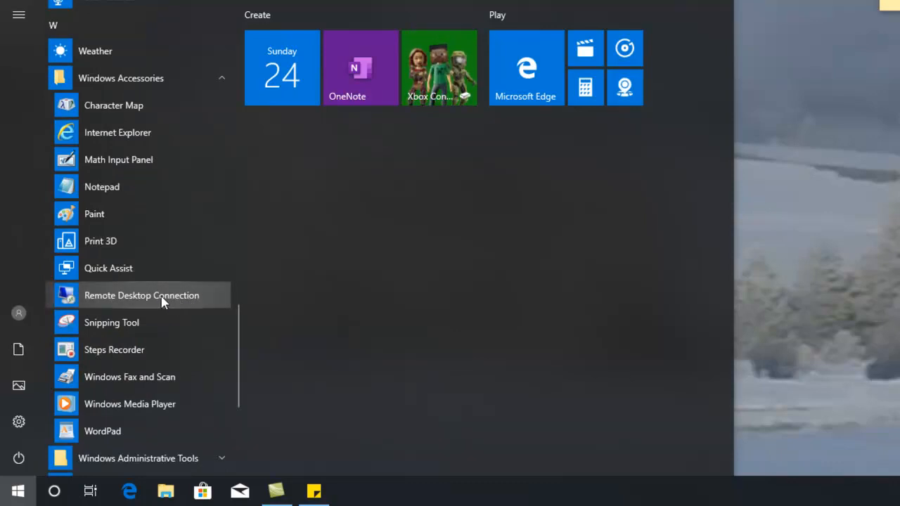
mouse_move(181, 301)
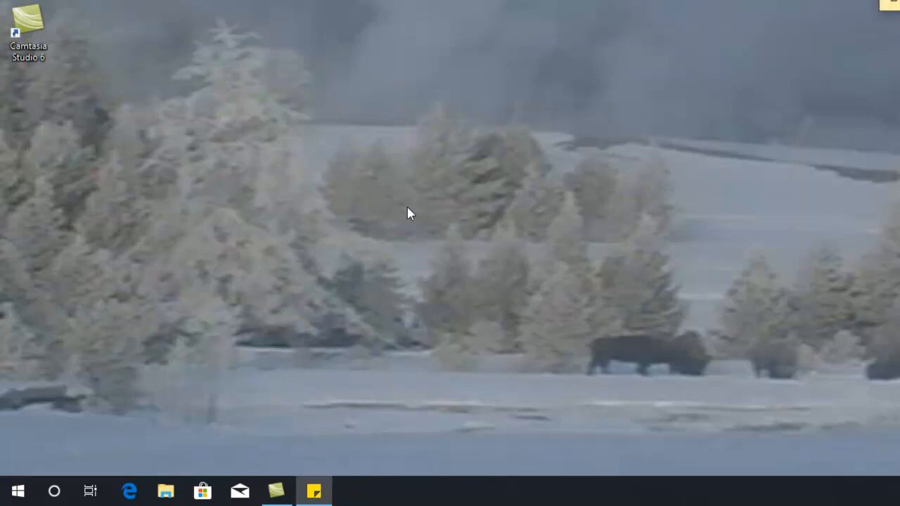
left_click(17, 491)
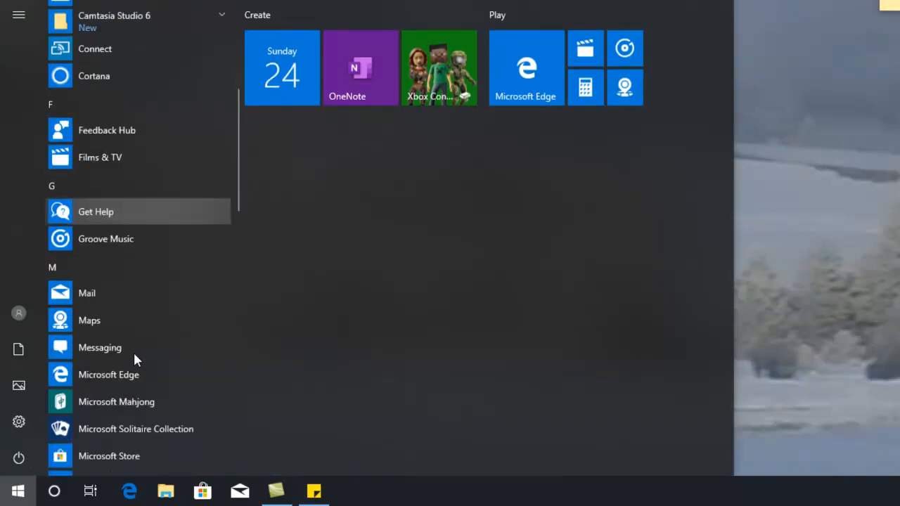
scroll("down", 3)
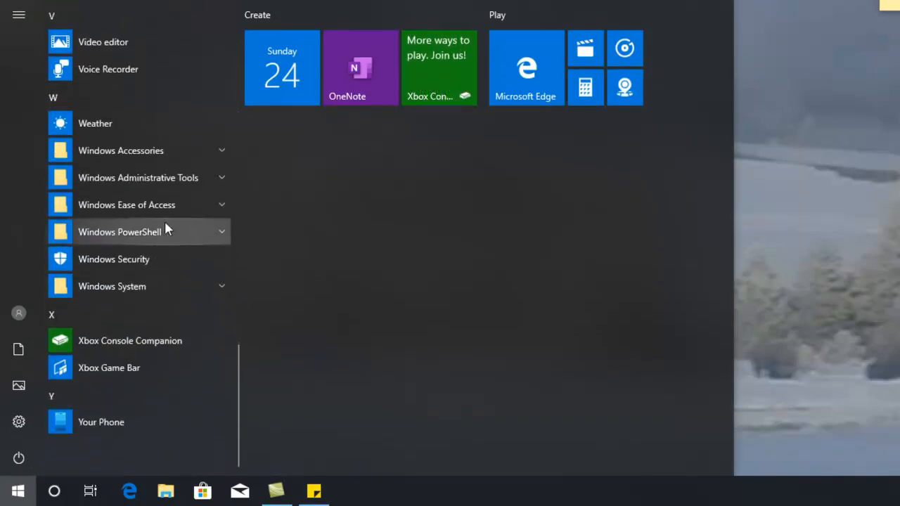
left_click(121, 150)
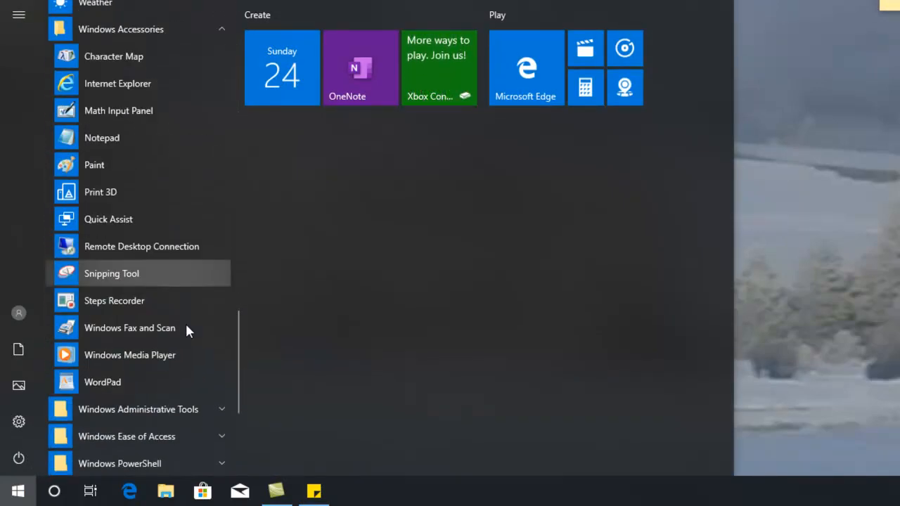
scroll("down", 3)
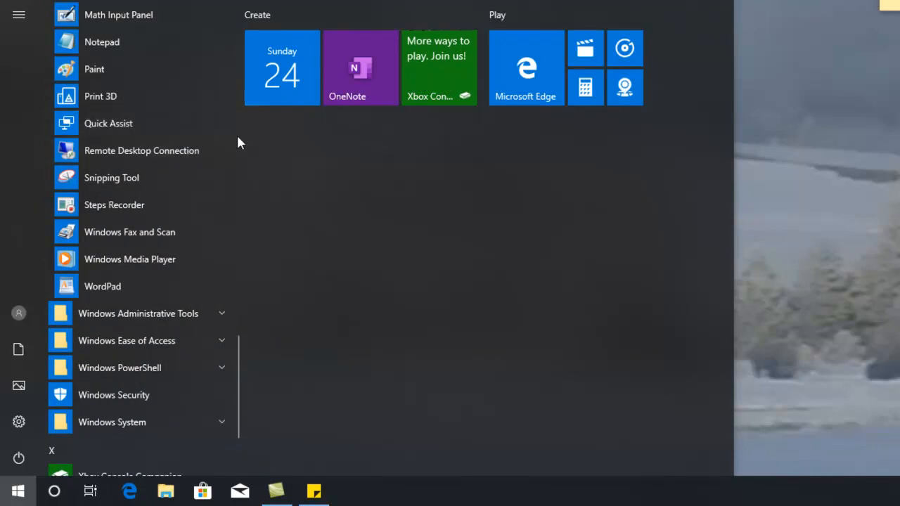
mouse_move(167, 178)
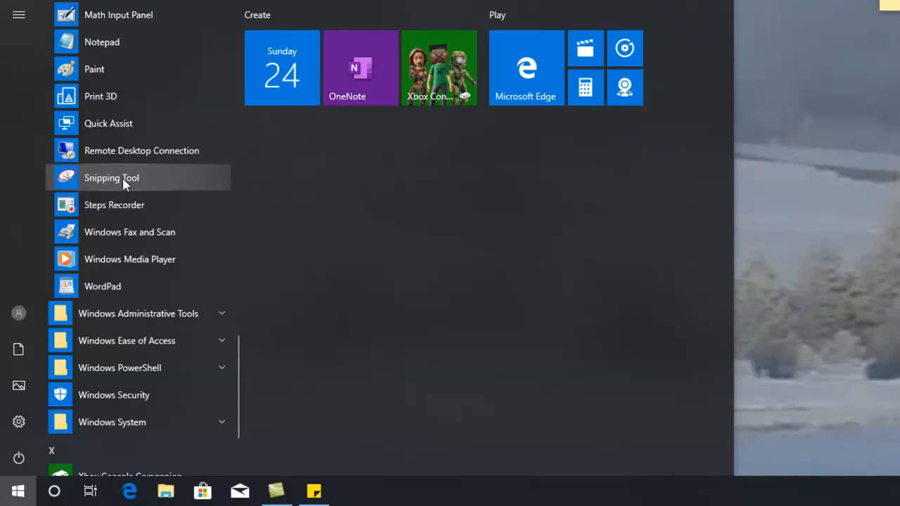
mouse_move(101, 205)
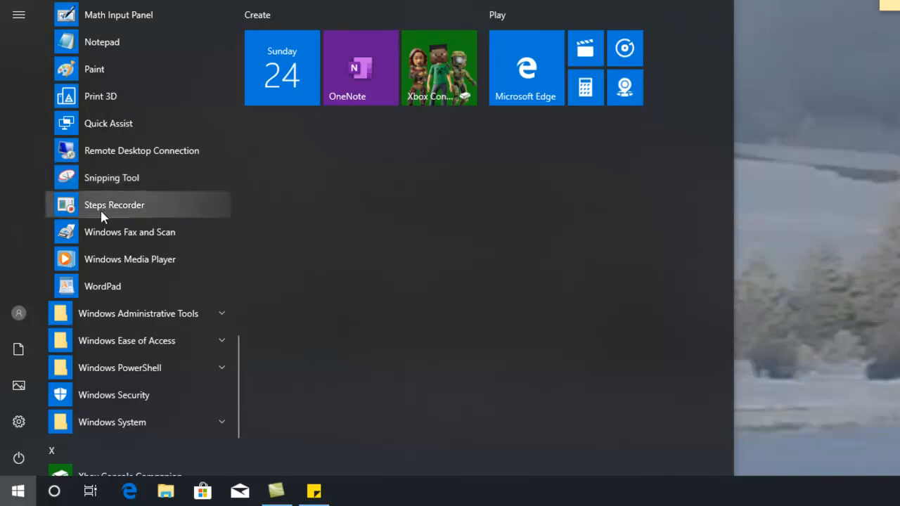
mouse_move(174, 208)
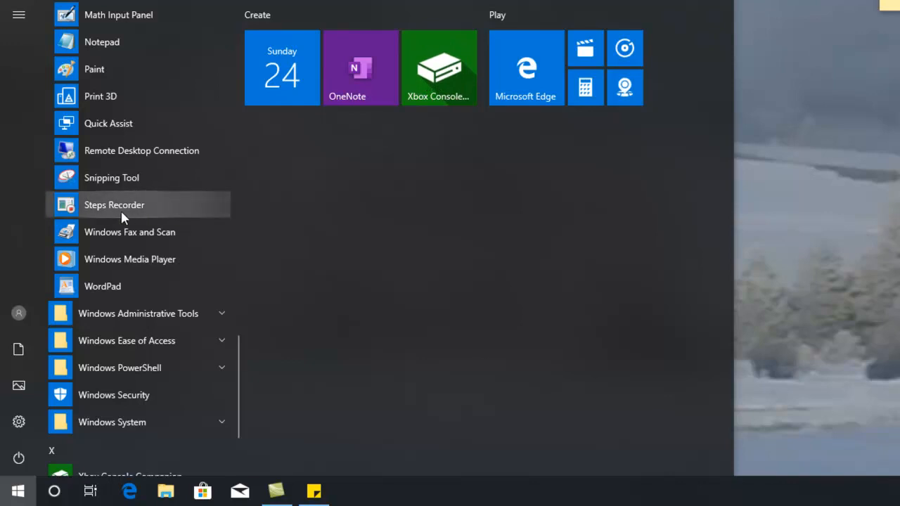
mouse_move(95, 222)
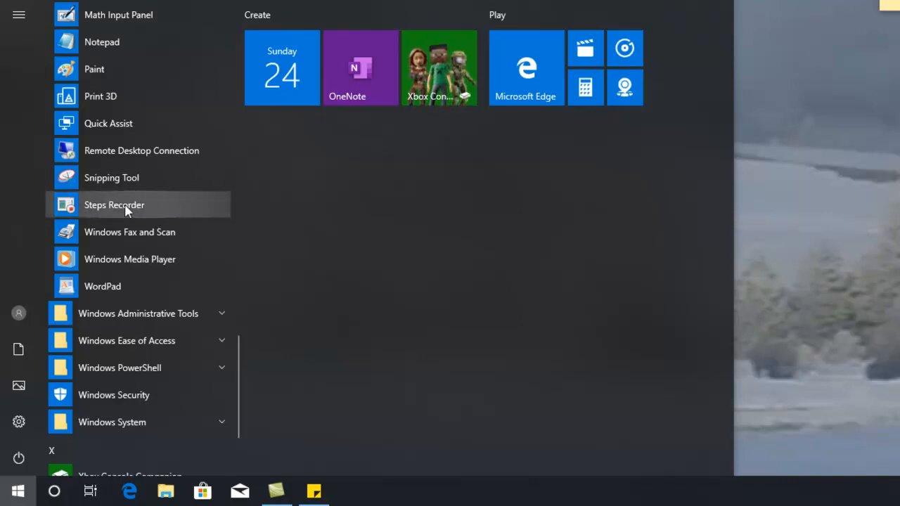
mouse_move(163, 209)
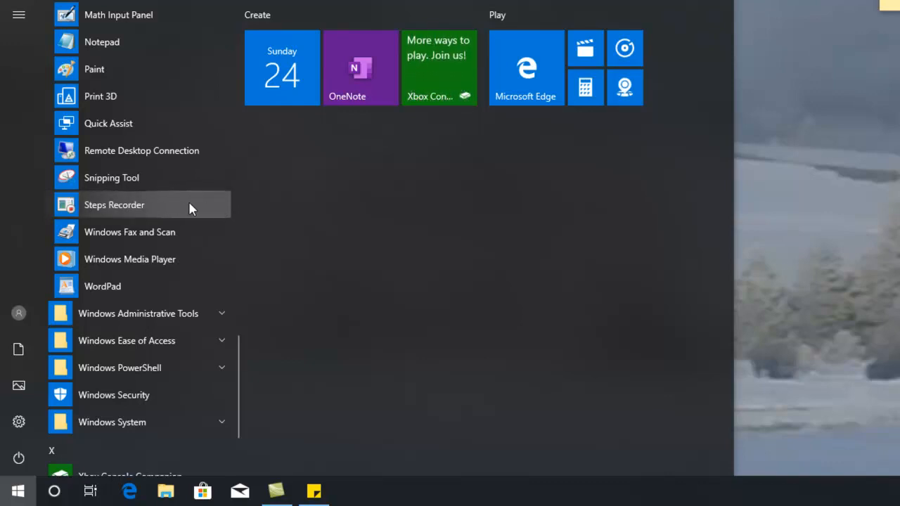
mouse_move(141, 232)
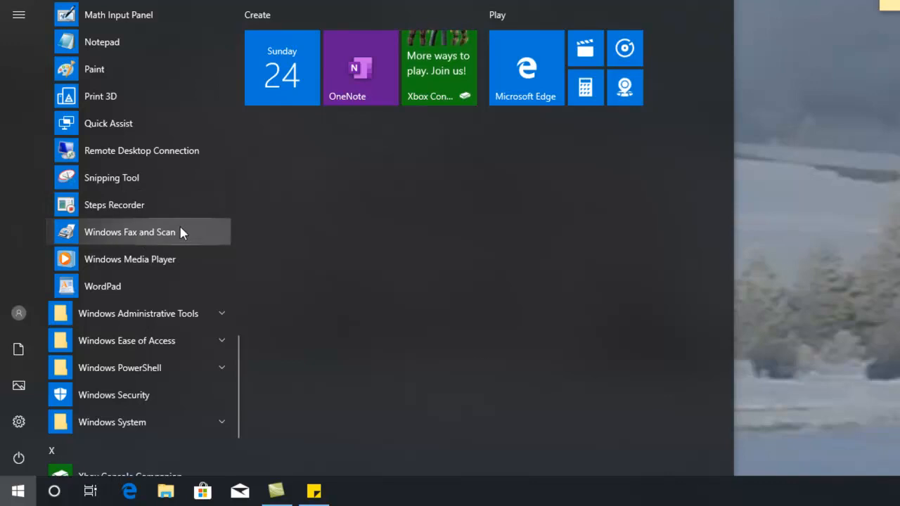
mouse_move(117, 236)
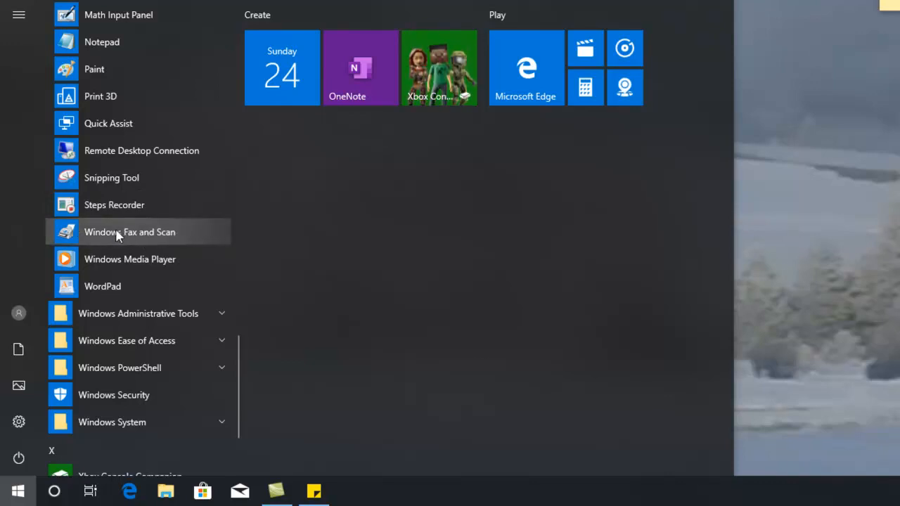
left_click(130, 232)
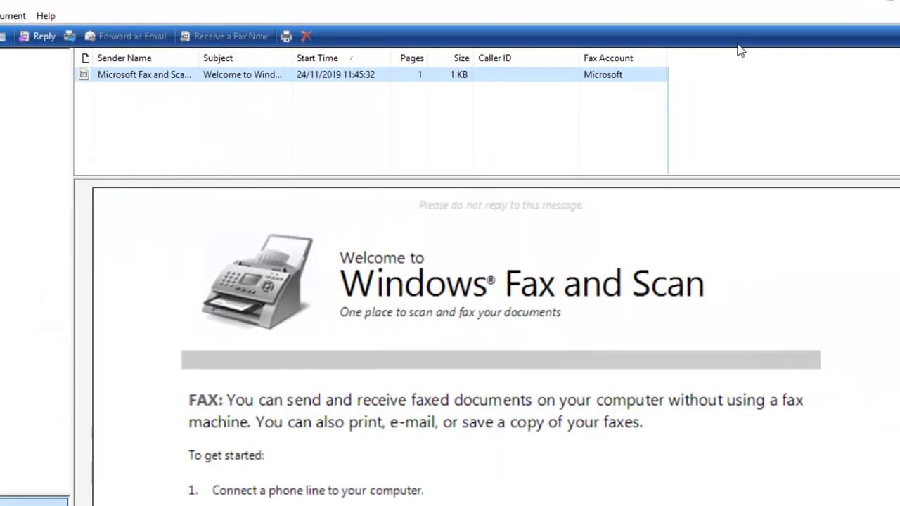
left_click(15, 491)
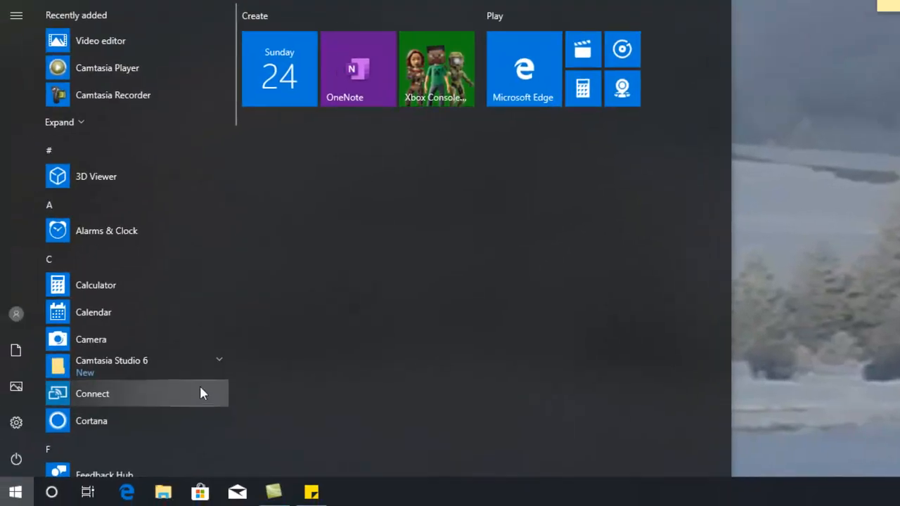
- Expand Windows Accessories under W in Start and launch Windows Media Player
scroll("down", 3)
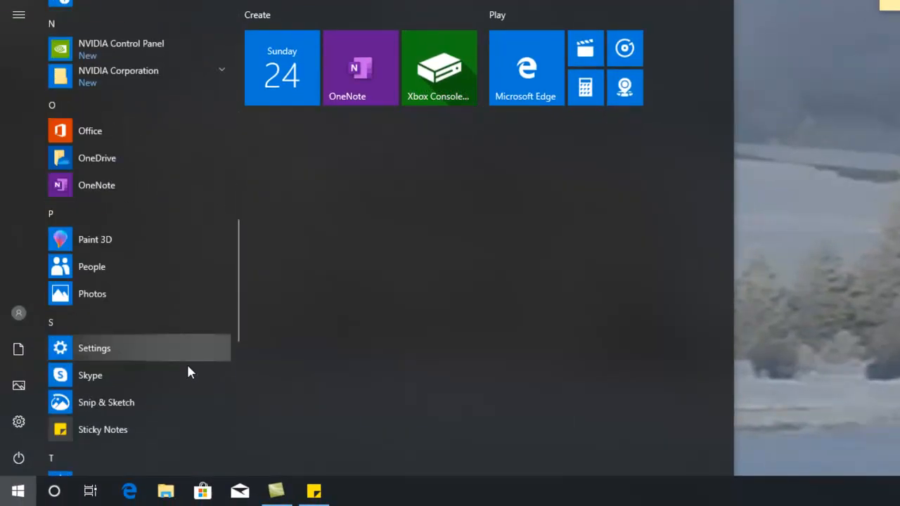
scroll("down", 3)
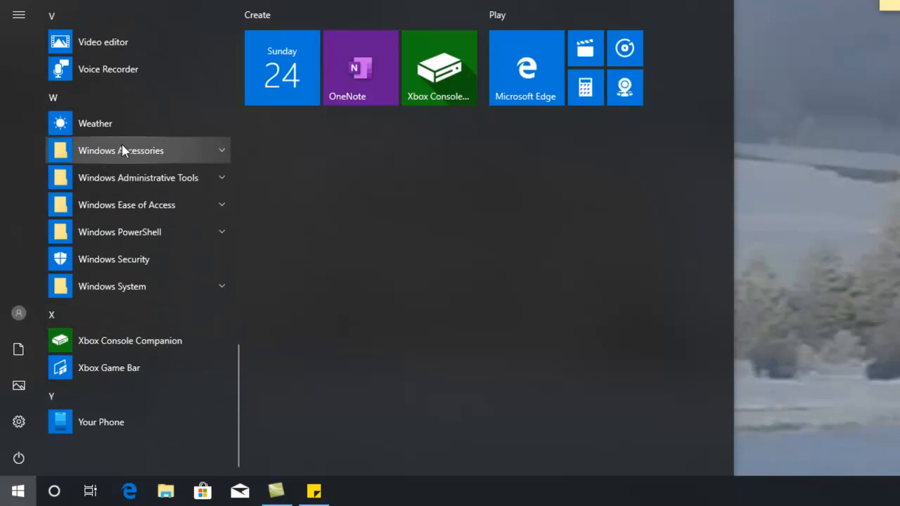
left_click(120, 150)
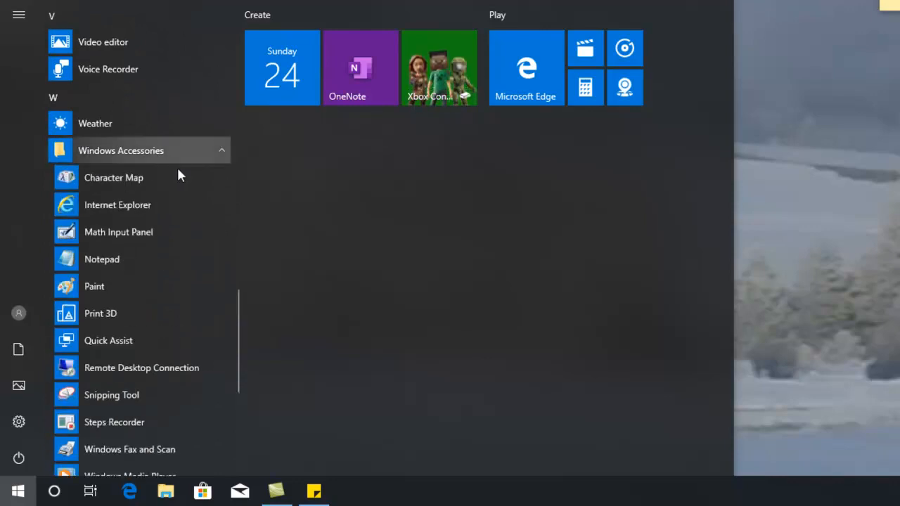
scroll("down", 3)
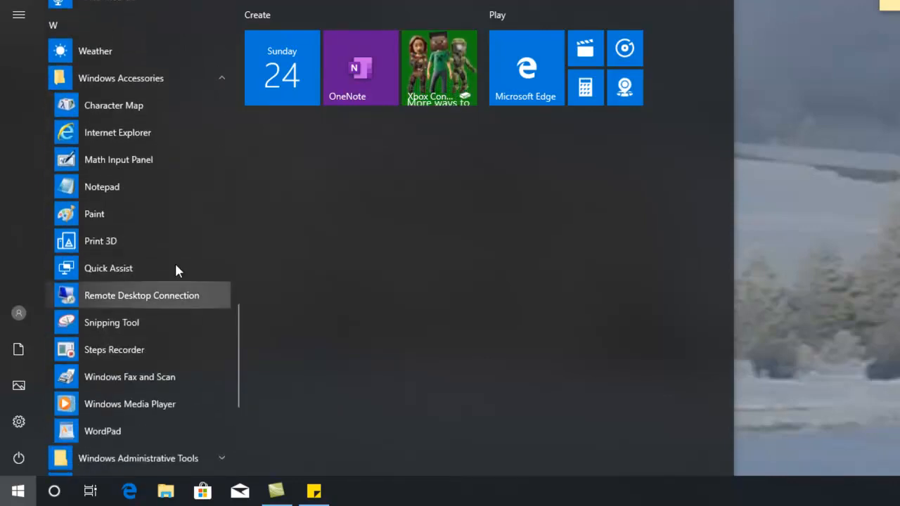
mouse_move(186, 349)
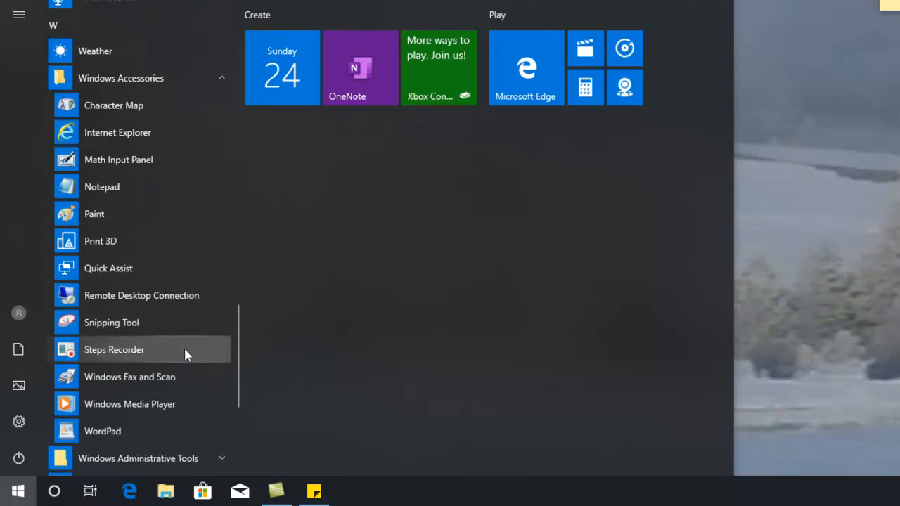
mouse_move(207, 404)
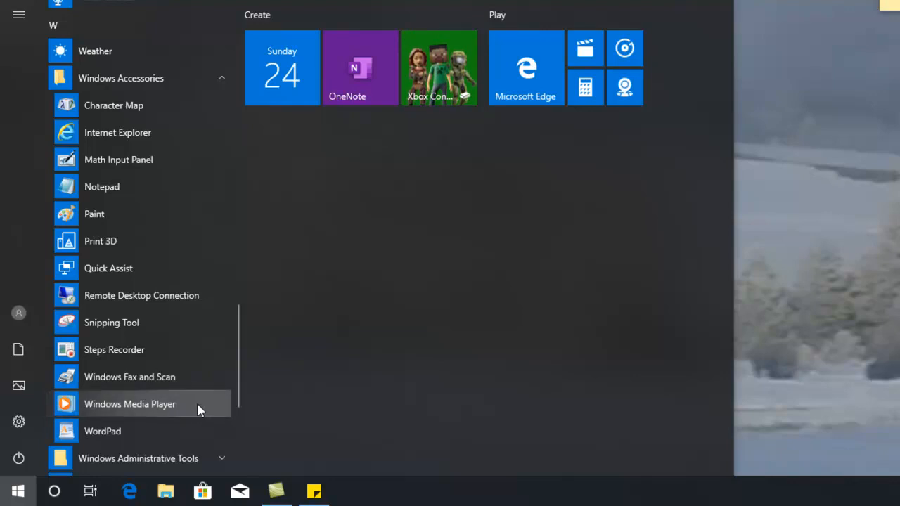
left_click(129, 403)
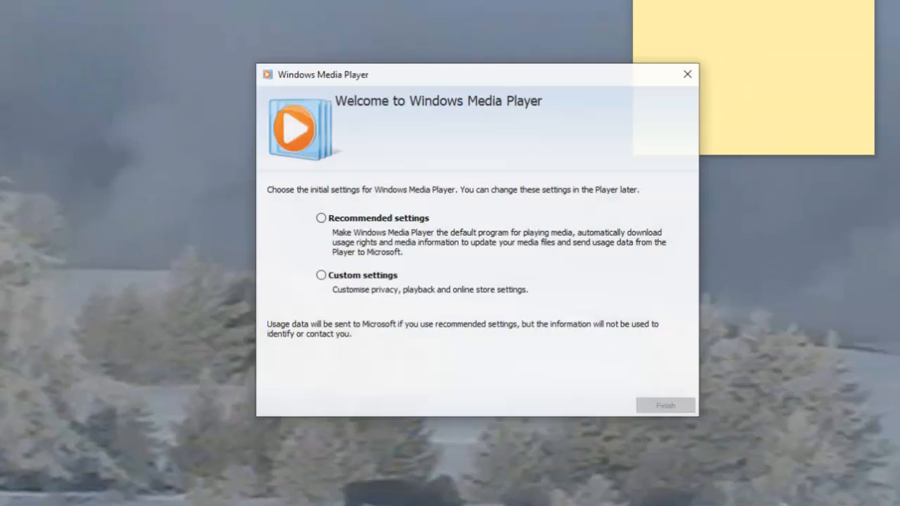
- Finish Windows Media Player's first-run setup using Recommended settings
left_click(322, 217)
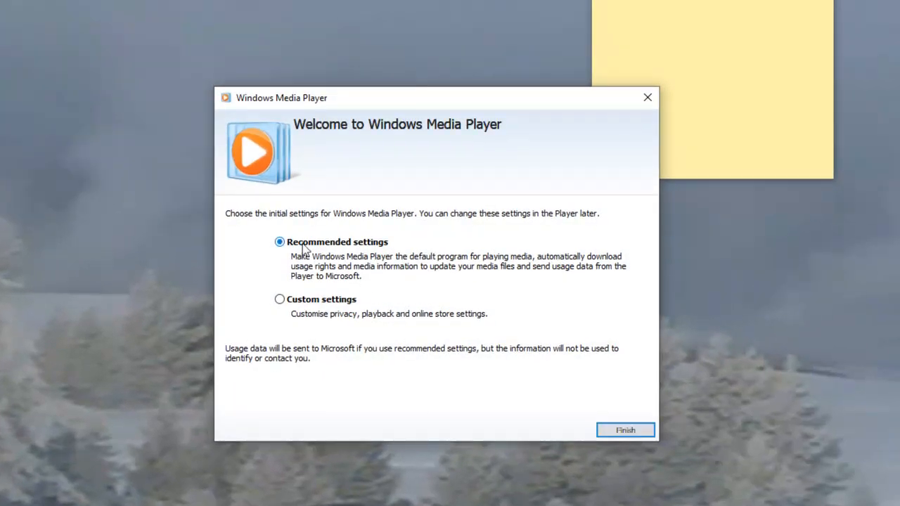
left_click(625, 429)
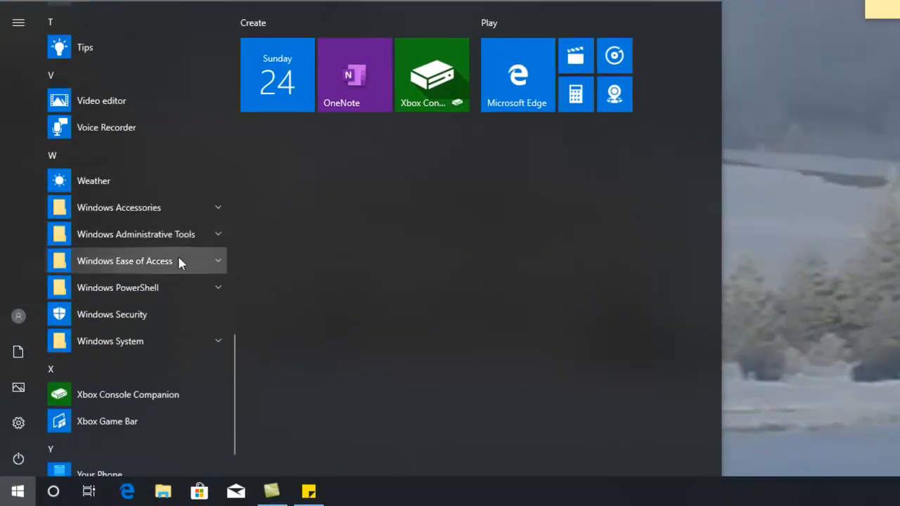
- Expand Windows Accessories and launch WordPad to a blank untitled document
left_click(118, 207)
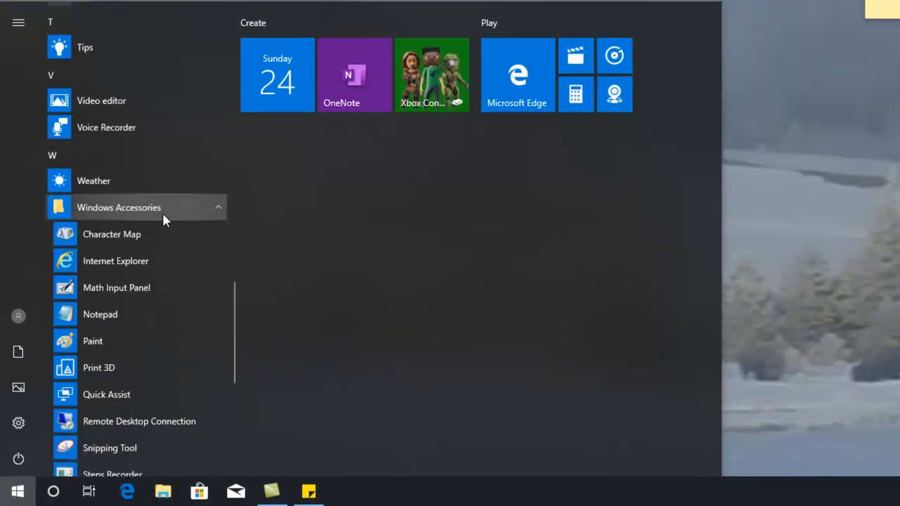
scroll("down", 3)
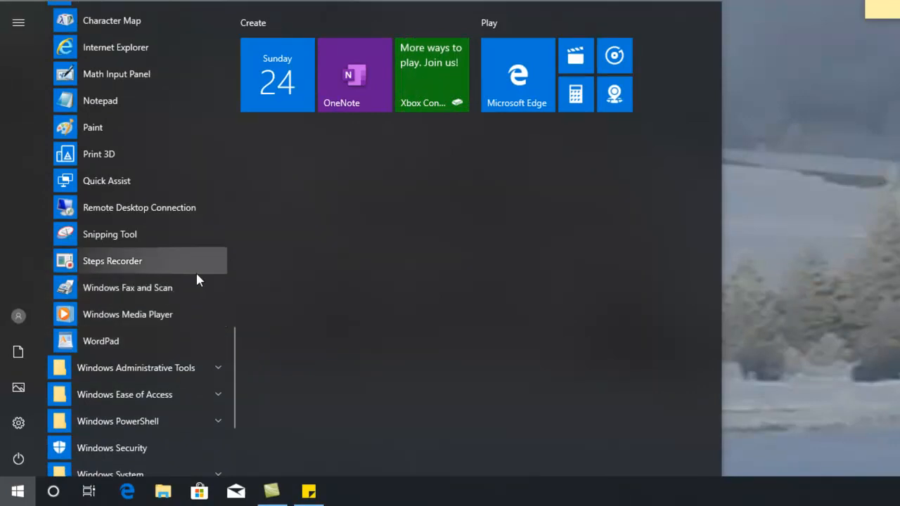
mouse_move(100, 341)
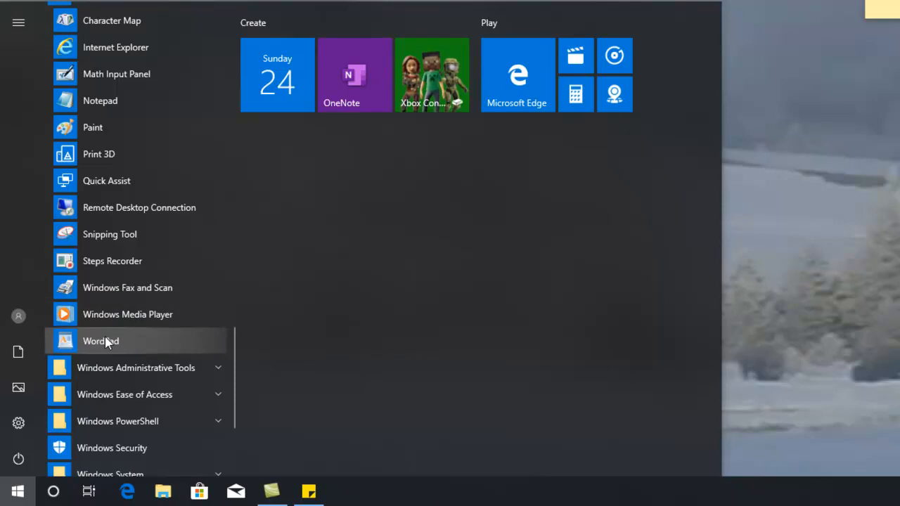
mouse_move(174, 359)
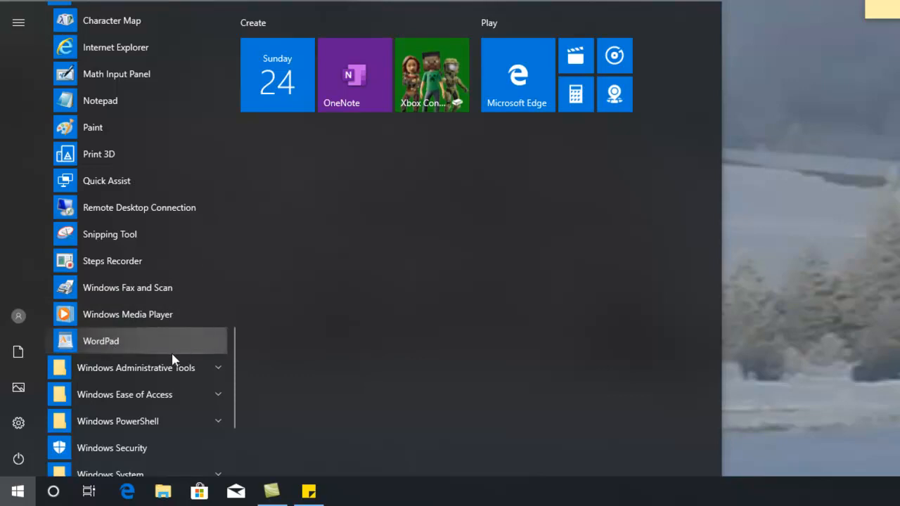
left_click(101, 341)
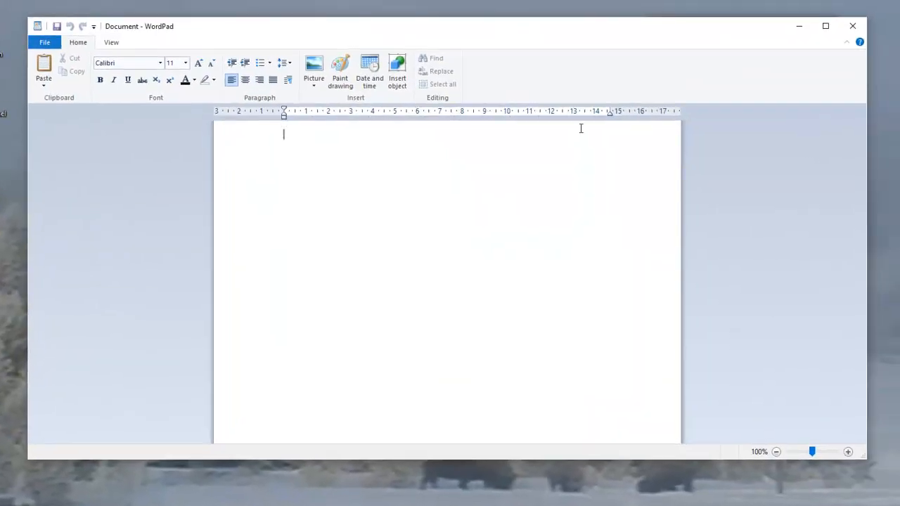
mouse_move(70, 104)
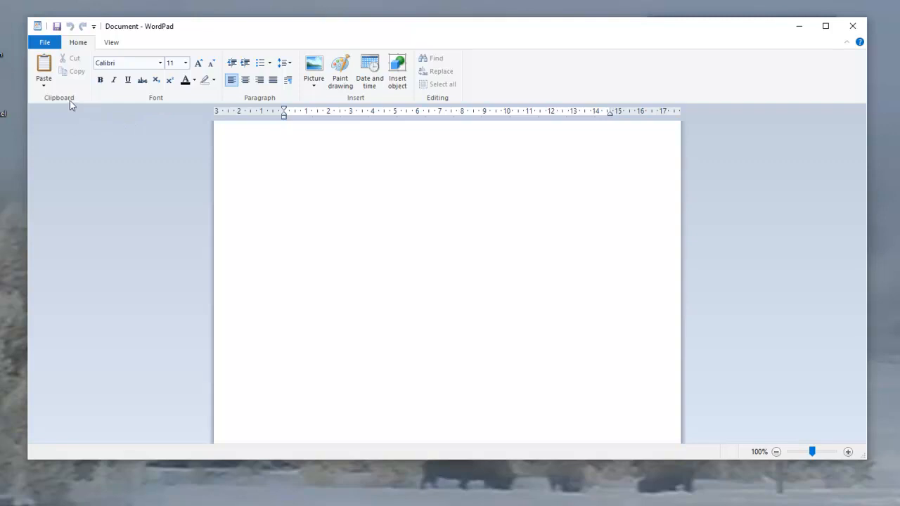
- Maximise the WordPad window and type '~the quick brown fox' on the page
left_click(284, 134)
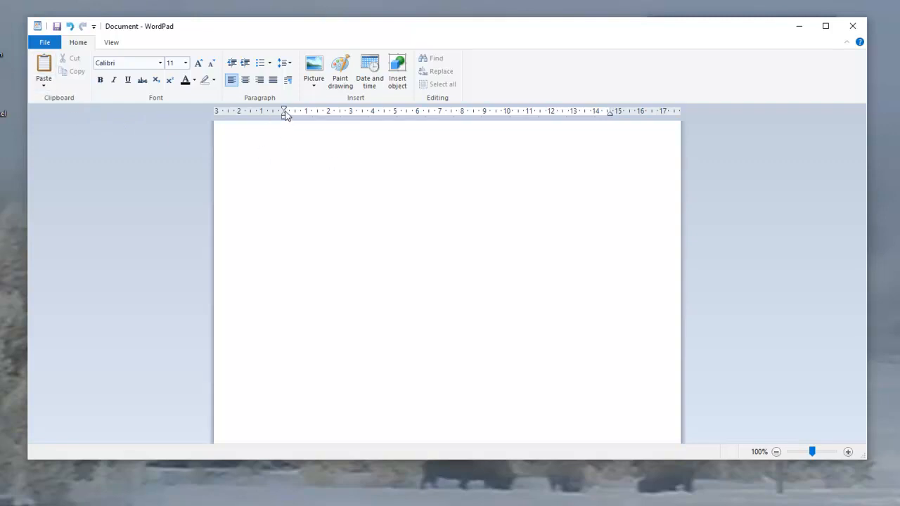
mouse_move(611, 114)
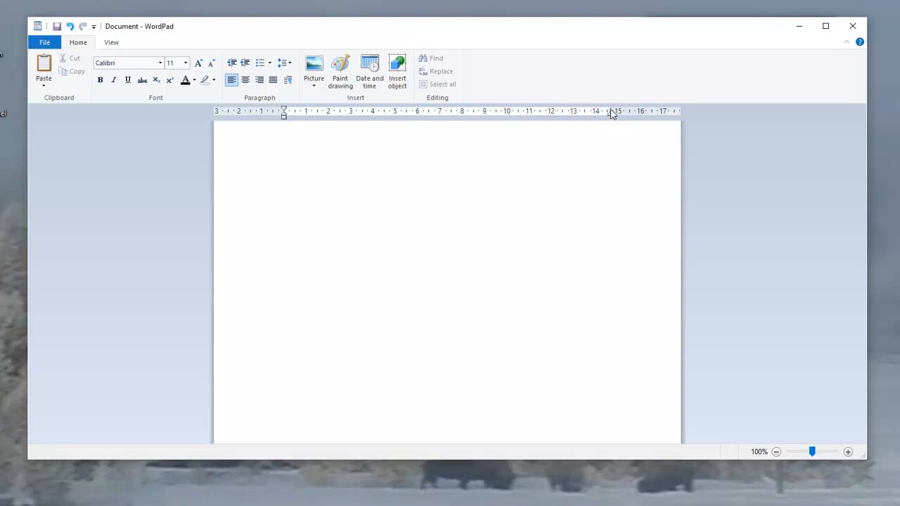
mouse_move(825, 26)
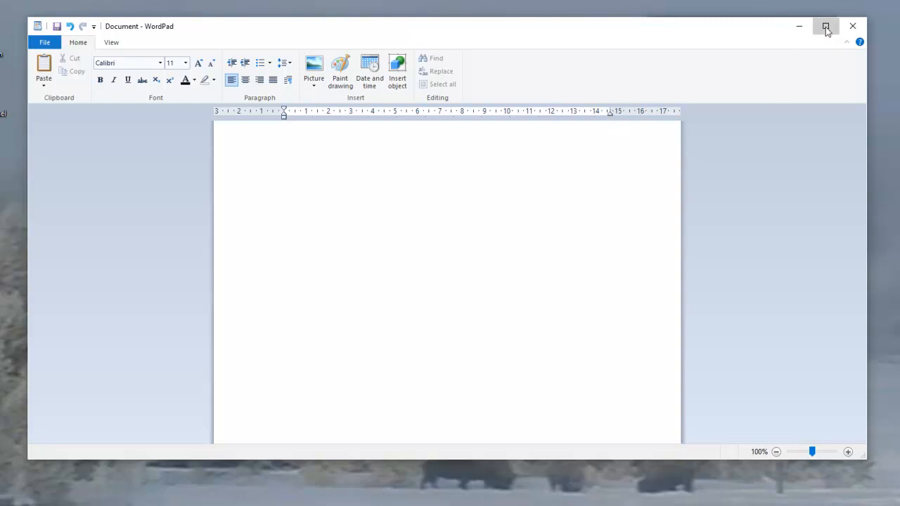
left_click(826, 26)
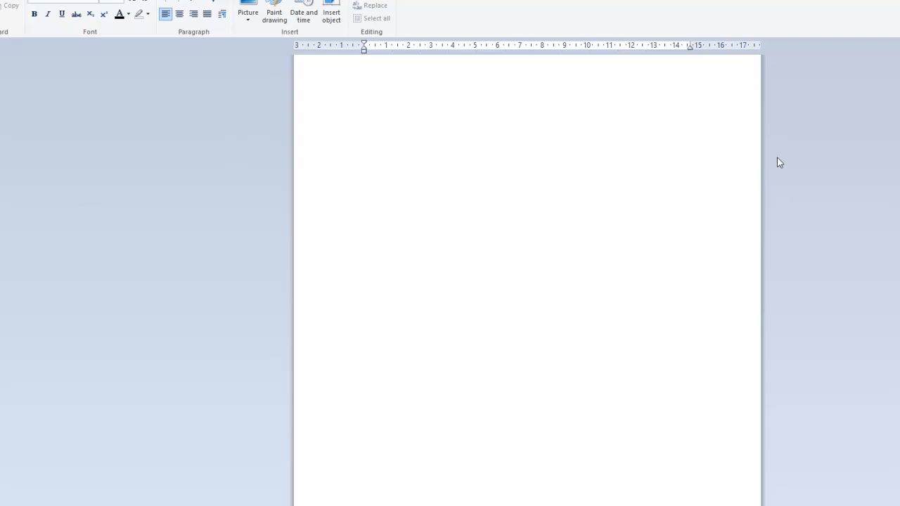
mouse_move(261, 206)
type("~the")
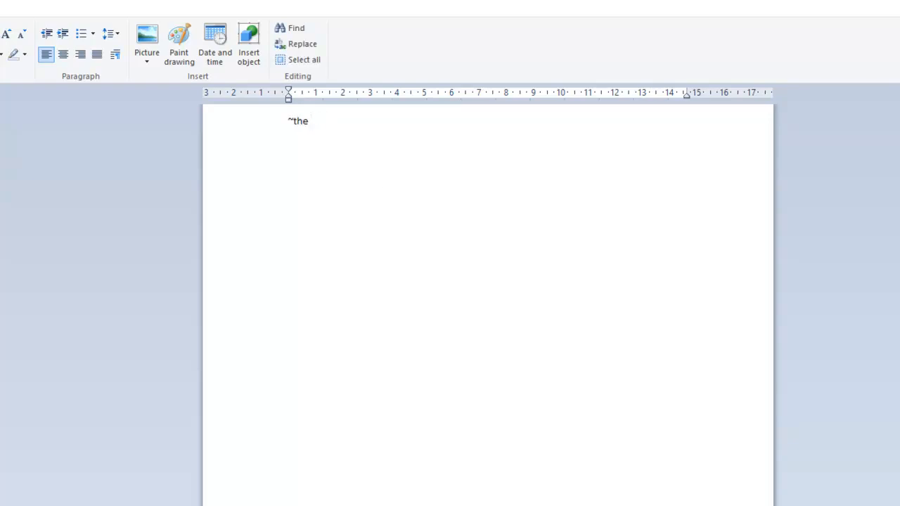
type("quick bro")
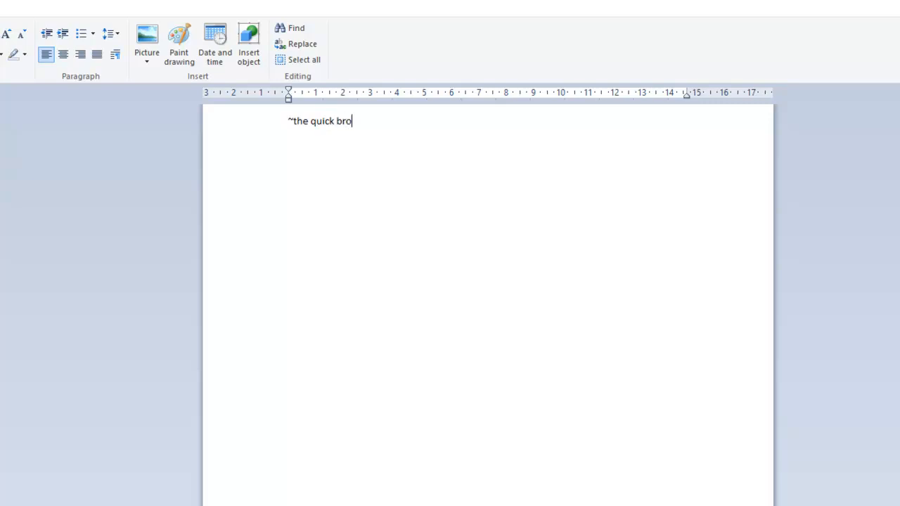
type("wn fo")
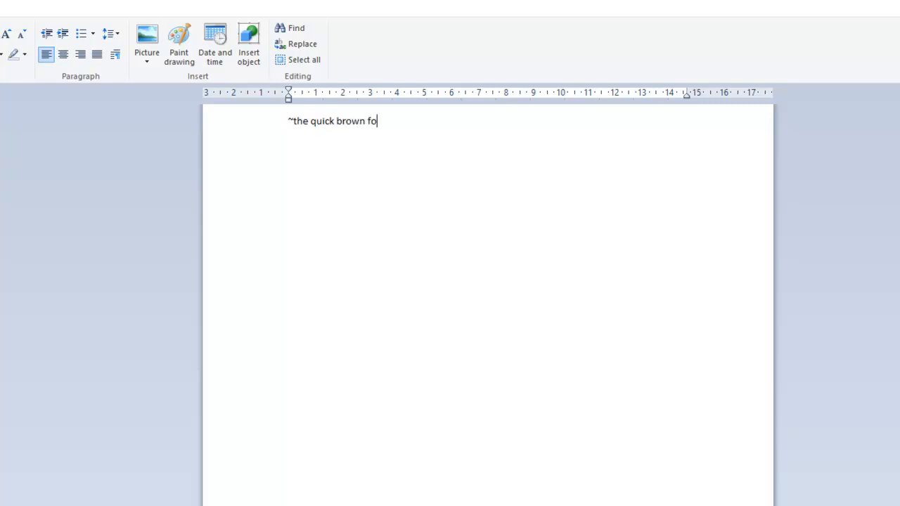
type("x")
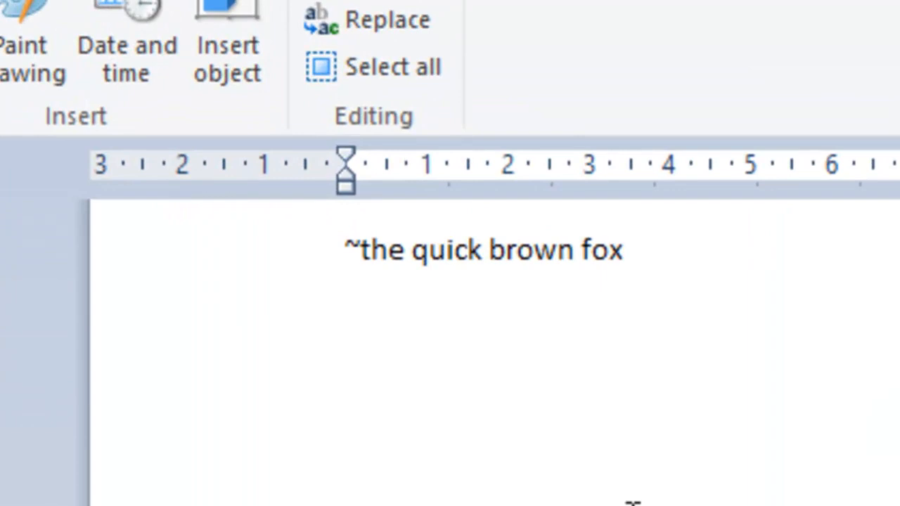
left_click(624, 250)
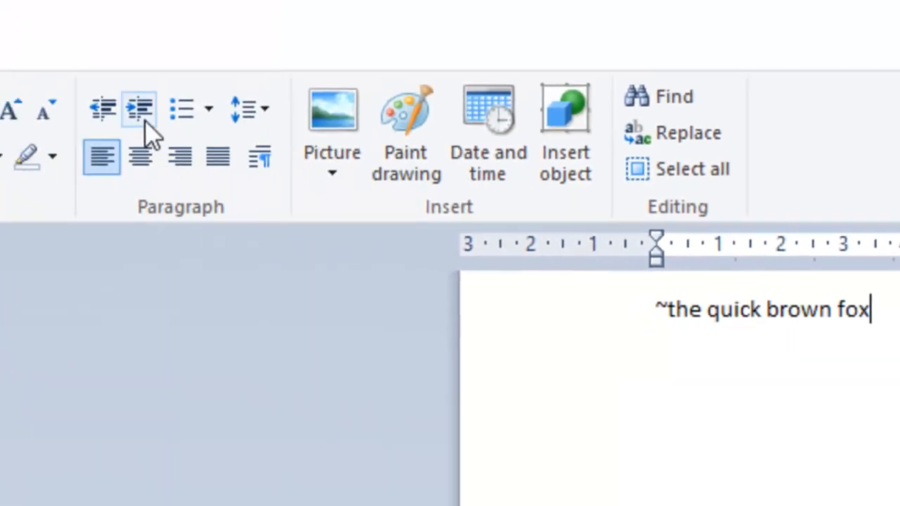
- Select the typed line and make it red Bahnschrift at size 24
double_click(827, 312)
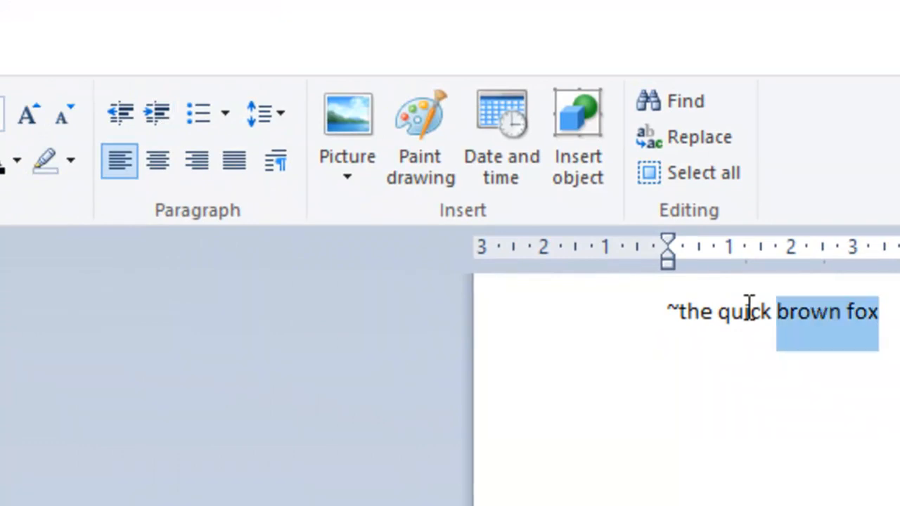
left_click(153, 87)
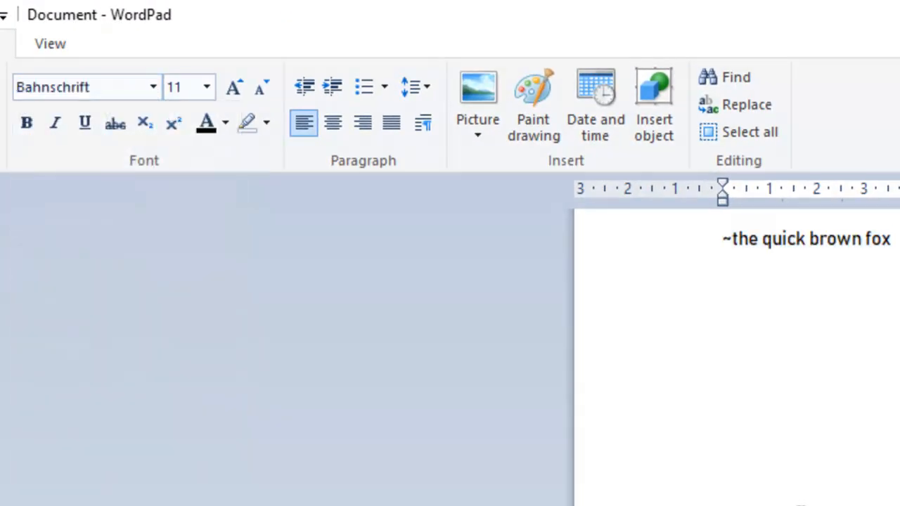
left_click(152, 86)
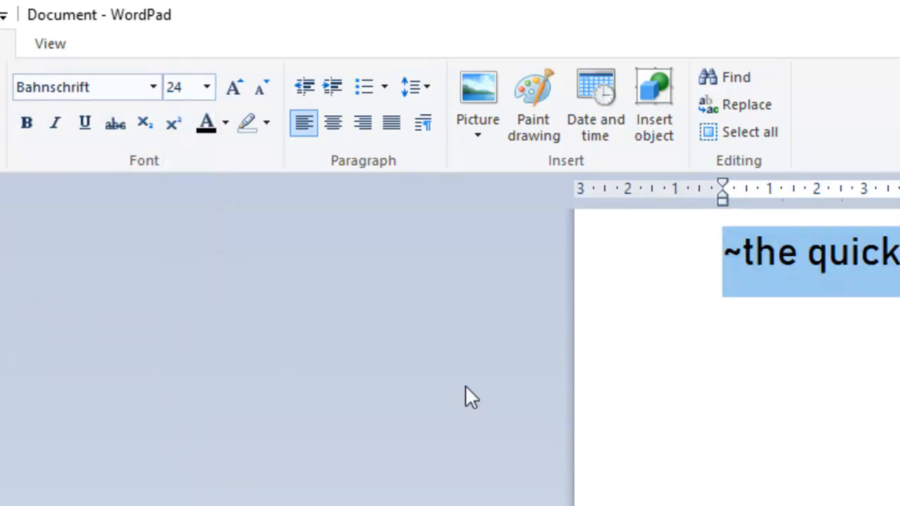
mouse_move(211, 151)
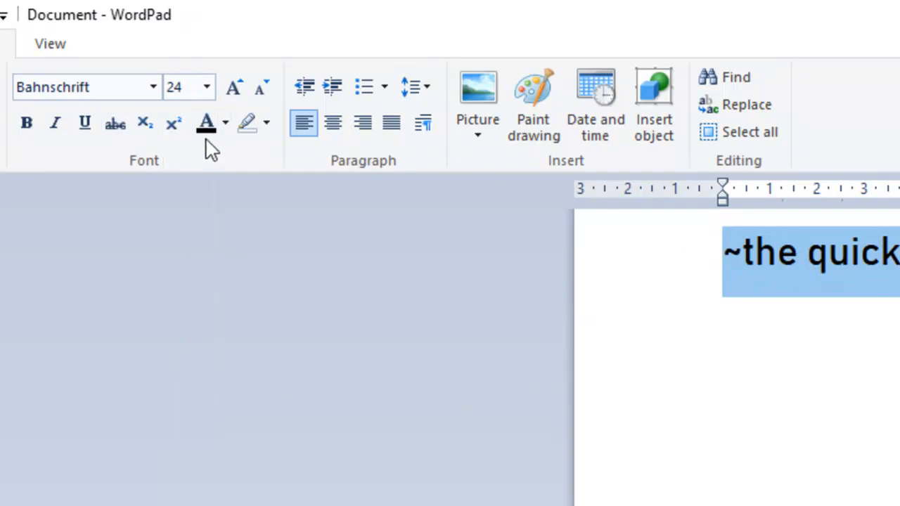
left_click(225, 123)
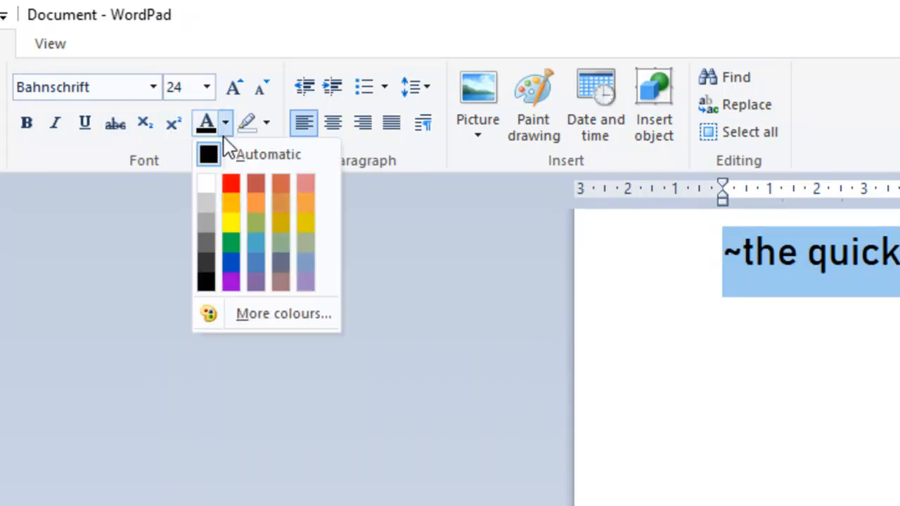
left_click(230, 184)
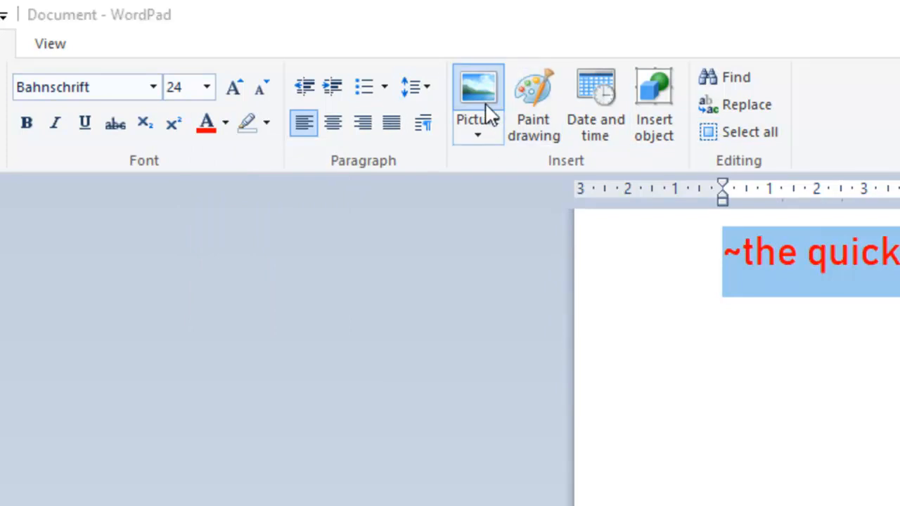
- Insert the snowy tree picture, then undo it and the red text edit
left_click(477, 84)
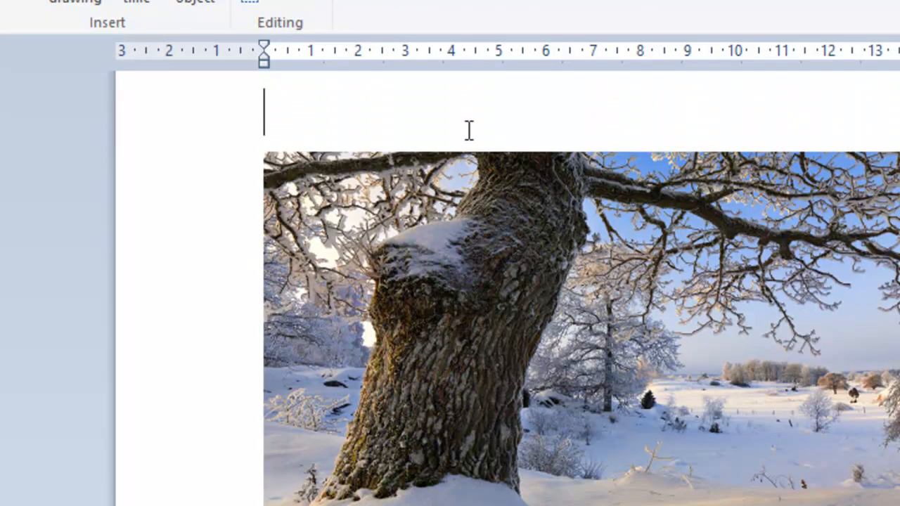
mouse_move(219, 94)
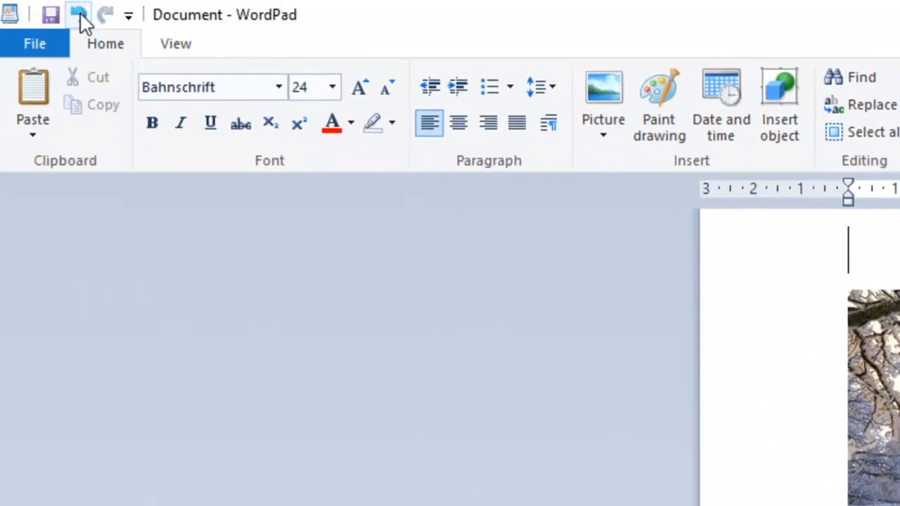
left_click(80, 14)
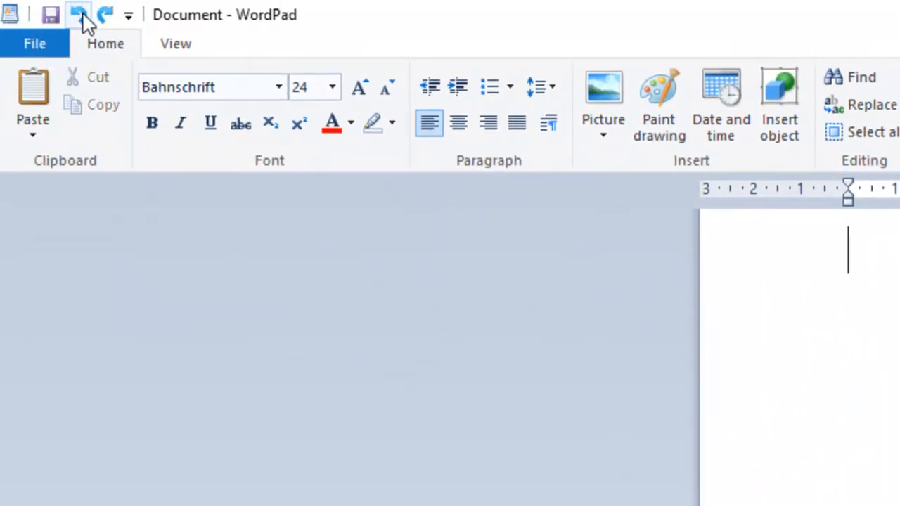
left_click(79, 14)
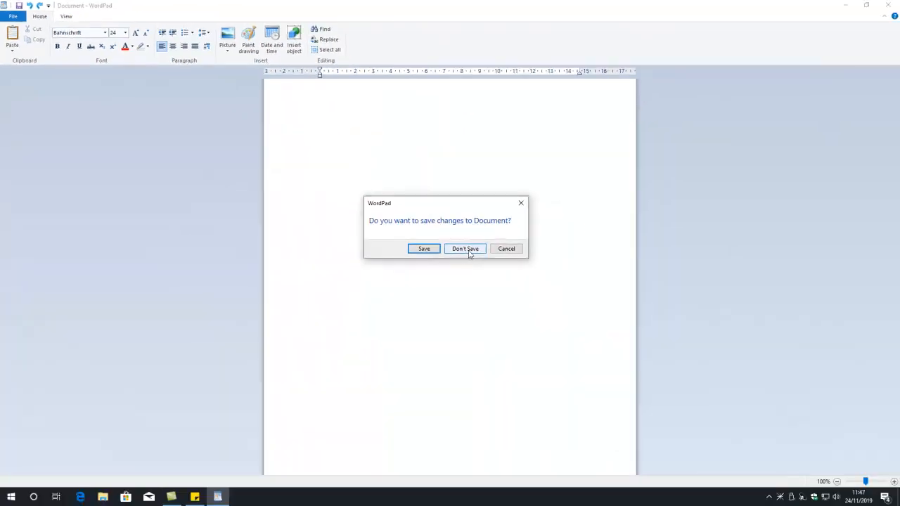
- Close WordPad with Don't Save and add a WordPad shortcut to the desktop's left icon column
left_click(465, 248)
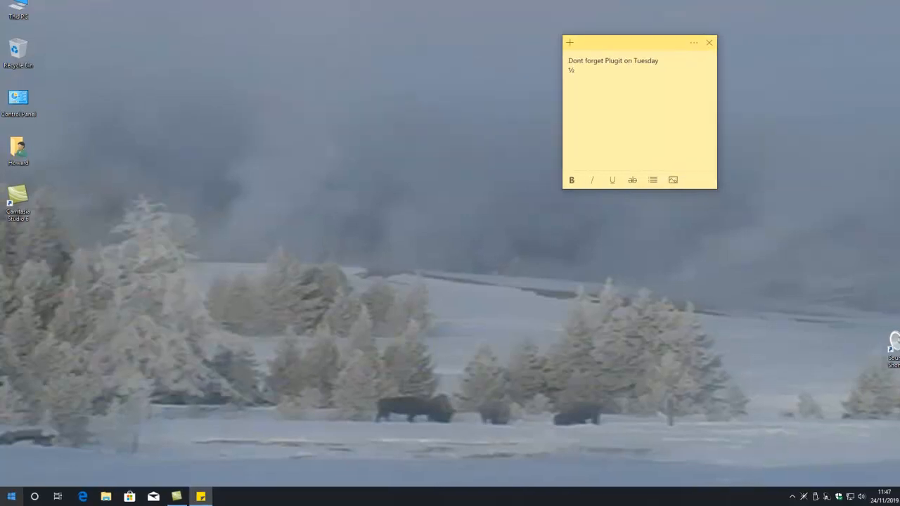
left_click(10, 496)
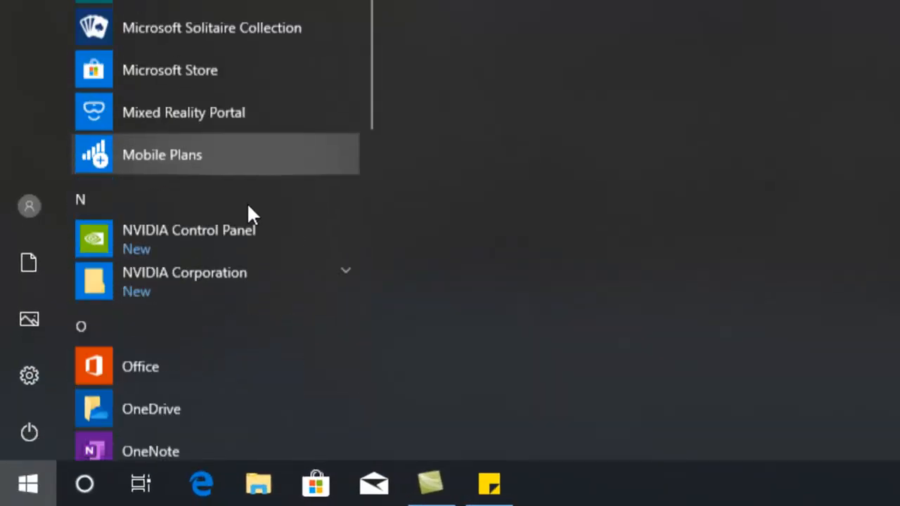
scroll("down", 3)
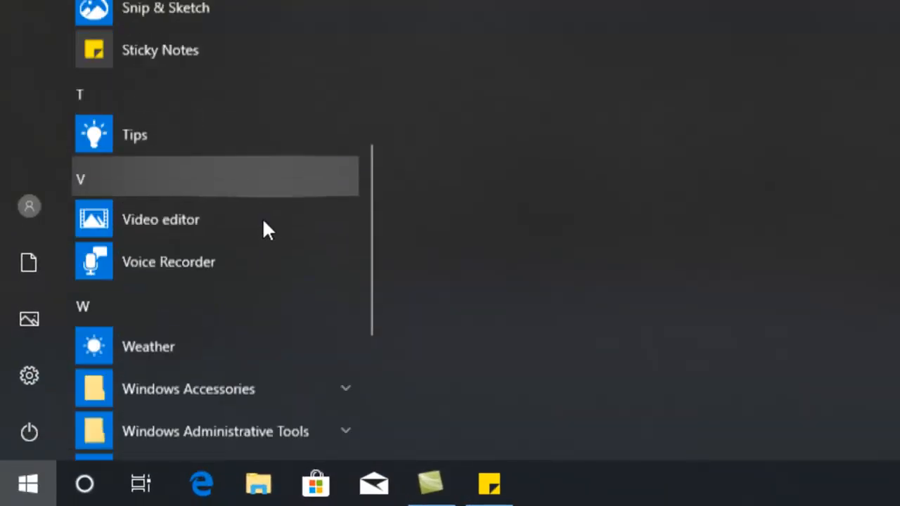
scroll("down", 3)
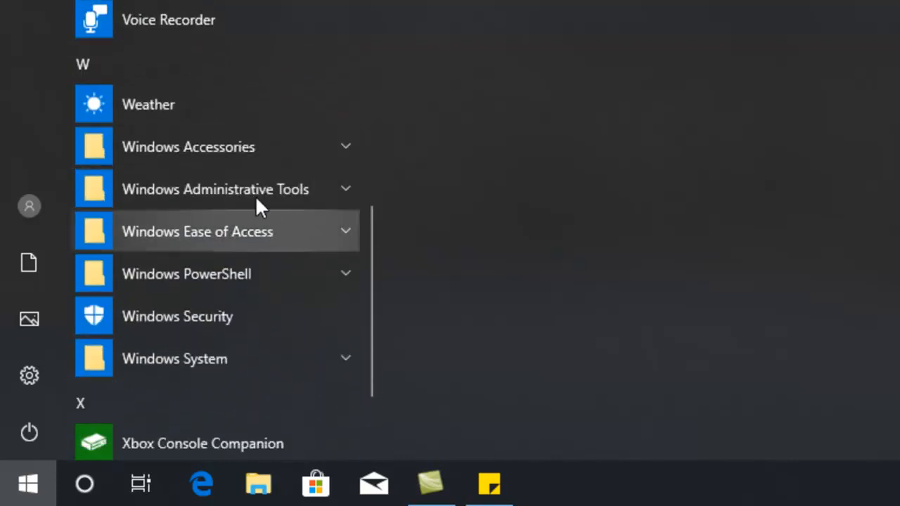
left_click(188, 147)
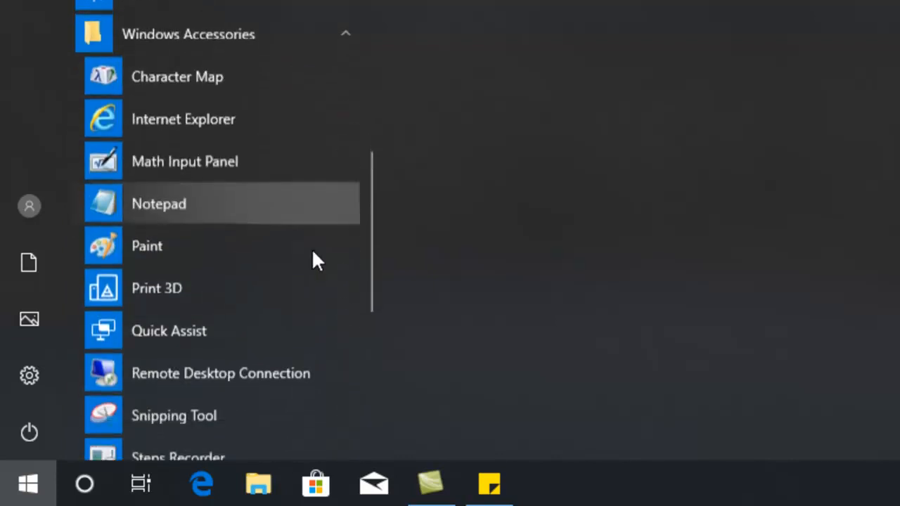
scroll("down", 3)
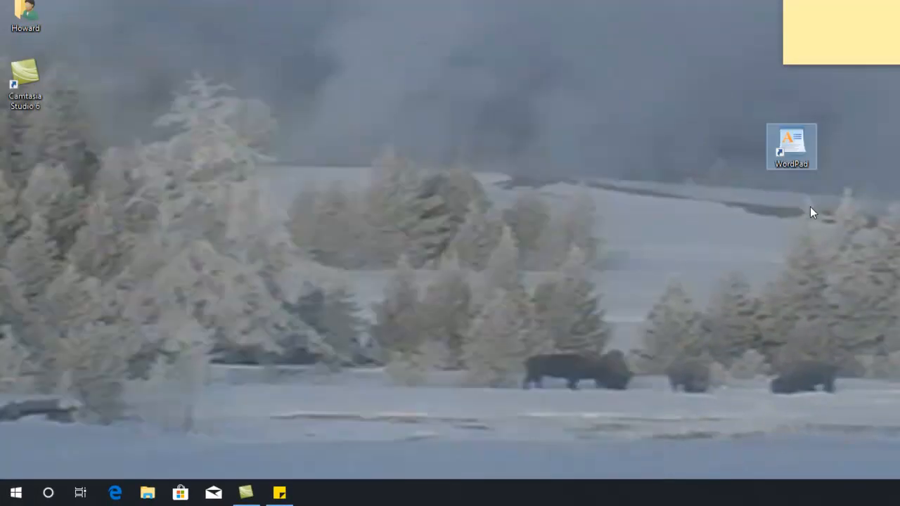
left_click_drag(790, 146, 120, 138)
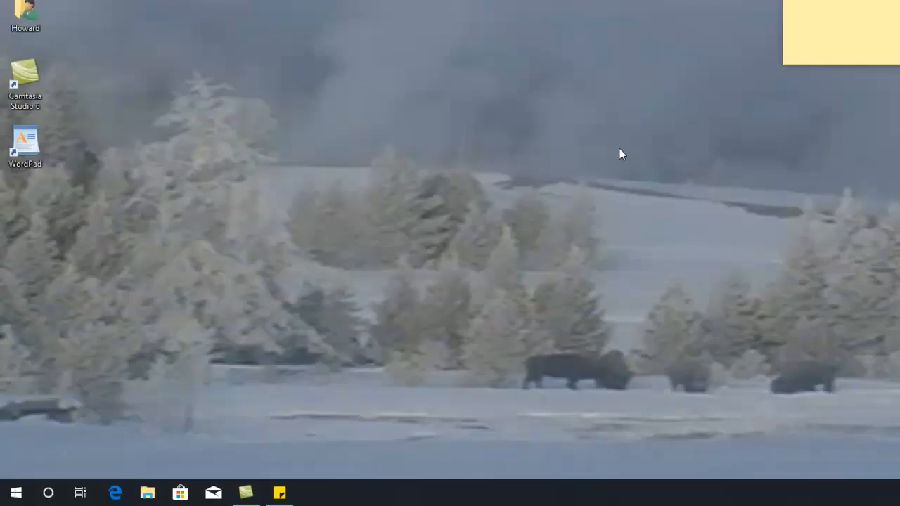
left_click(15, 492)
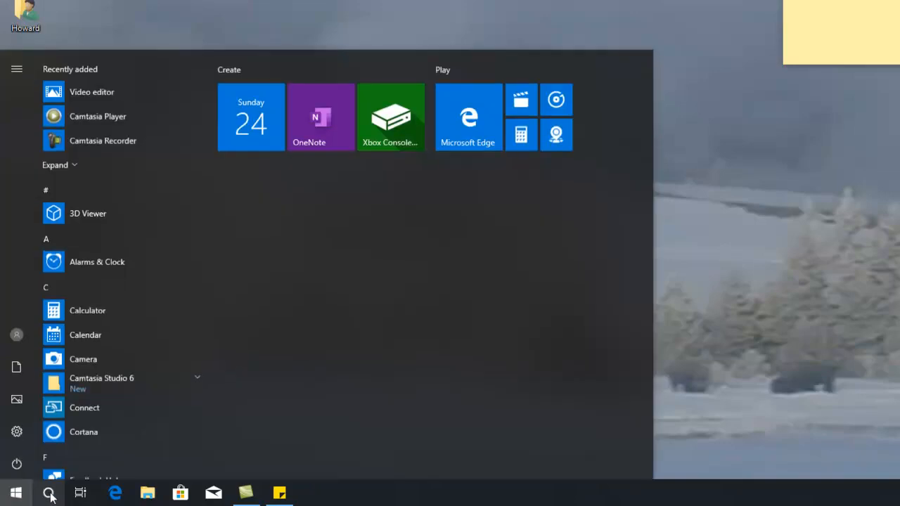
scroll("down", 3)
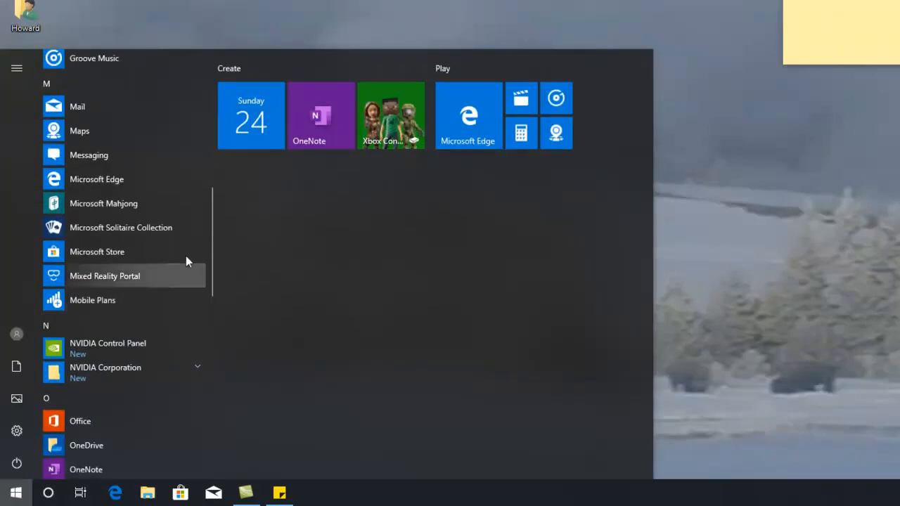
mouse_move(189, 236)
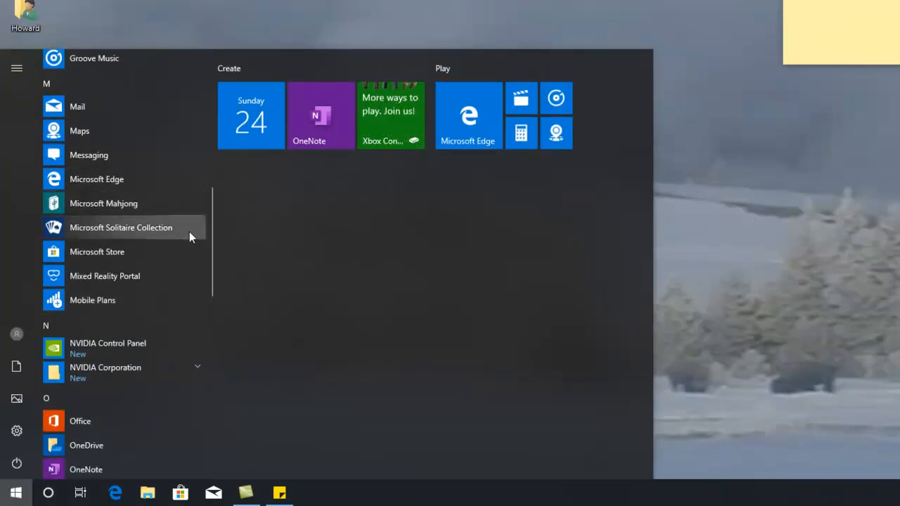
scroll("down", 3)
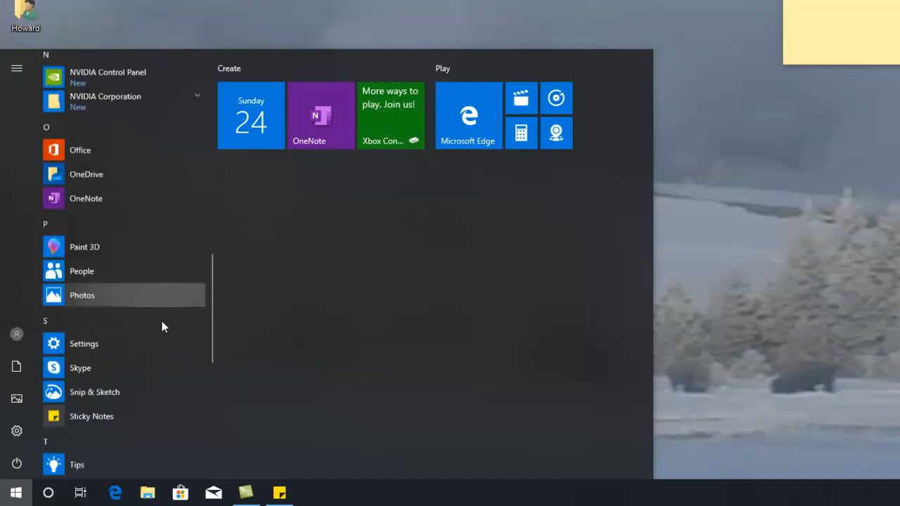
scroll("down", 3)
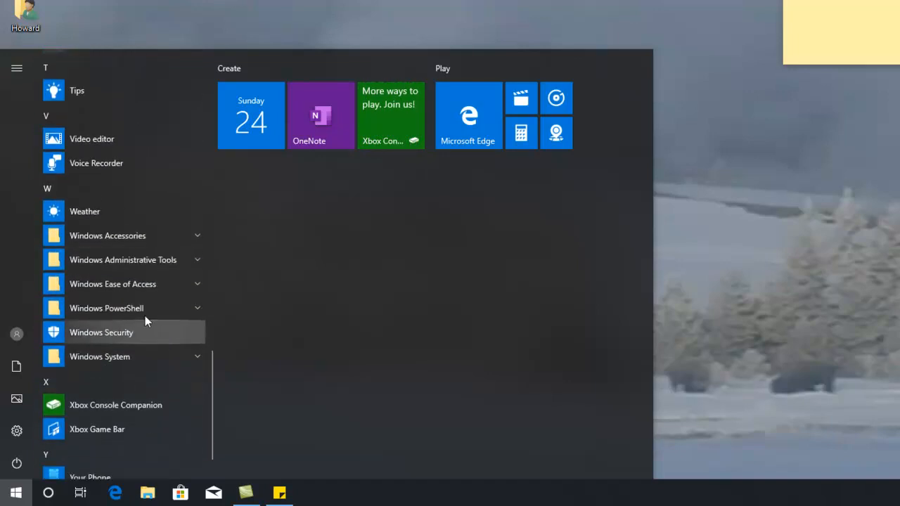
mouse_move(129, 260)
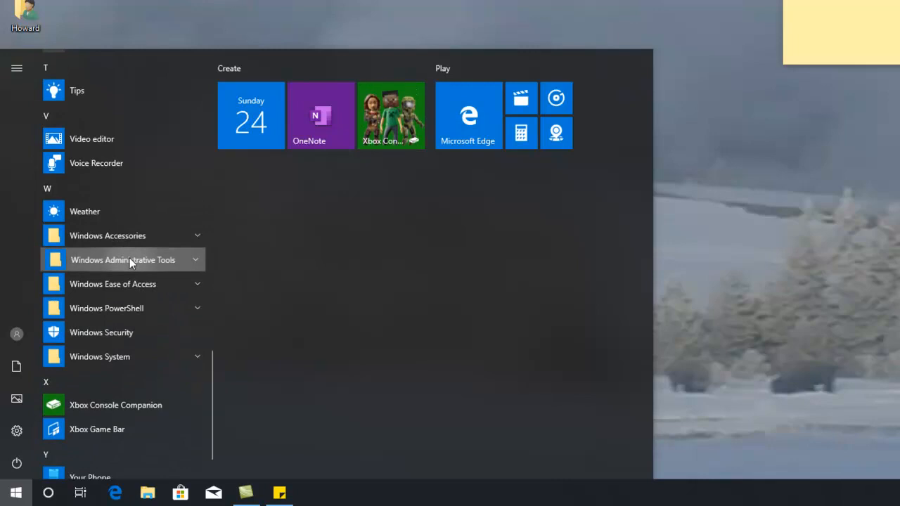
left_click(123, 260)
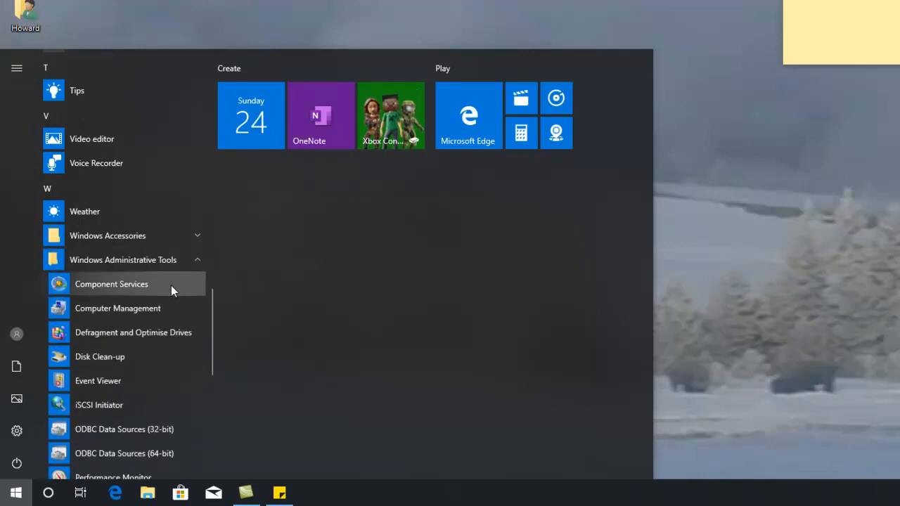
mouse_move(154, 362)
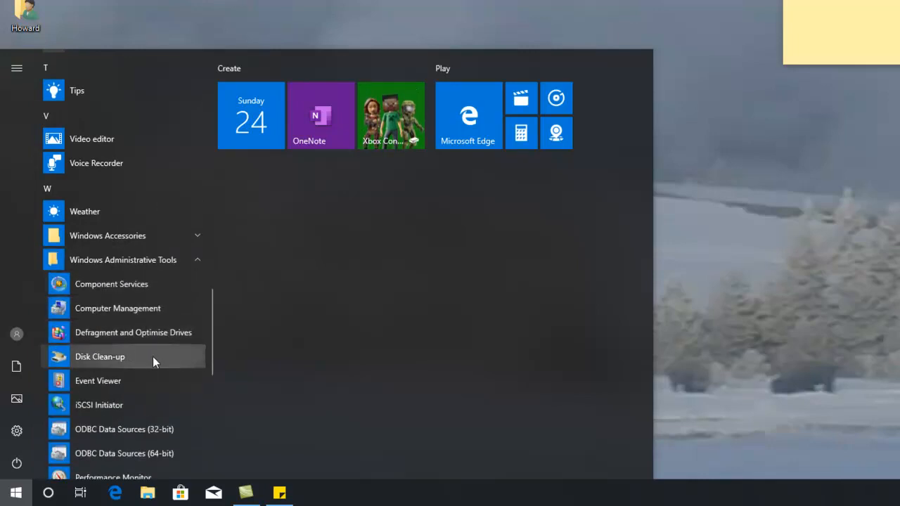
mouse_move(195, 384)
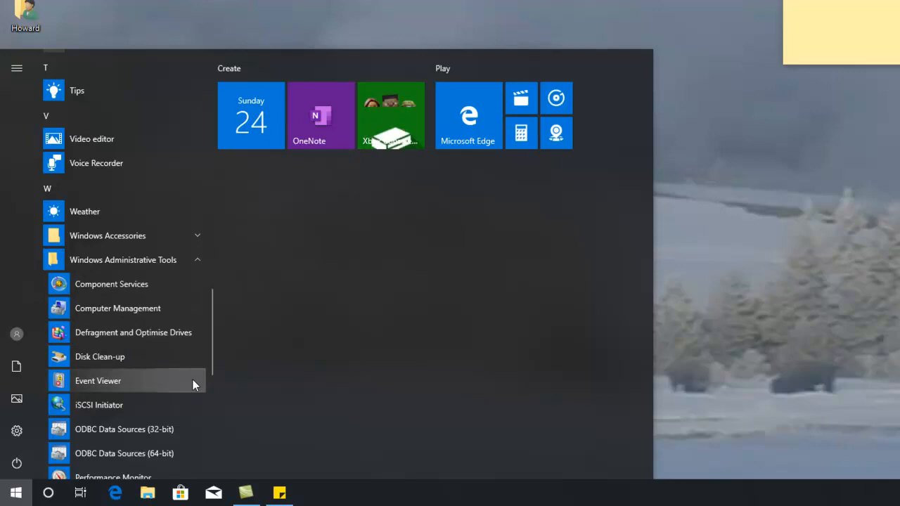
scroll("down", 3)
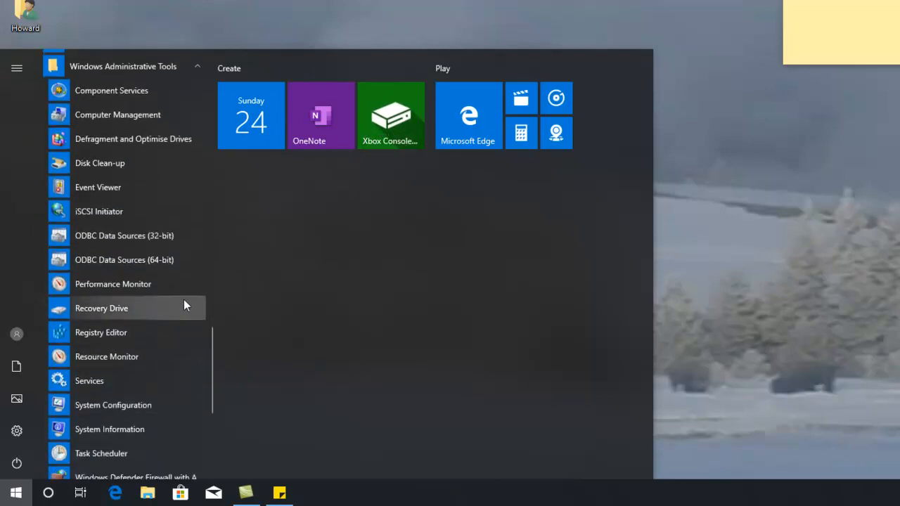
mouse_move(176, 311)
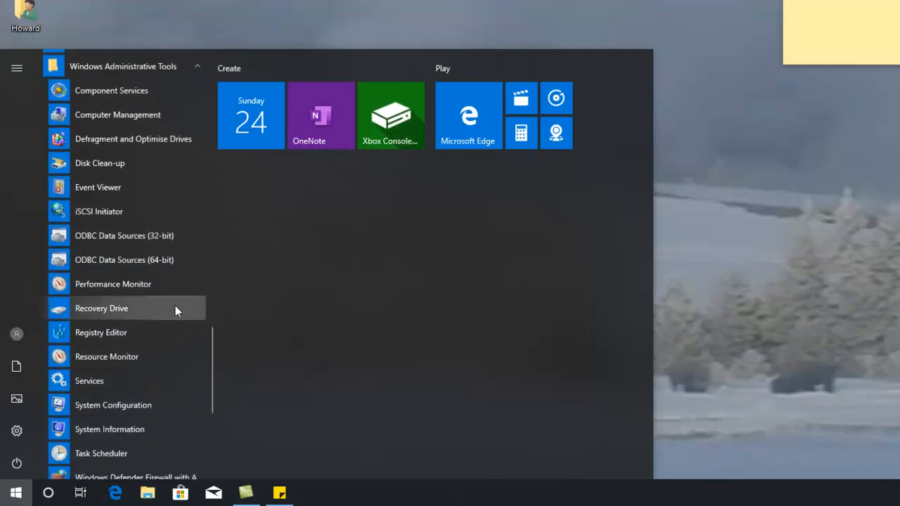
mouse_move(174, 357)
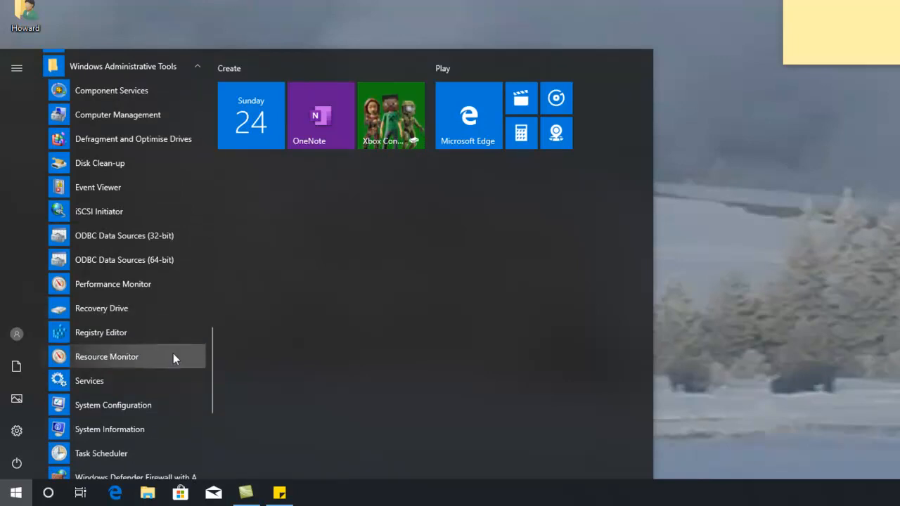
mouse_move(101, 332)
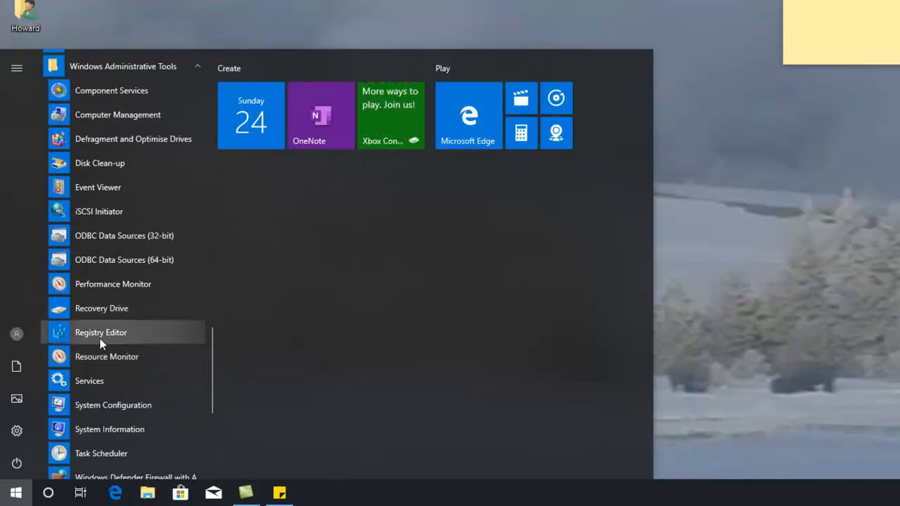
mouse_move(116, 337)
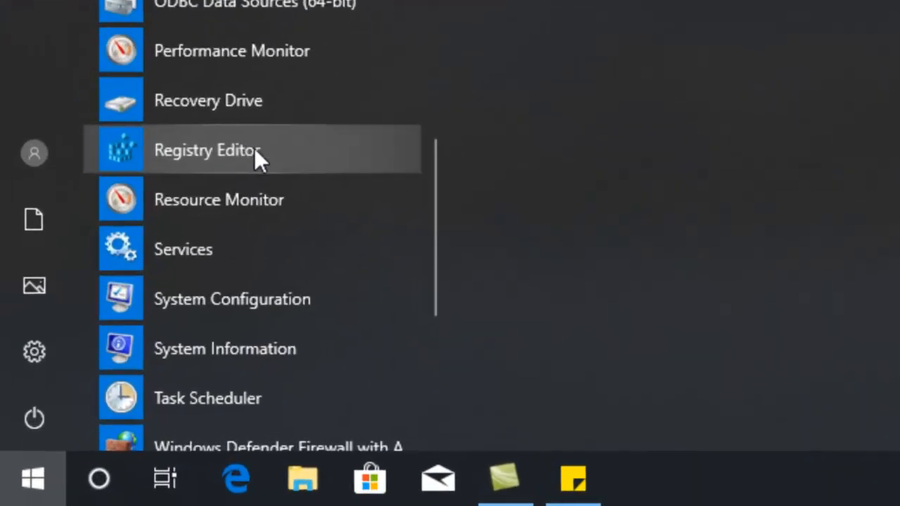
scroll("down", 3)
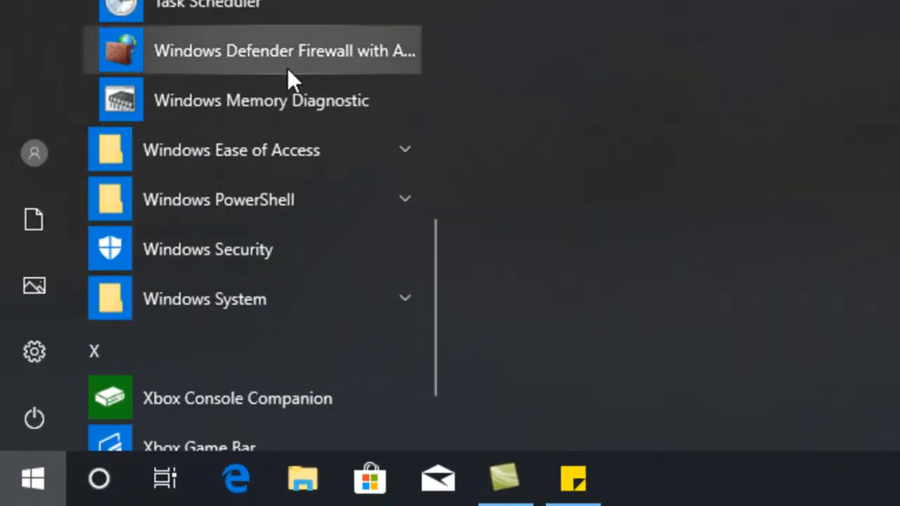
mouse_move(358, 150)
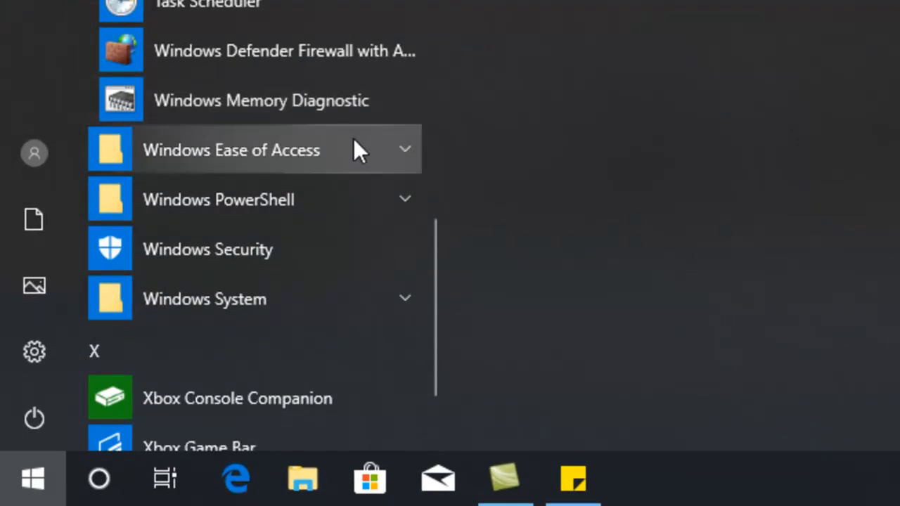
- Expand the Ease of Access and Windows System folders and launch Command Prompt
left_click(232, 150)
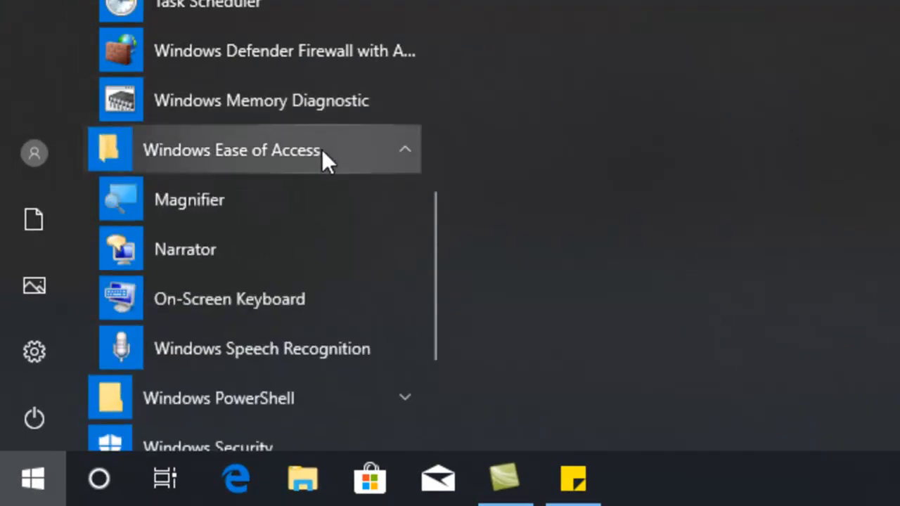
mouse_move(302, 257)
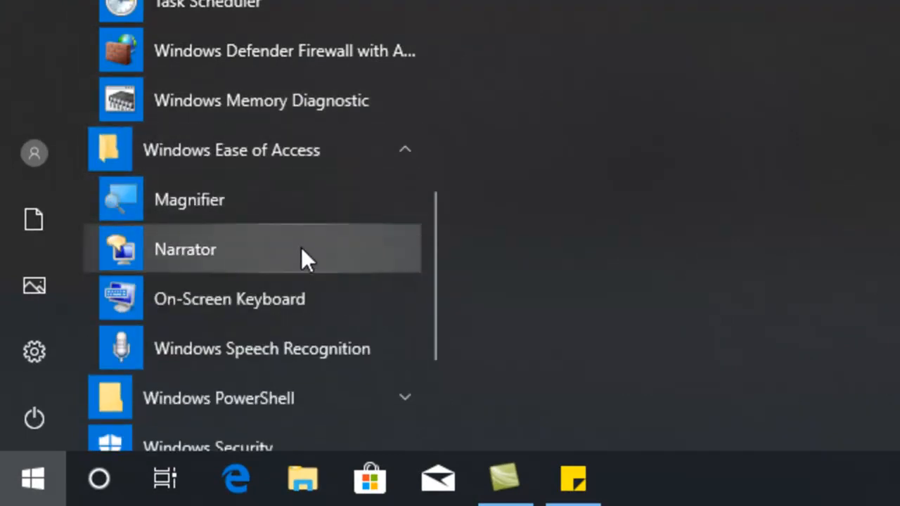
mouse_move(123, 292)
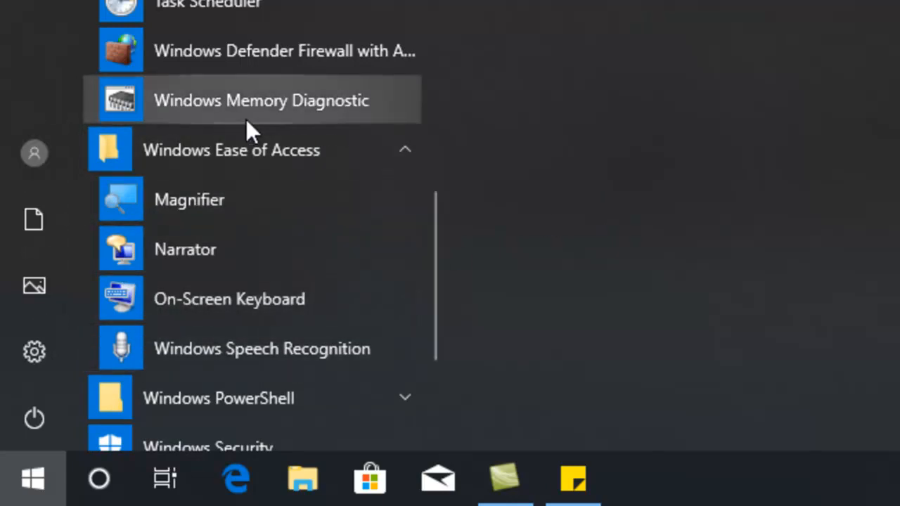
scroll("down", 3)
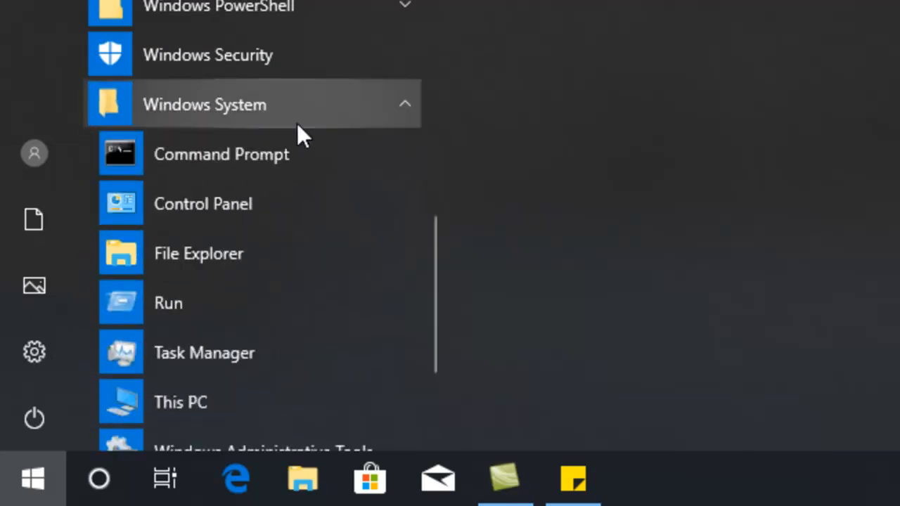
mouse_move(253, 154)
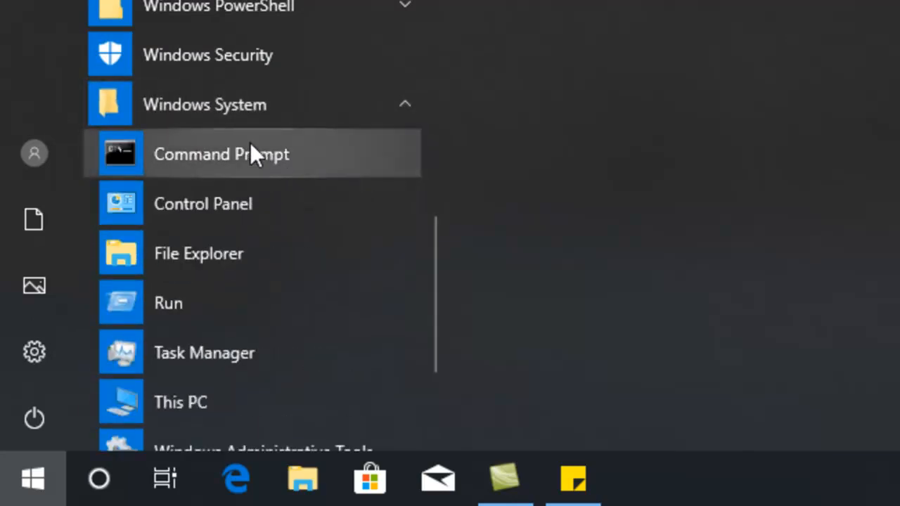
mouse_move(302, 169)
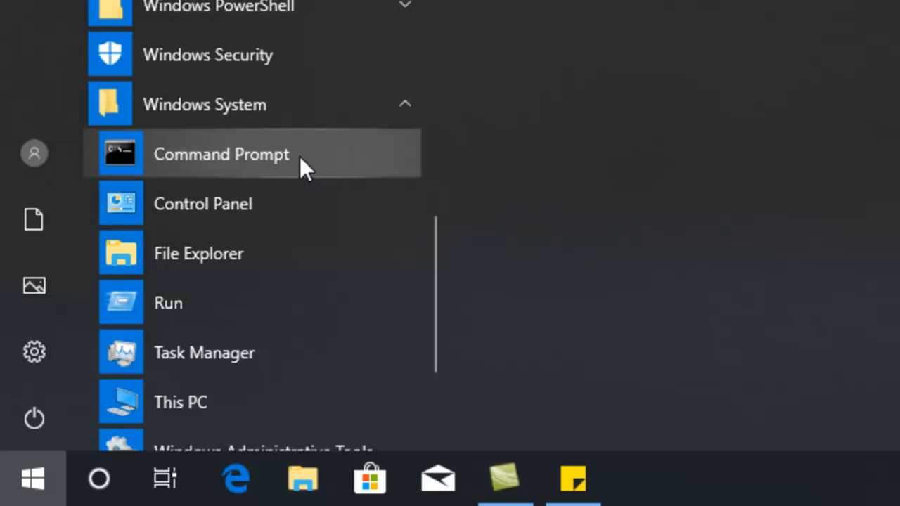
left_click(221, 154)
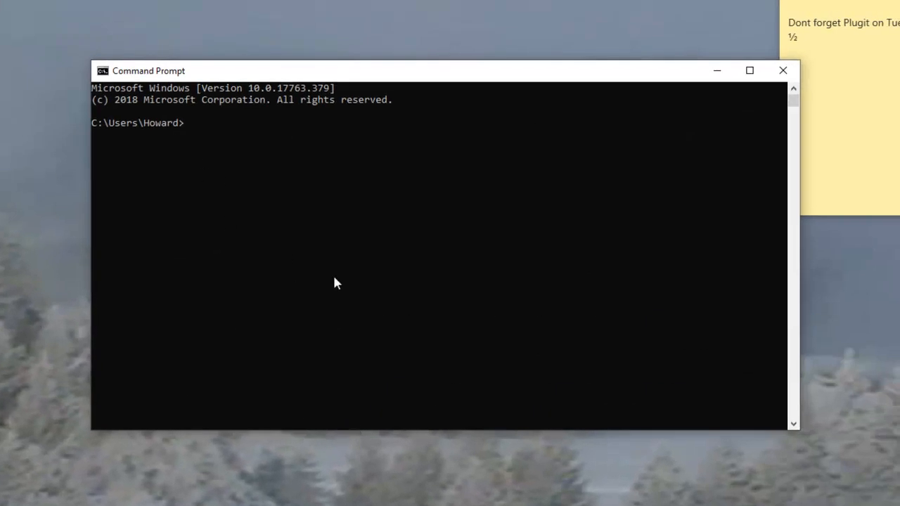
mouse_move(371, 303)
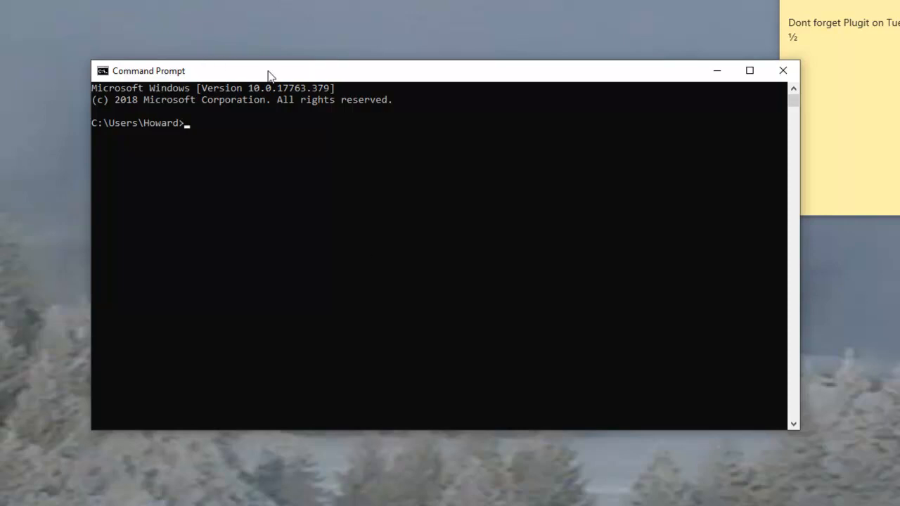
- Move the Command Prompt window slightly by dragging its title bar
left_click_drag(270, 71, 282, 65)
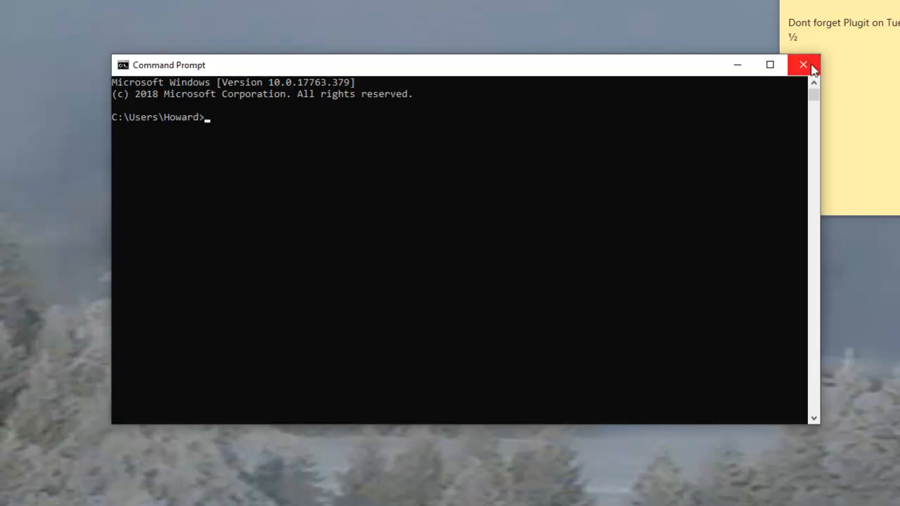
- Close Command Prompt and expand the Start menu's Windows PowerShell folder
left_click(804, 65)
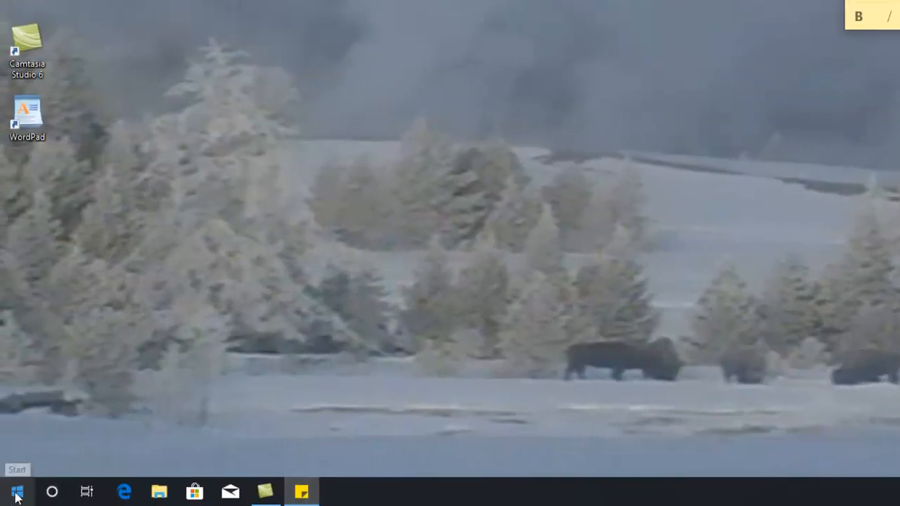
left_click(17, 492)
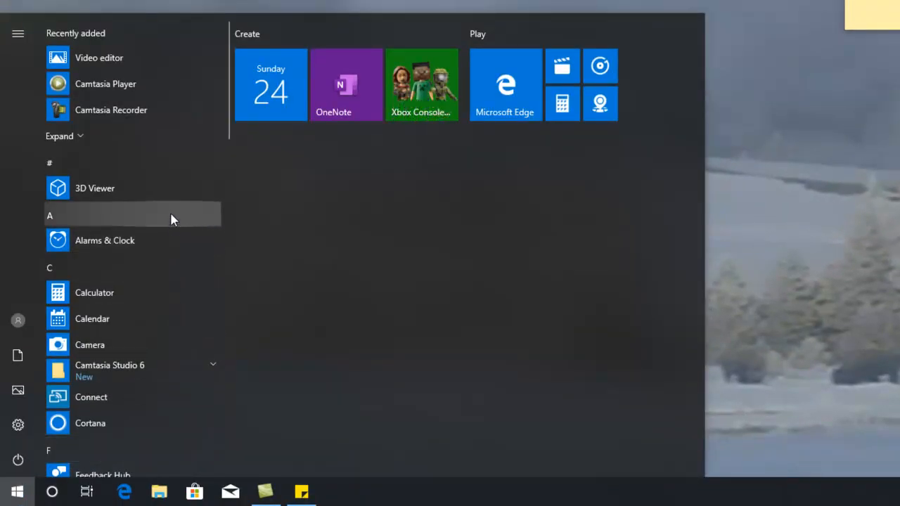
scroll("down", 3)
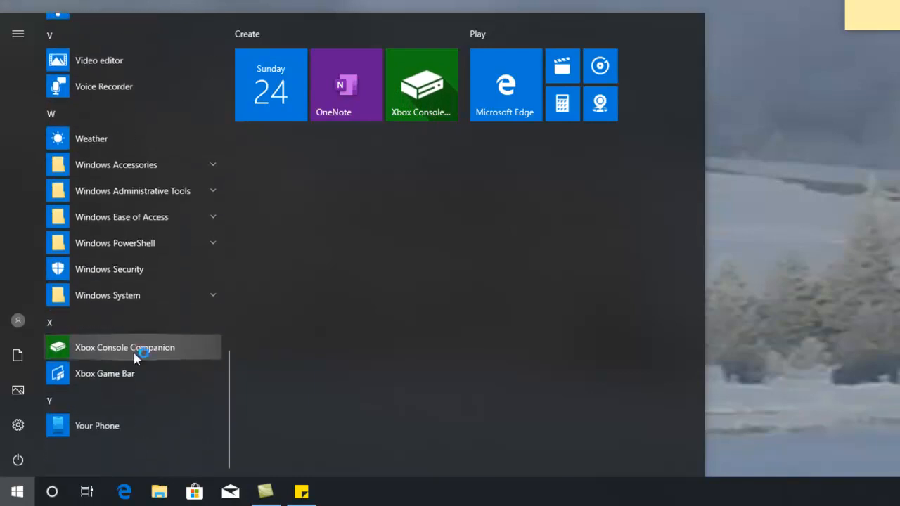
mouse_move(152, 425)
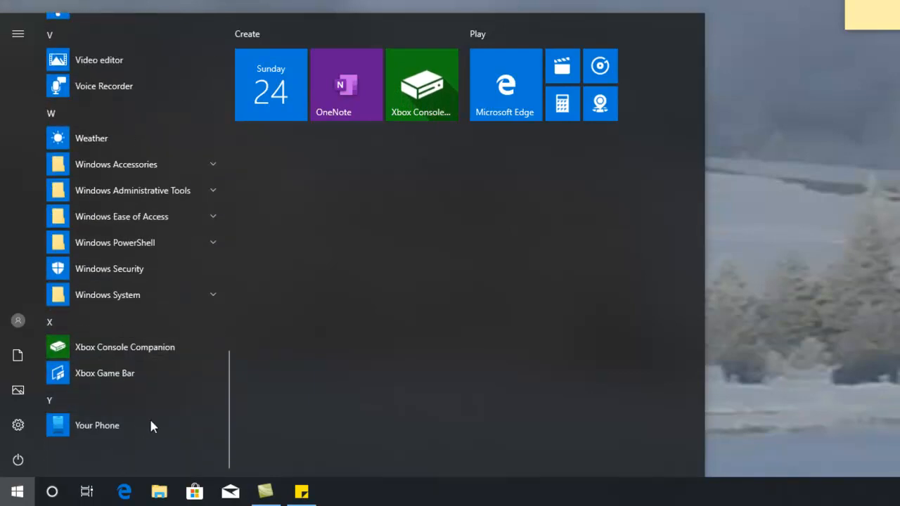
mouse_move(172, 190)
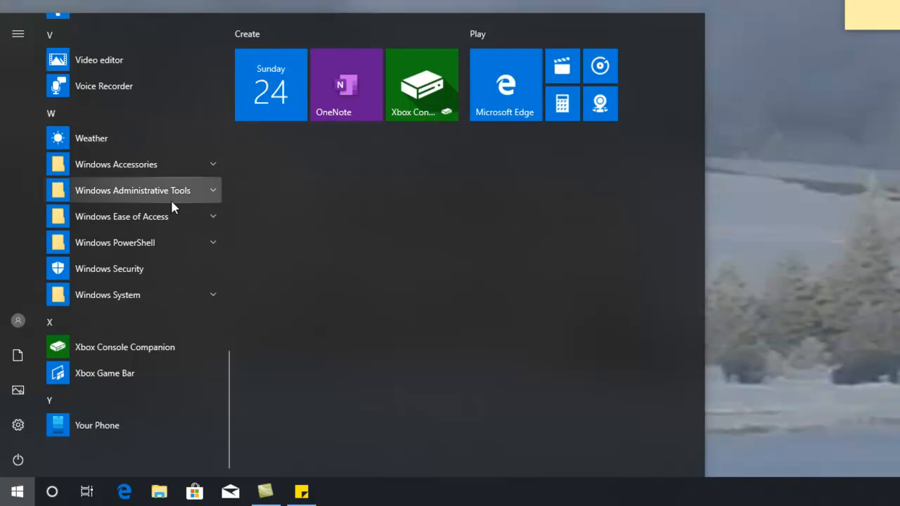
mouse_move(186, 216)
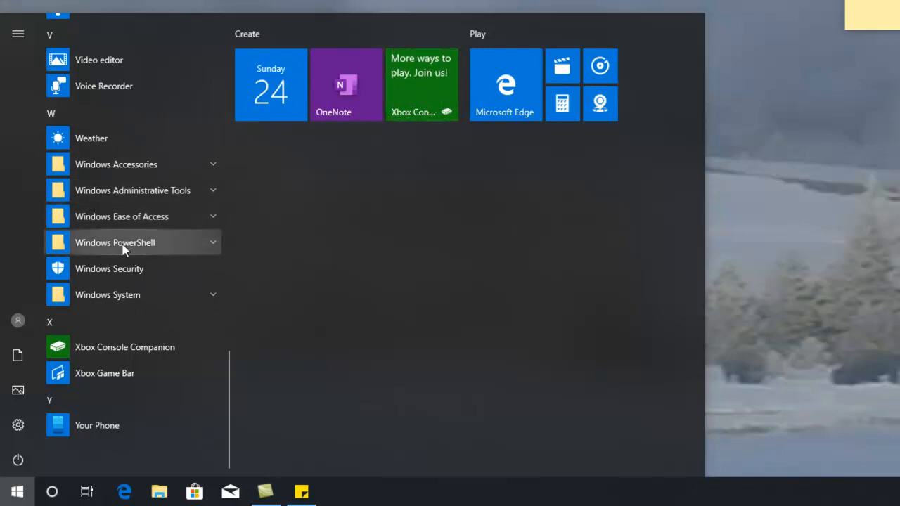
left_click(115, 242)
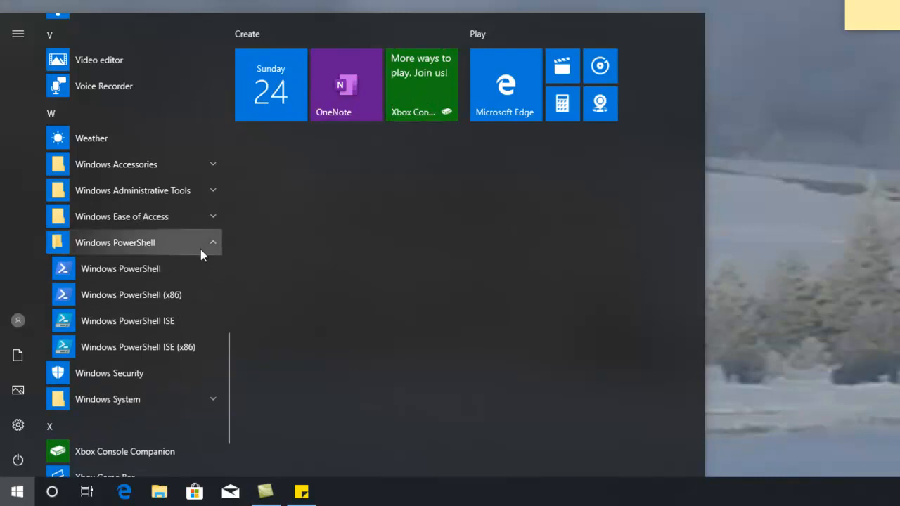
mouse_move(185, 373)
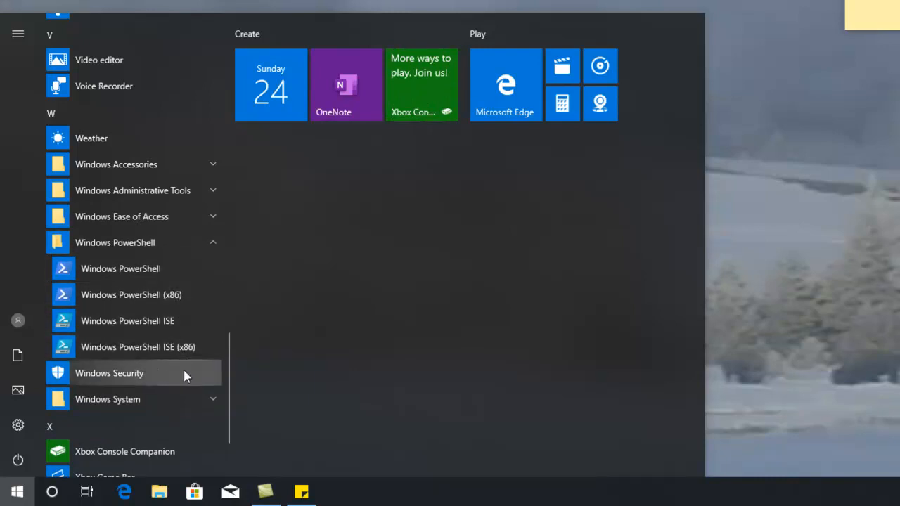
mouse_move(188, 354)
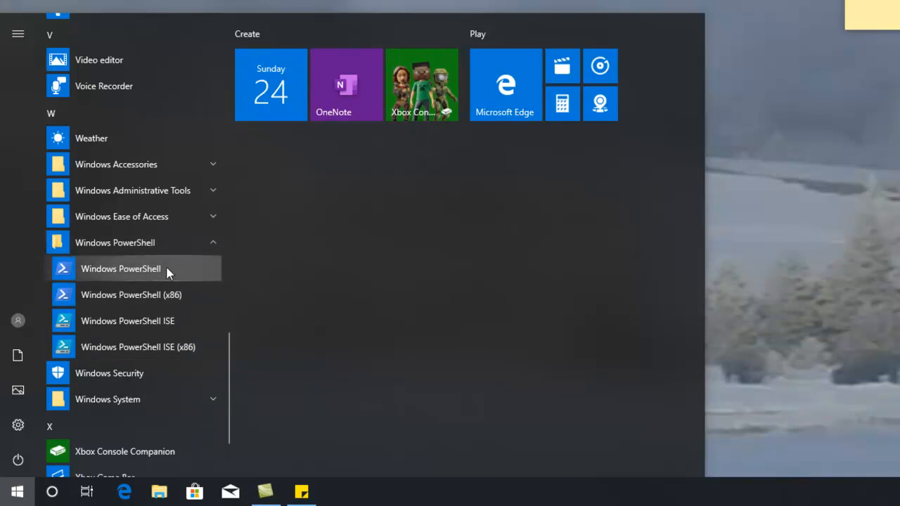
left_click(121, 269)
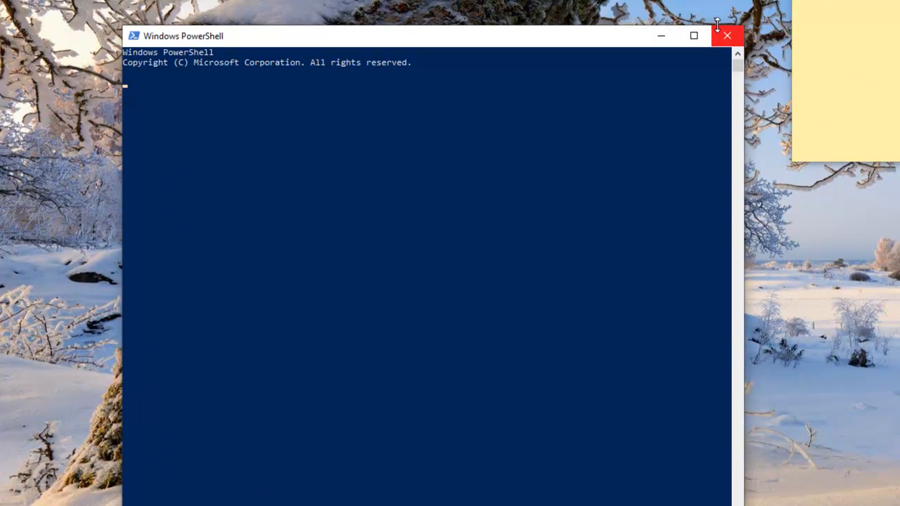
mouse_move(470, 81)
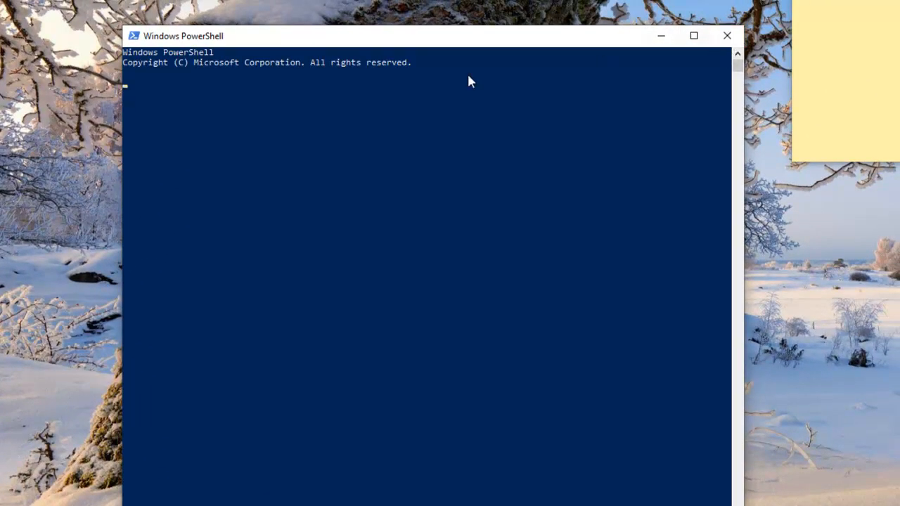
left_click(307, 83)
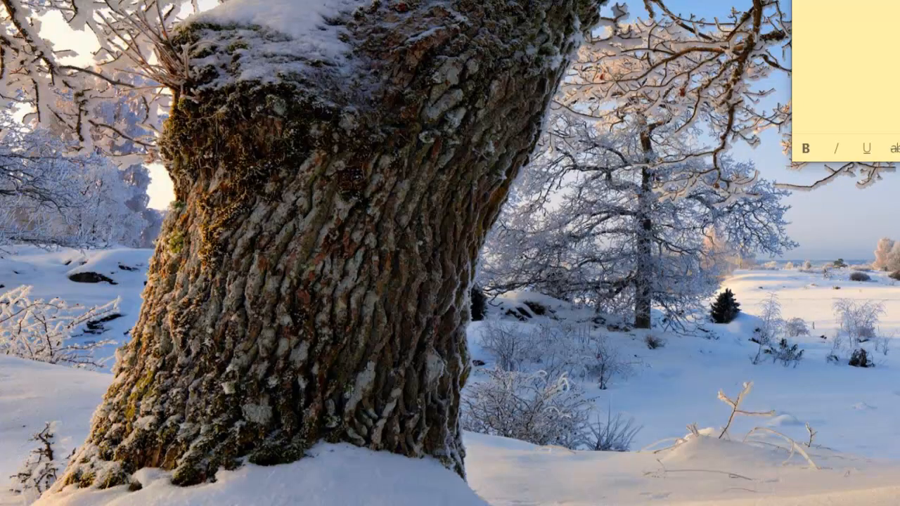
left_click(8, 503)
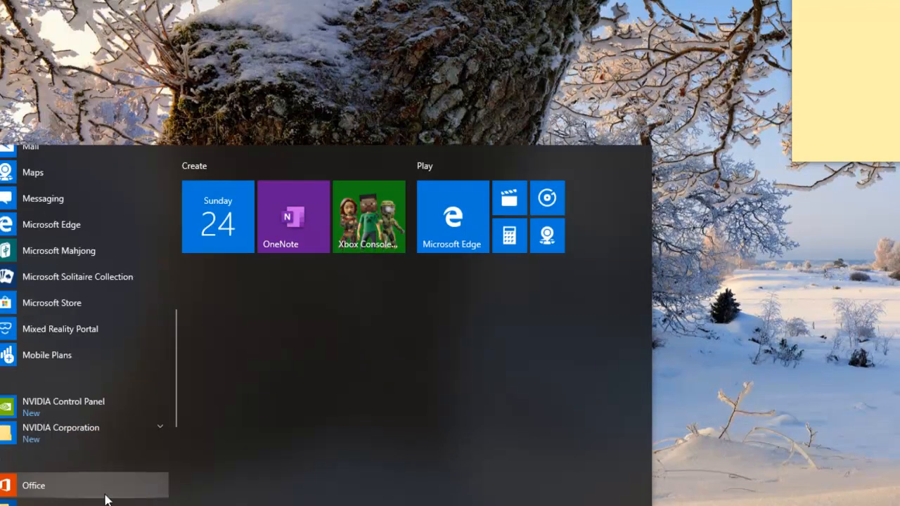
- Drag This PC from the Windows System folder onto the desktop as a shortcut
scroll("down", 3)
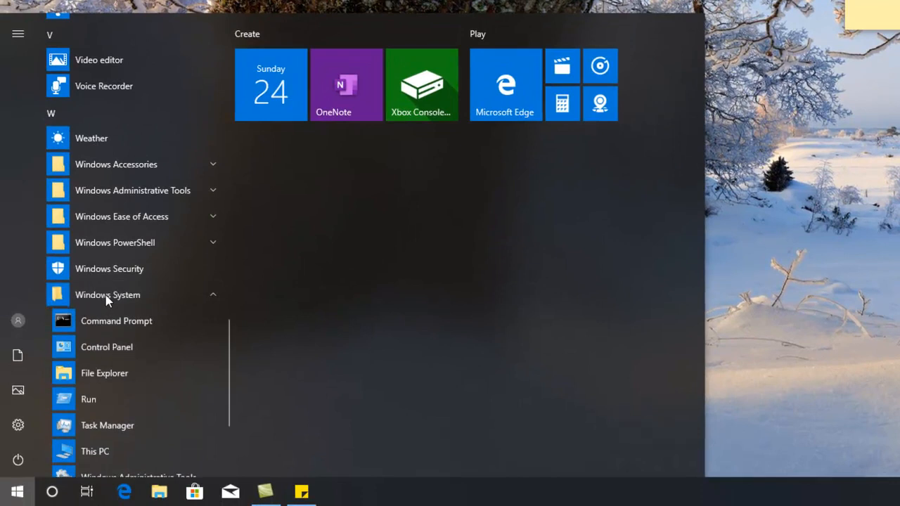
mouse_move(126, 373)
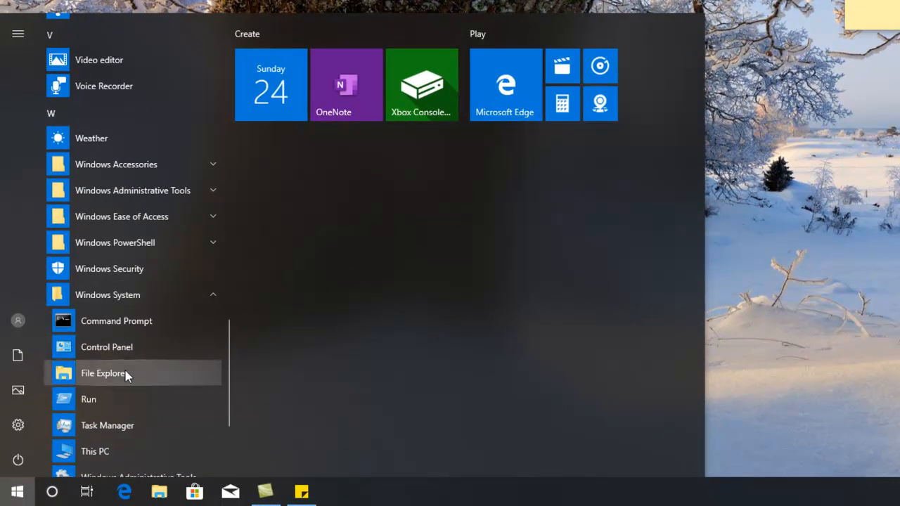
mouse_move(154, 401)
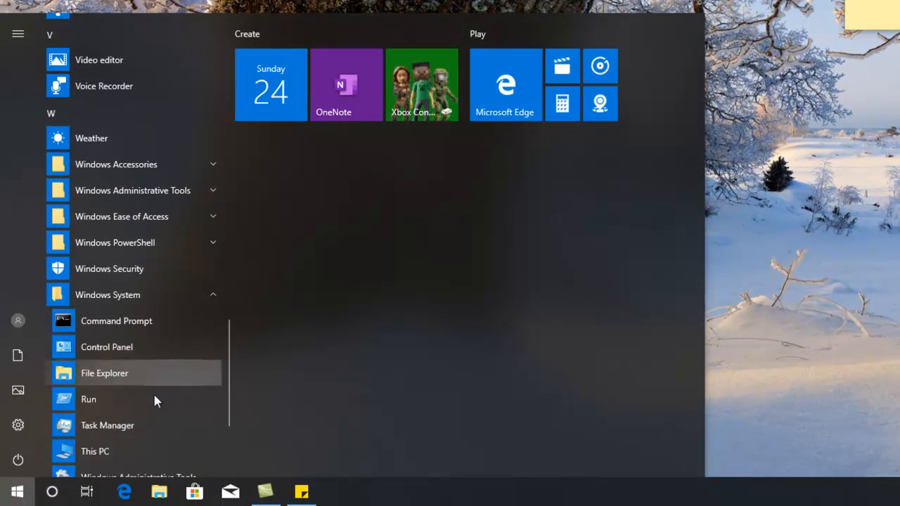
scroll("down", 3)
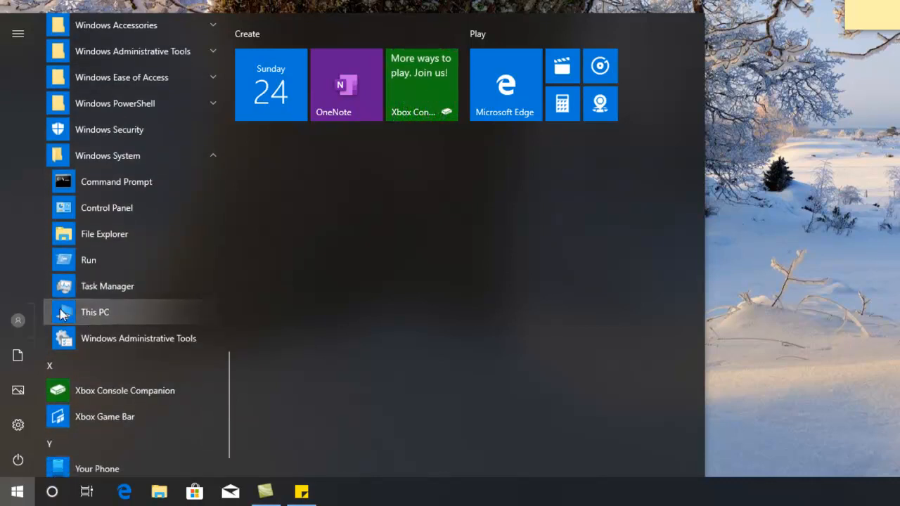
left_click_drag(95, 312, 303, 350)
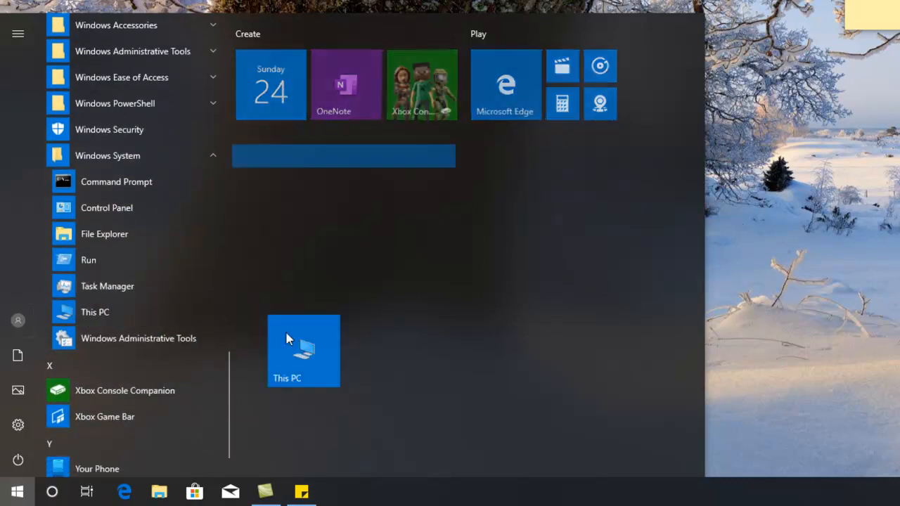
left_click_drag(303, 350, 454, 336)
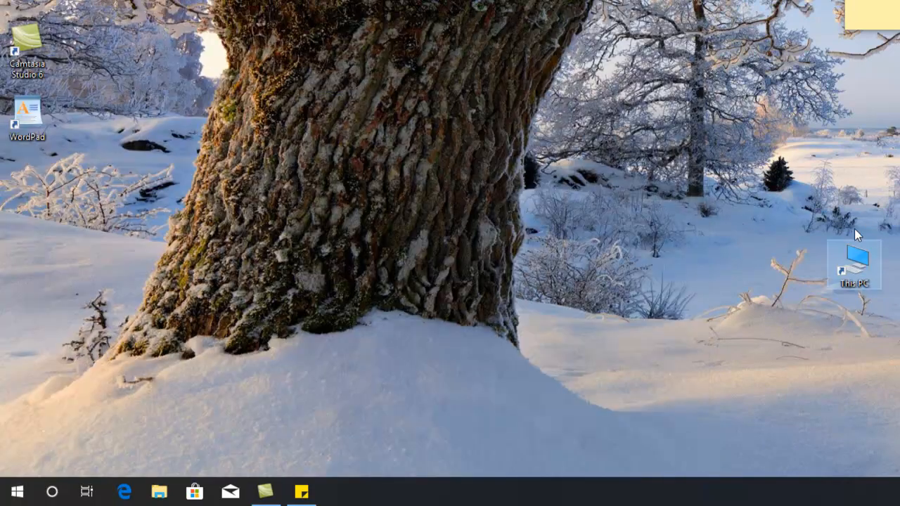
double_click(853, 264)
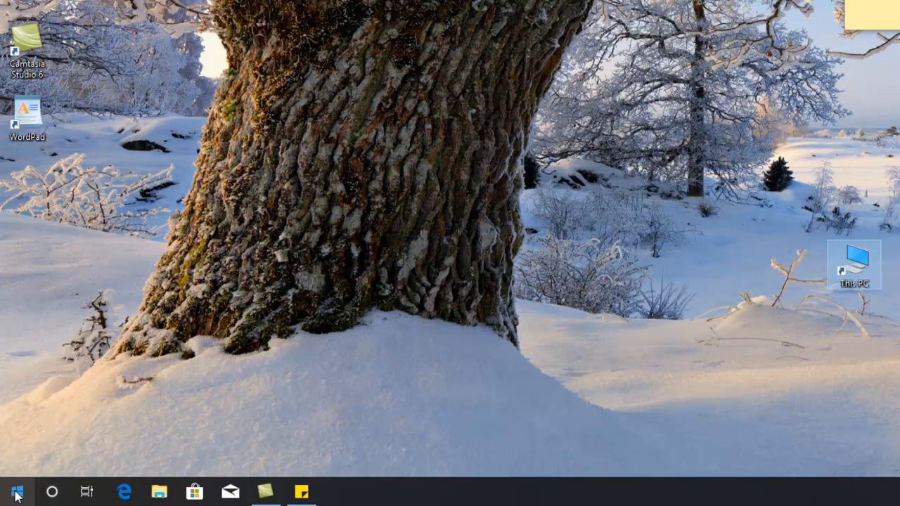
- Browse the Start menu app list, then open Settings from the gear icon
left_click(16, 491)
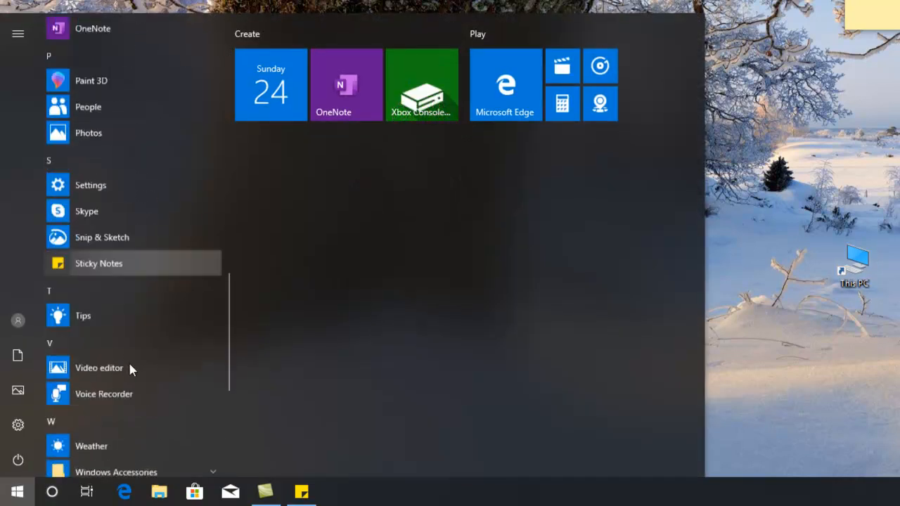
scroll("down", 3)
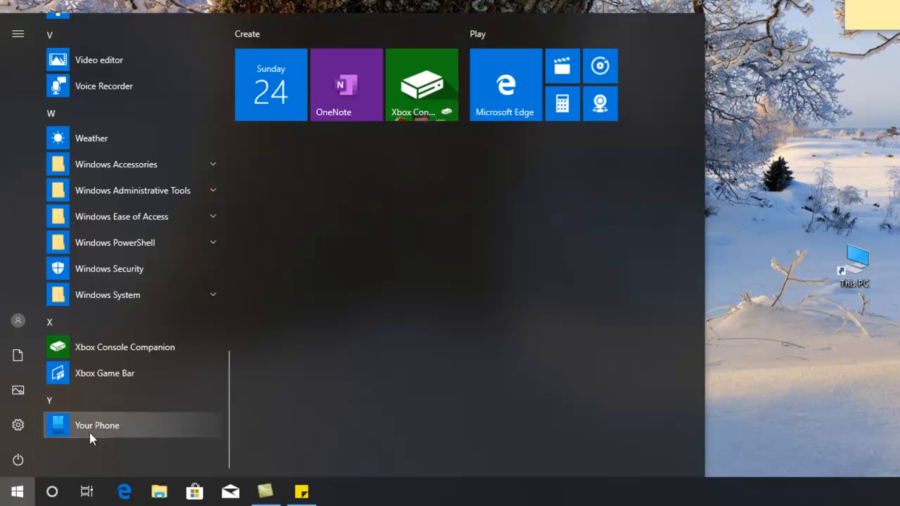
mouse_move(10, 467)
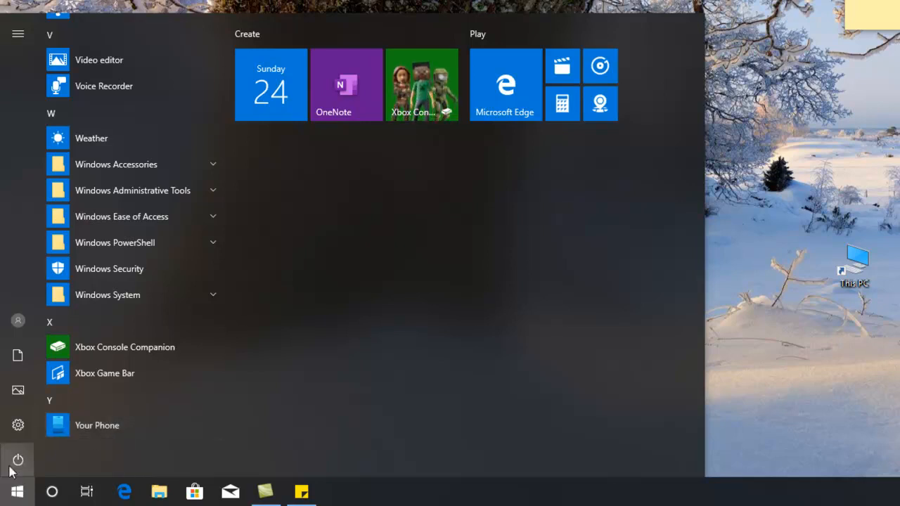
mouse_move(18, 321)
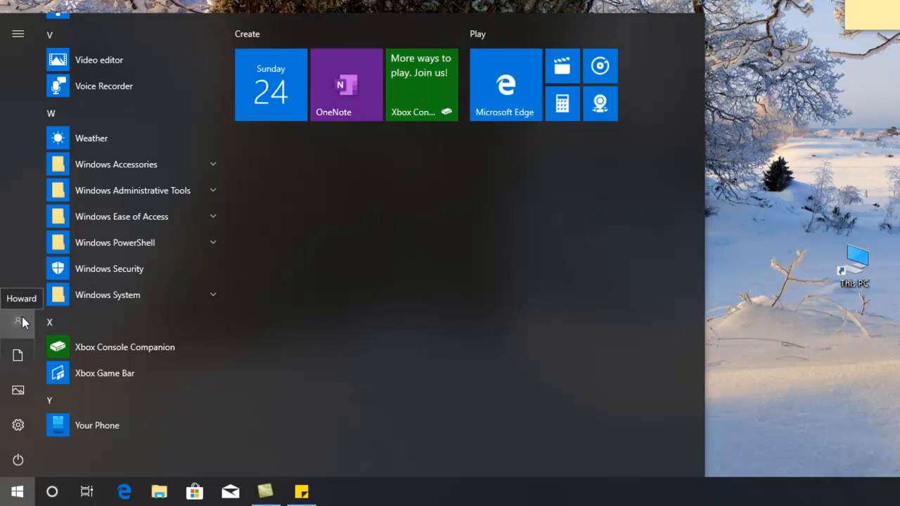
mouse_move(18, 355)
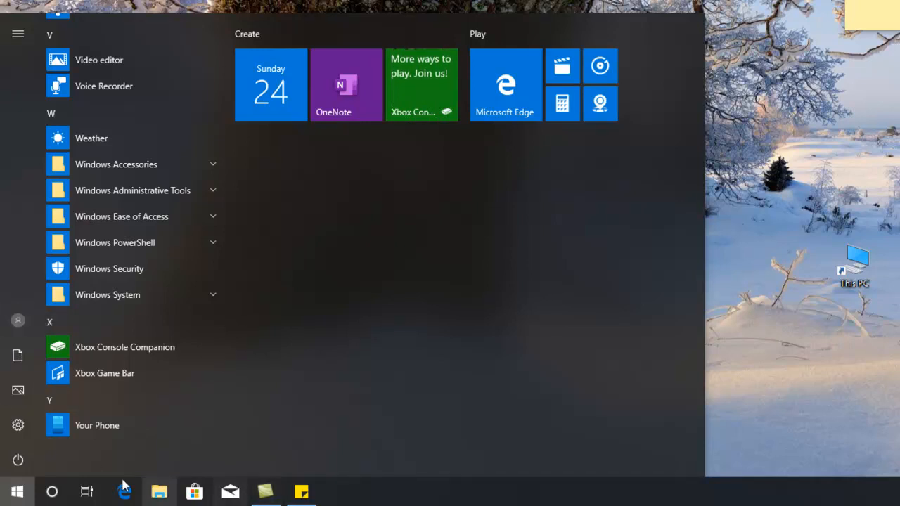
mouse_move(17, 392)
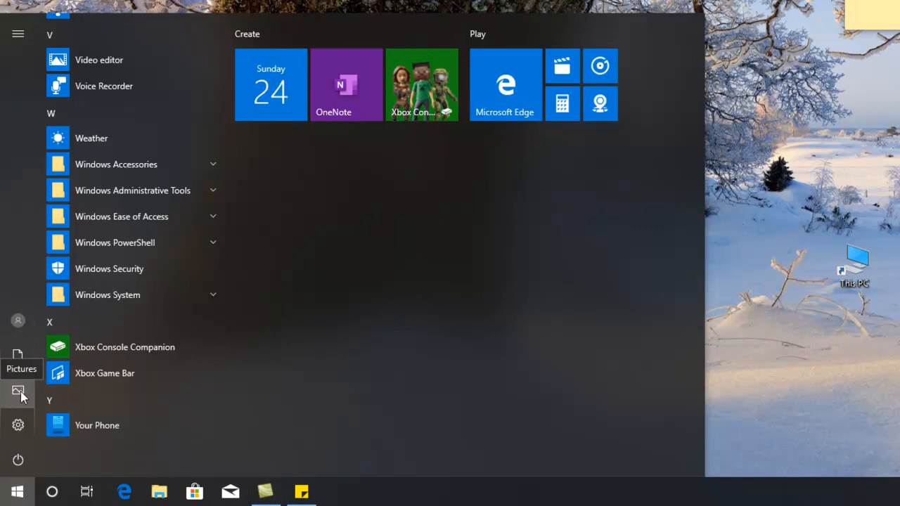
mouse_move(18, 434)
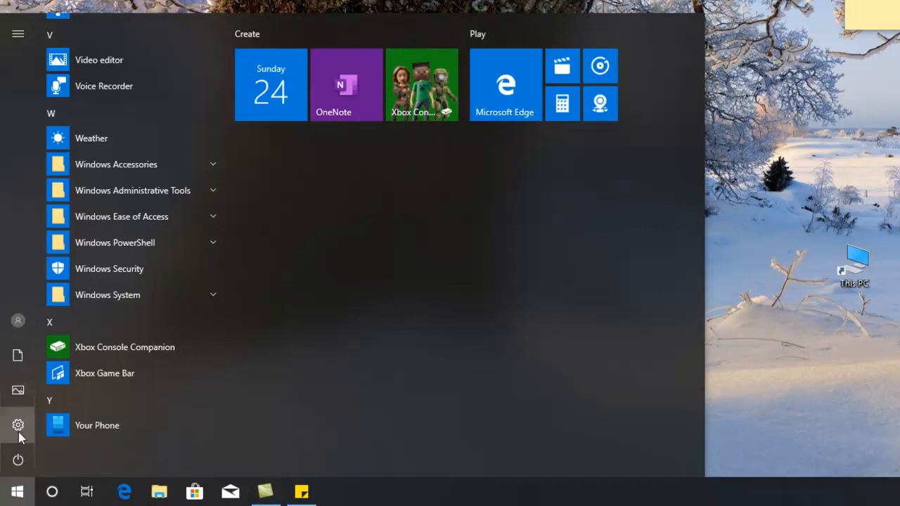
mouse_move(18, 425)
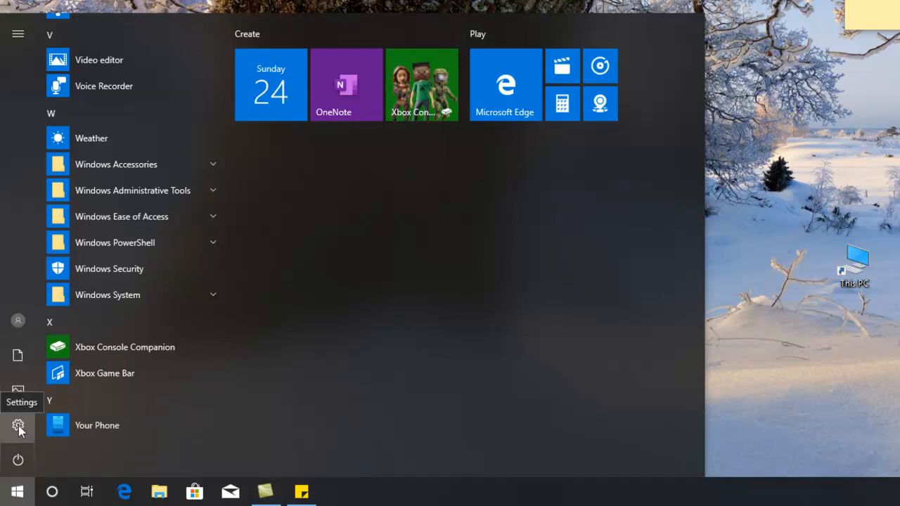
left_click(18, 425)
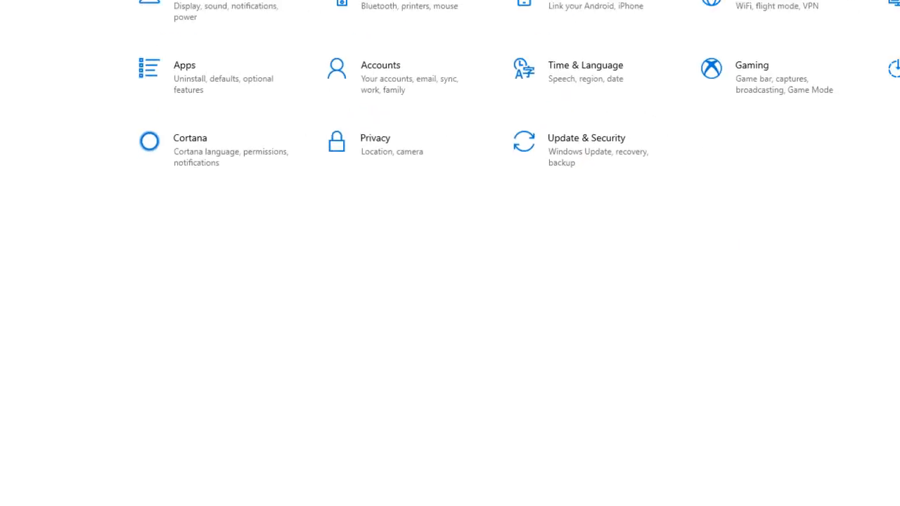
- Close Settings to reveal the desktop with the Plugit reminder note
scroll("up", 3)
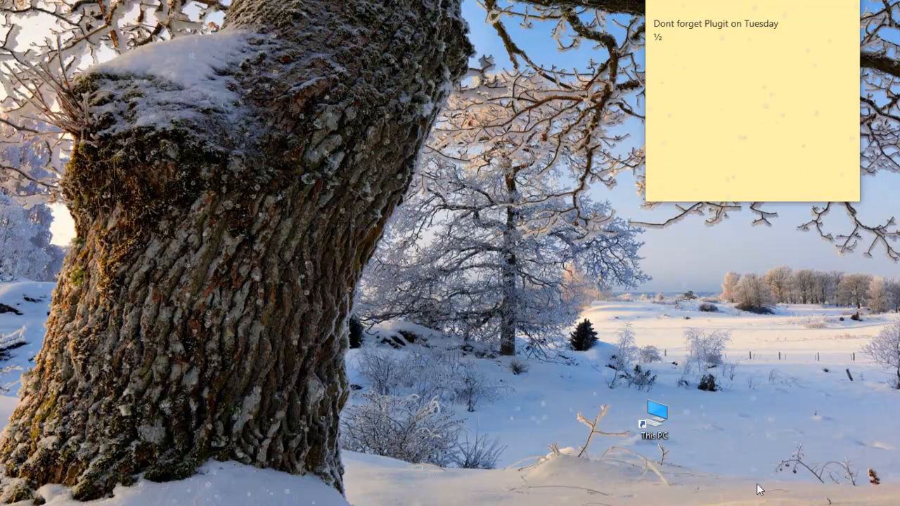
mouse_move(508, 272)
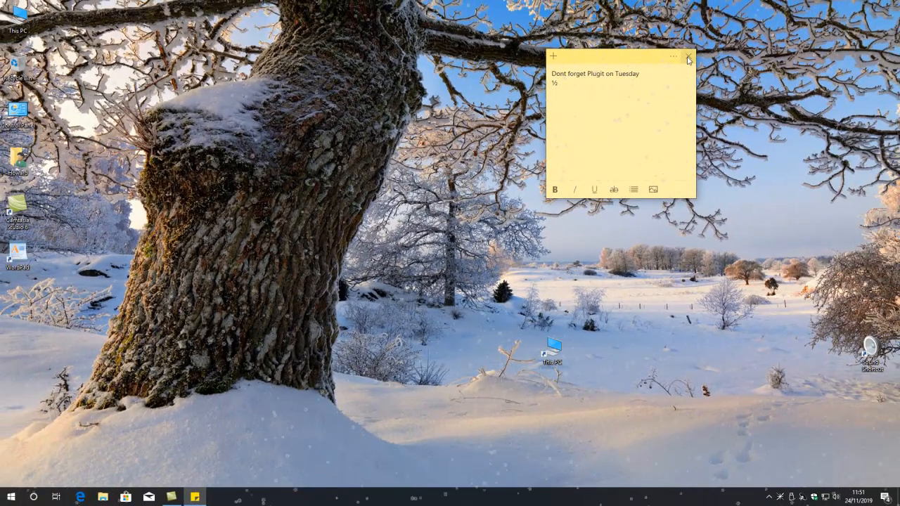
- Close the reminder sticky note and move This PC into the left desktop icon column
left_click(687, 56)
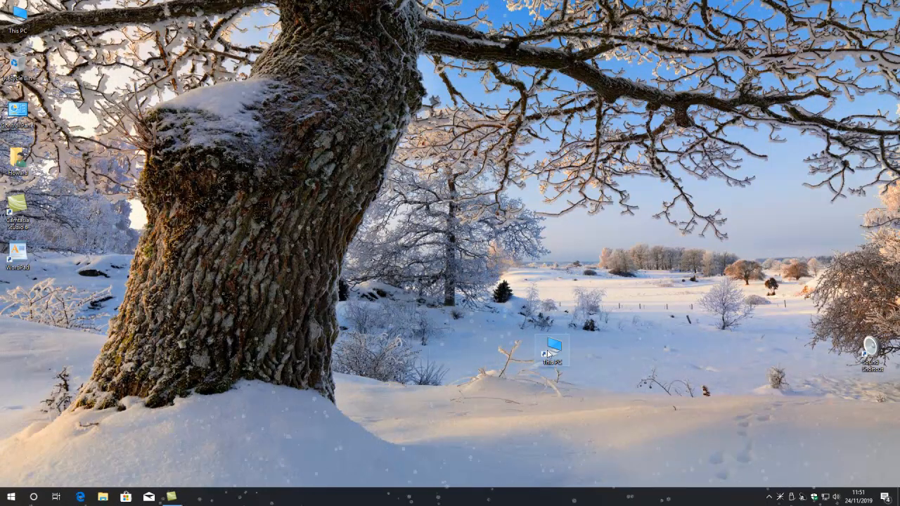
left_click_drag(551, 351, 18, 302)
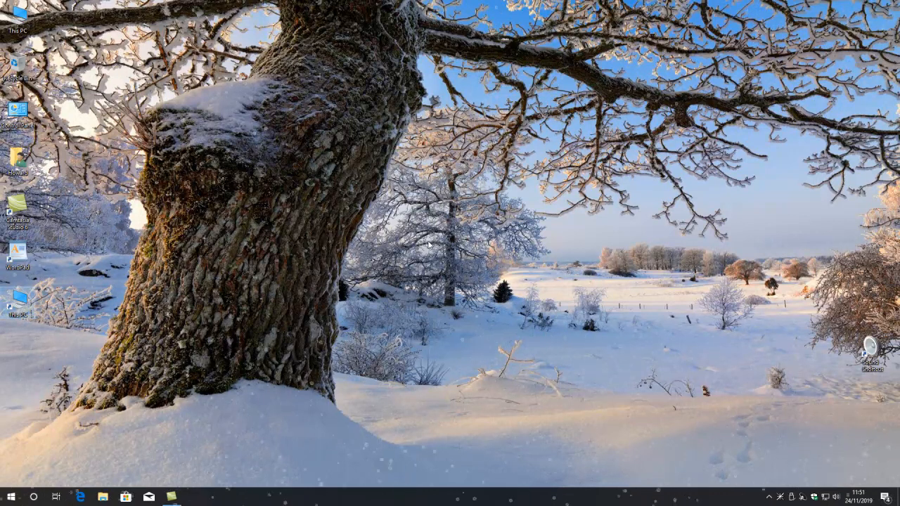
mouse_move(434, 239)
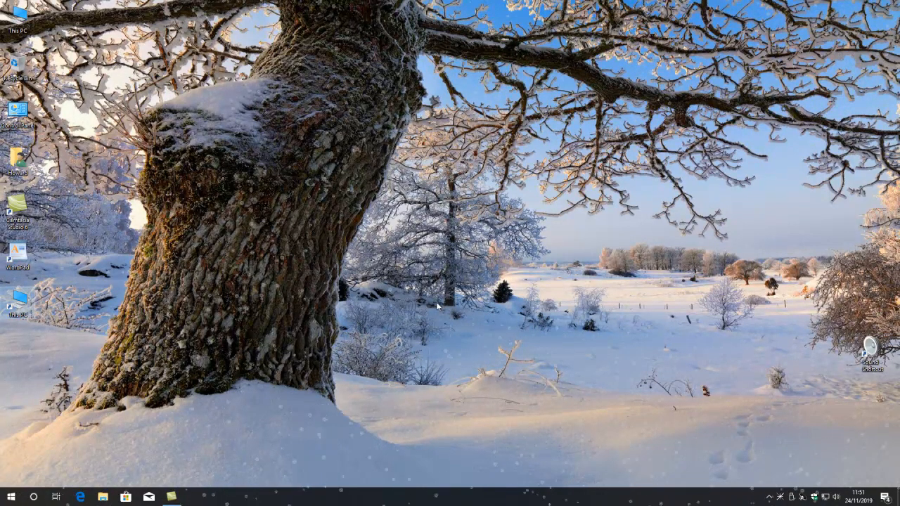
mouse_move(580, 340)
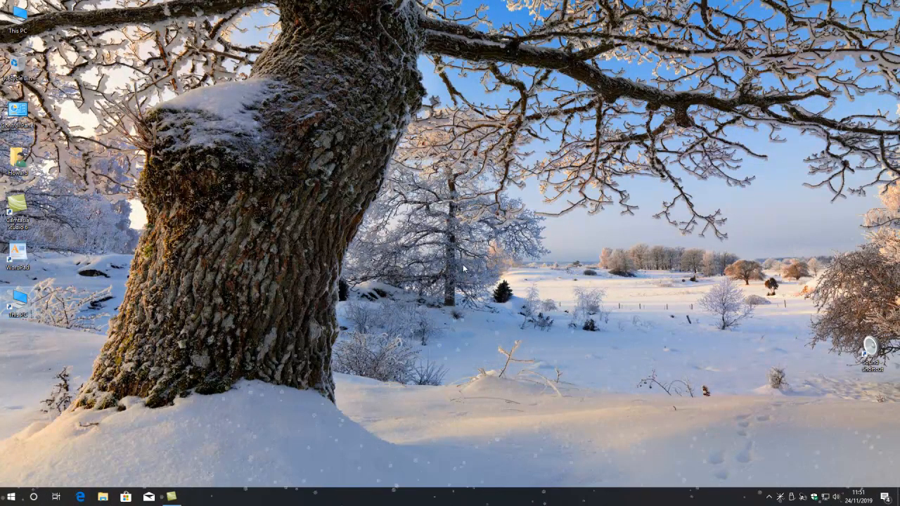
mouse_move(425, 299)
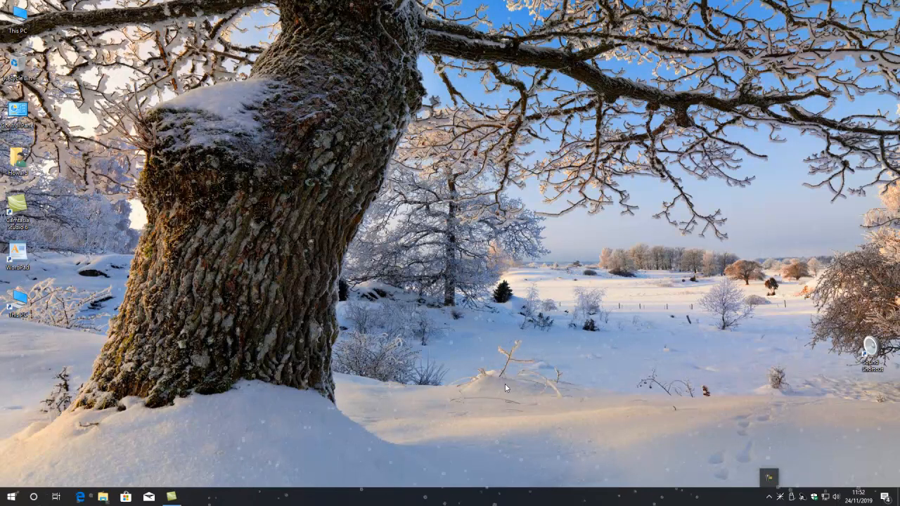
mouse_move(313, 246)
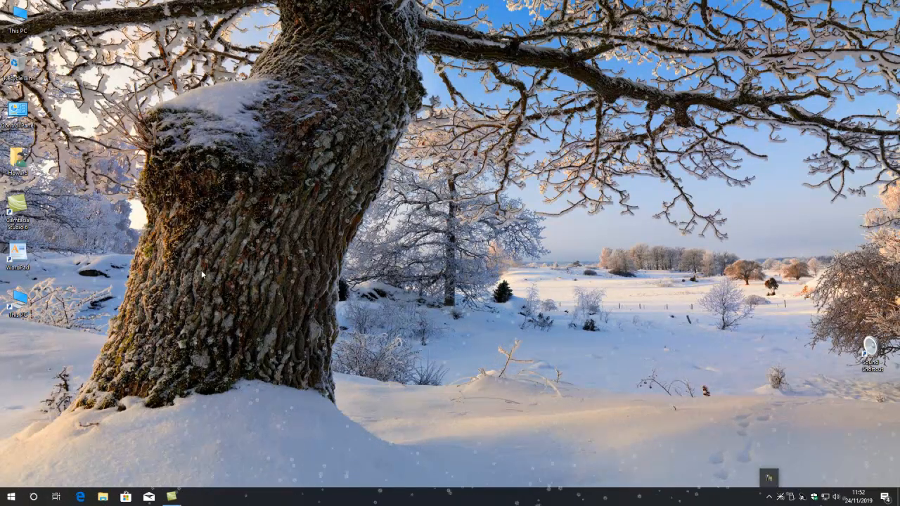
mouse_move(720, 258)
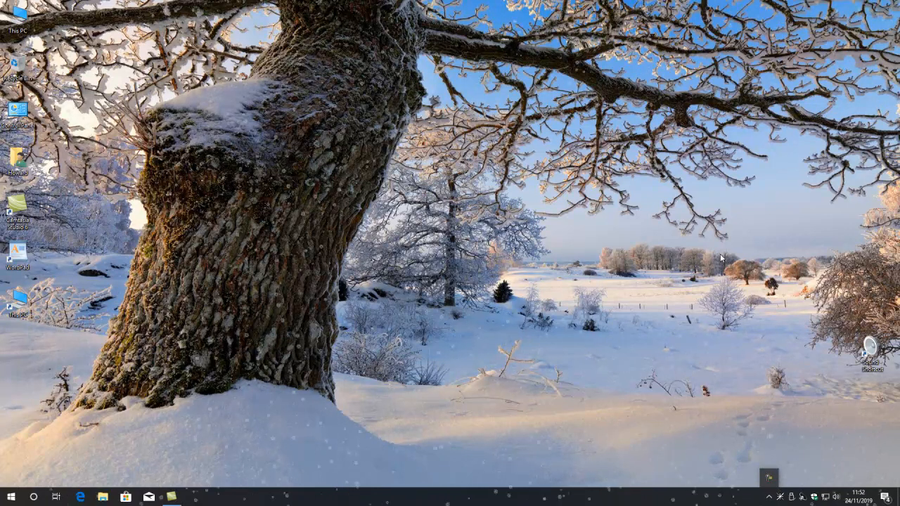
mouse_move(378, 312)
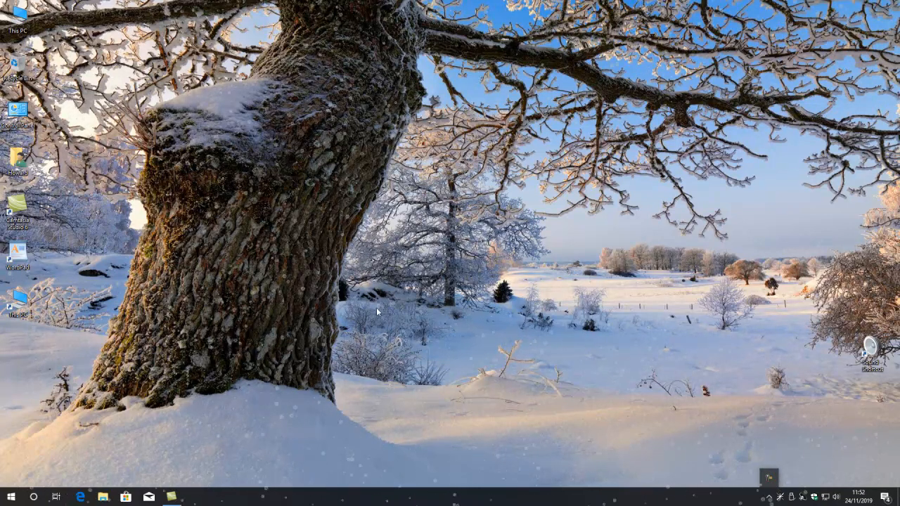
mouse_move(227, 306)
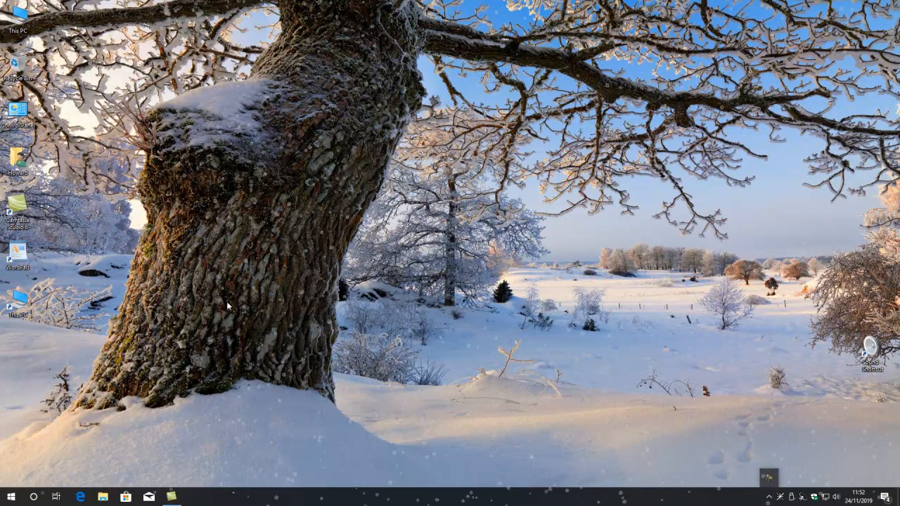
mouse_move(413, 338)
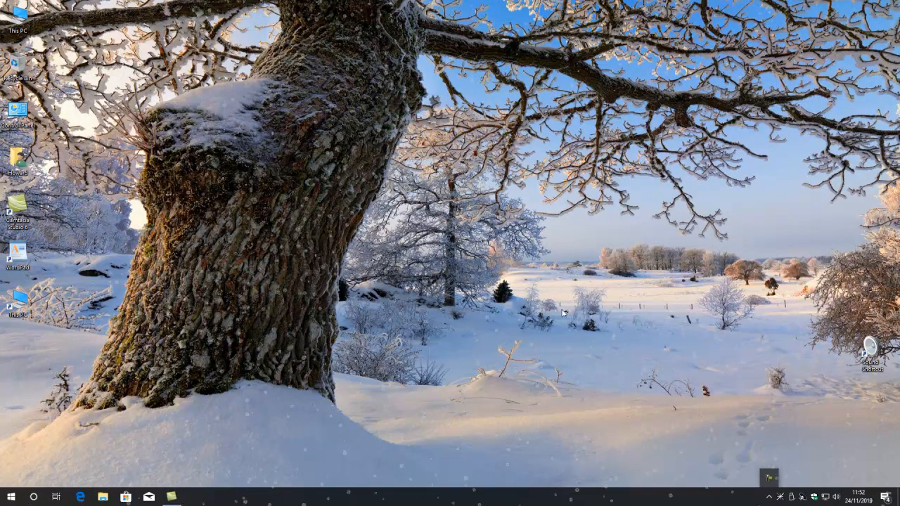
mouse_move(509, 304)
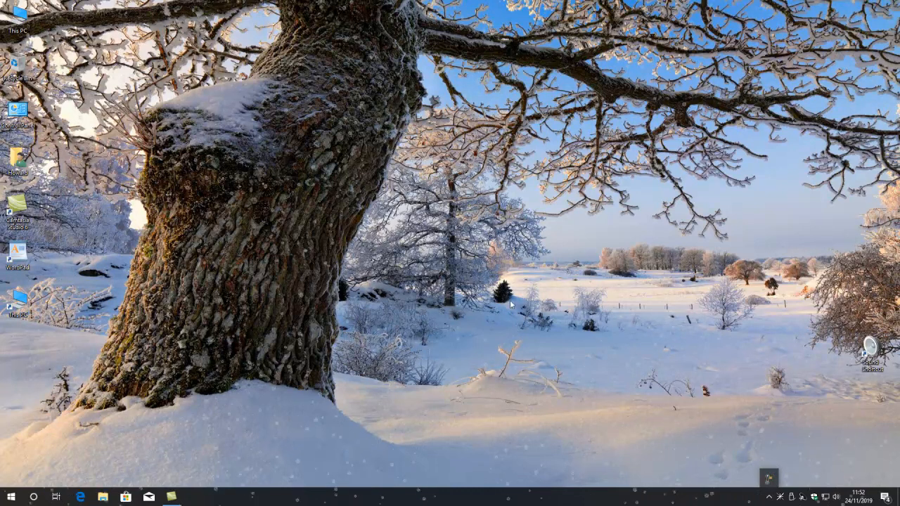
mouse_move(292, 311)
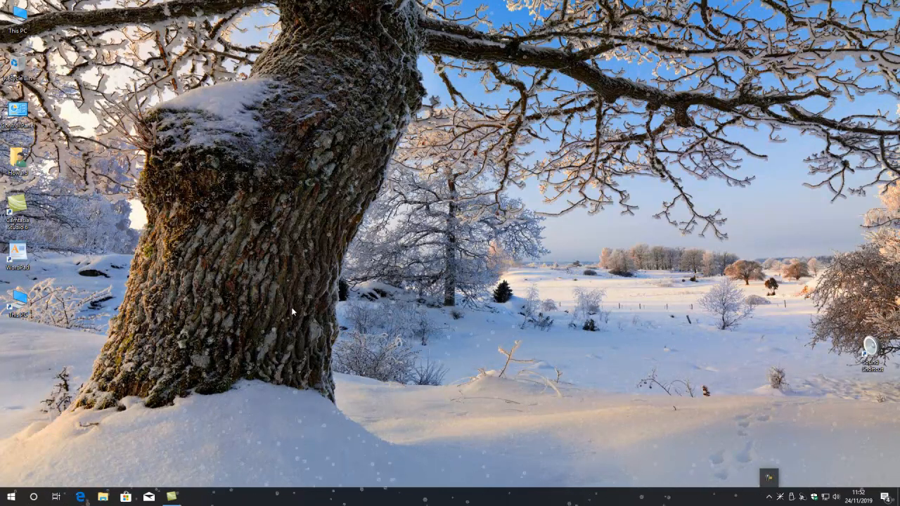
mouse_move(517, 324)
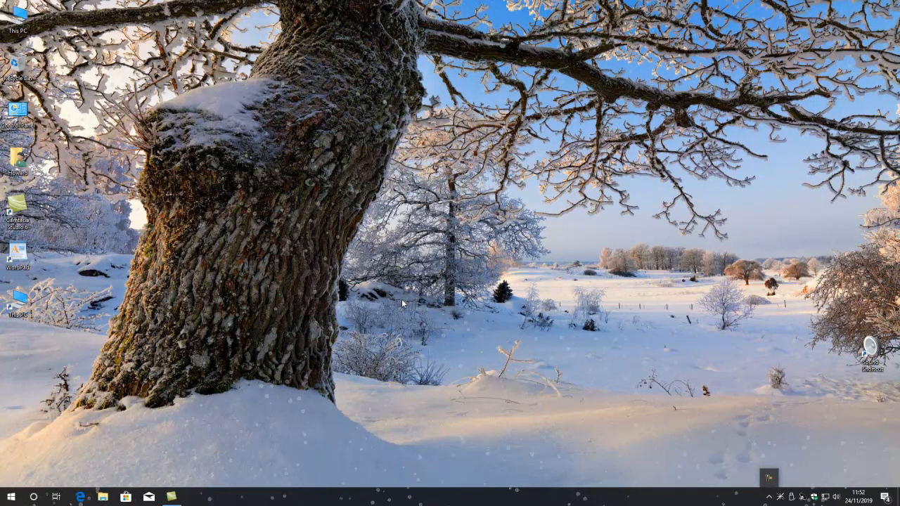
mouse_move(476, 354)
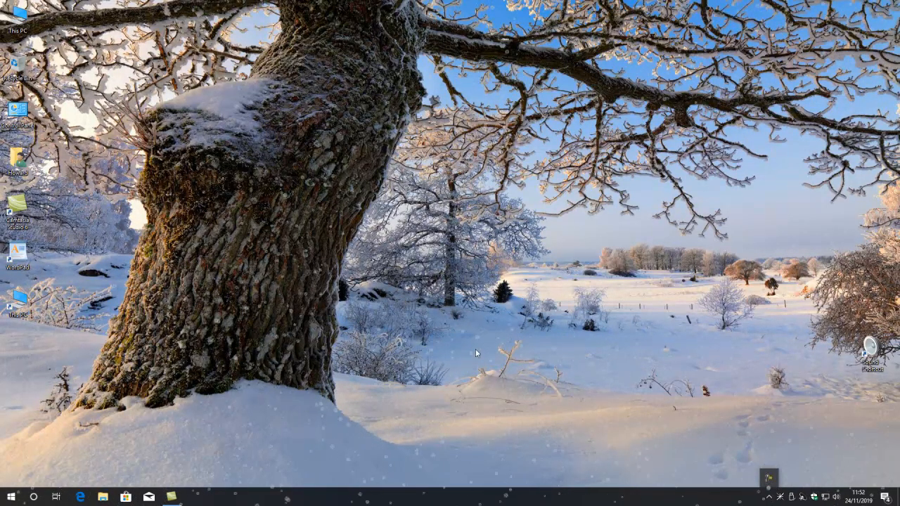